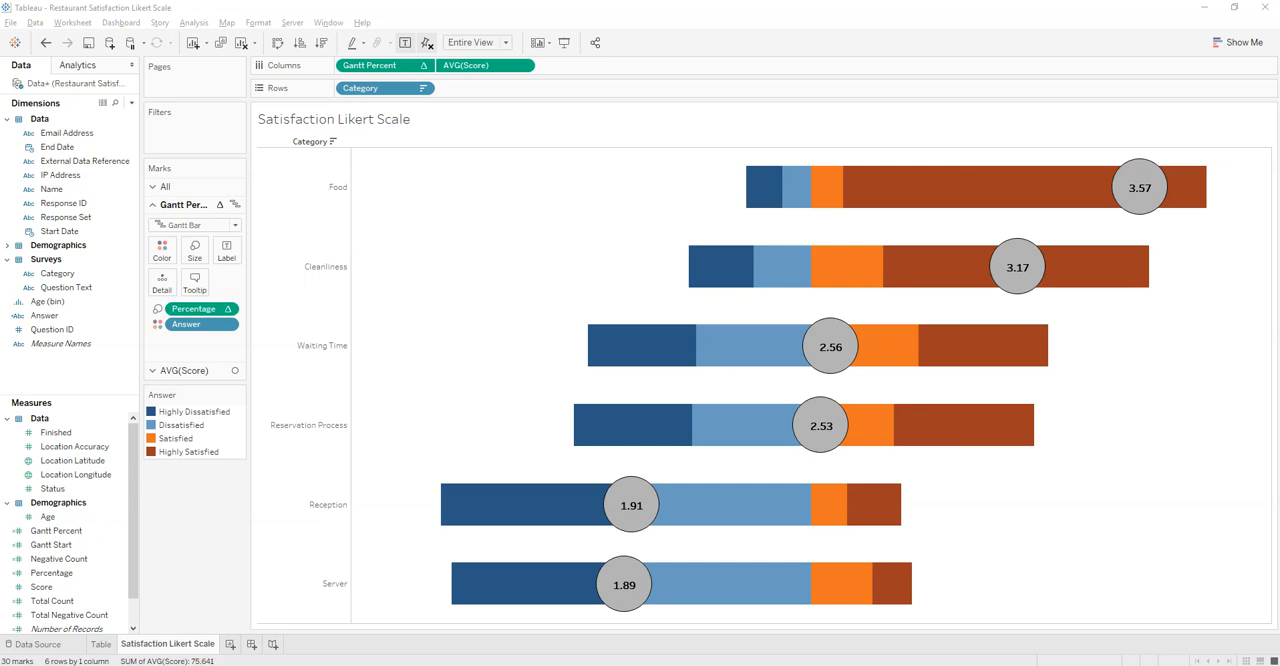
mouse_move(210, 548)
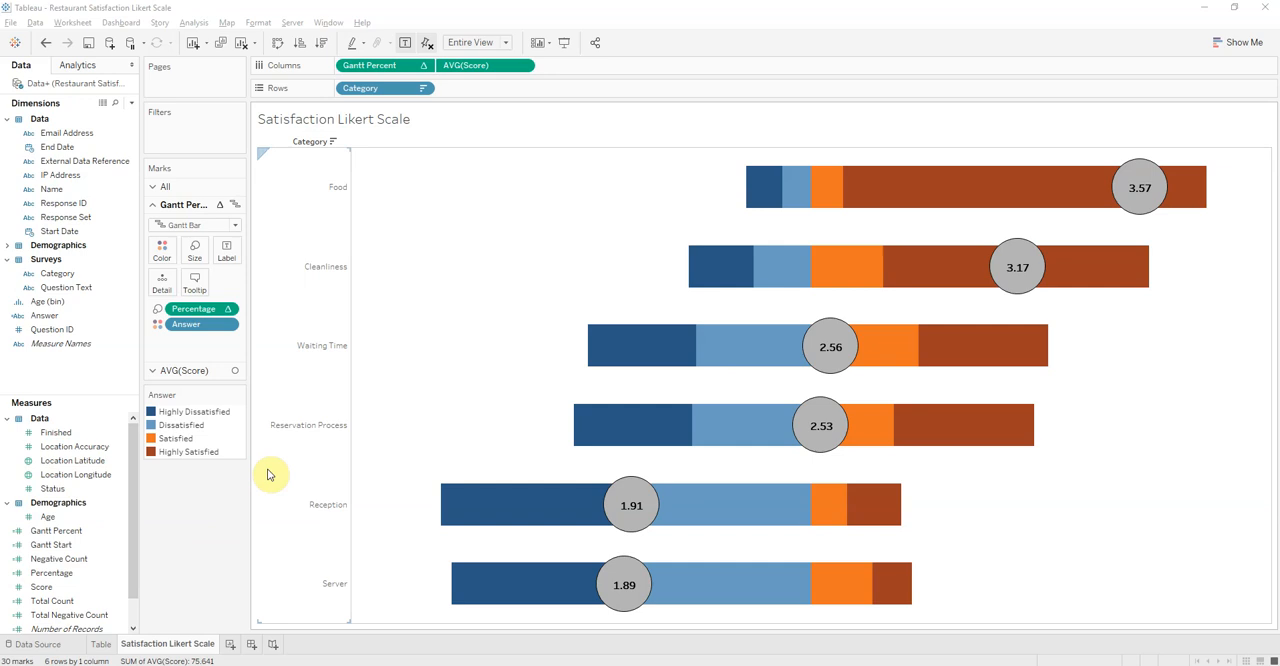
mouse_move(316, 220)
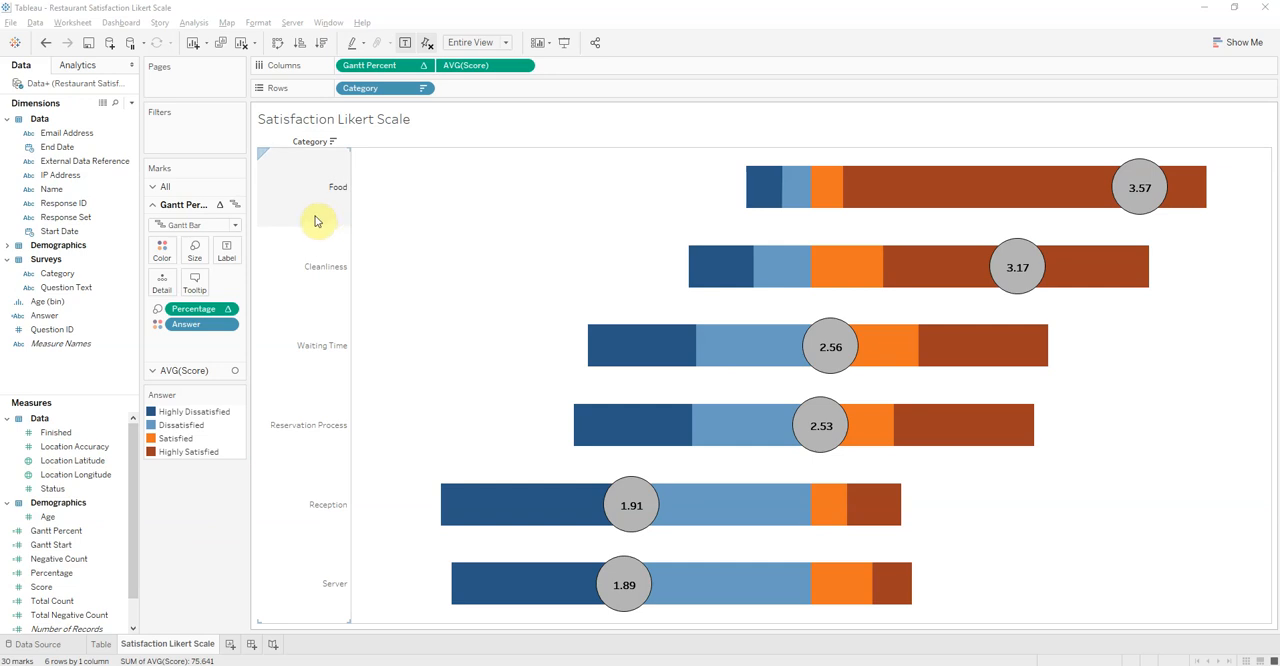
mouse_move(296, 448)
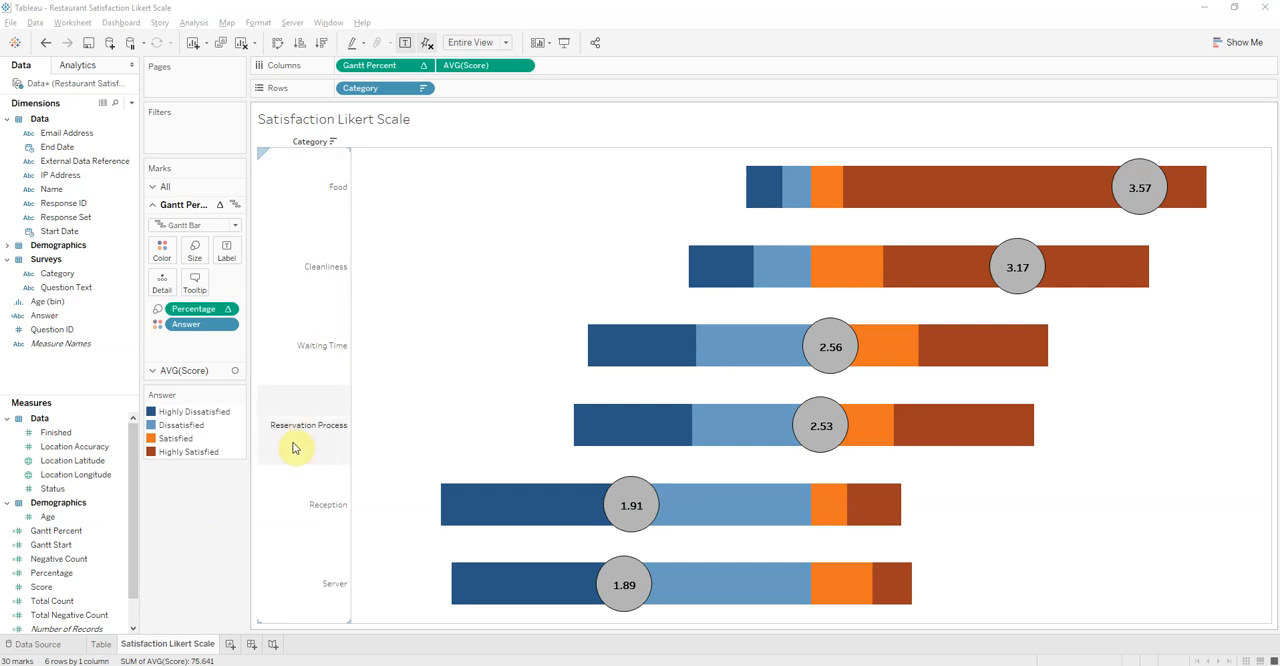
mouse_move(312, 600)
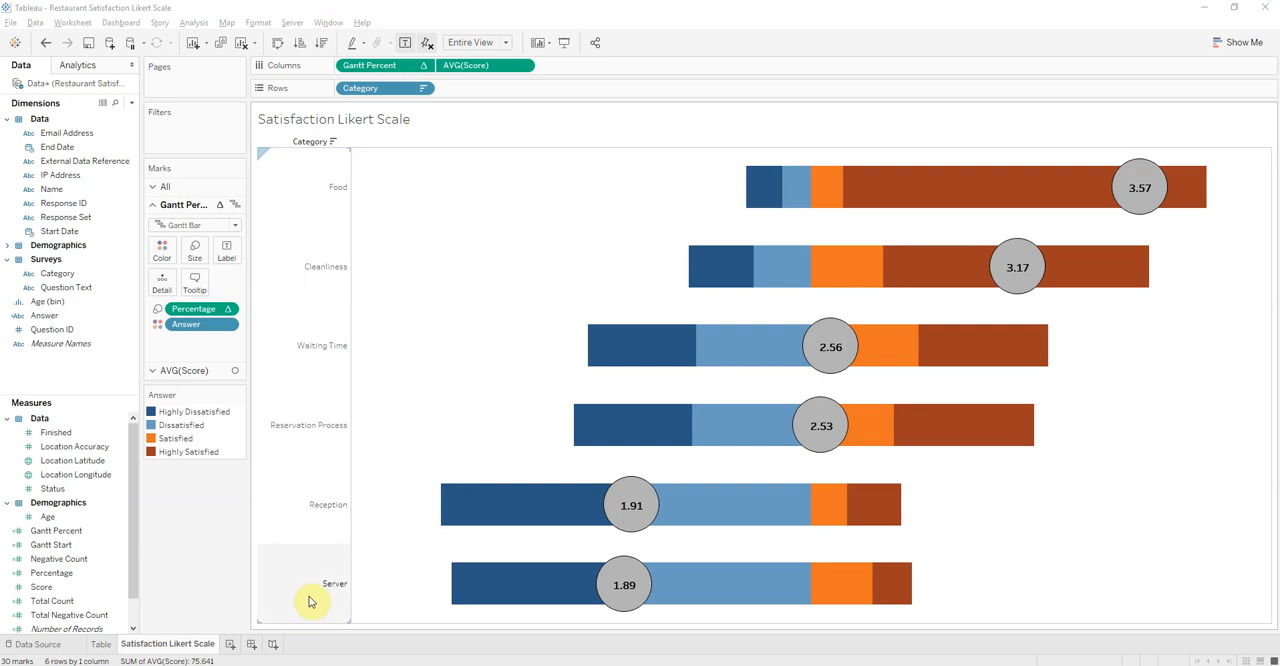
mouse_move(420, 596)
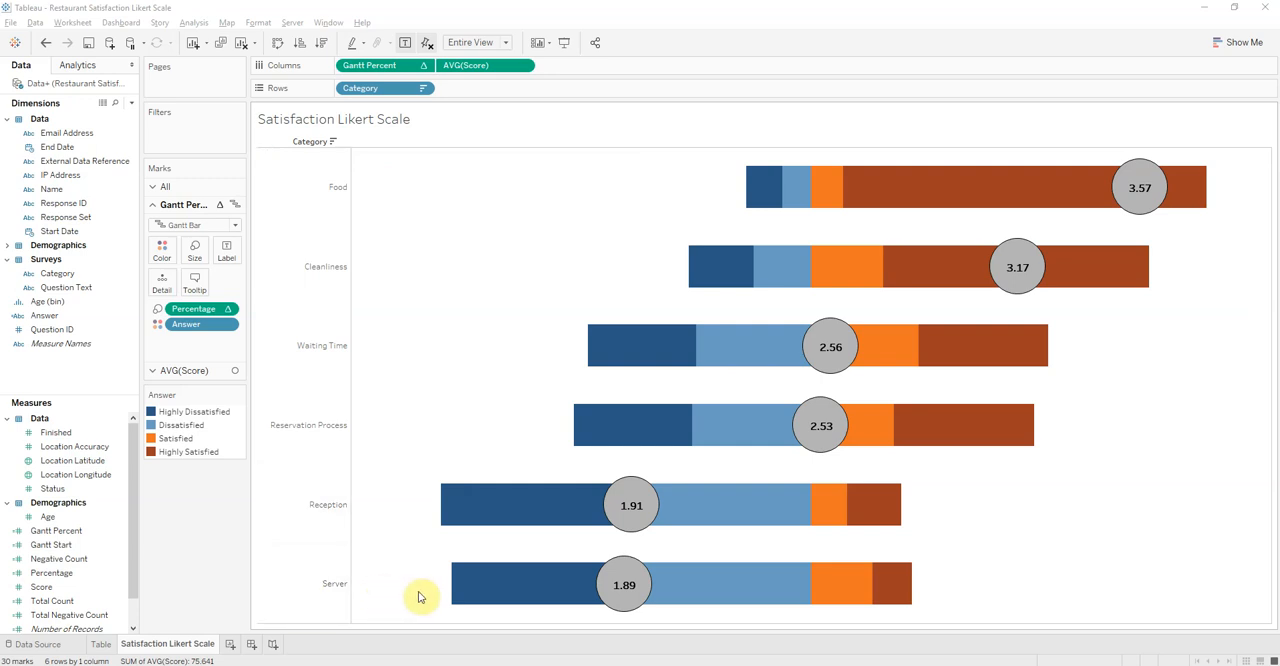
mouse_move(488, 600)
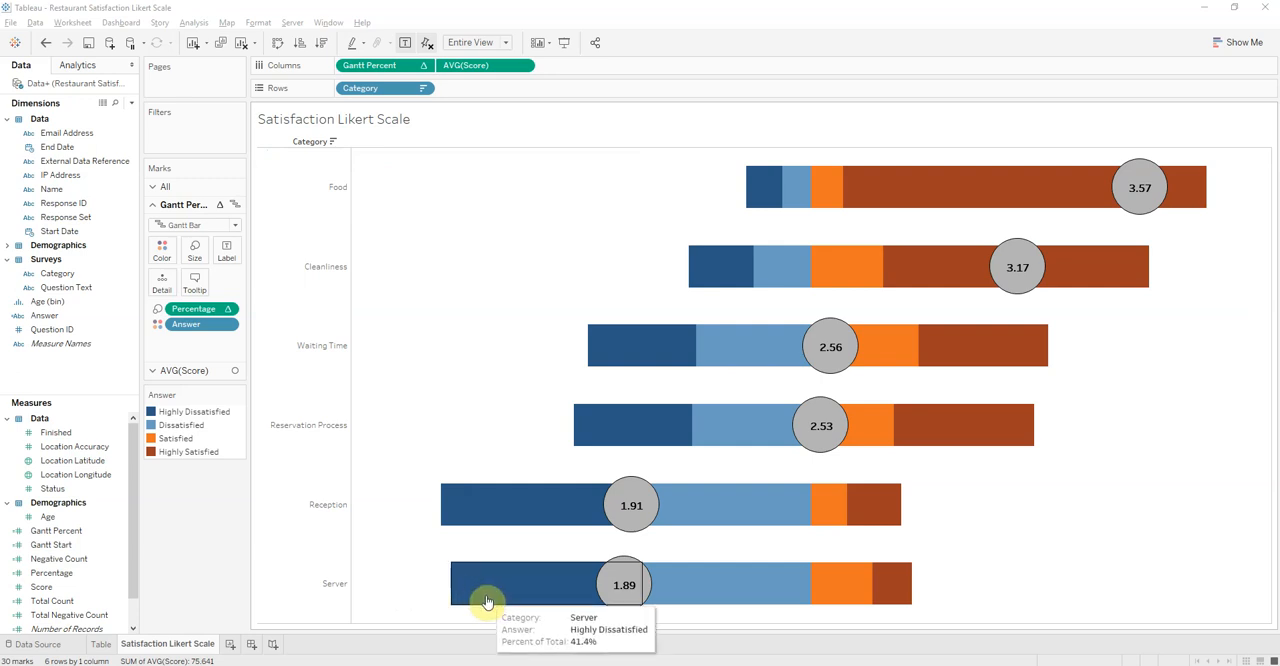
mouse_move(764, 572)
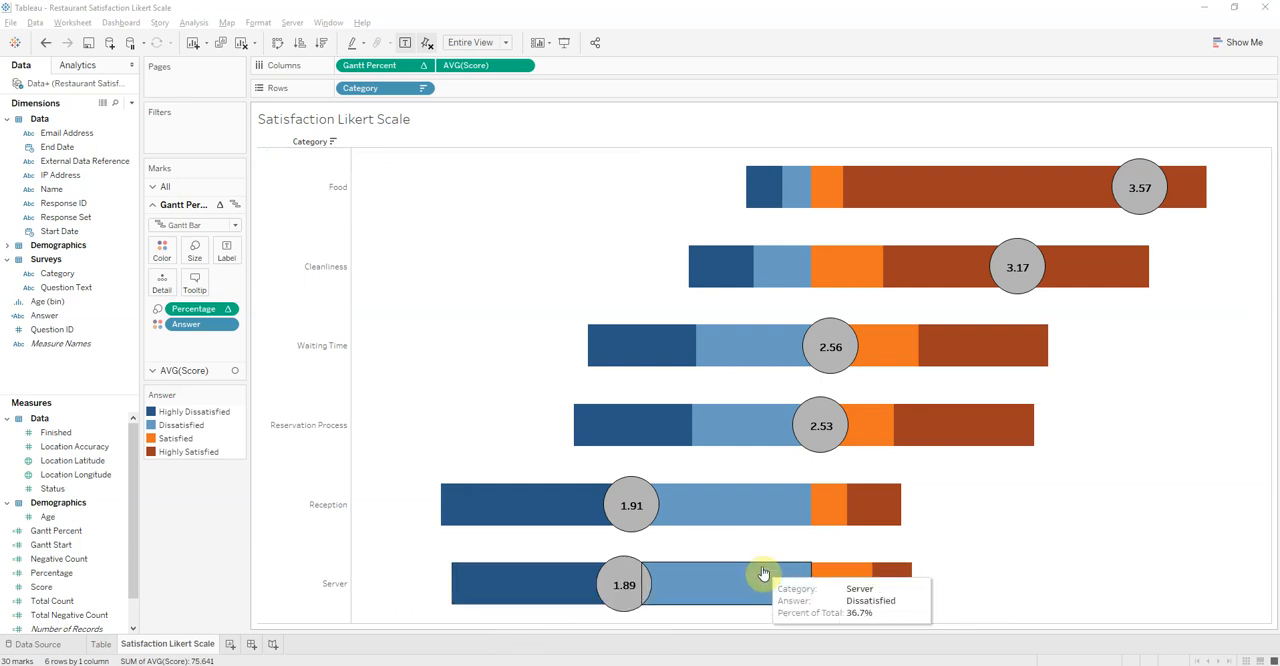
mouse_move(856, 596)
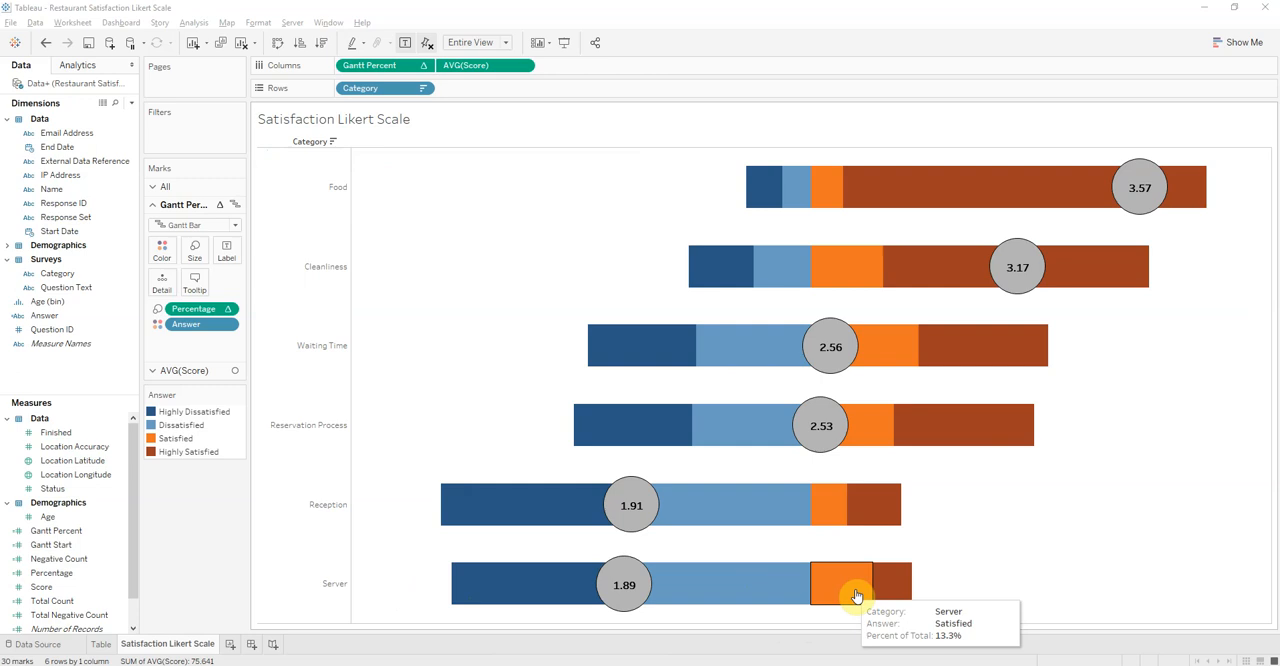
mouse_move(788, 580)
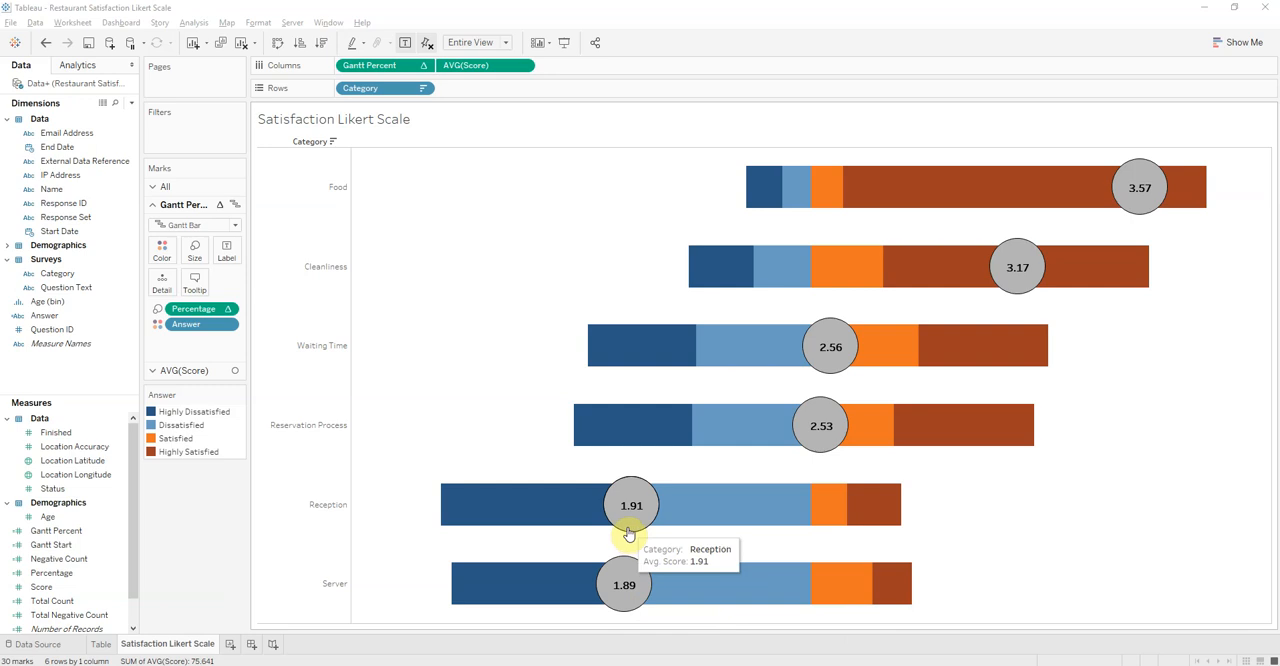
mouse_move(946, 276)
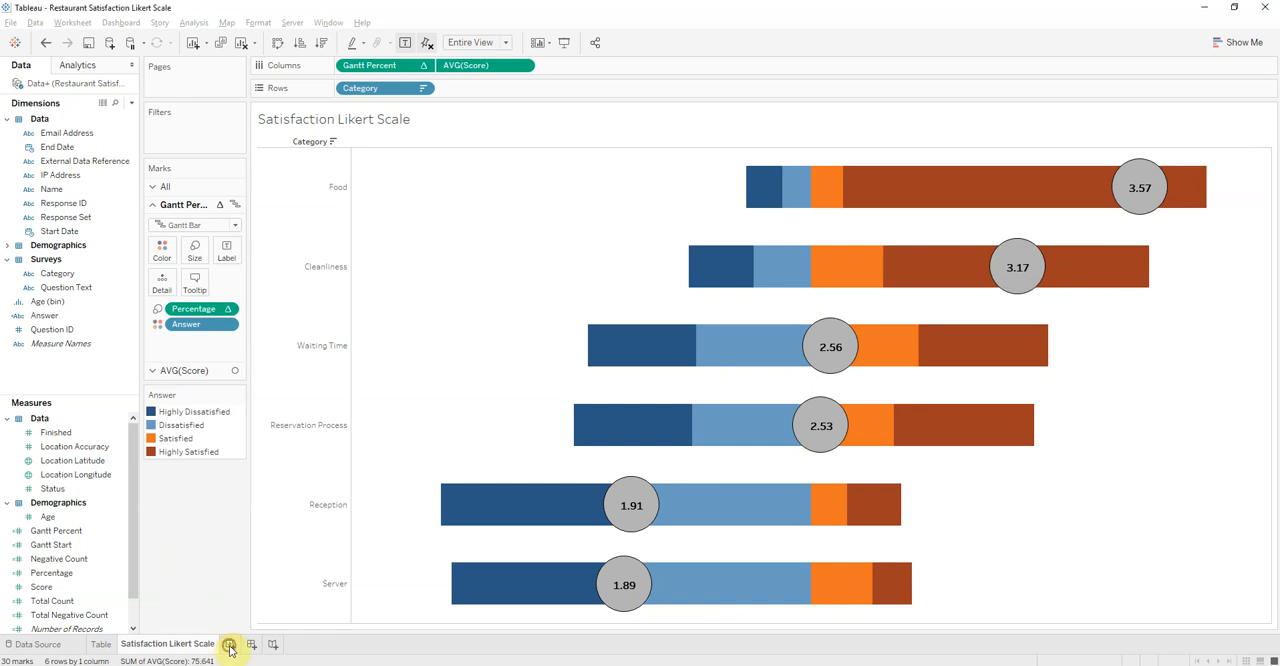
Start a blank worksheet with Category on Rows and Answer on the marks Detail
left_click(228, 644)
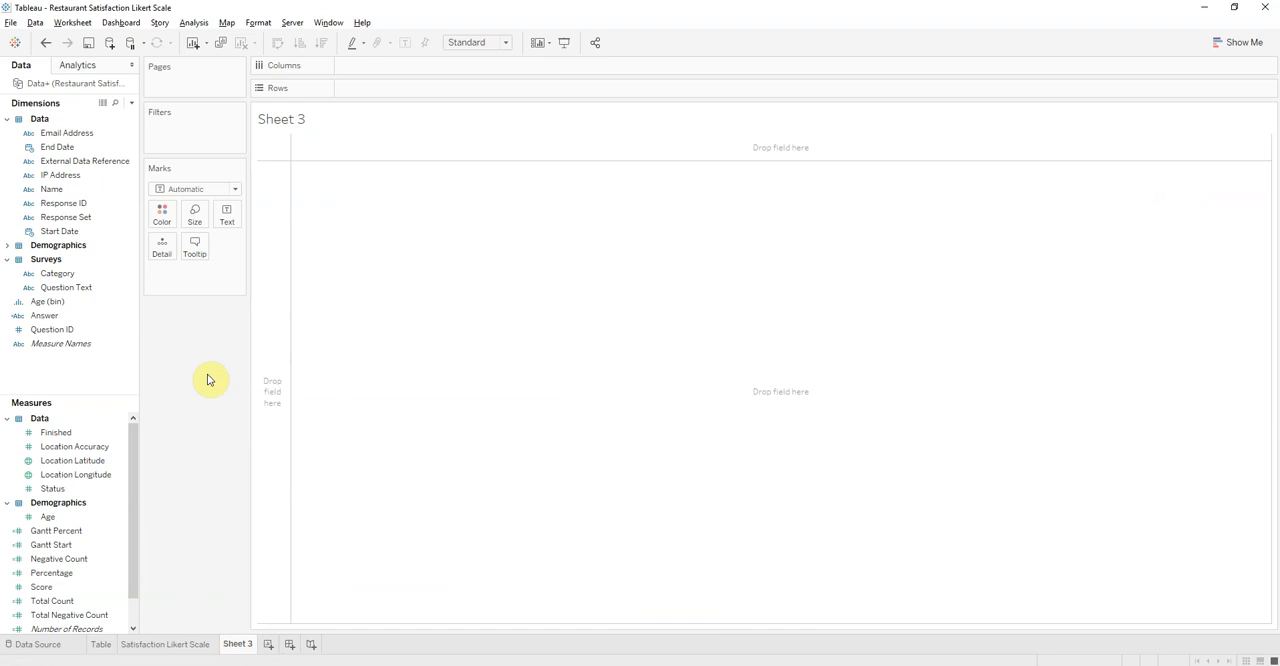
left_click(56, 272)
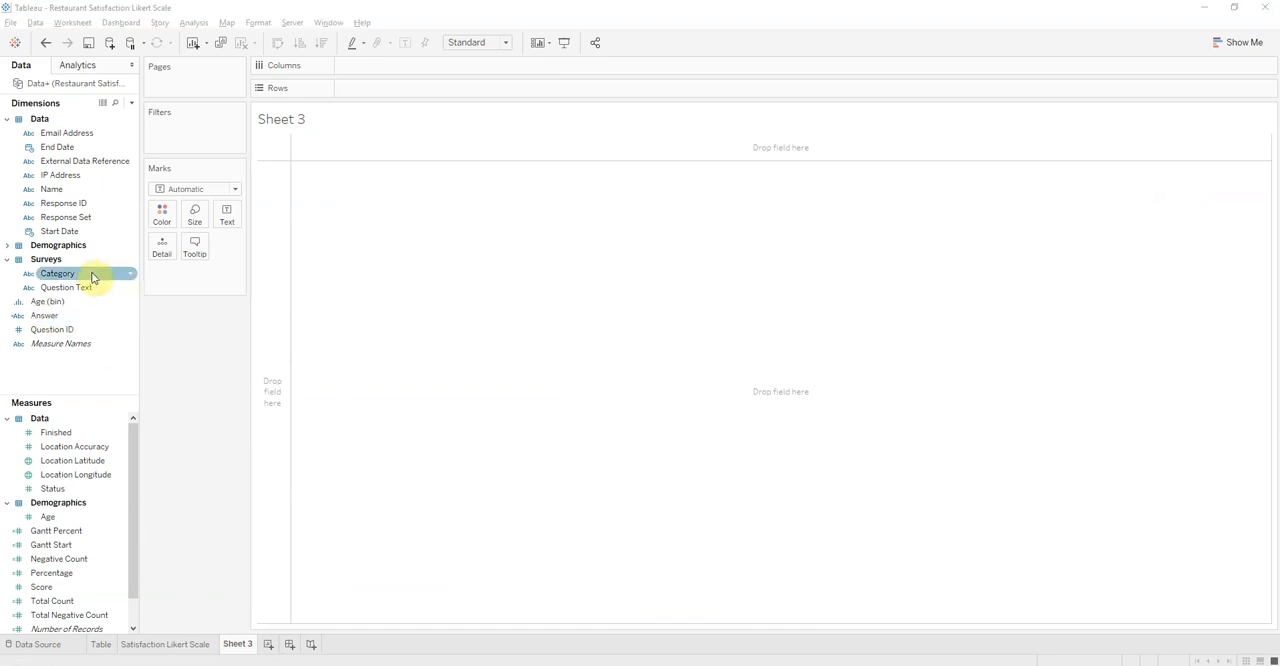
left_click_drag(56, 272, 384, 88)
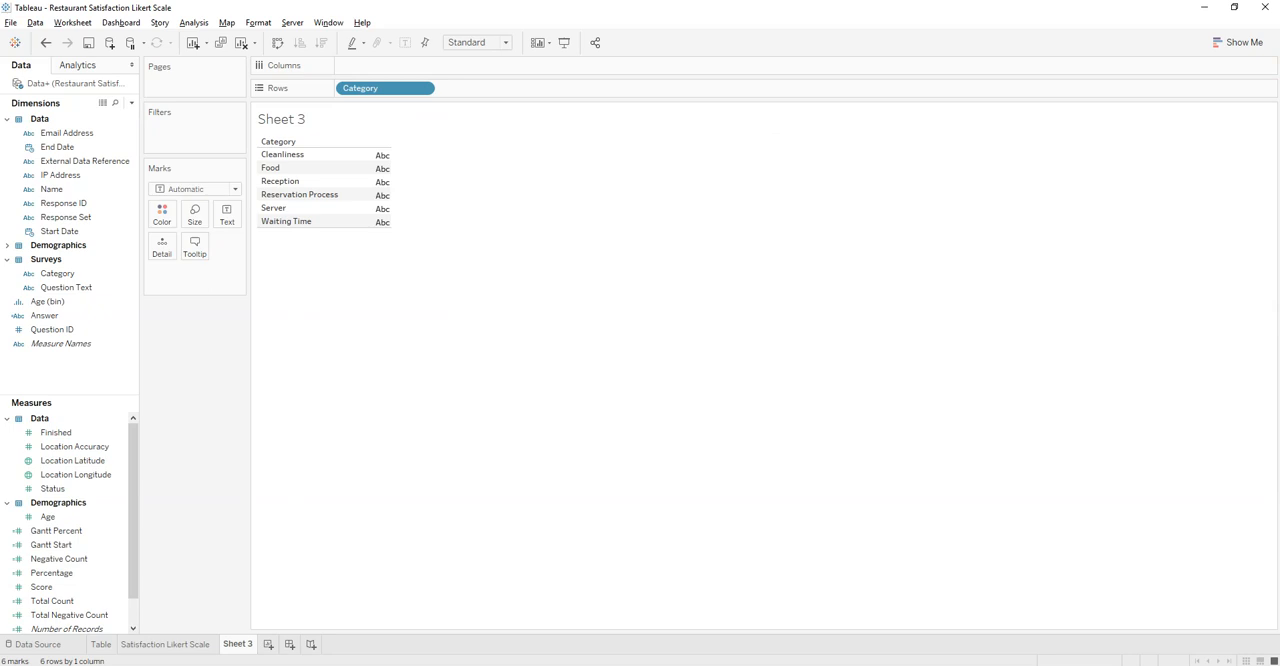
mouse_move(200, 336)
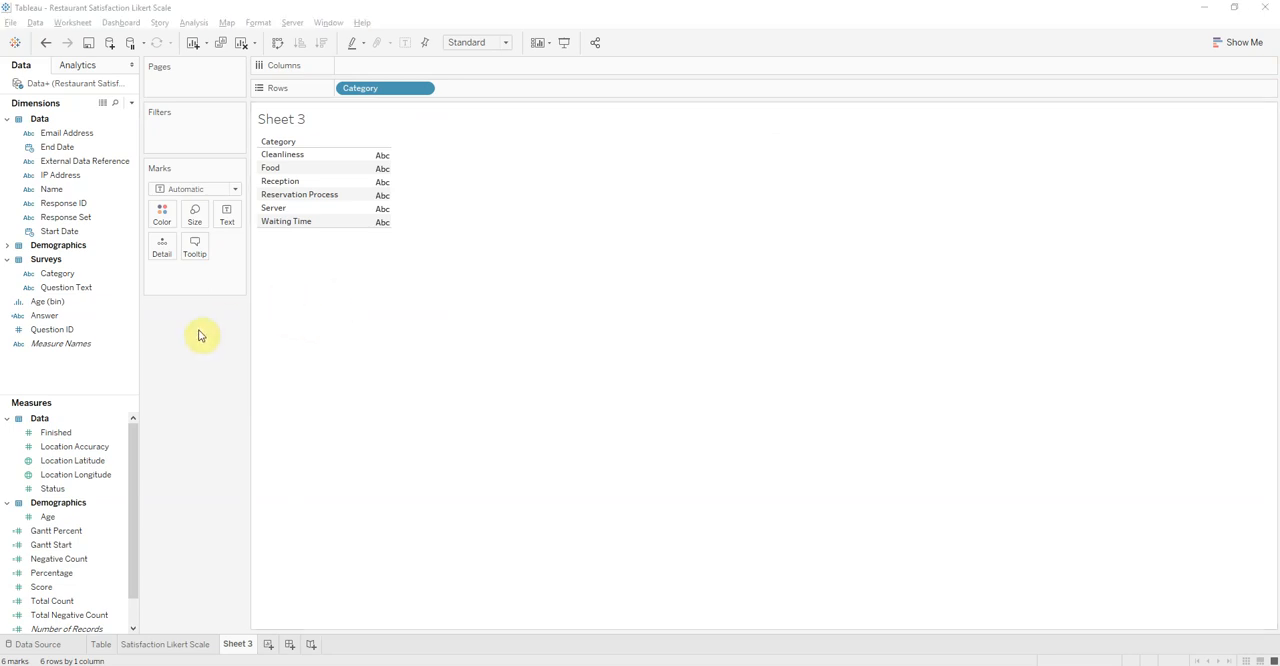
left_click(44, 316)
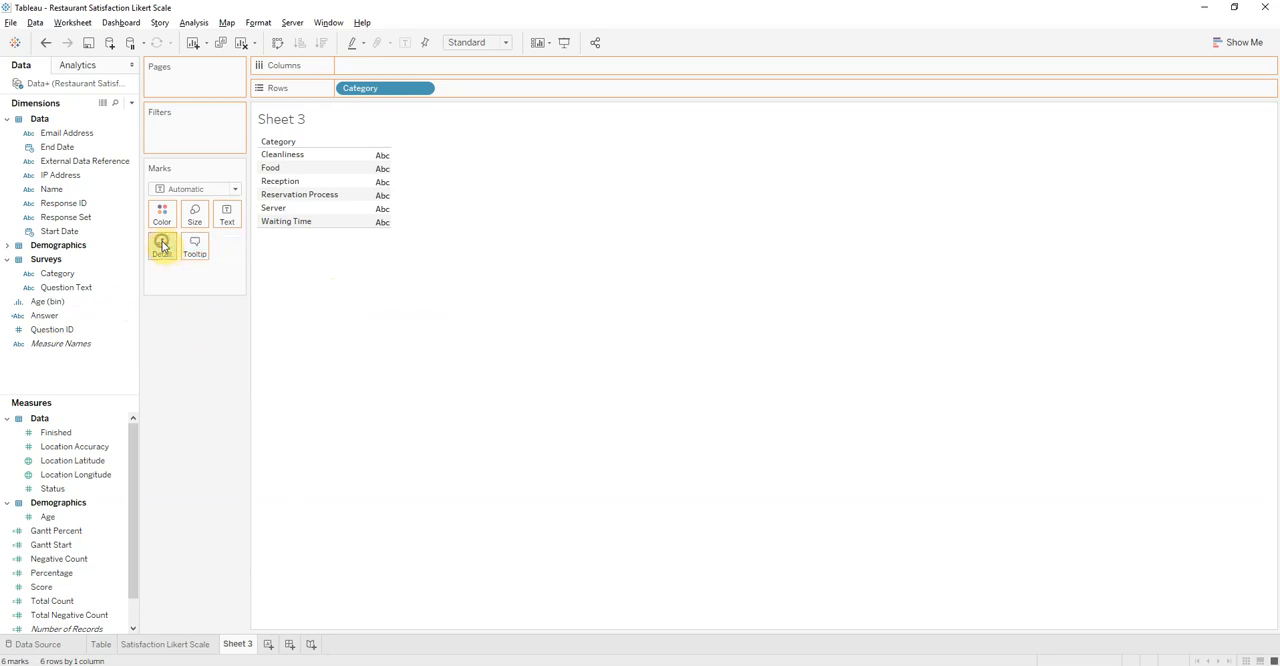
left_click_drag(44, 316, 162, 244)
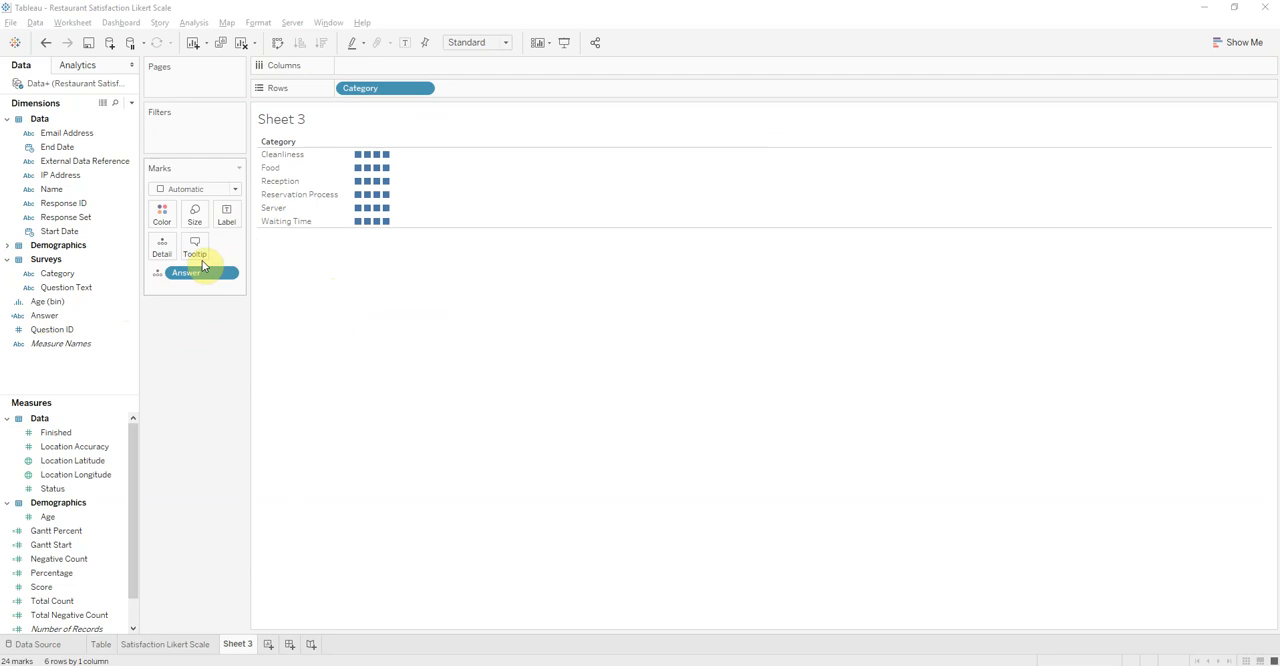
Draw the marks as Gantt bars and fit the chart to the entire view
left_click(236, 188)
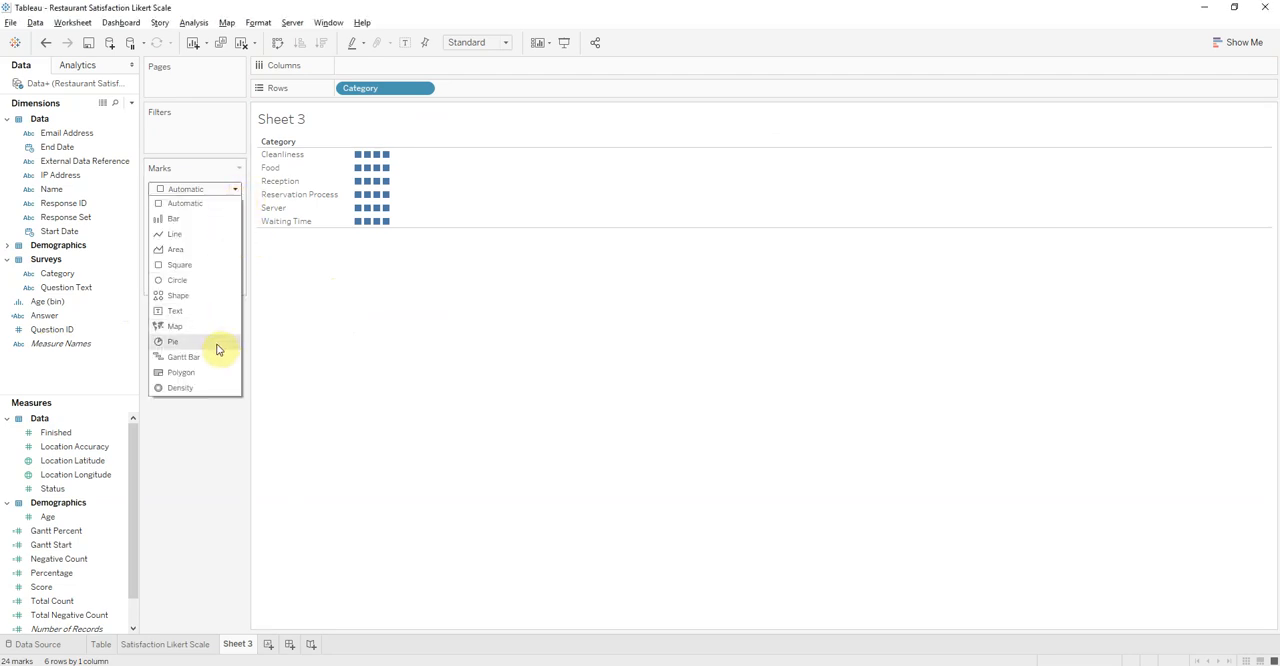
left_click(184, 356)
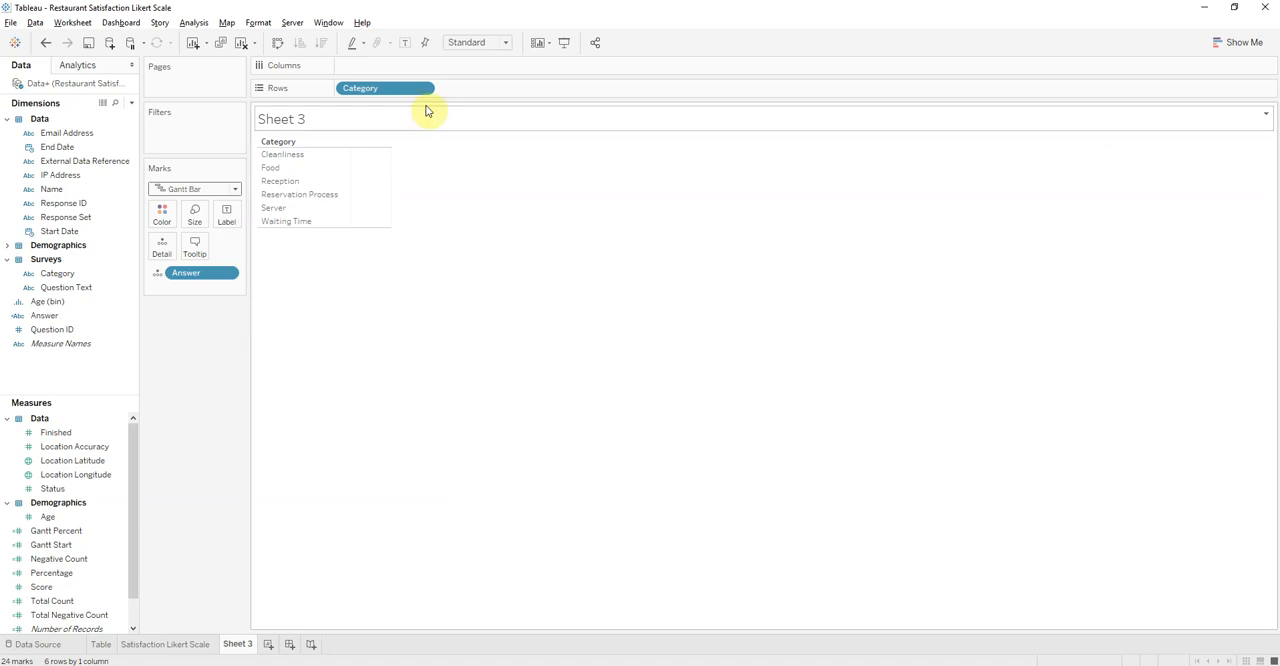
left_click(504, 42)
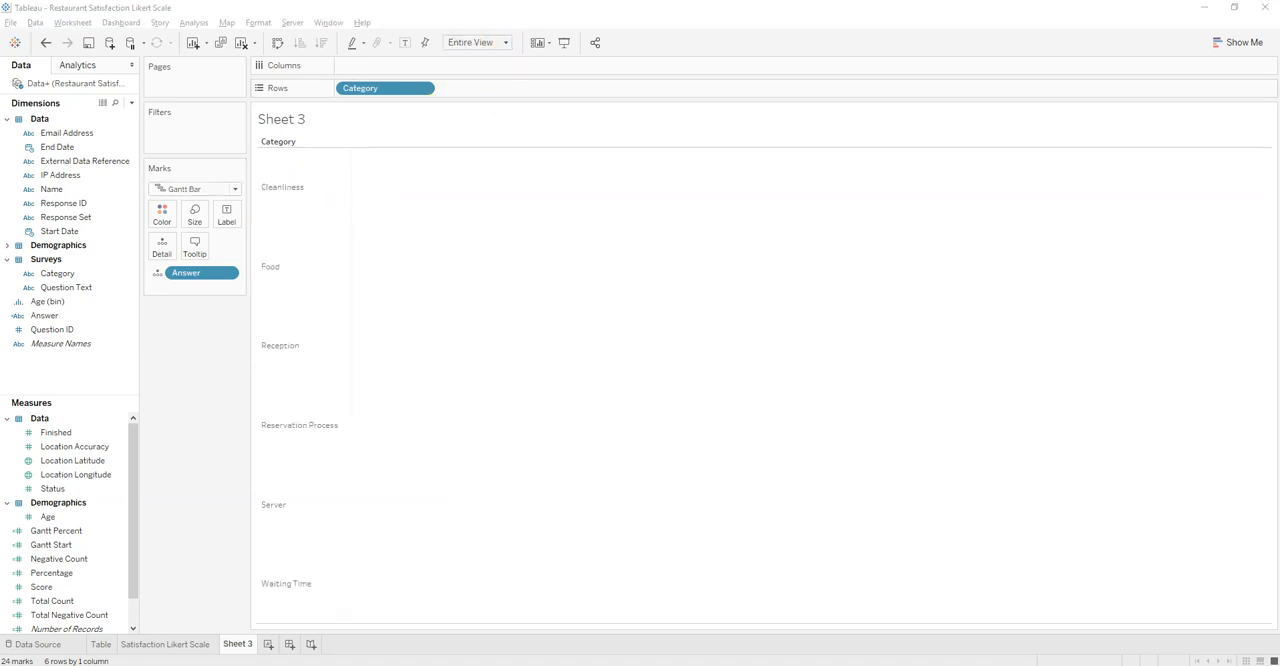
Place Gantt Percent on Columns and size the Gantt bars by Percentage
left_click(56, 530)
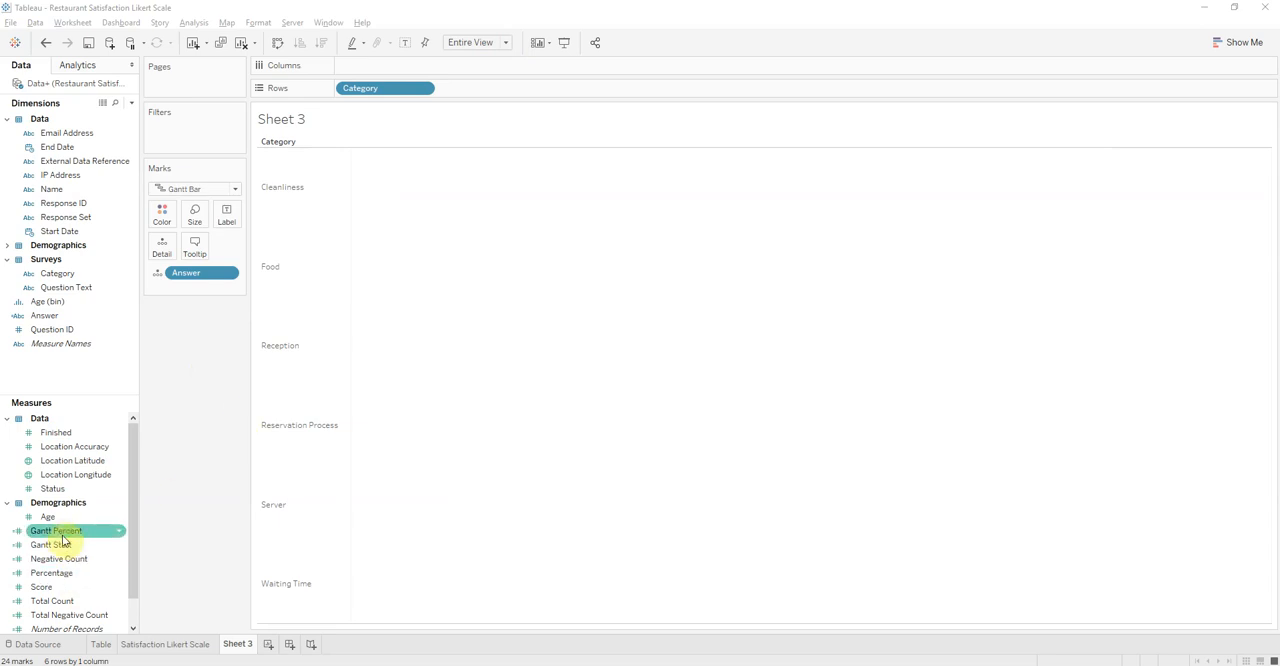
left_click_drag(56, 530, 384, 64)
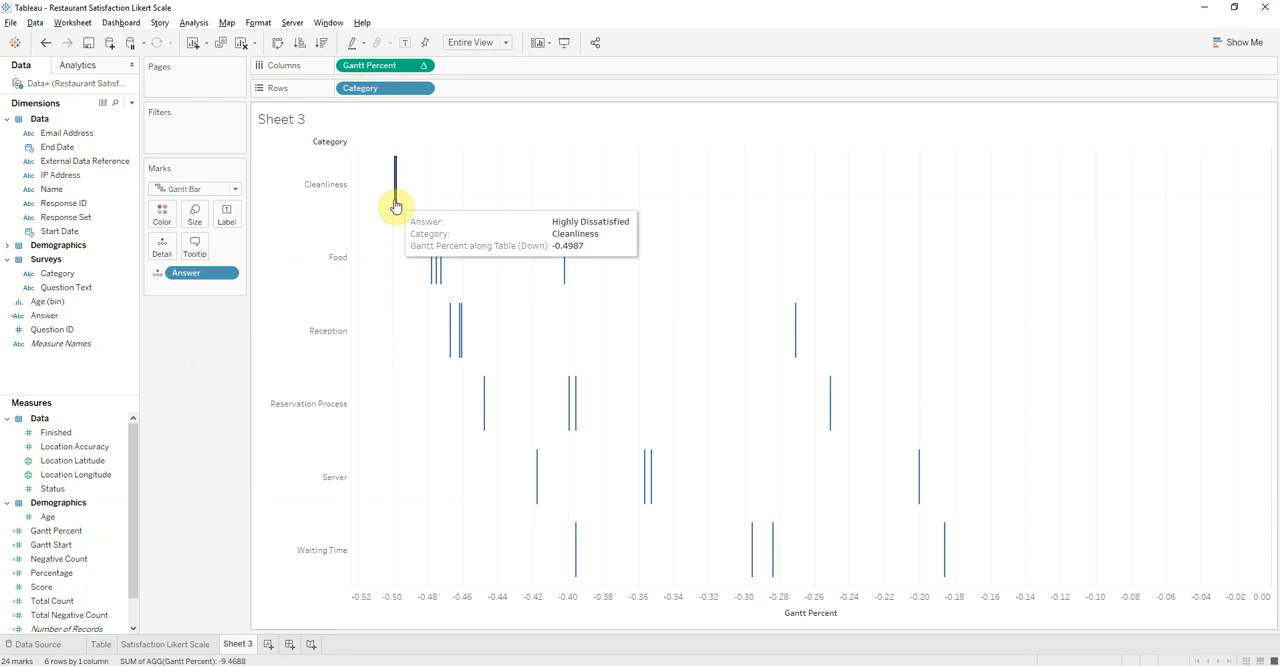
mouse_move(434, 250)
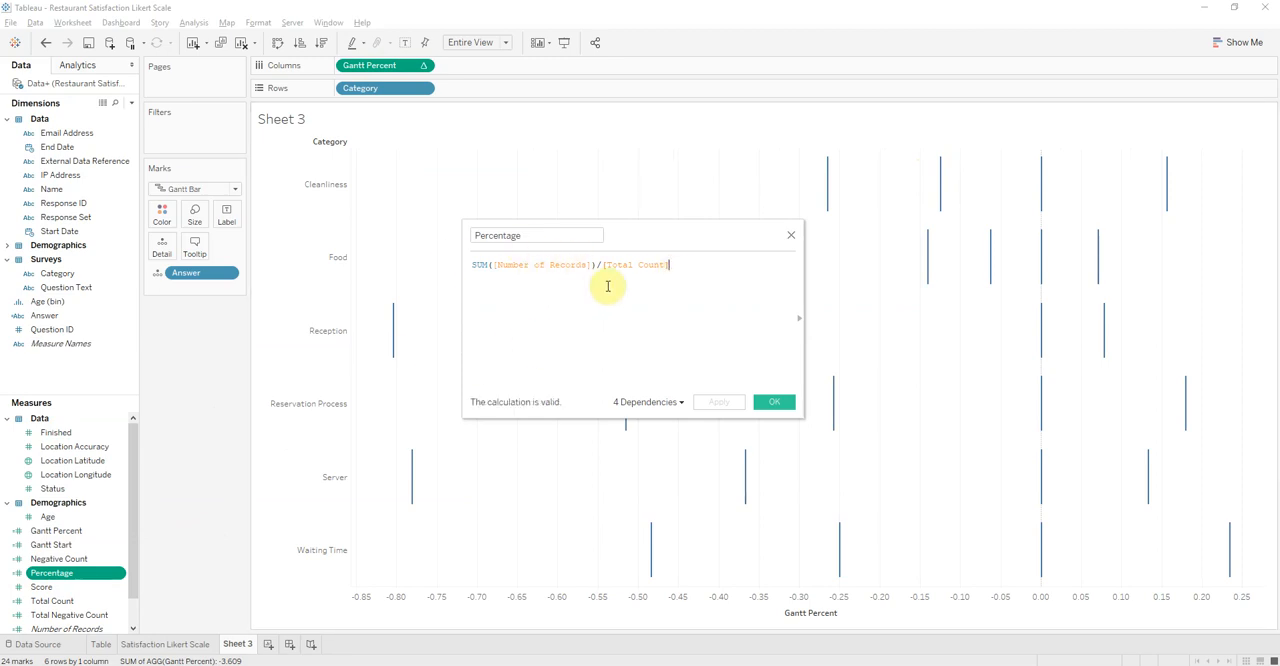
mouse_move(690, 284)
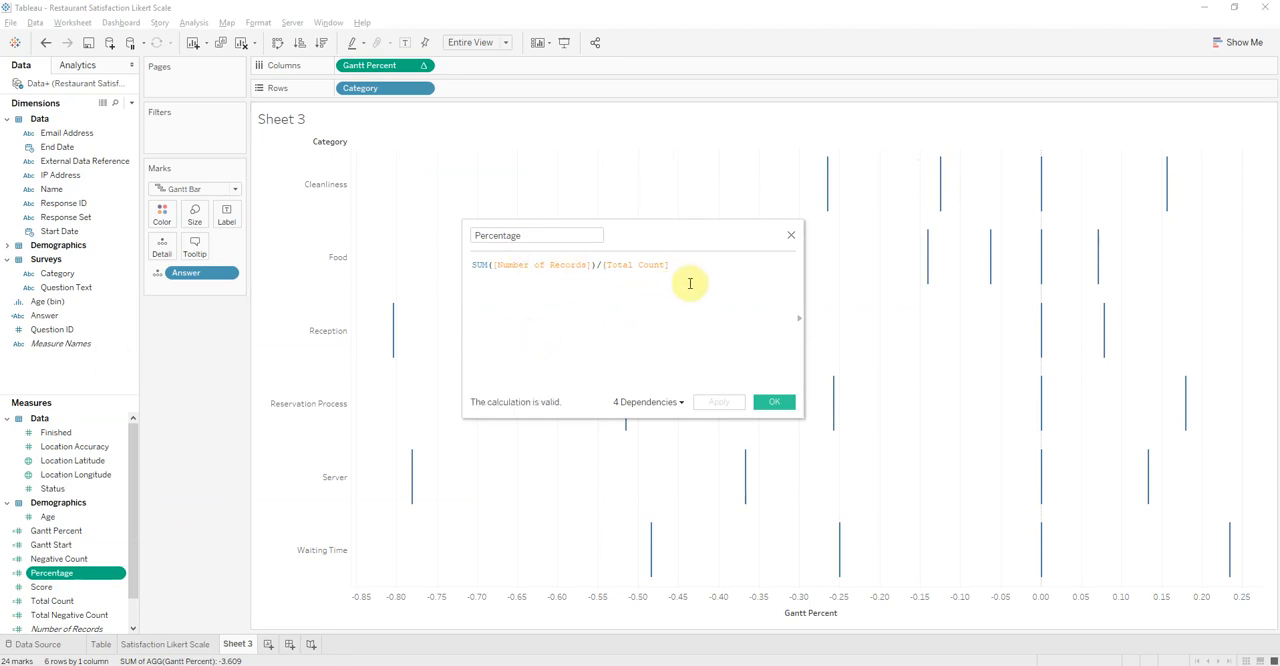
left_click(774, 400)
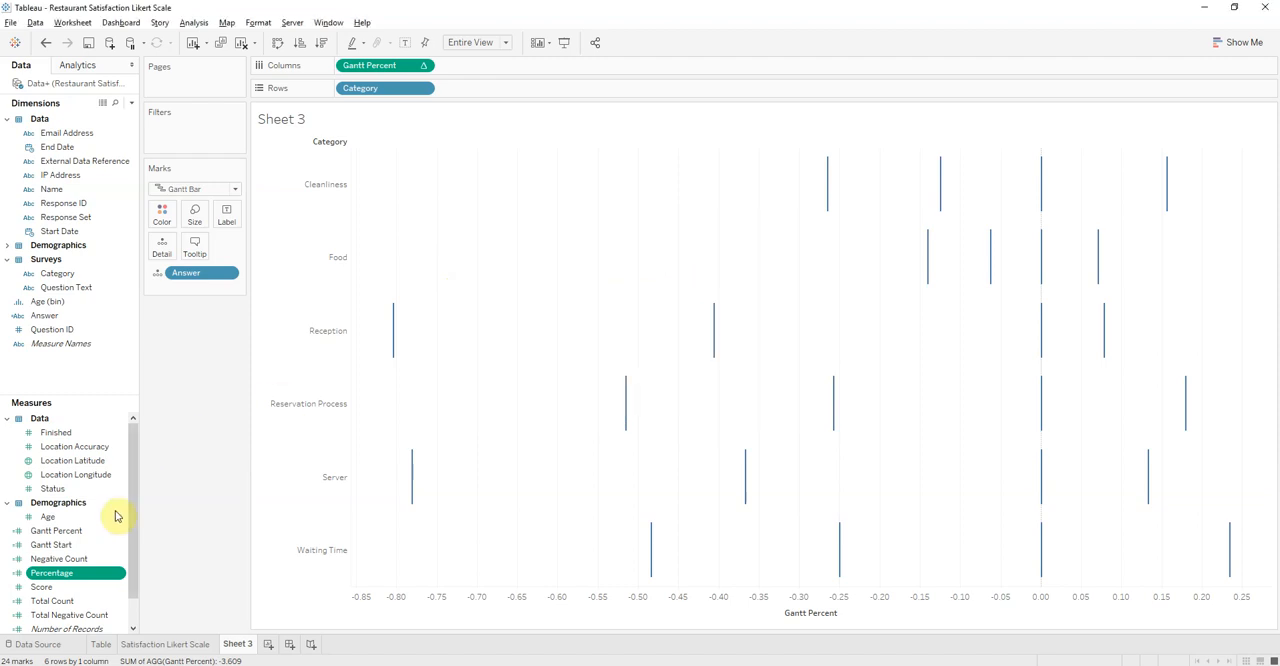
left_click_drag(52, 572, 480, 72)
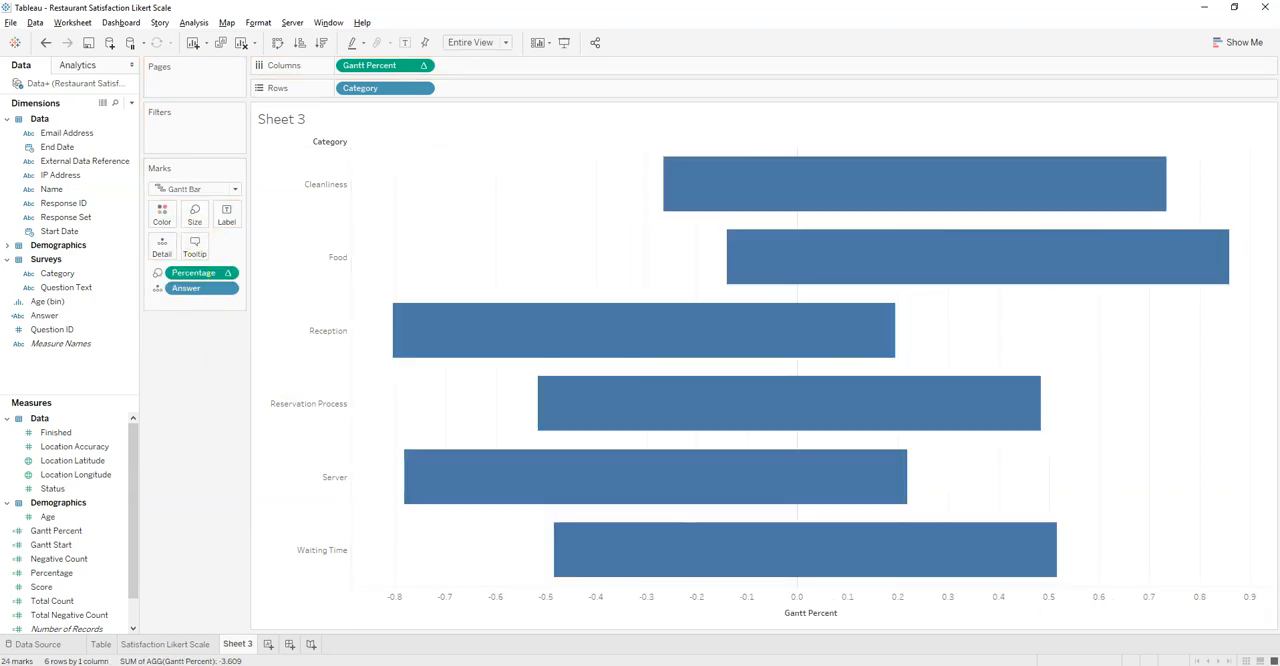
Make the Percentage size calculation compute along Answer
right_click(192, 272)
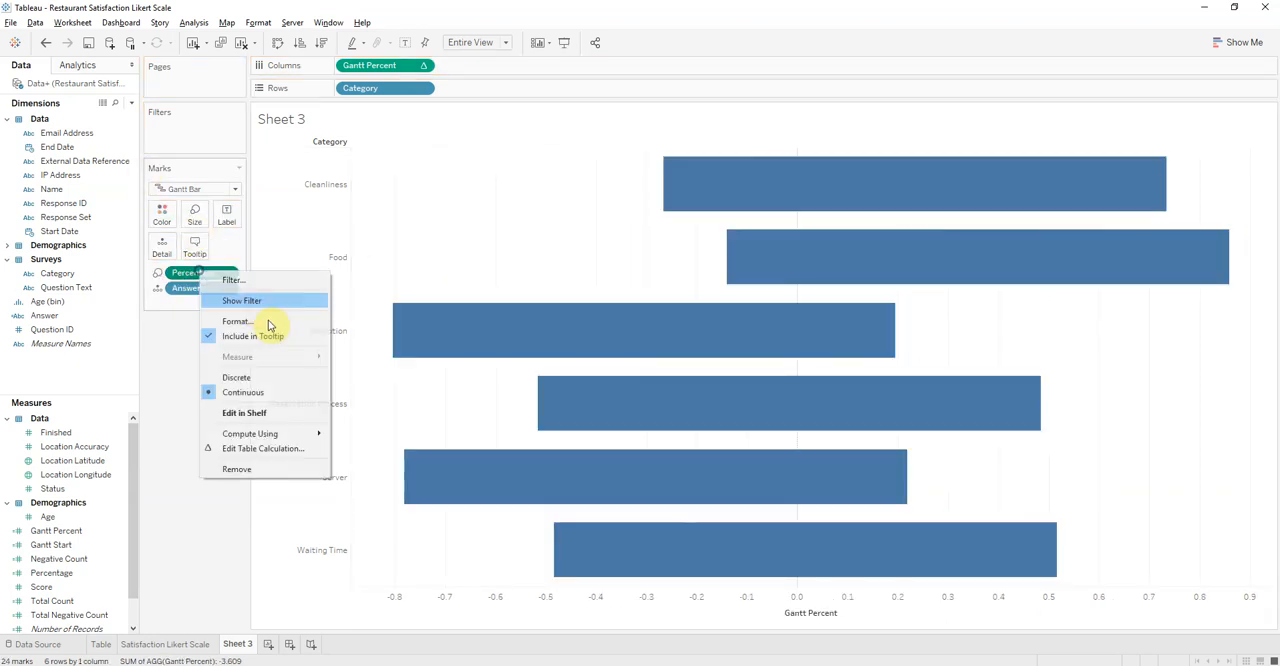
mouse_move(250, 432)
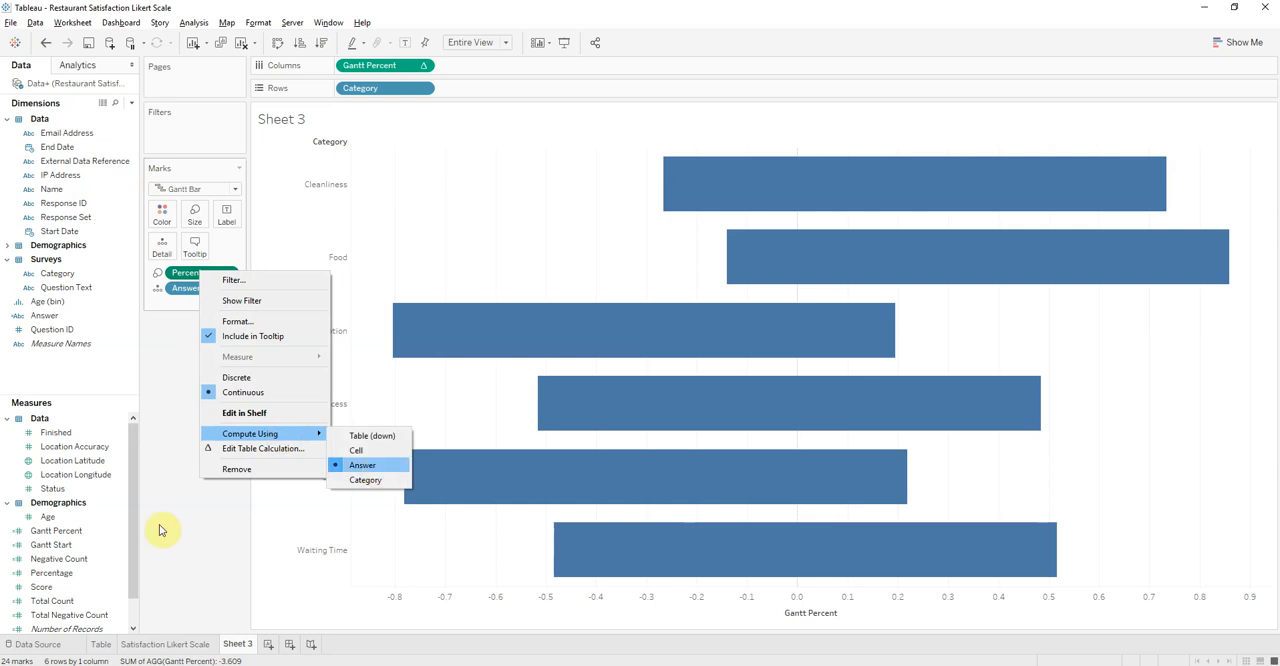
left_click(362, 464)
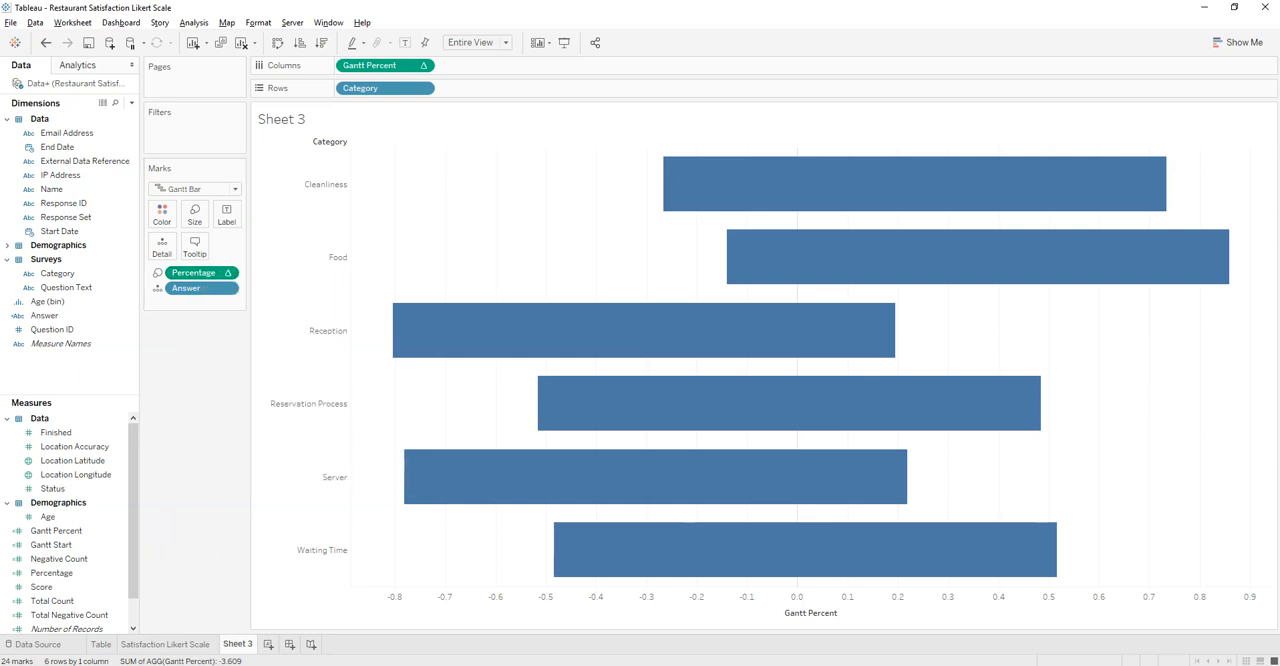
mouse_move(420, 356)
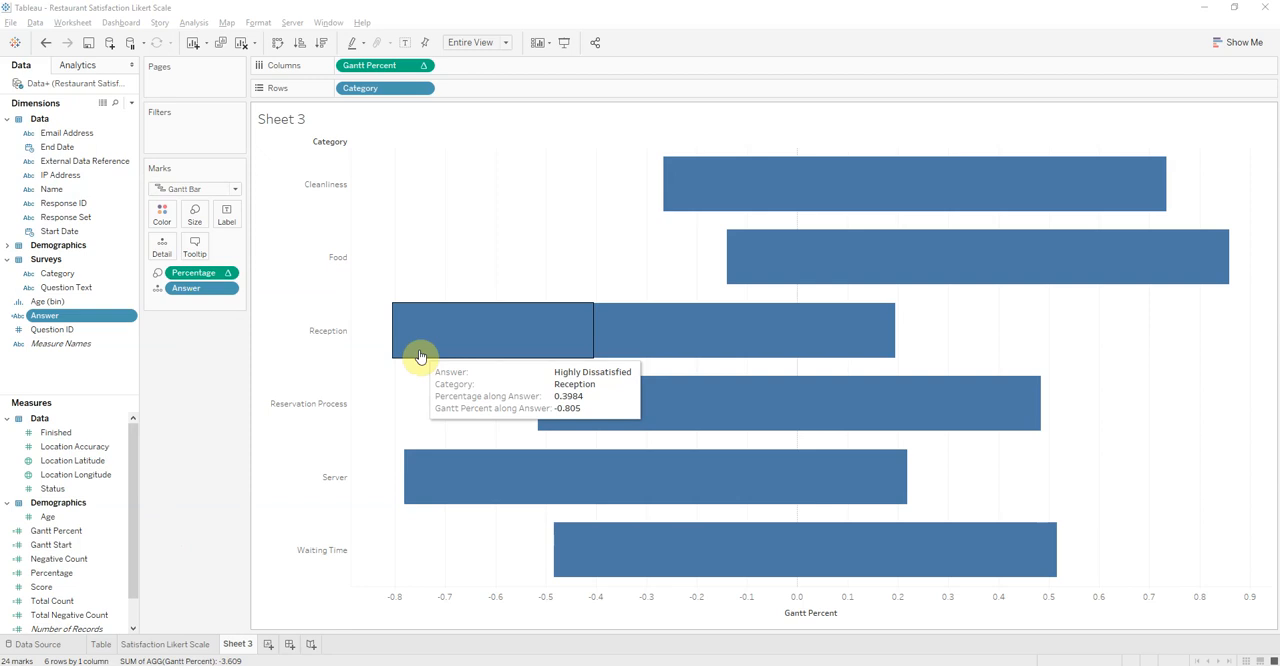
mouse_move(820, 324)
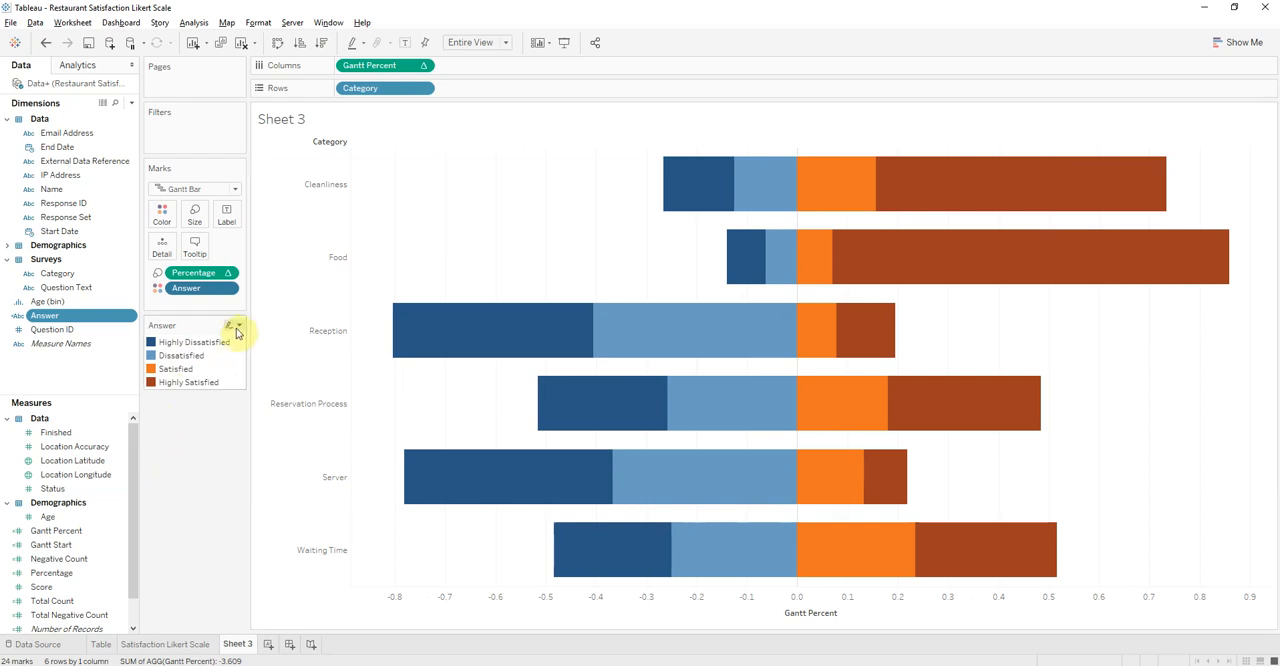
Assign green shades to the two dissatisfied answers and purple shades to the two satisfied answers
left_click(238, 324)
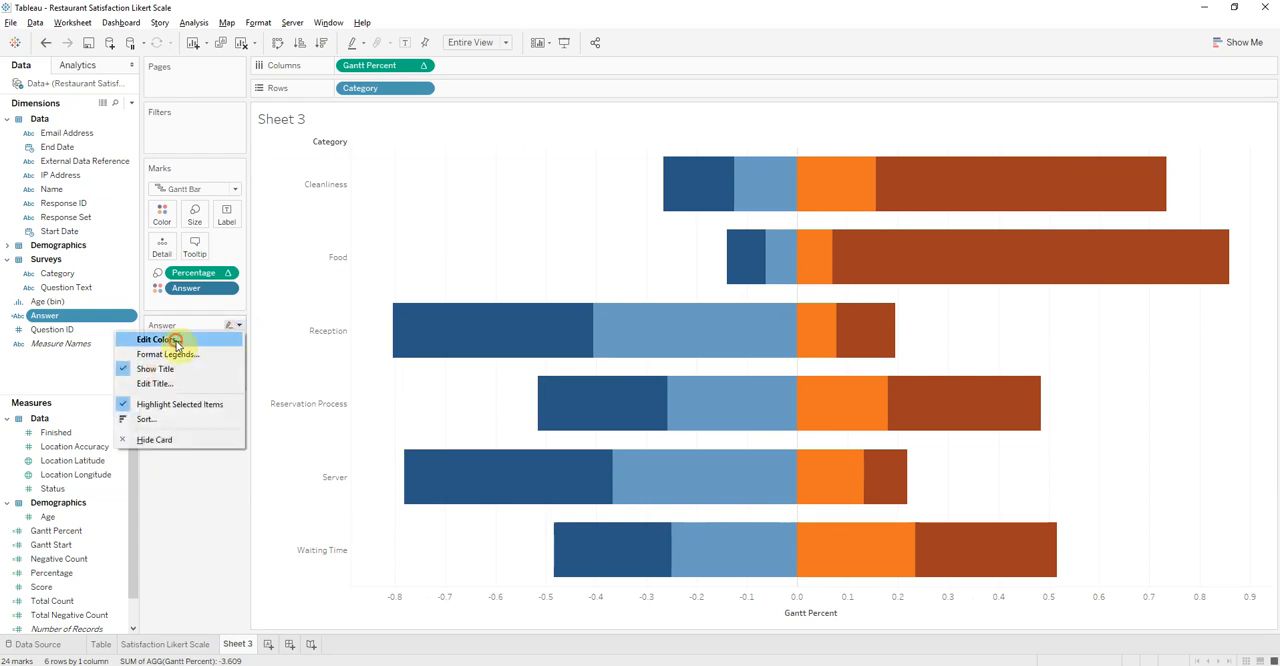
left_click(156, 340)
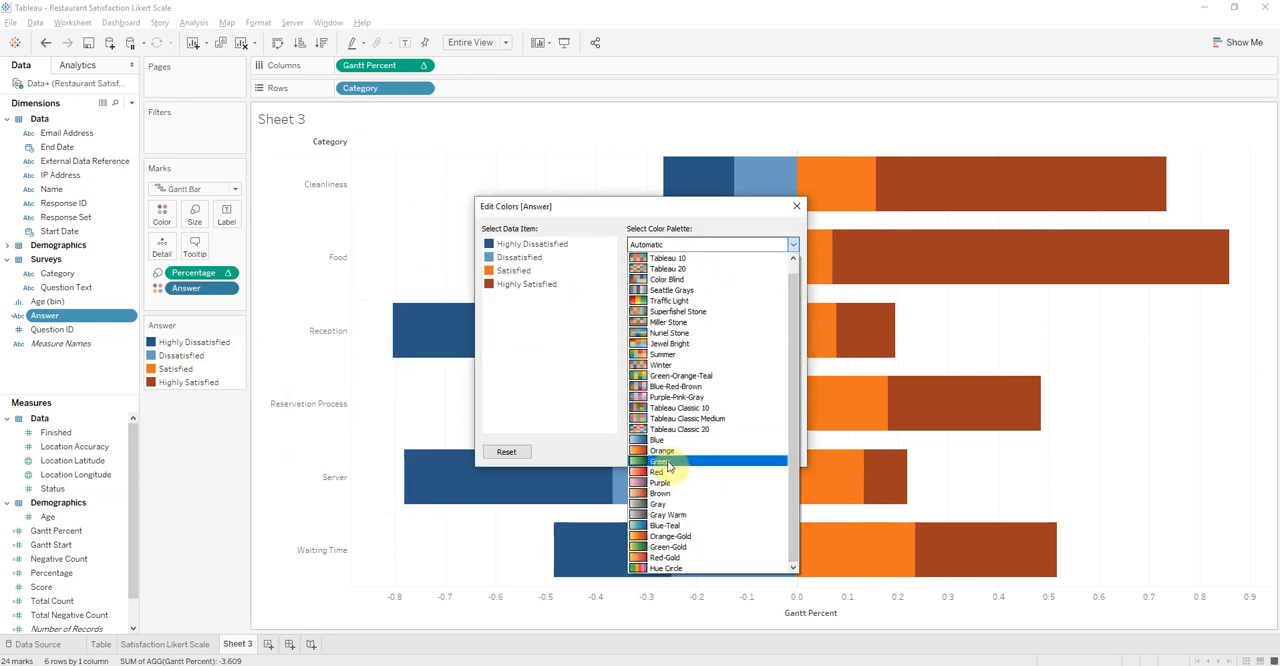
left_click(662, 460)
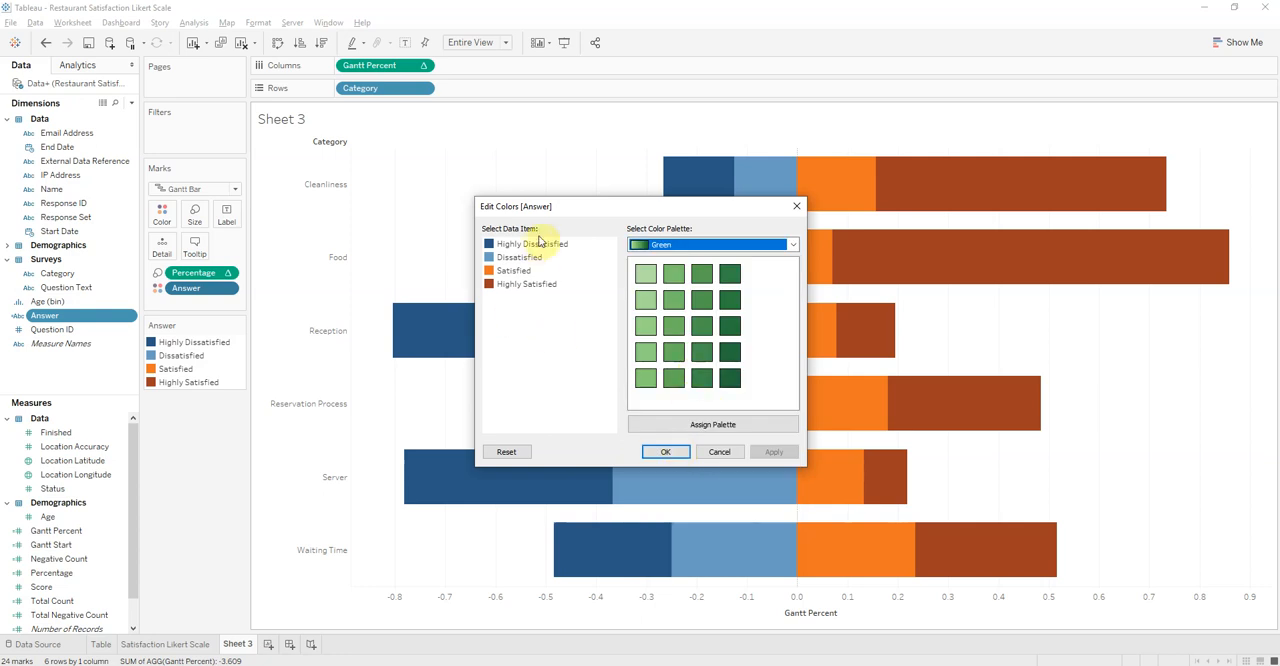
mouse_move(730, 378)
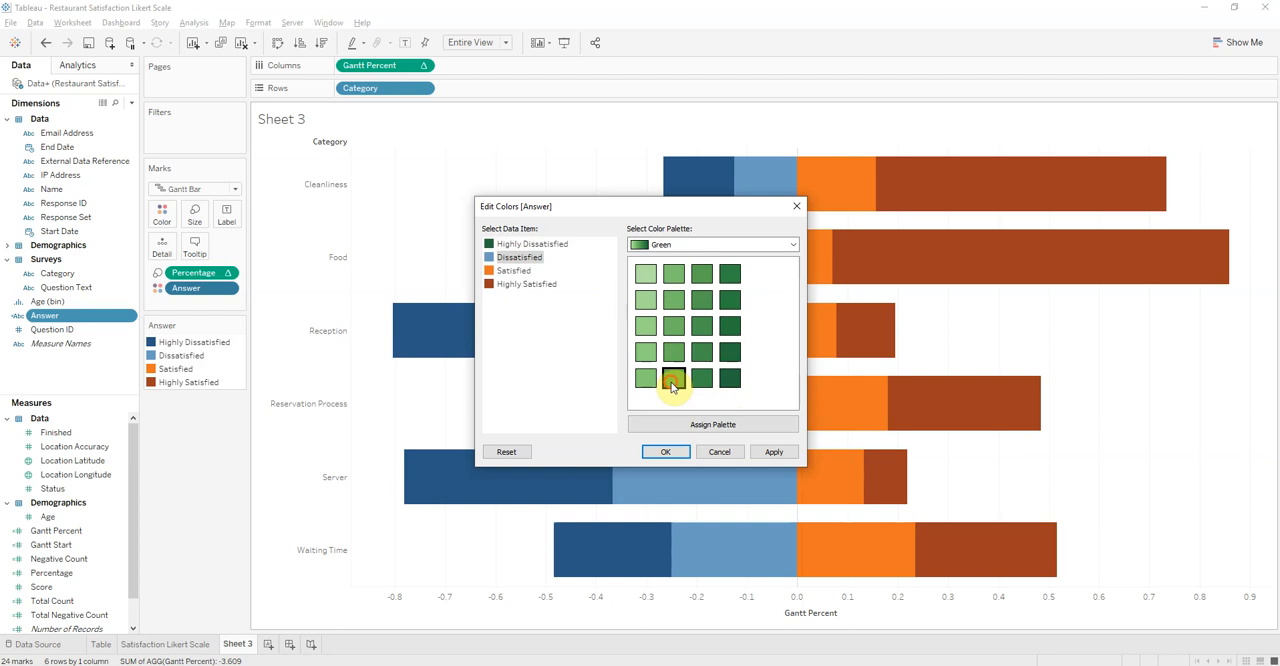
left_click(772, 452)
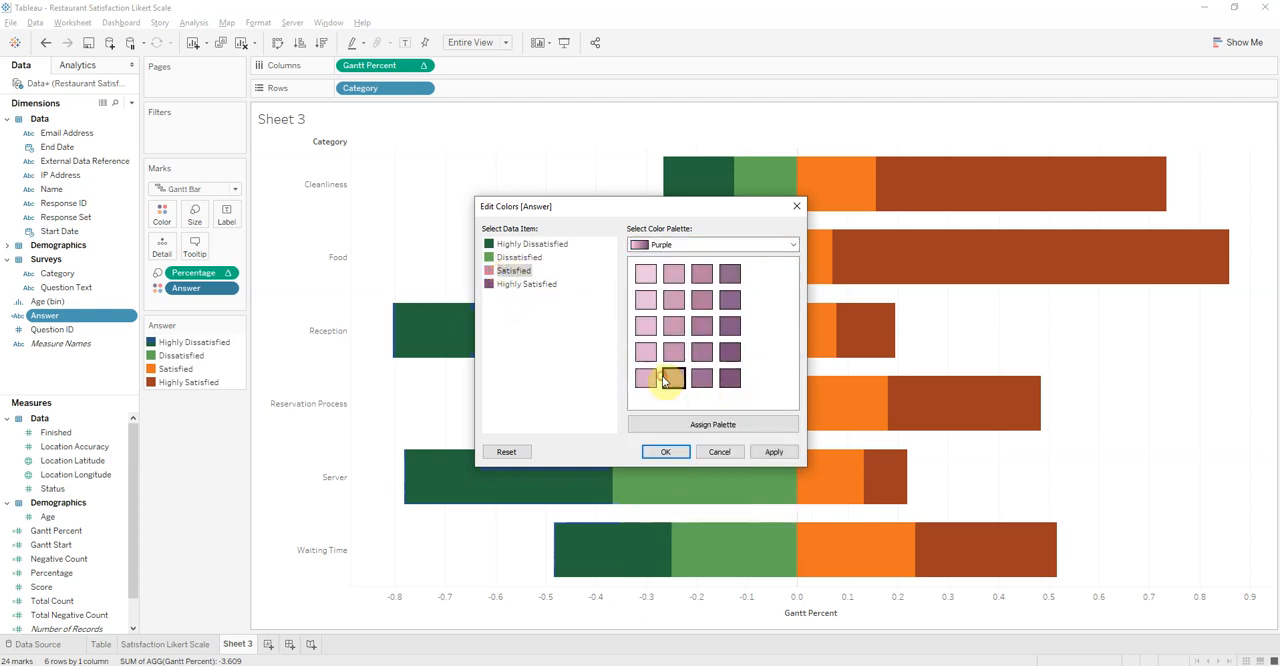
left_click(772, 452)
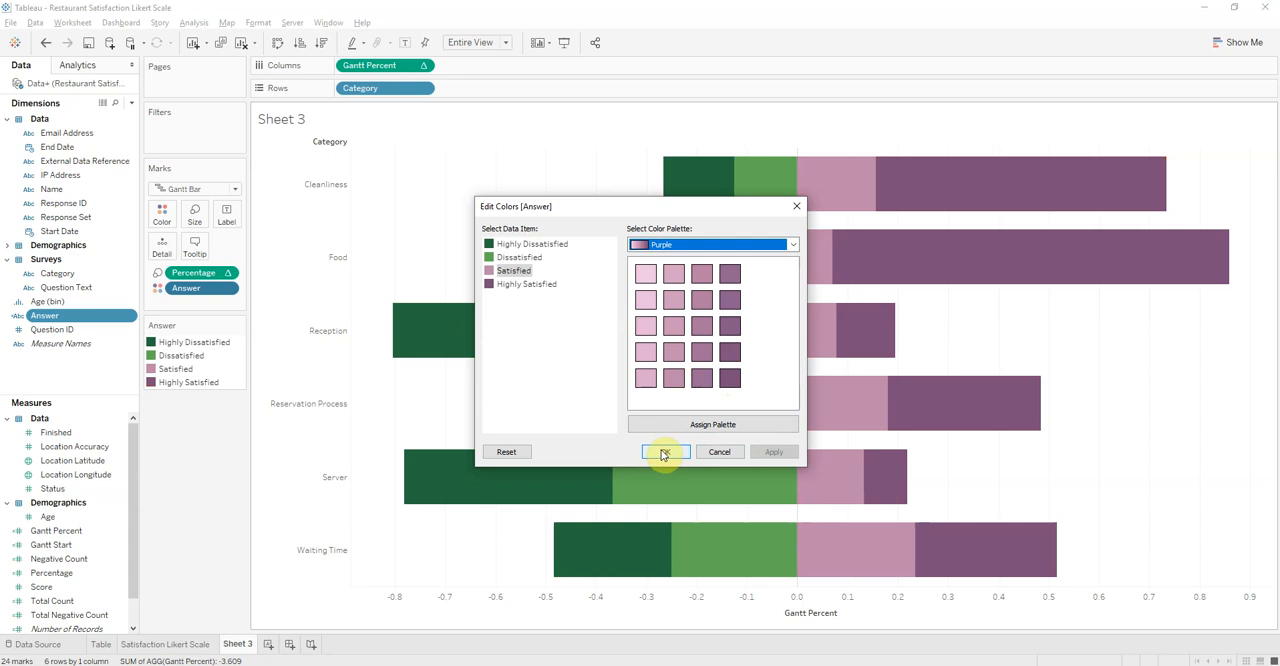
left_click(664, 452)
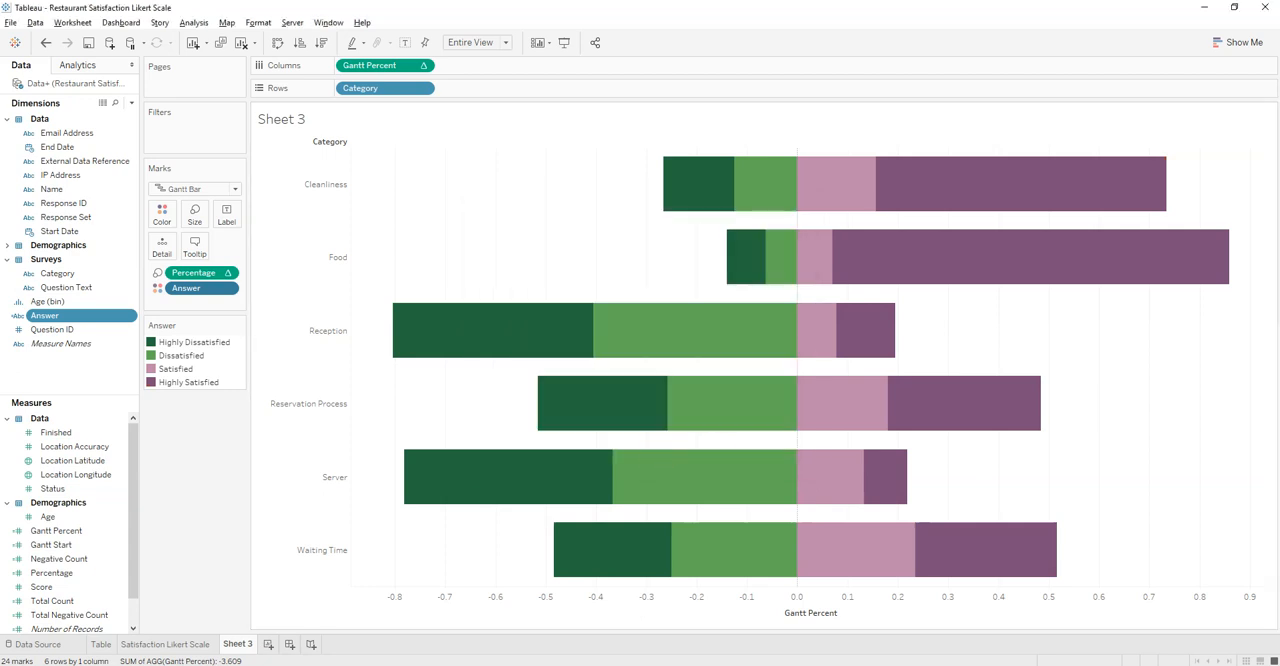
mouse_move(584, 346)
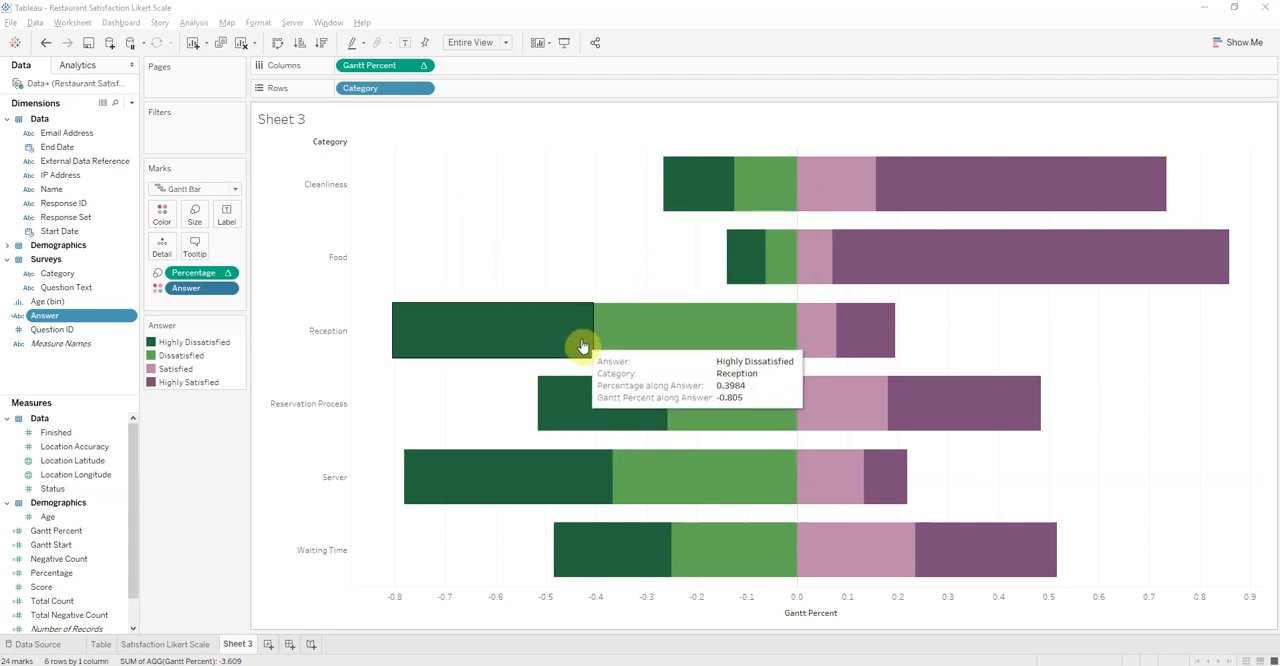
mouse_move(748, 344)
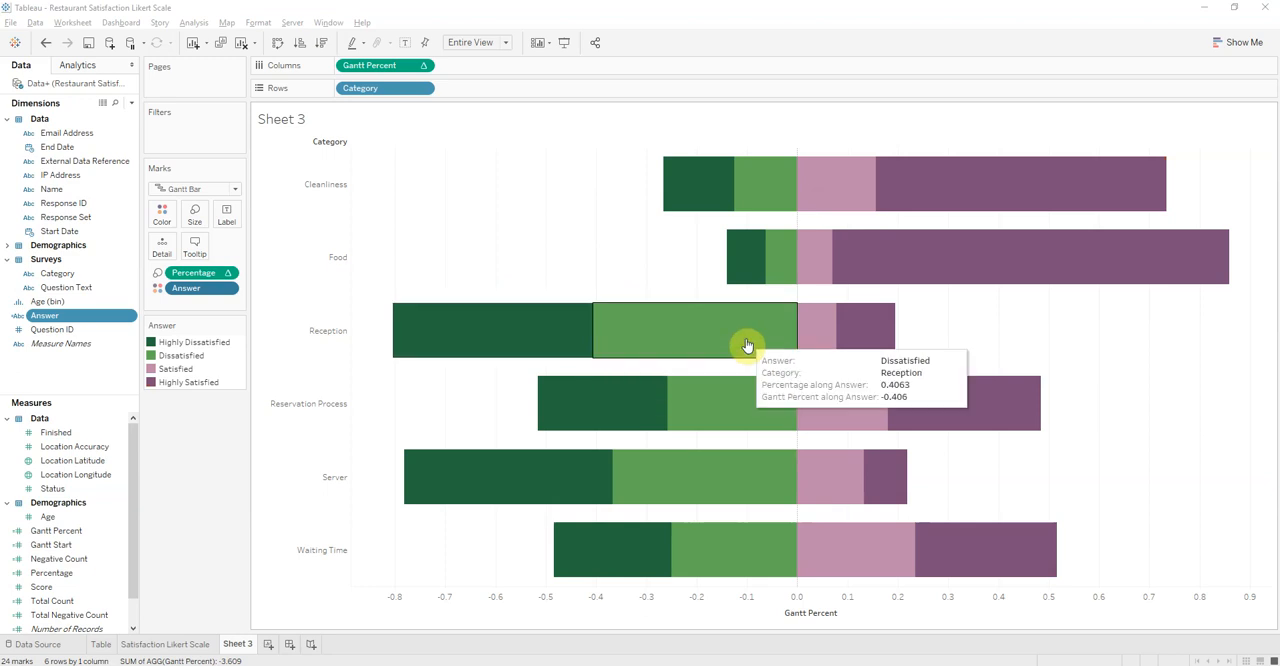
mouse_move(672, 340)
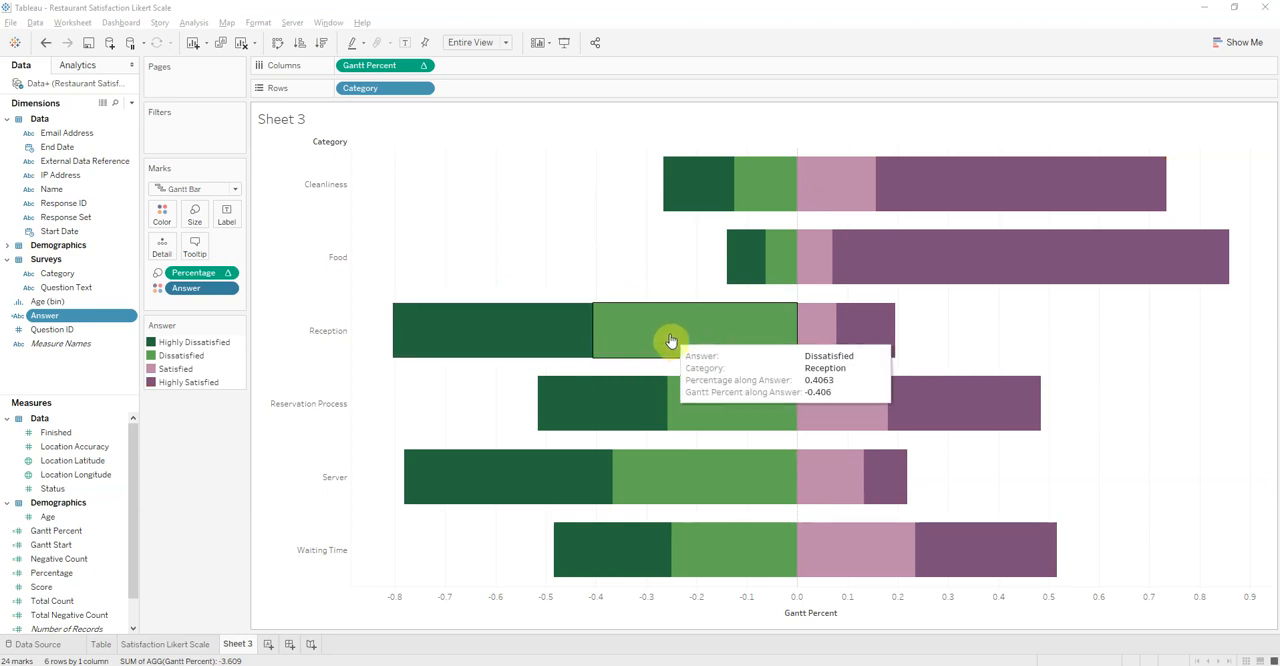
mouse_move(820, 342)
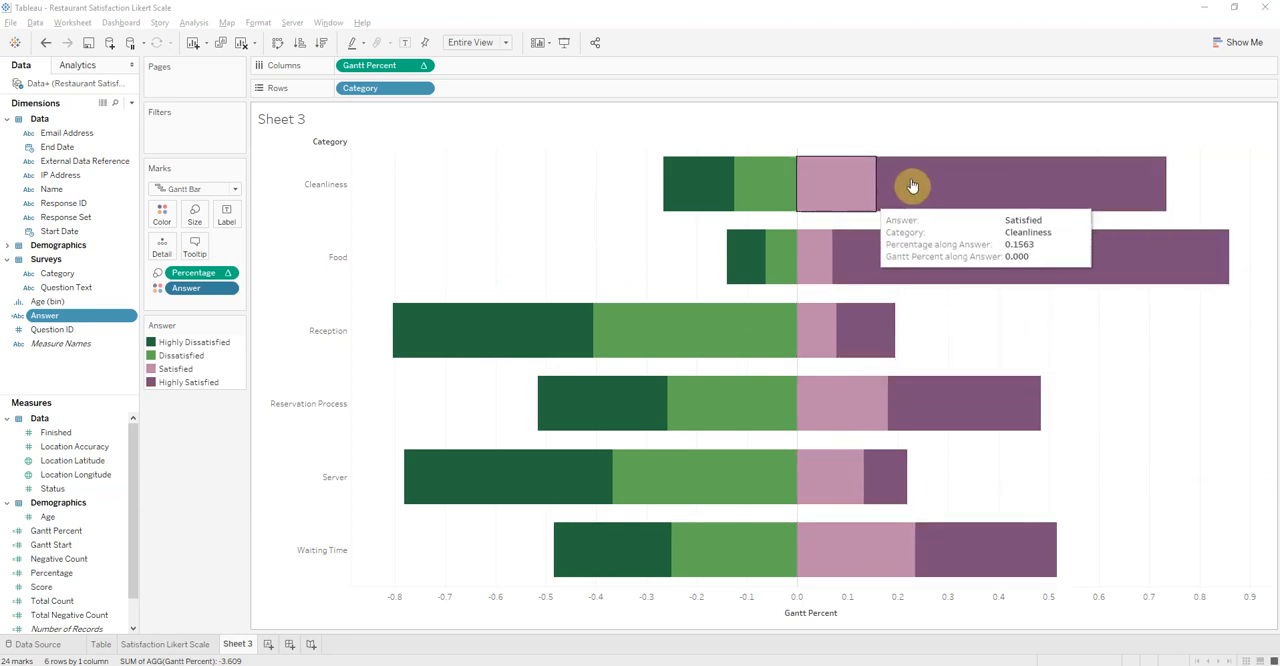
mouse_move(888, 176)
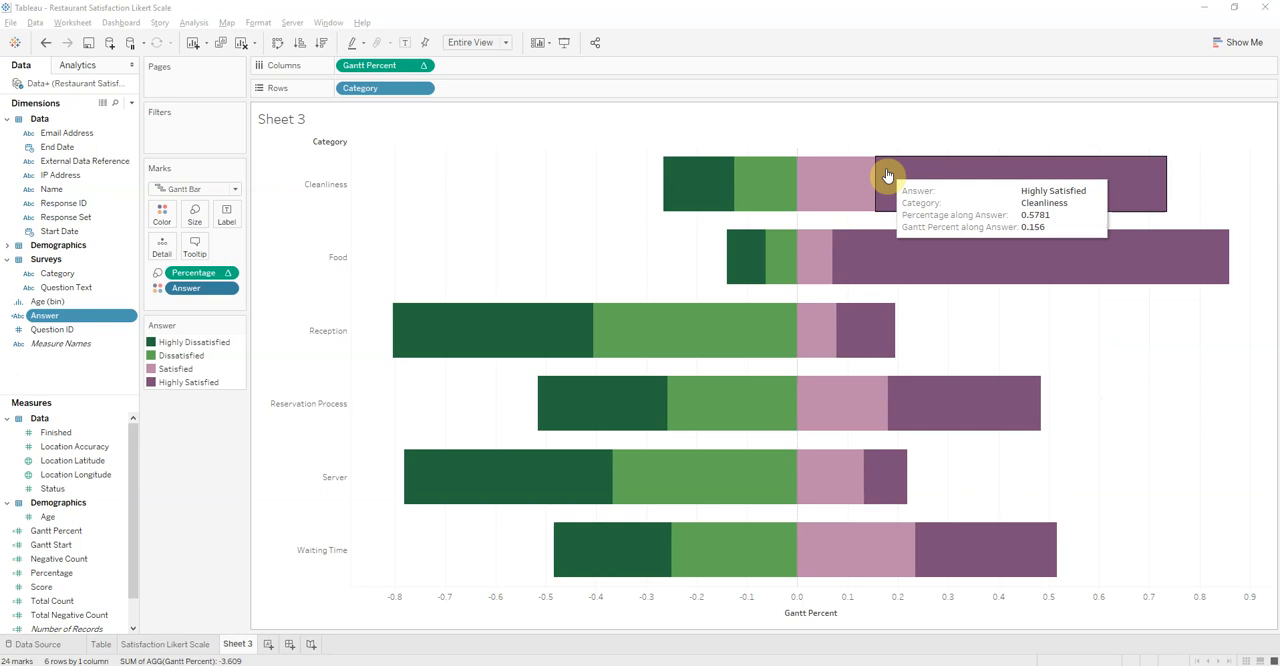
mouse_move(740, 164)
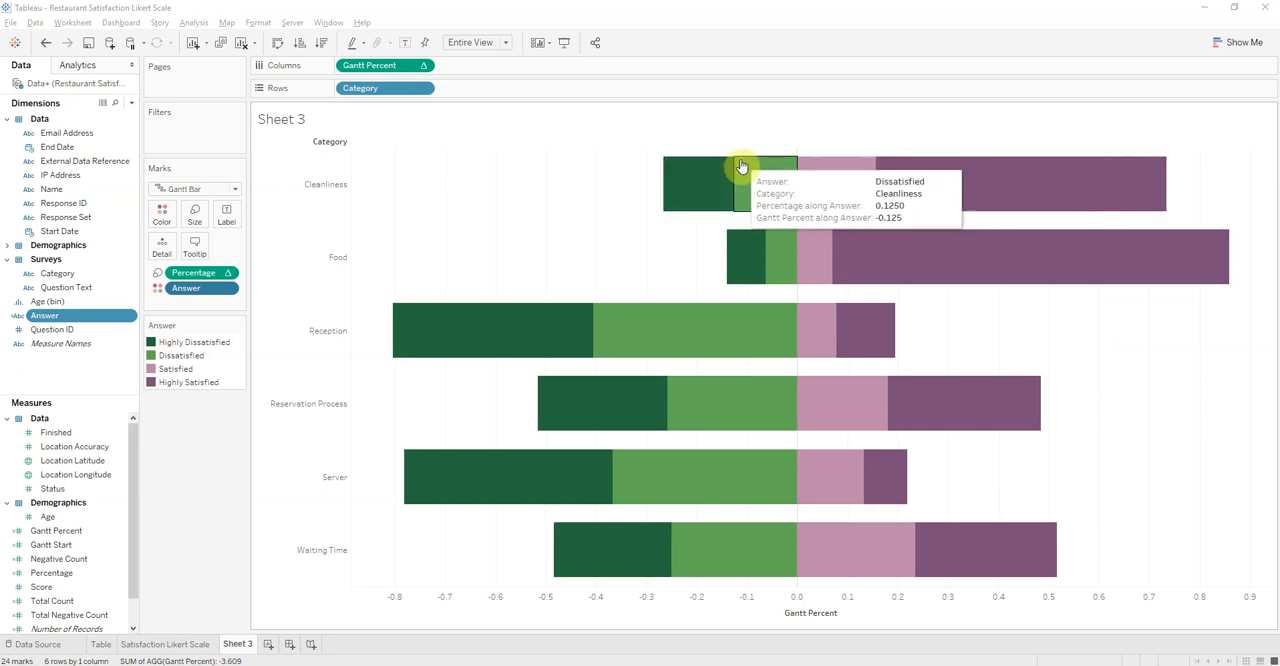
mouse_move(218, 530)
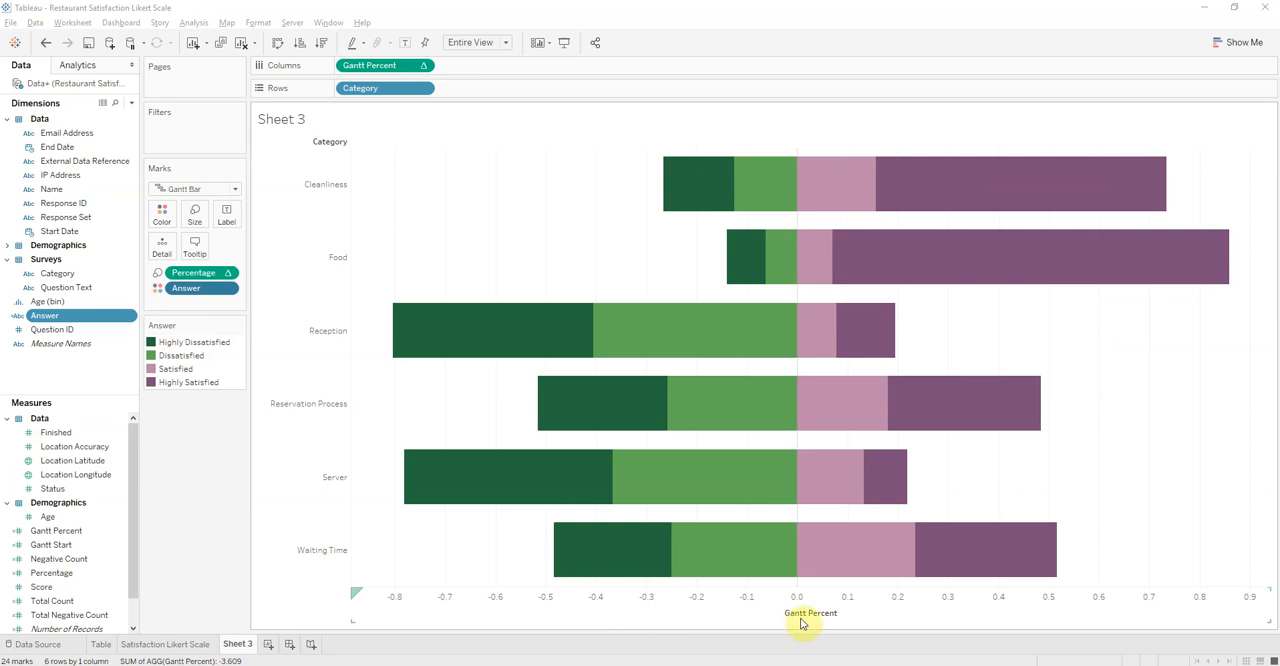
Give the Gantt Percent axis a fixed range starting at -1
right_click(810, 612)
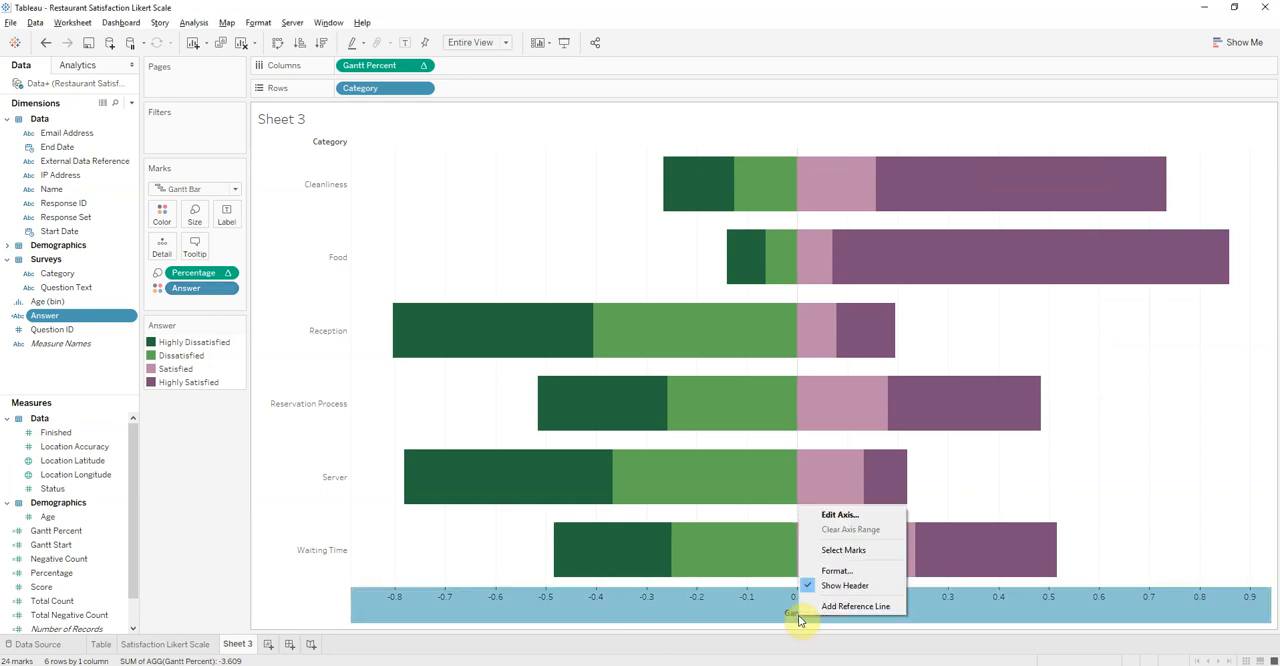
mouse_move(836, 570)
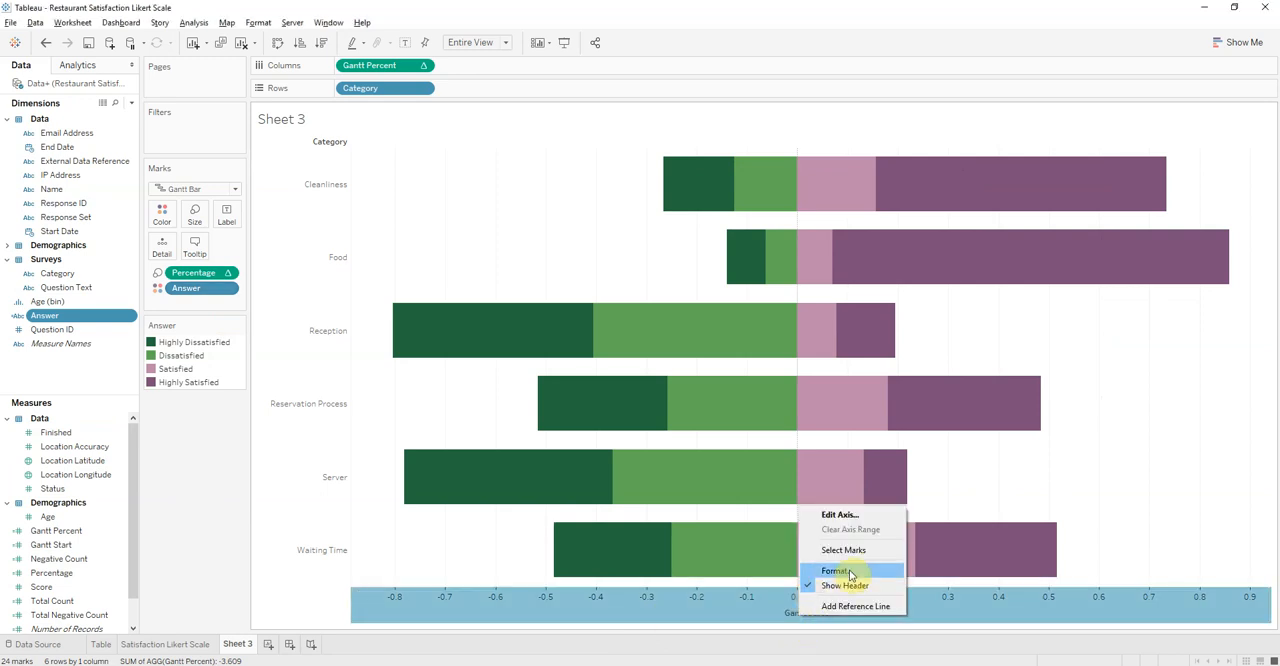
left_click(836, 572)
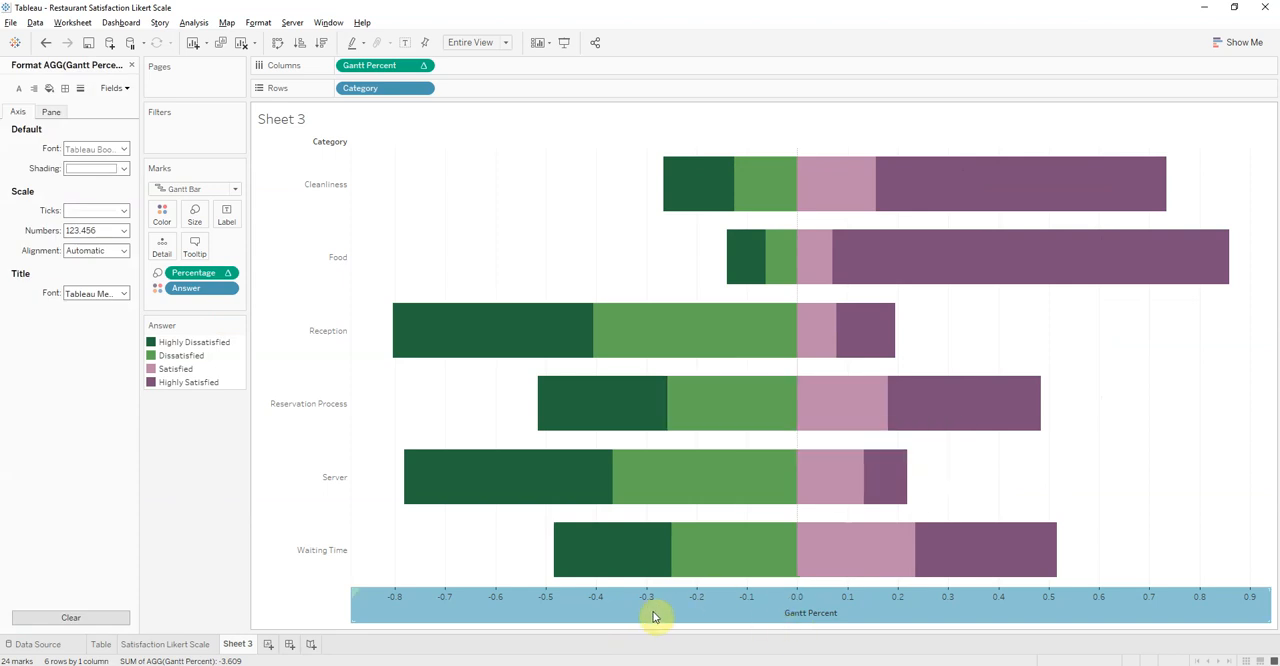
mouse_move(656, 264)
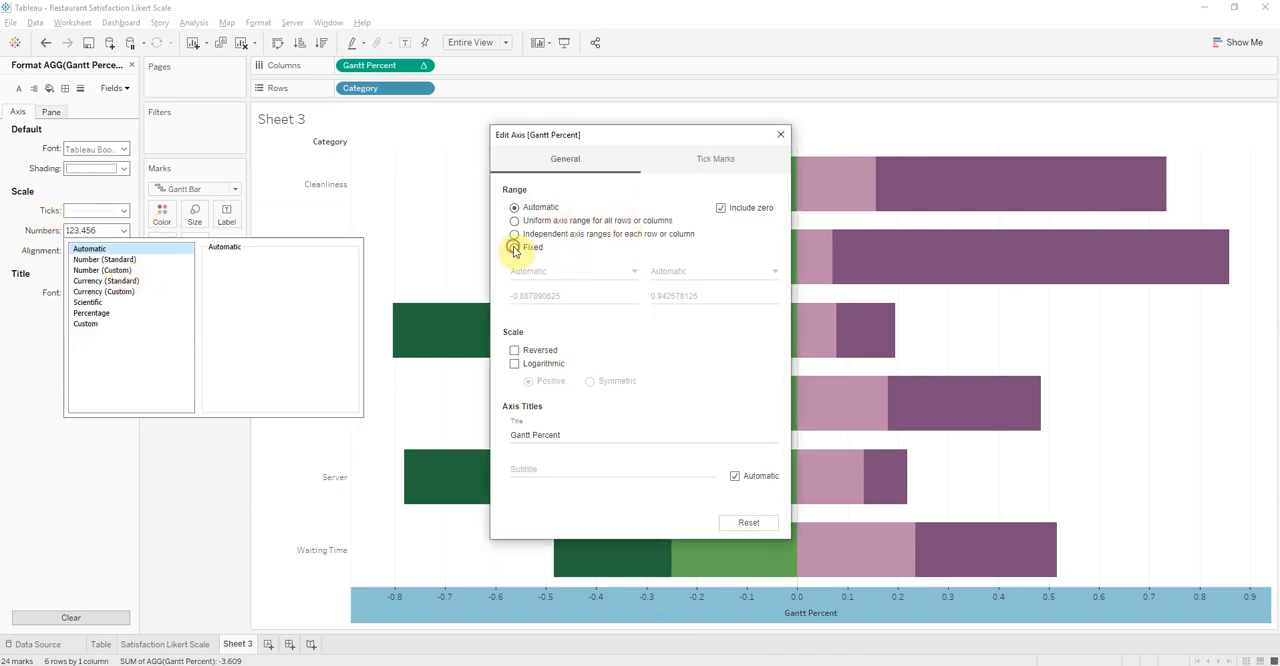
left_click(516, 248)
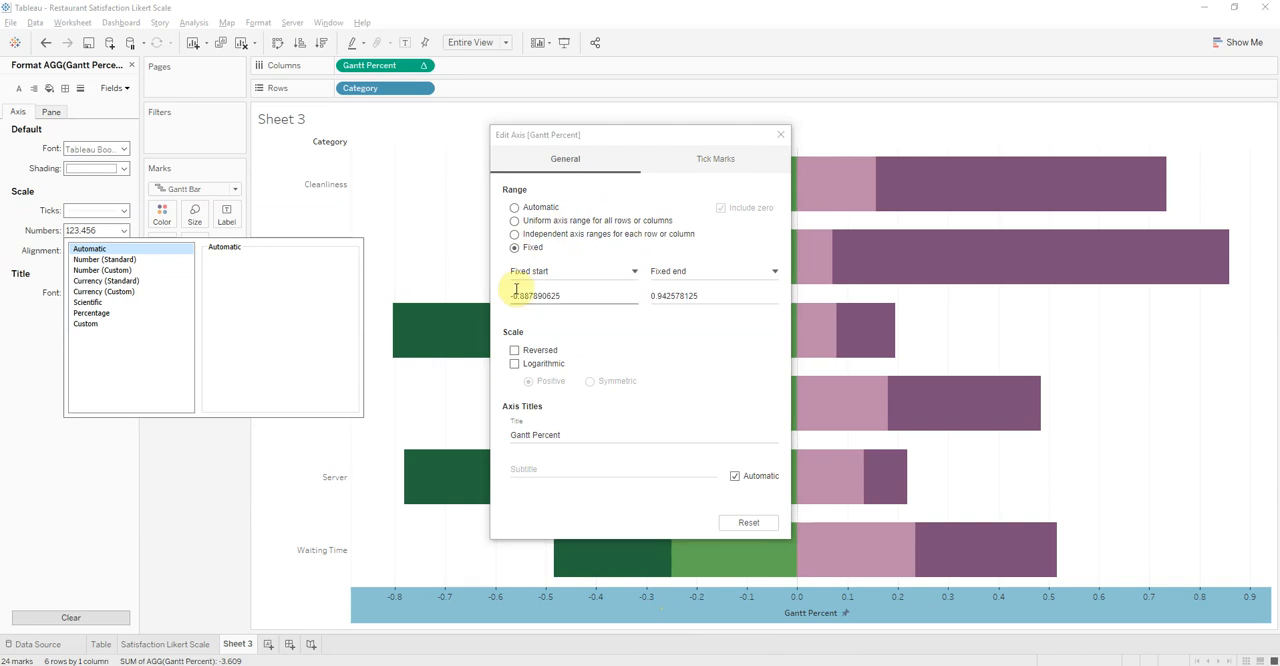
left_click(570, 296)
type("-1")
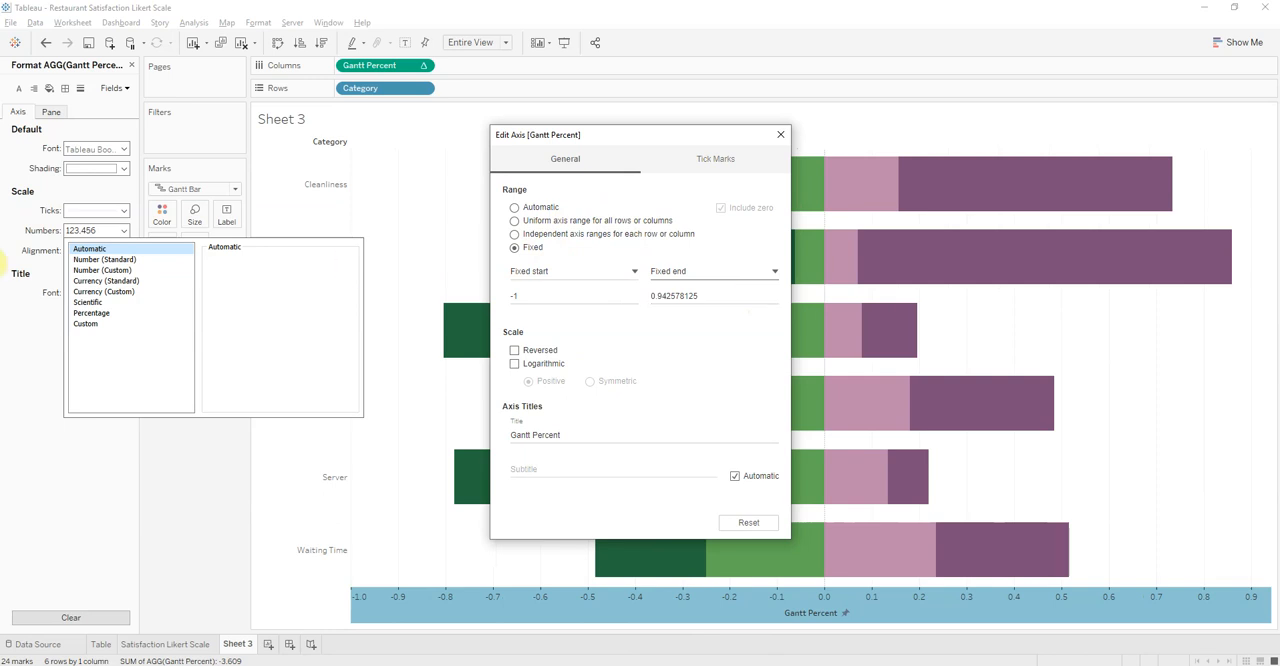
left_click(714, 296)
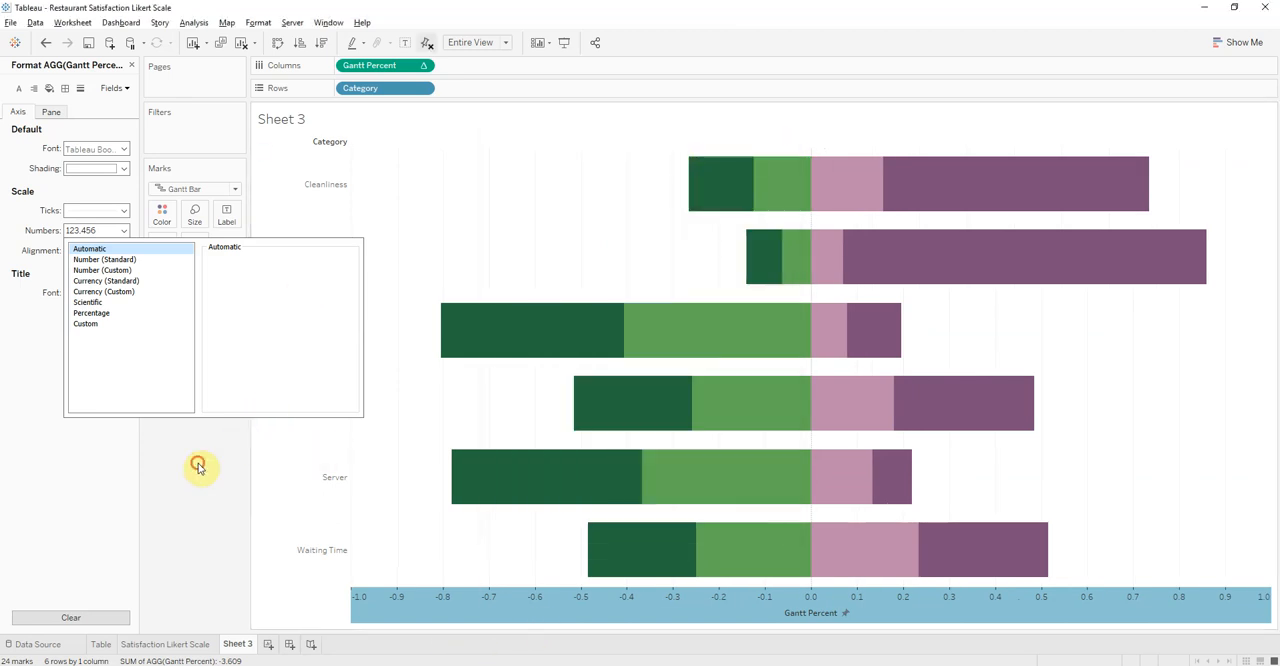
Bring up the Gantt Percent axis options to hide its header
right_click(810, 596)
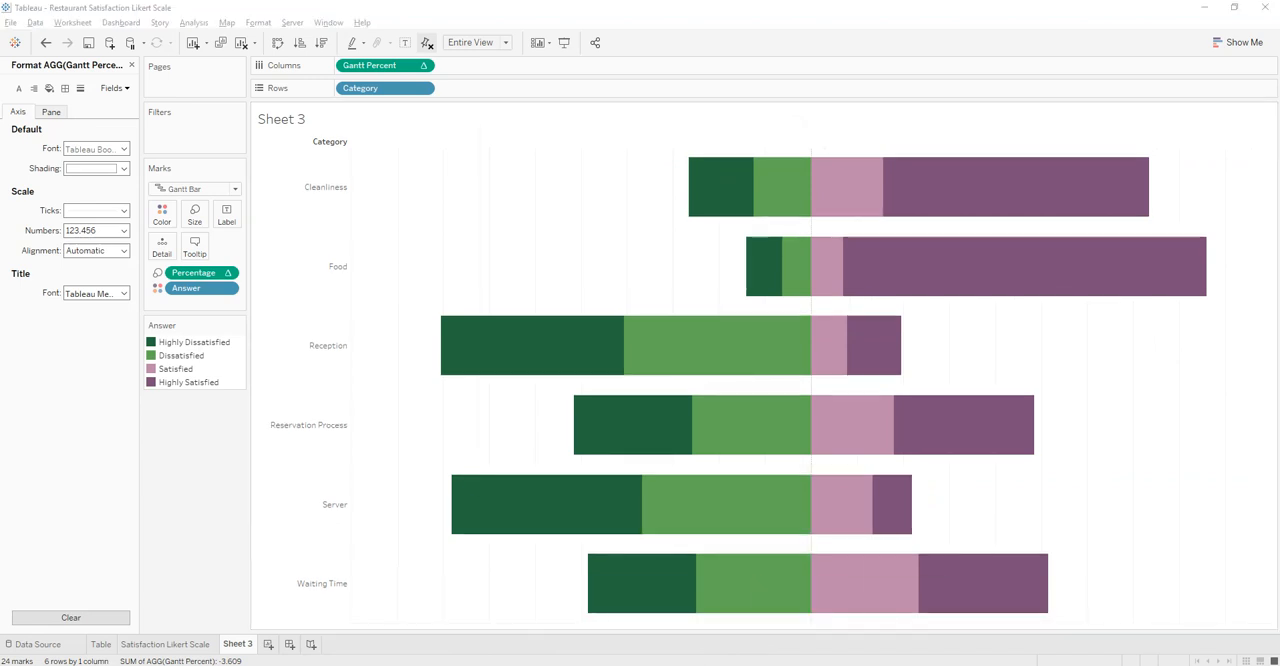
mouse_move(602, 514)
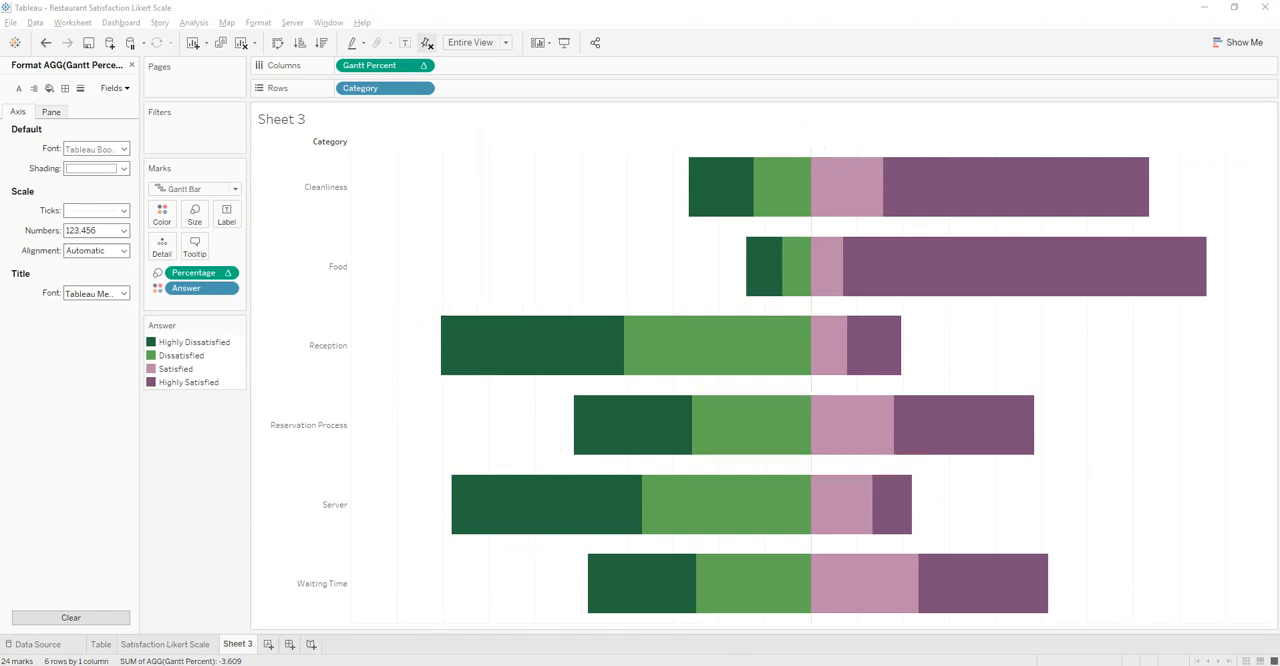
mouse_move(548, 332)
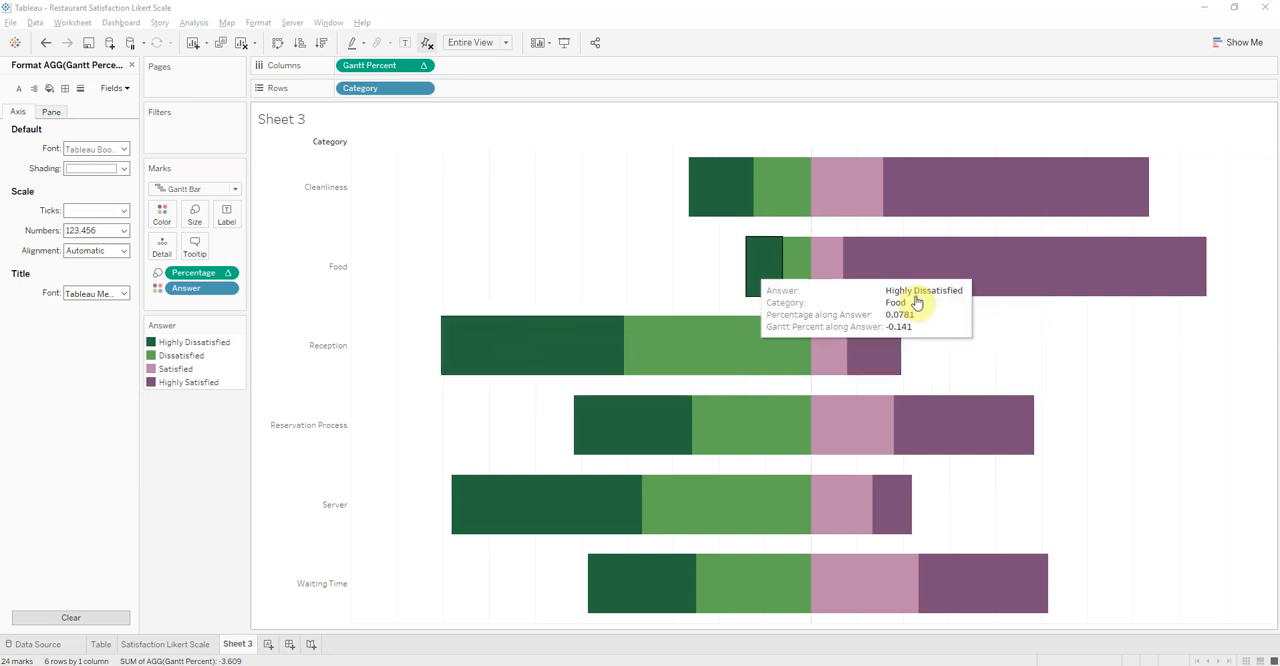
mouse_move(800, 344)
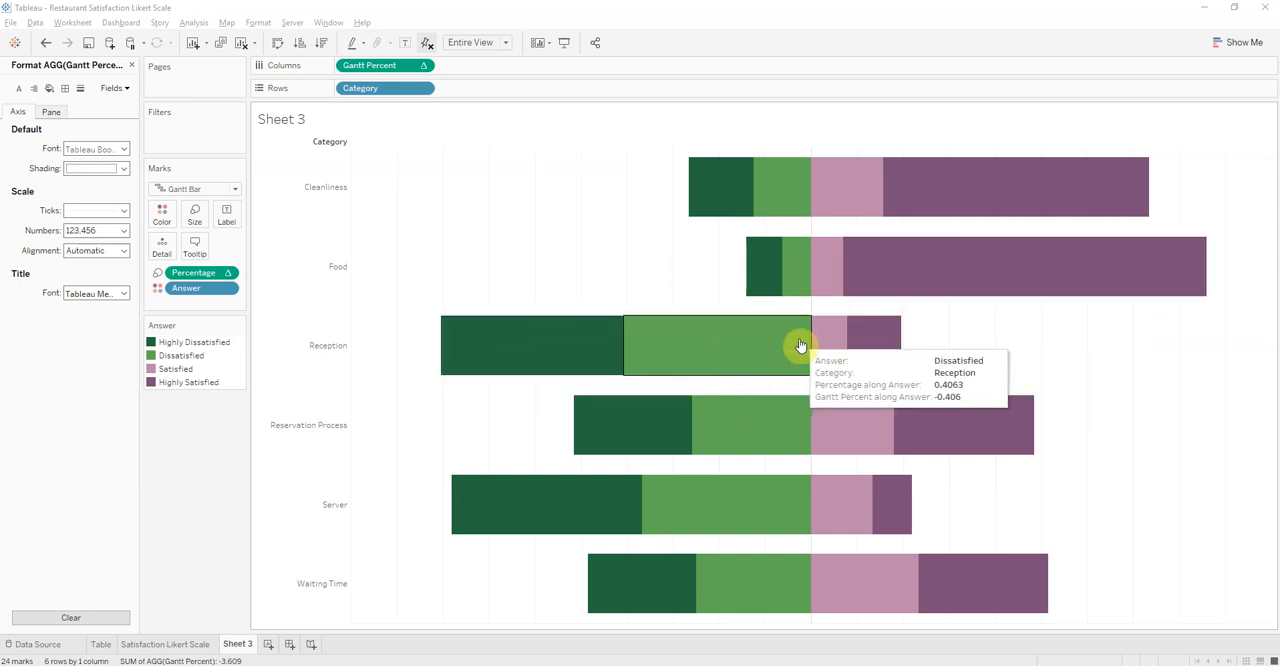
mouse_move(532, 328)
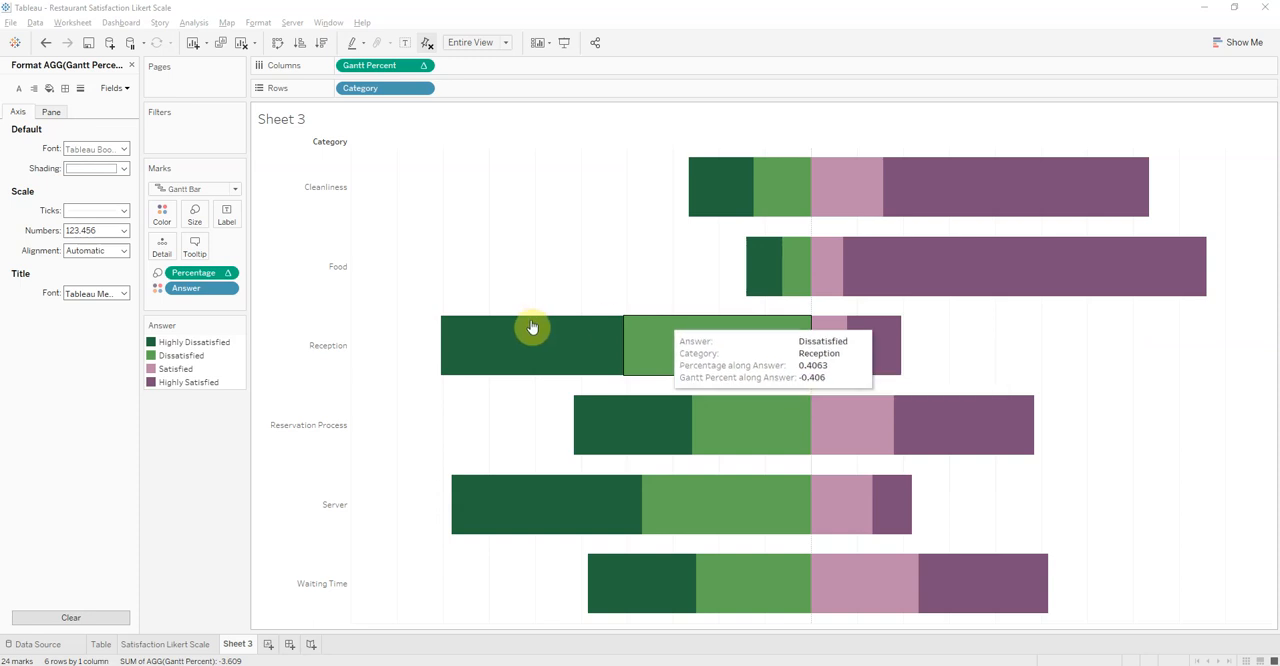
mouse_move(876, 350)
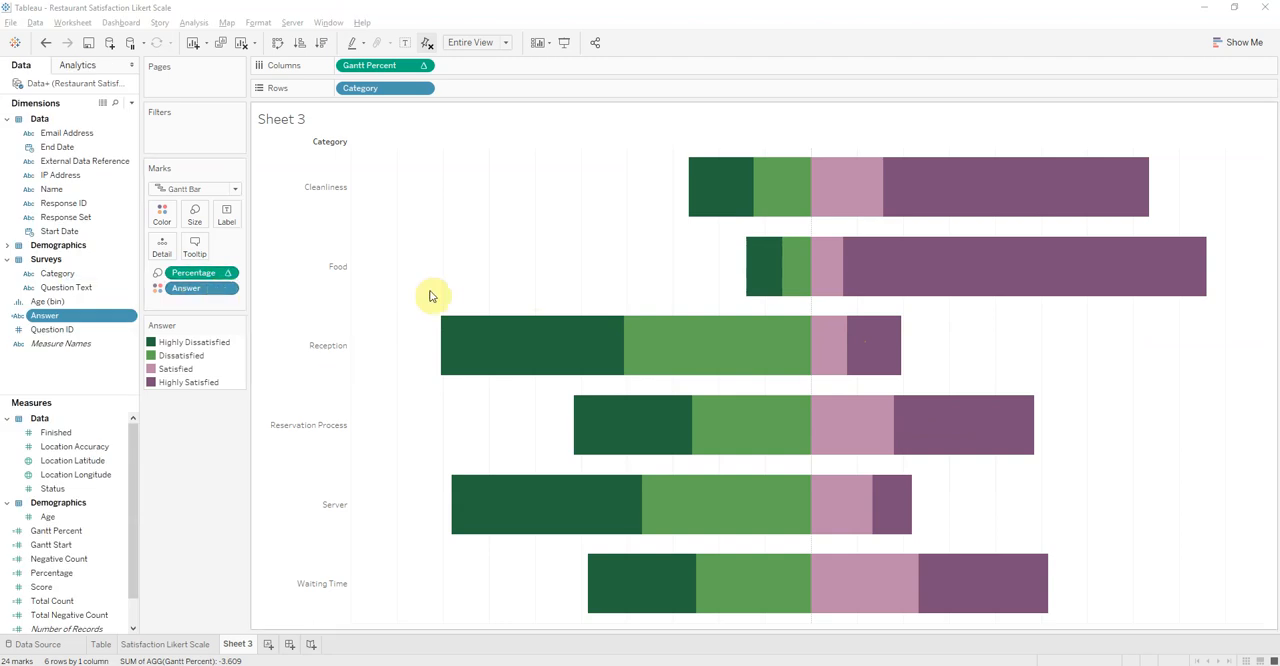
mouse_move(416, 268)
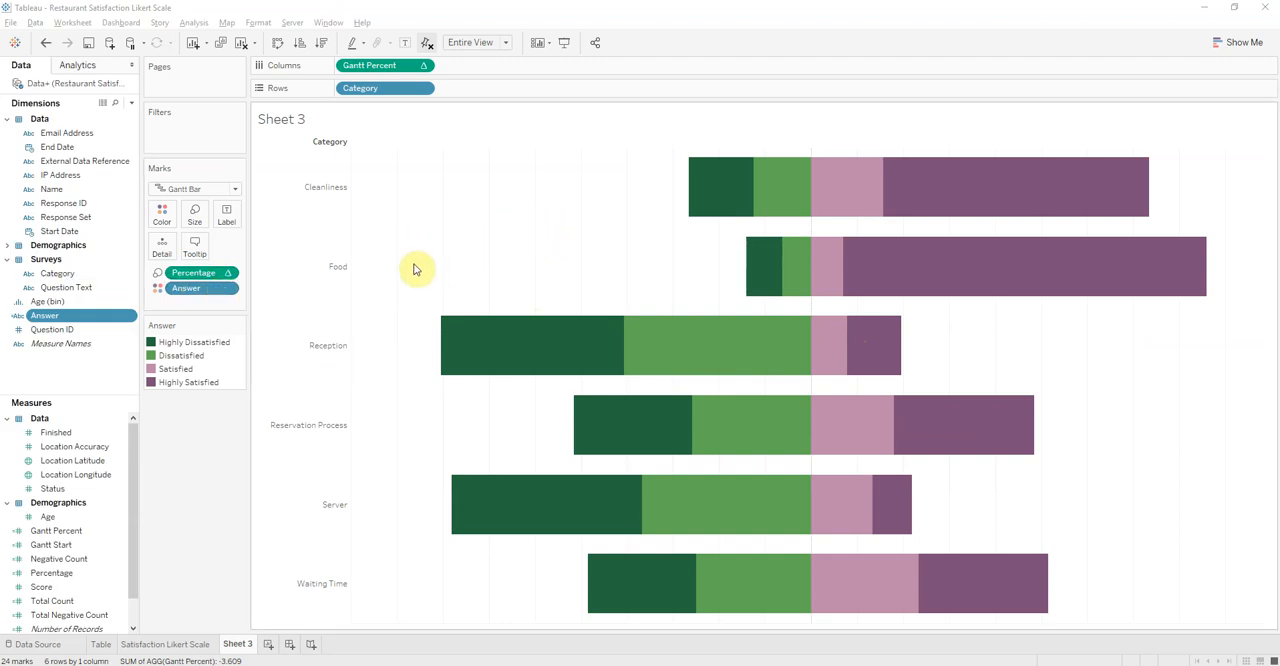
Remove the grid lines, axis rulers and zero line from the chart background
right_click(418, 268)
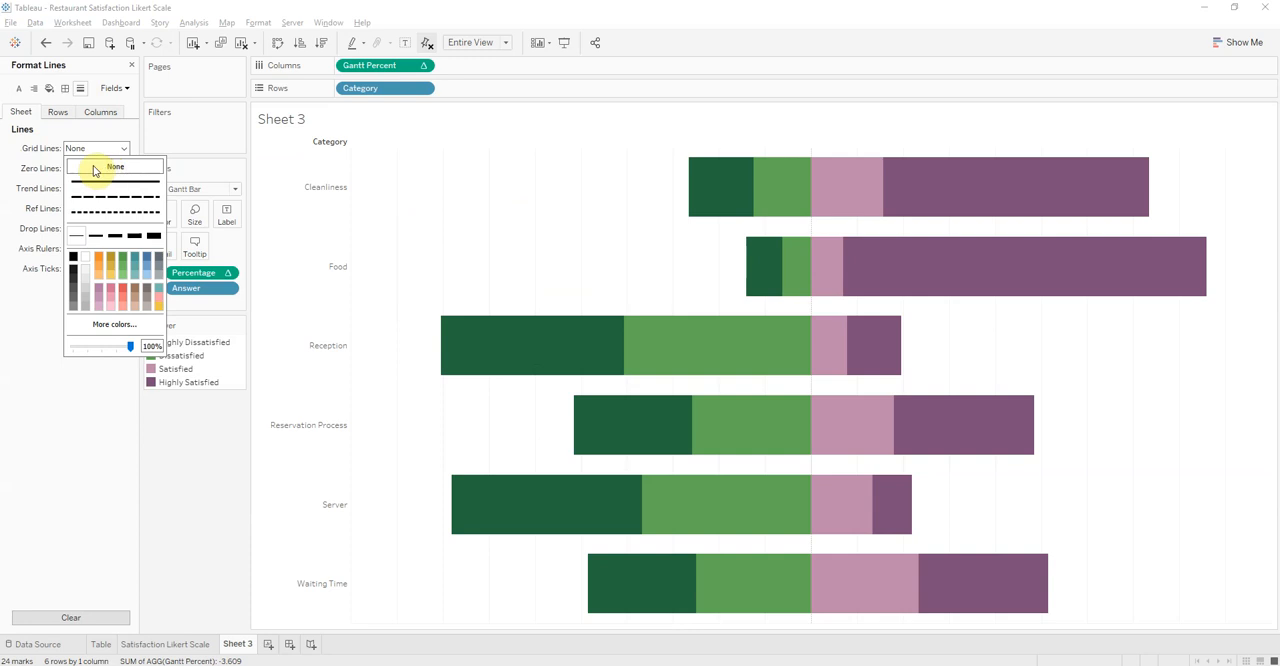
left_click(116, 166)
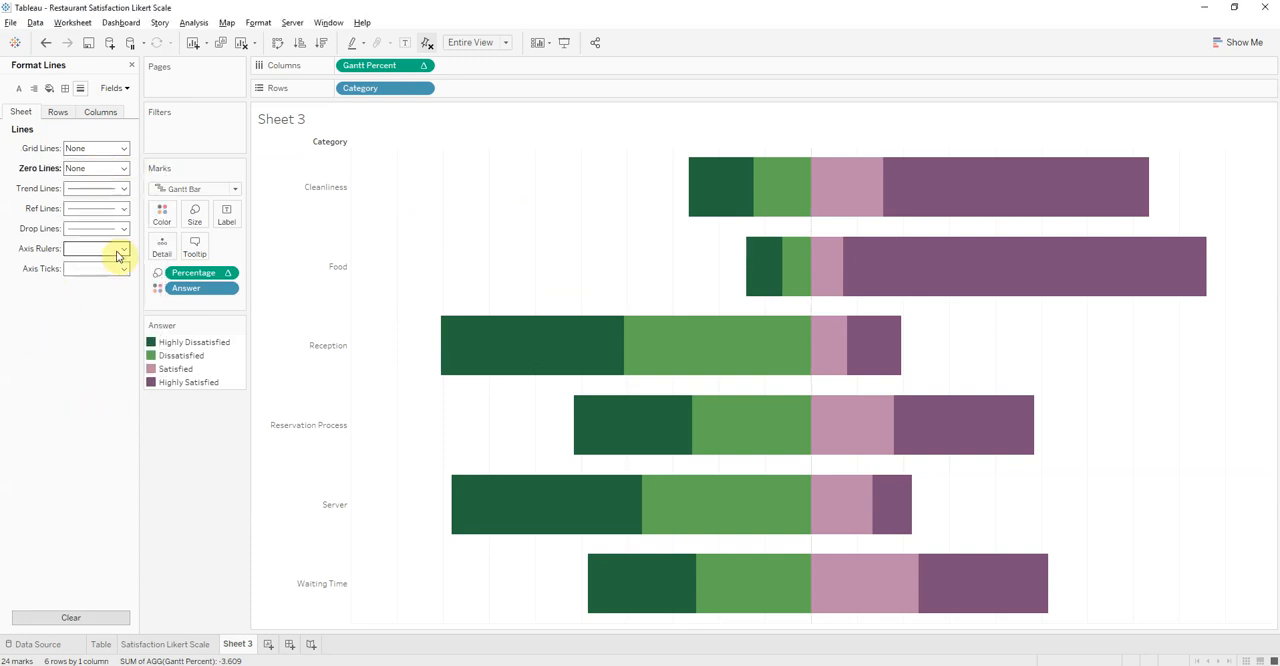
left_click(124, 248)
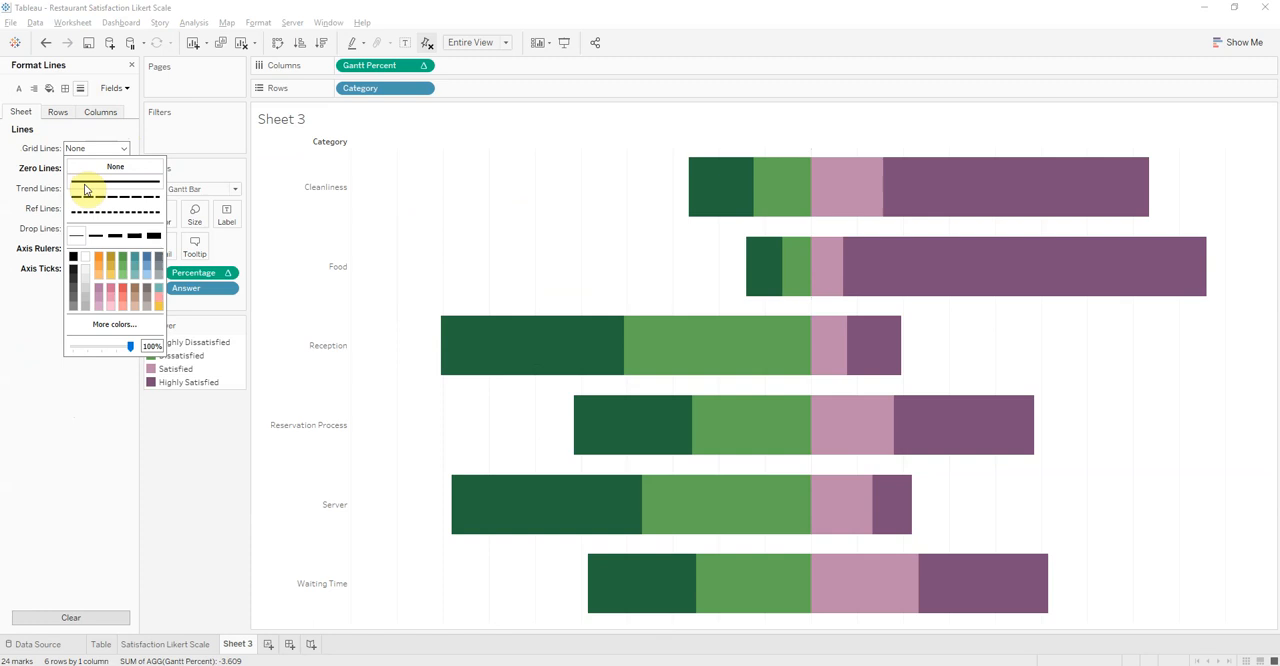
left_click(124, 148)
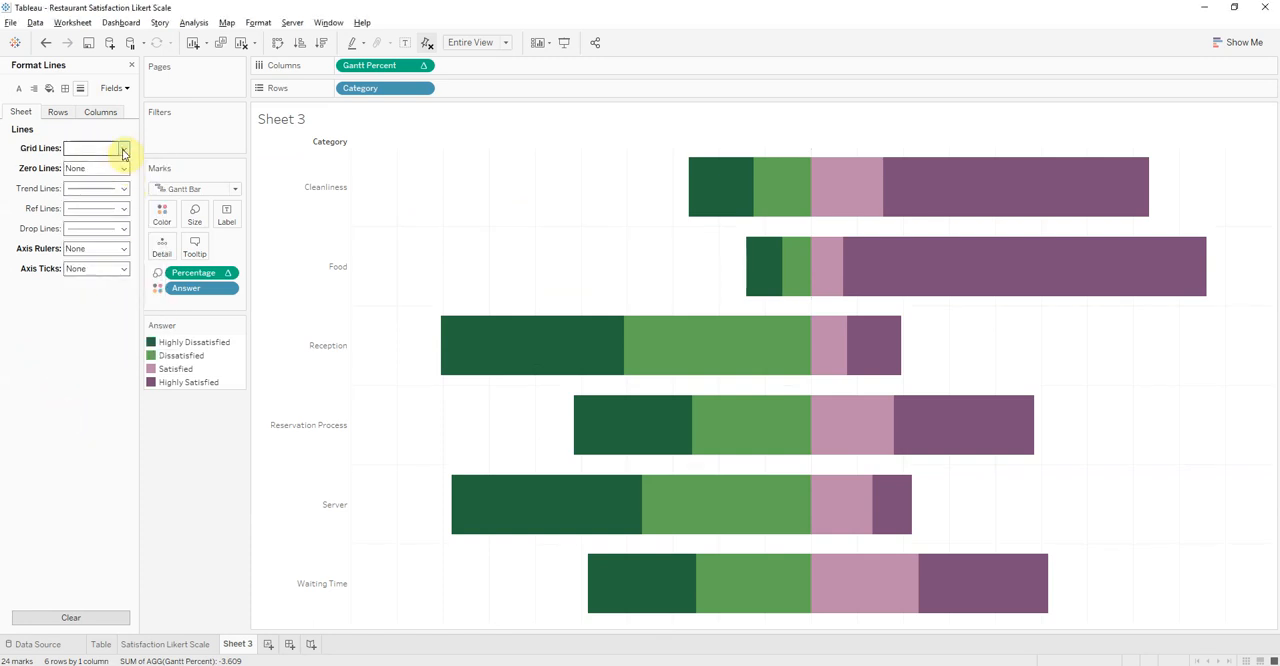
left_click(122, 148)
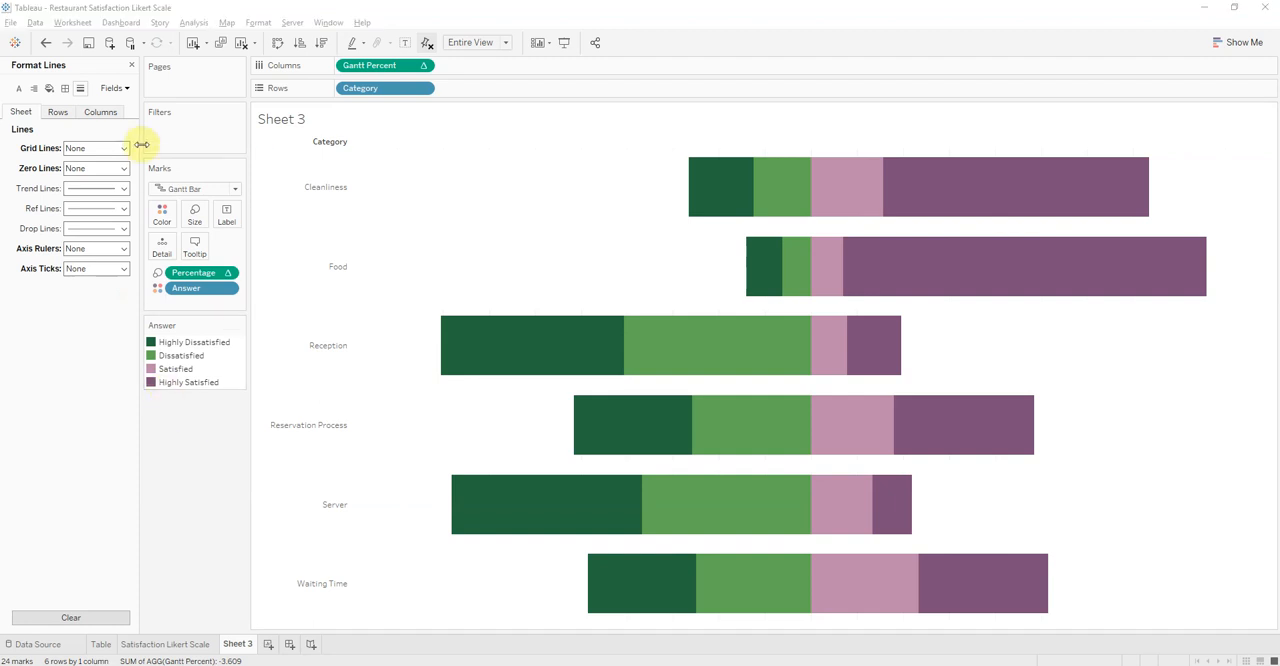
left_click(20, 64)
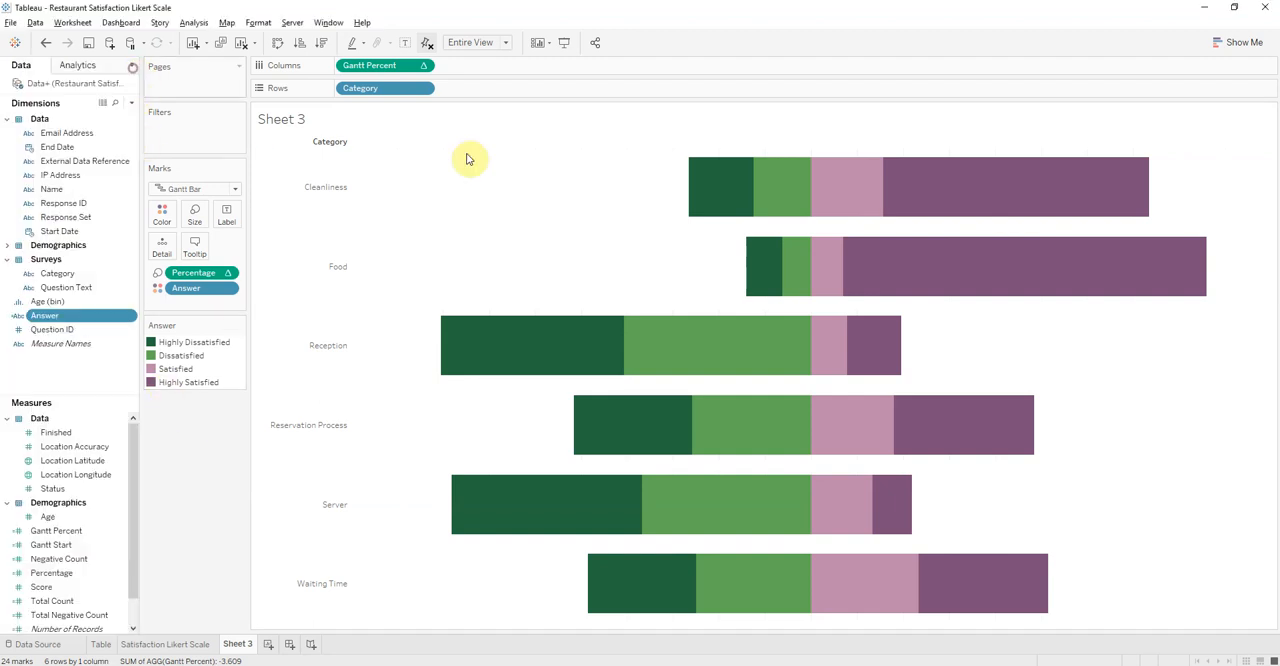
mouse_move(520, 352)
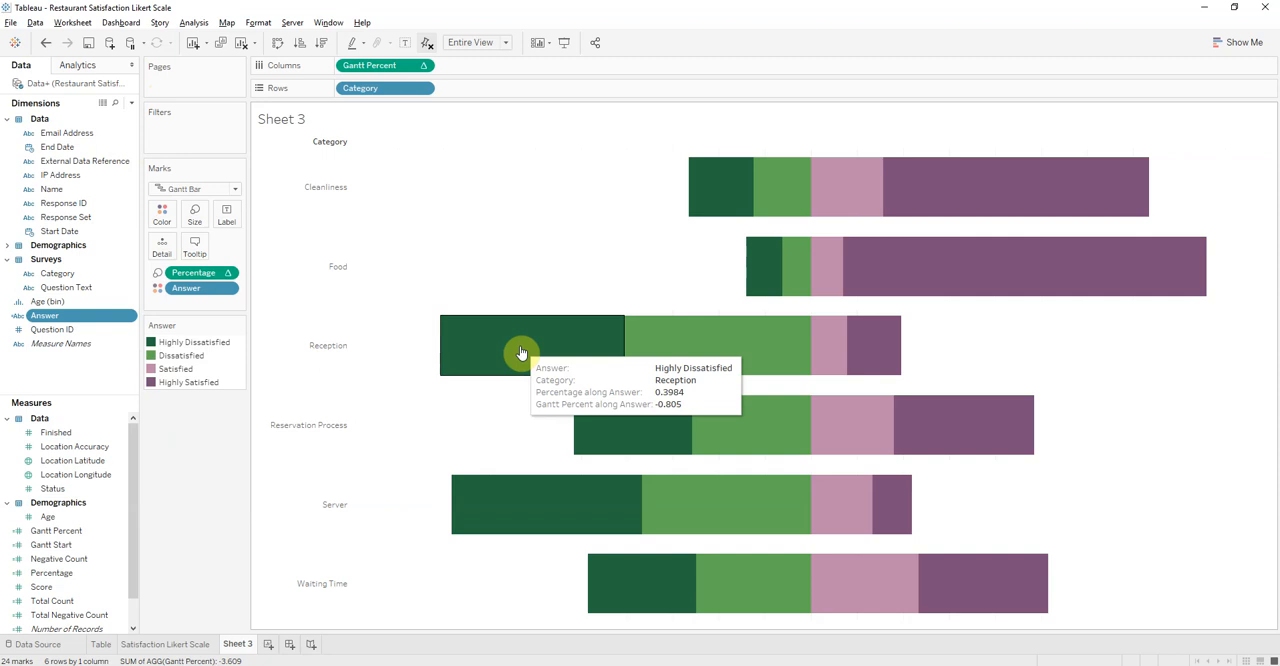
mouse_move(508, 352)
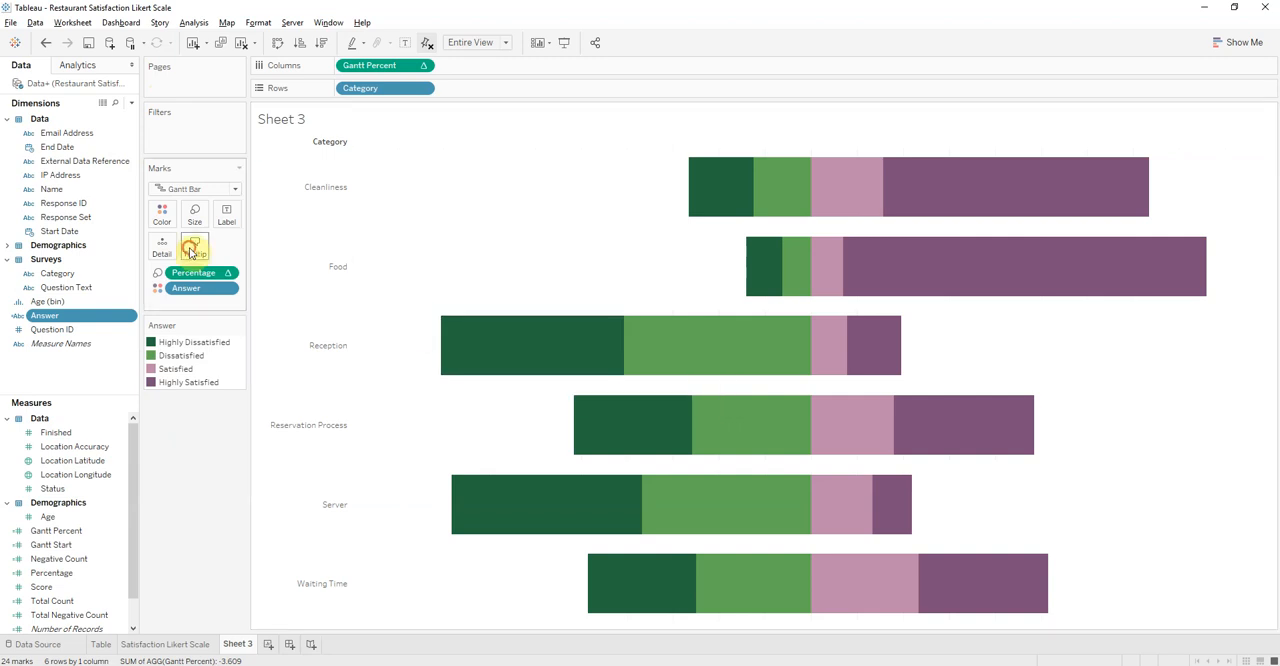
Delete the Gantt Percent tooltip line and shorten the Percentage label to Percent
left_click(194, 248)
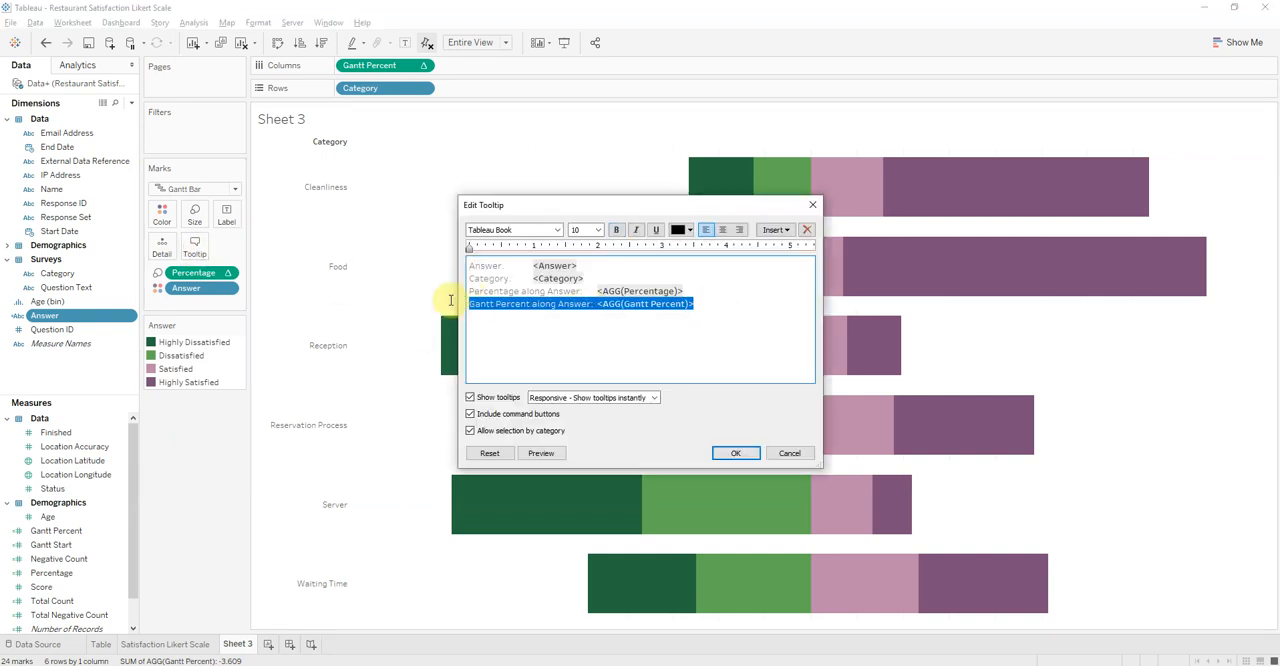
key("Delete")
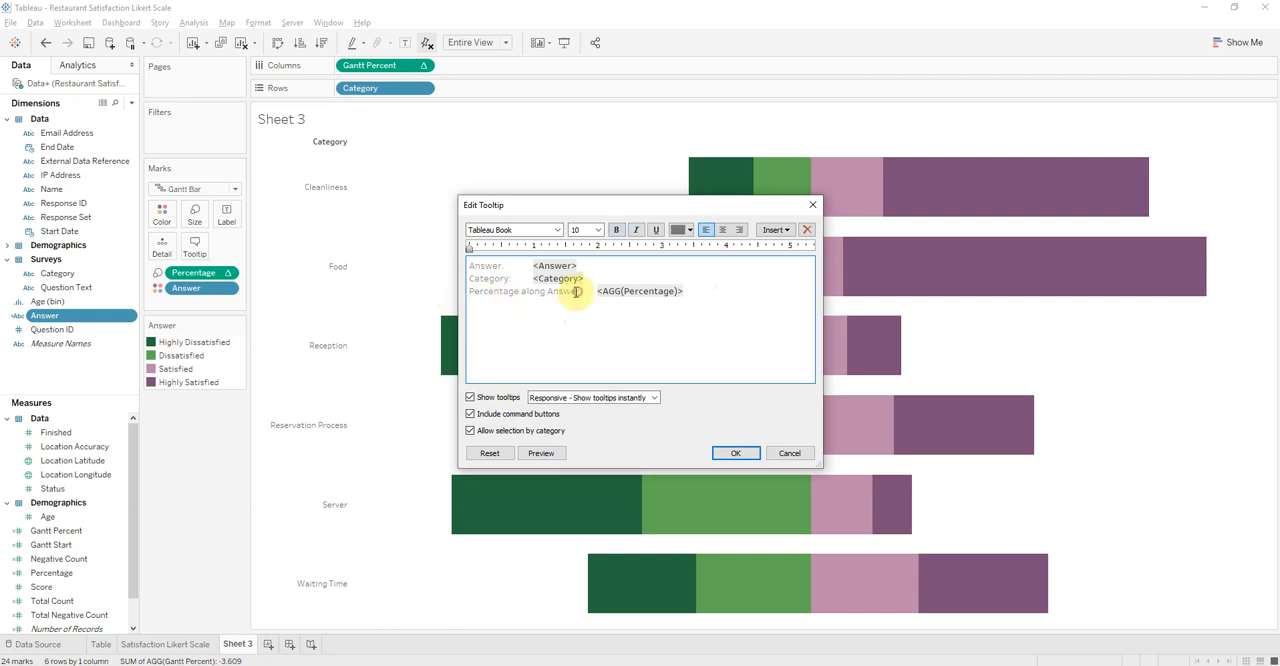
left_click_drag(580, 292, 504, 292)
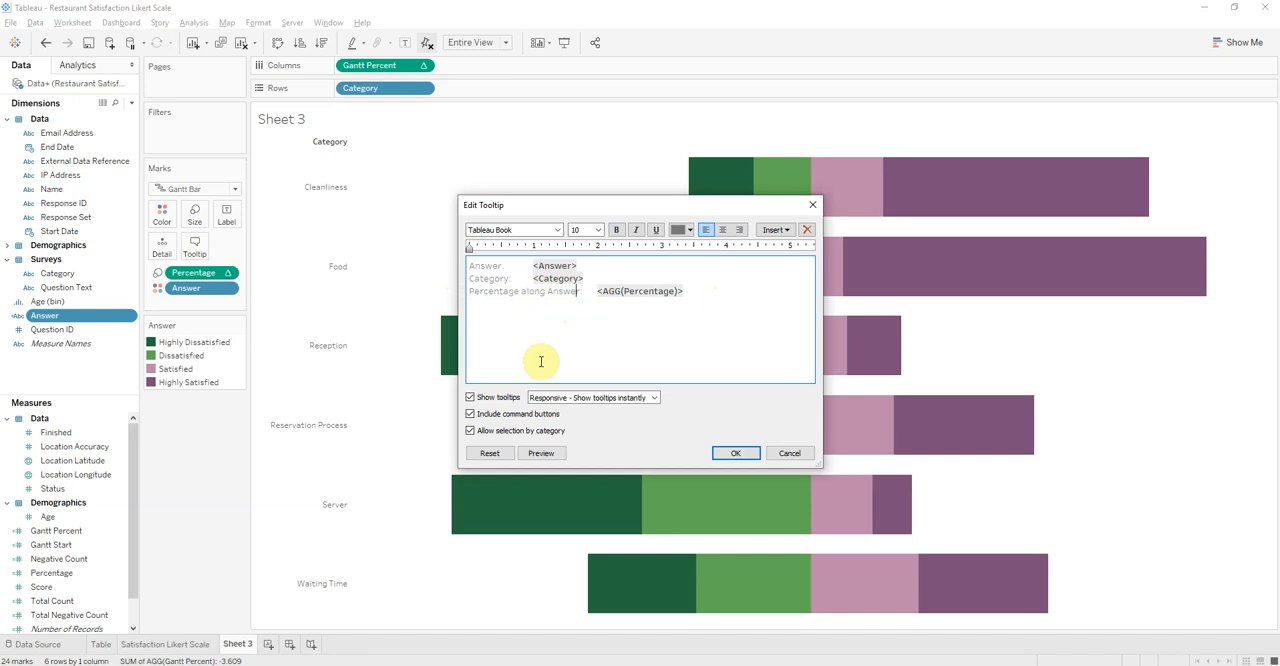
mouse_move(542, 356)
type(":")
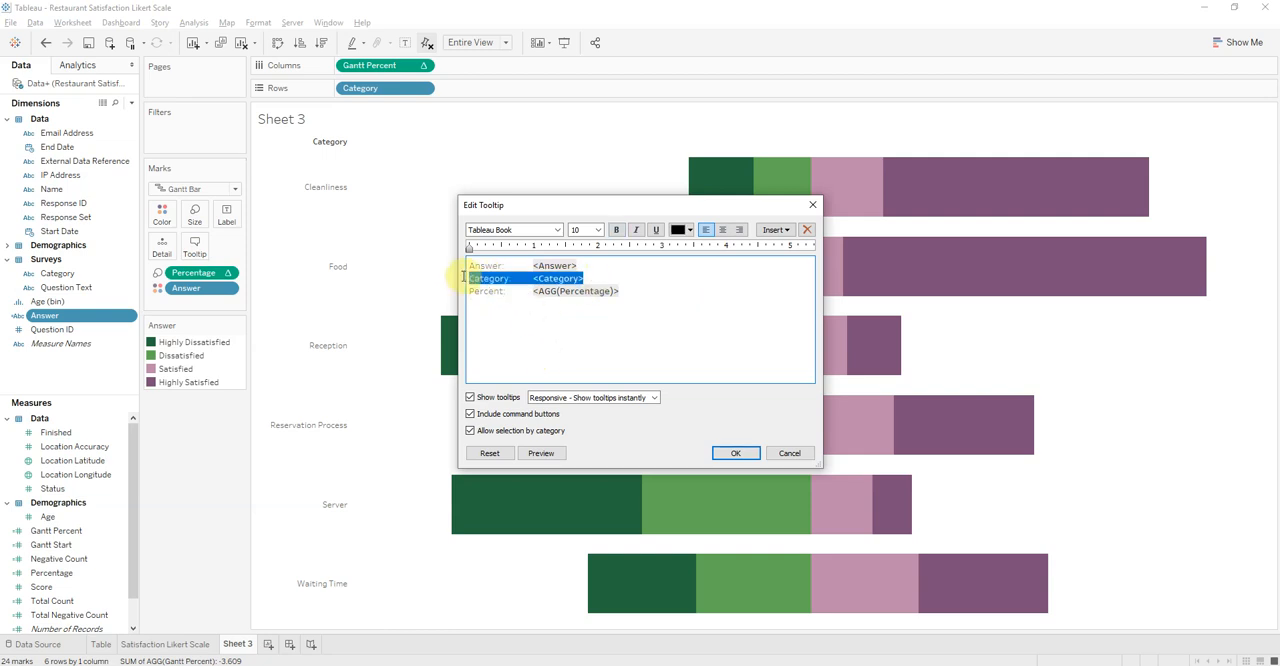
key("Delete")
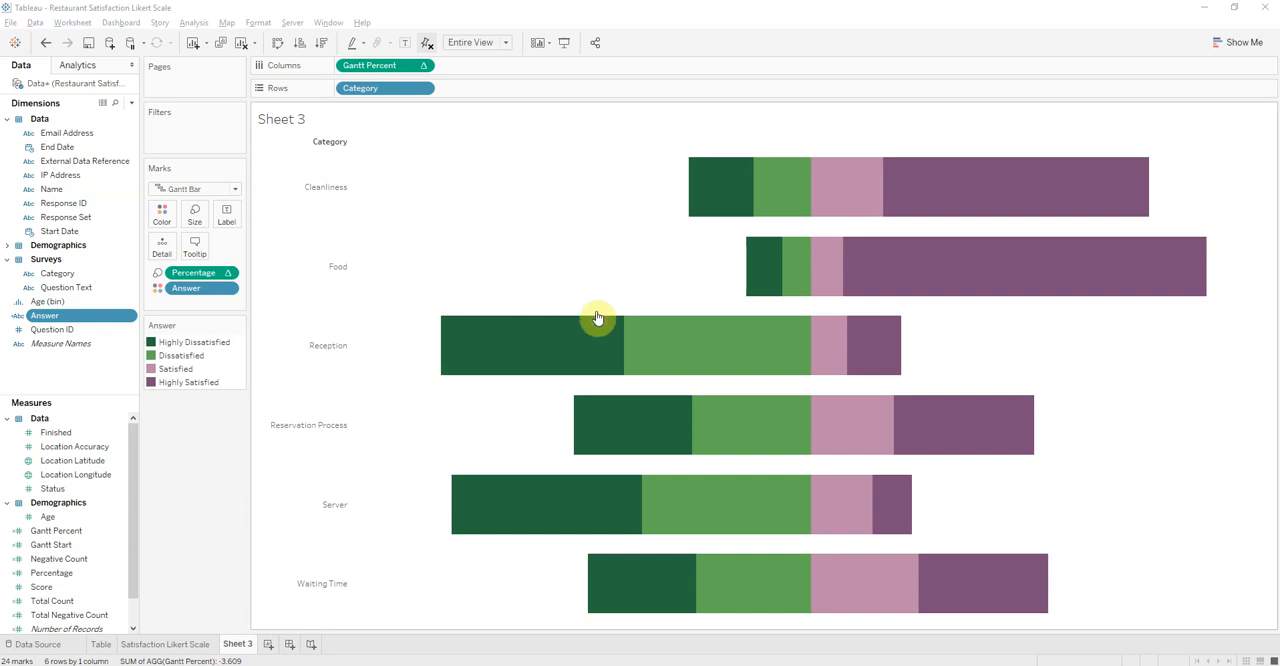
Open formatting for the Percentage field and set its number format
left_click(52, 572)
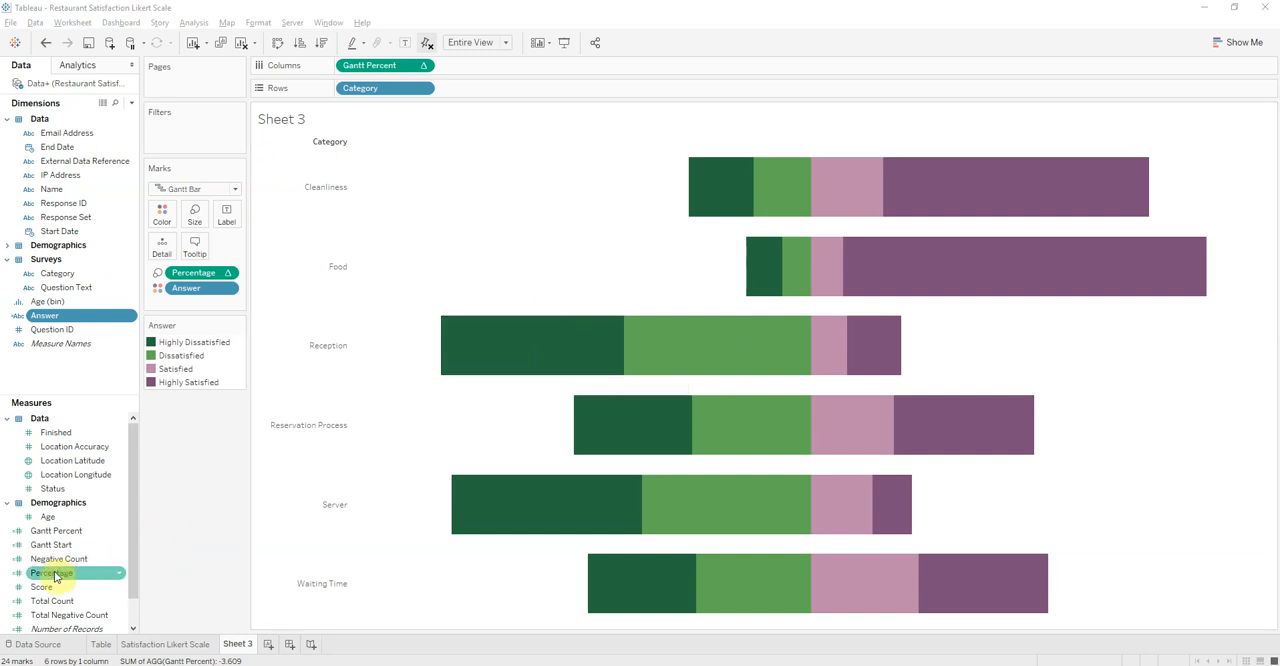
right_click(56, 572)
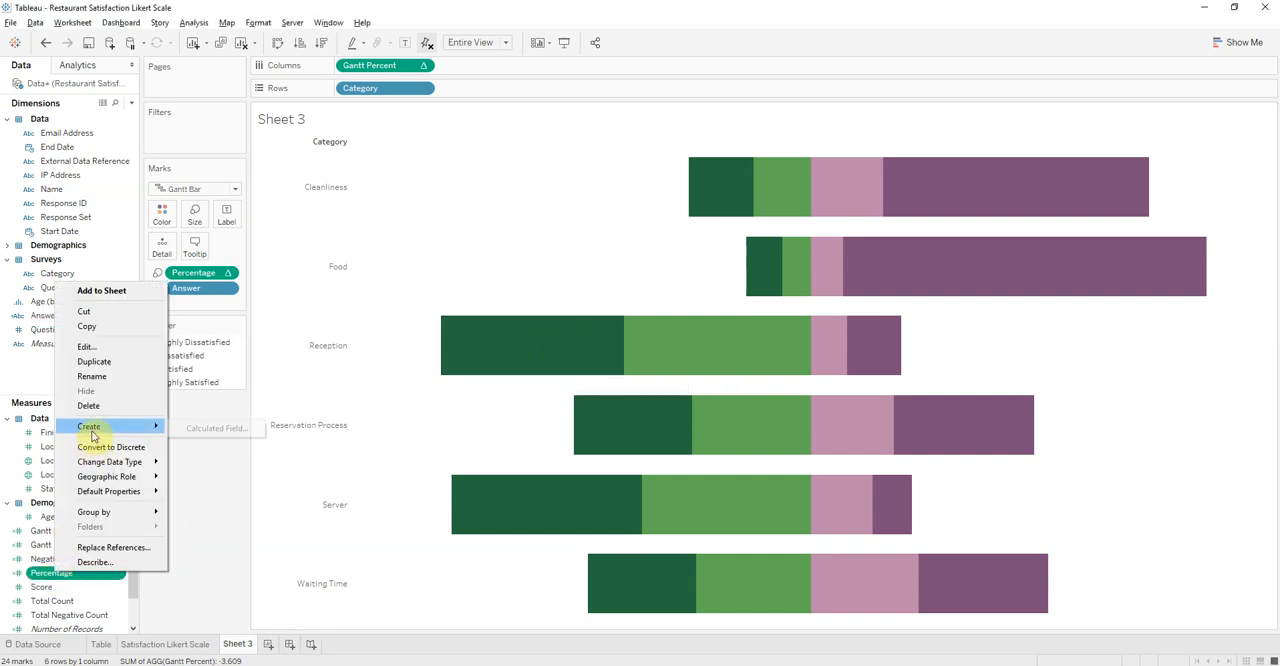
mouse_move(100, 390)
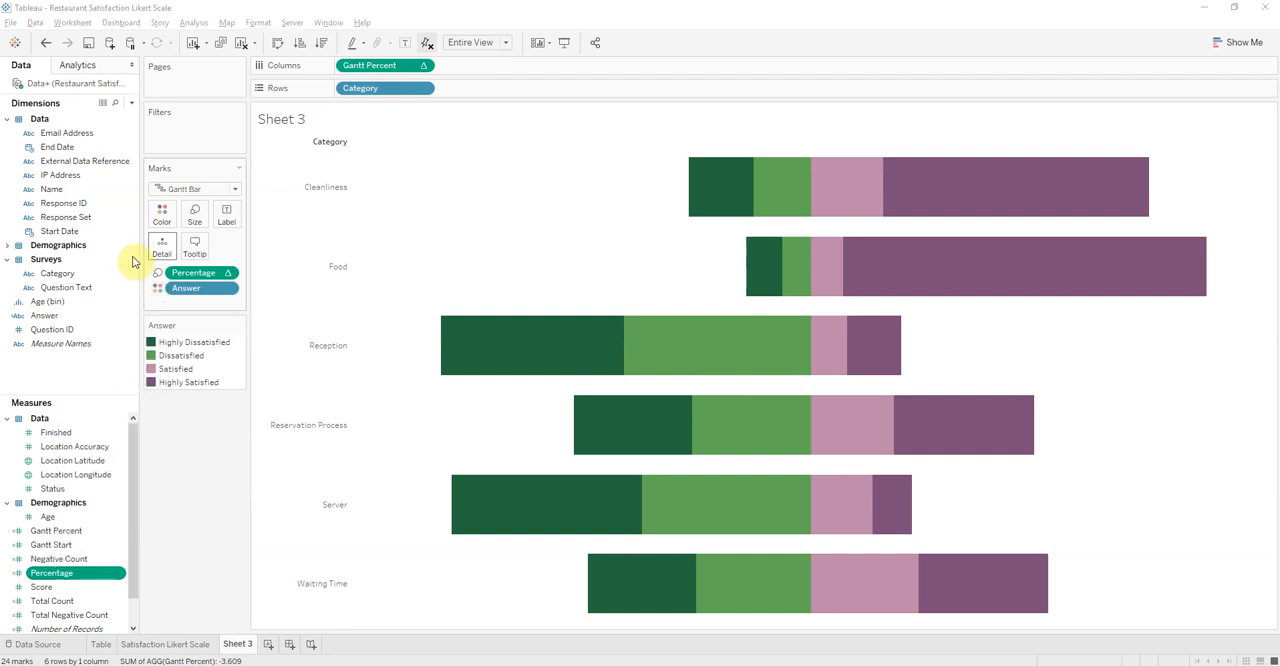
right_click(192, 272)
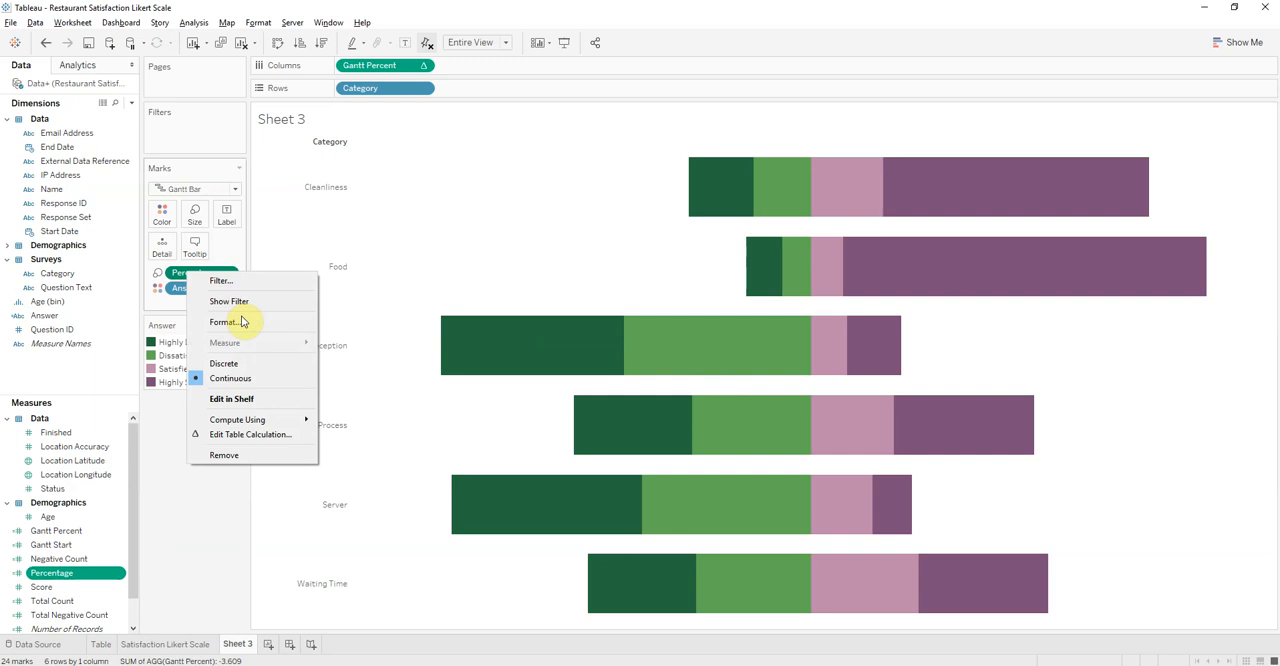
left_click(222, 322)
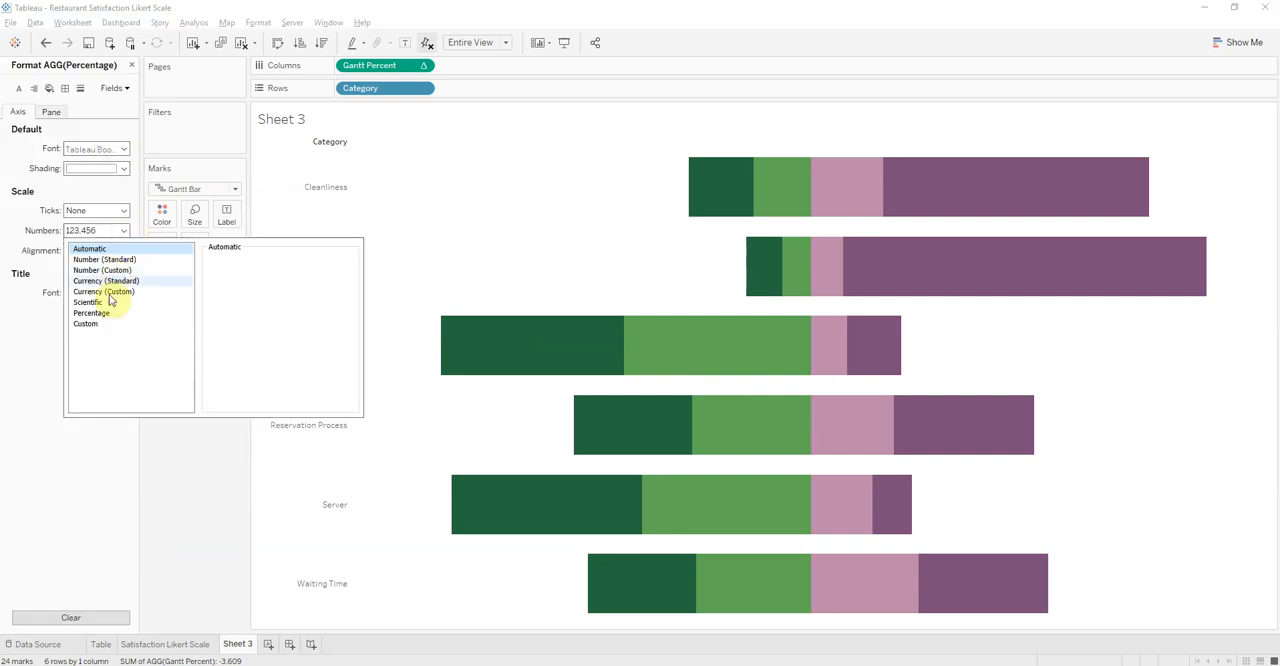
left_click(92, 312)
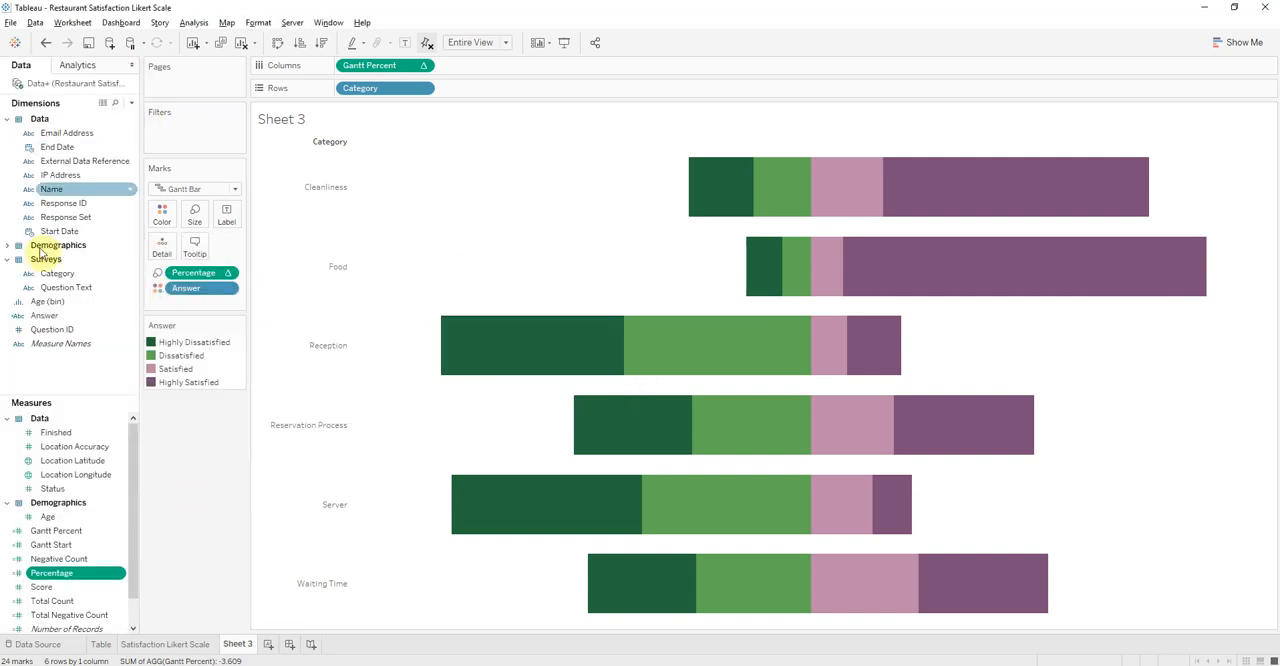
Switch to Pane formatting so the mark values display as percentages like 25.78%
right_click(186, 288)
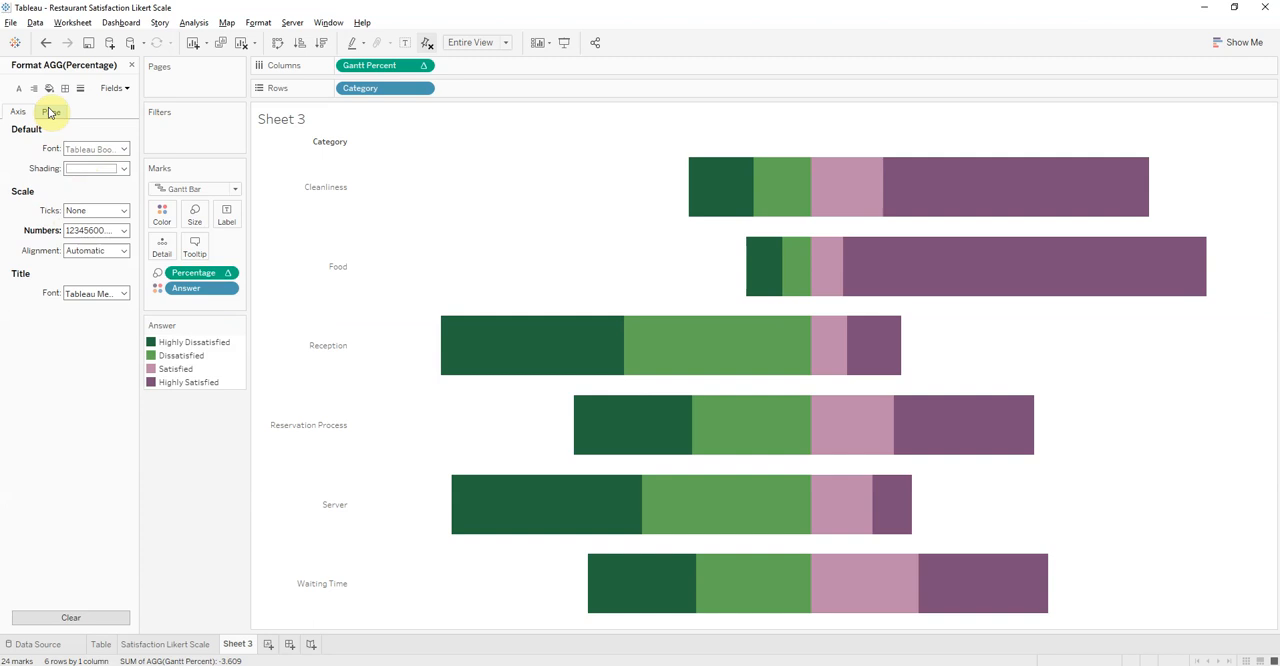
left_click(52, 112)
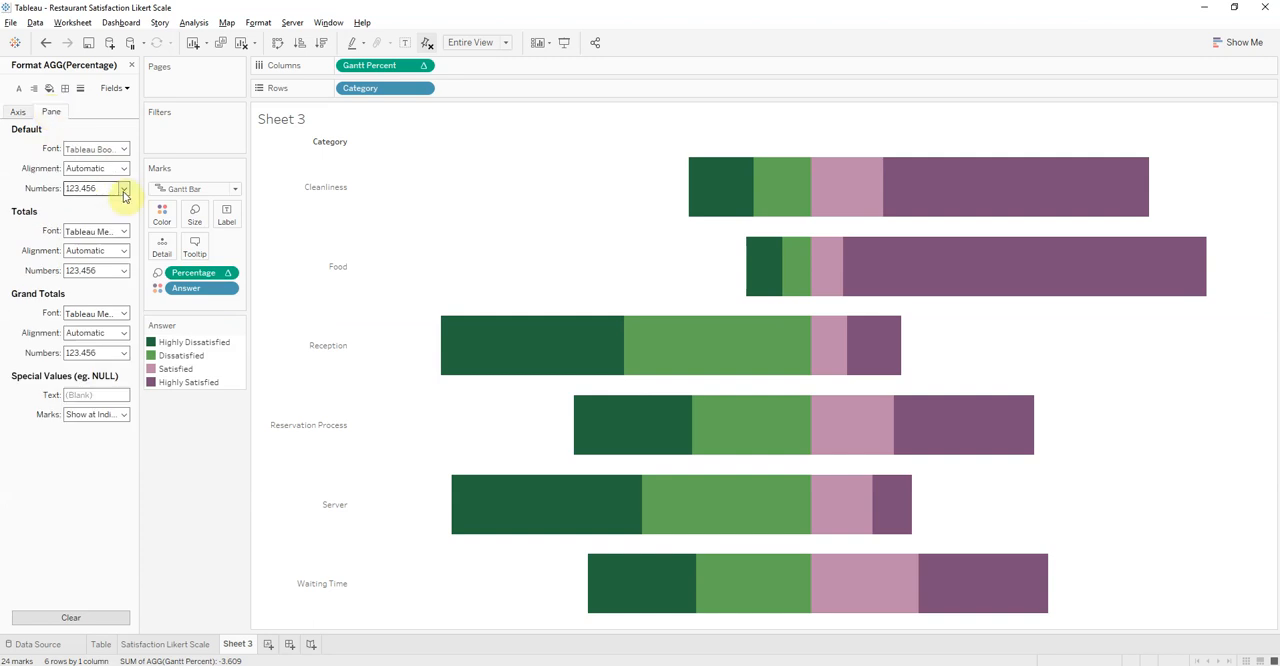
left_click(124, 188)
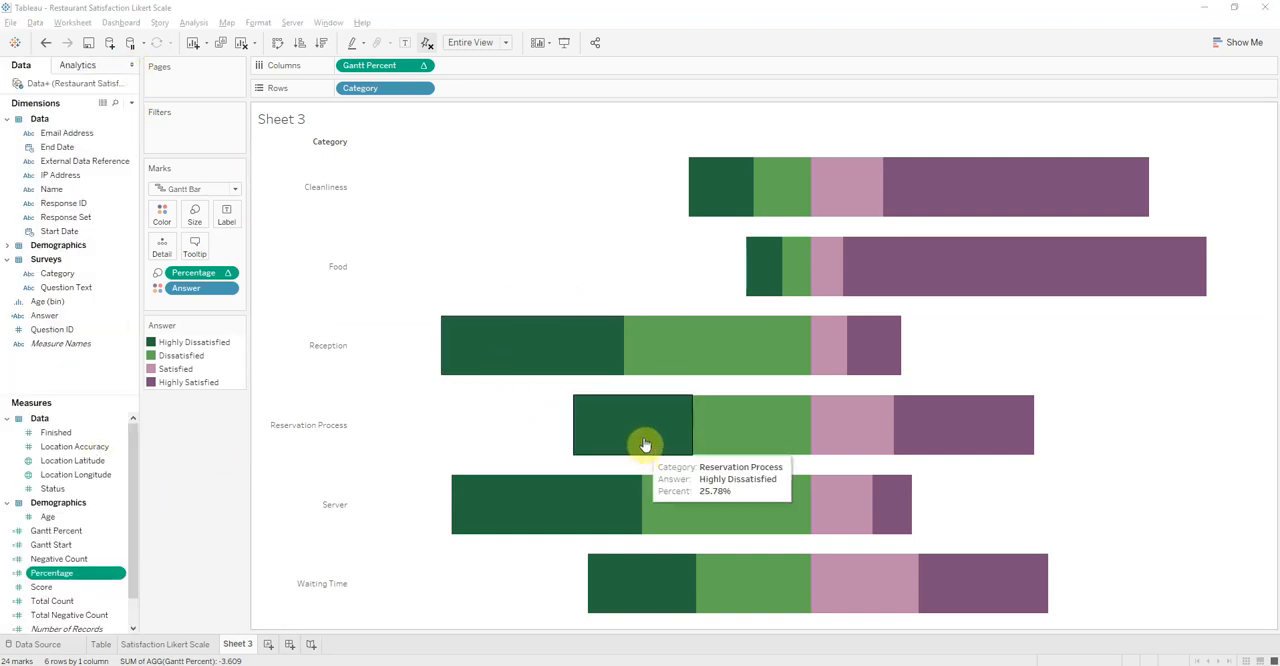
mouse_move(904, 430)
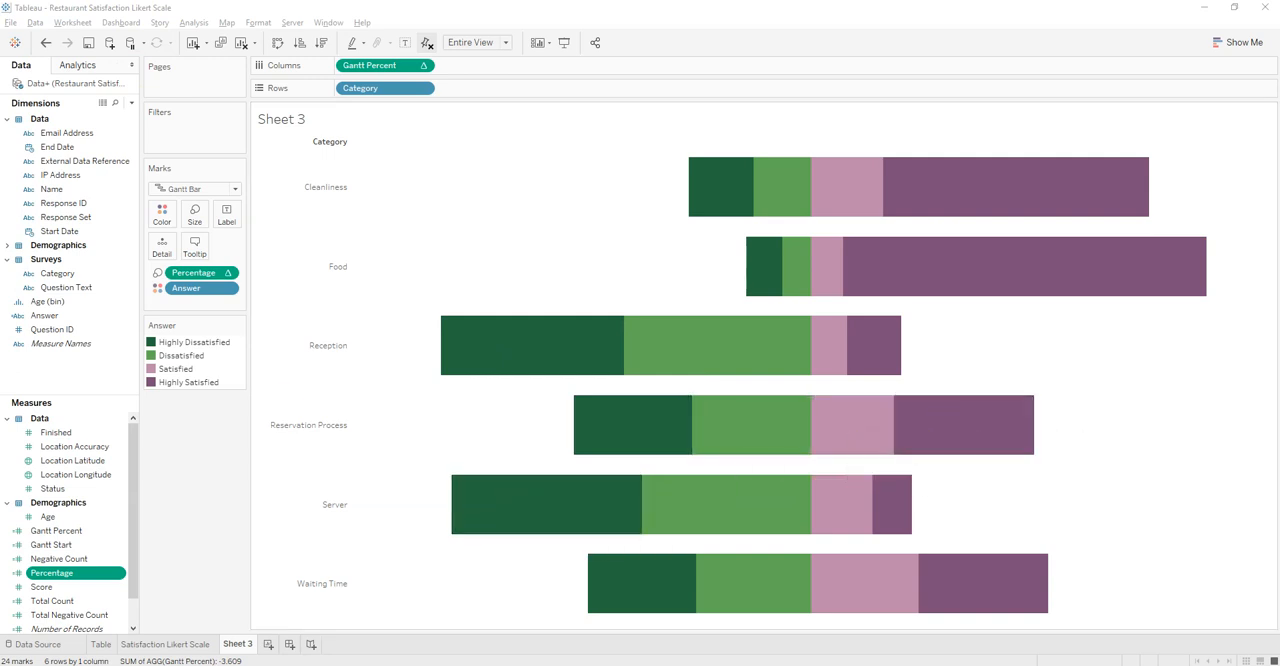
mouse_move(688, 352)
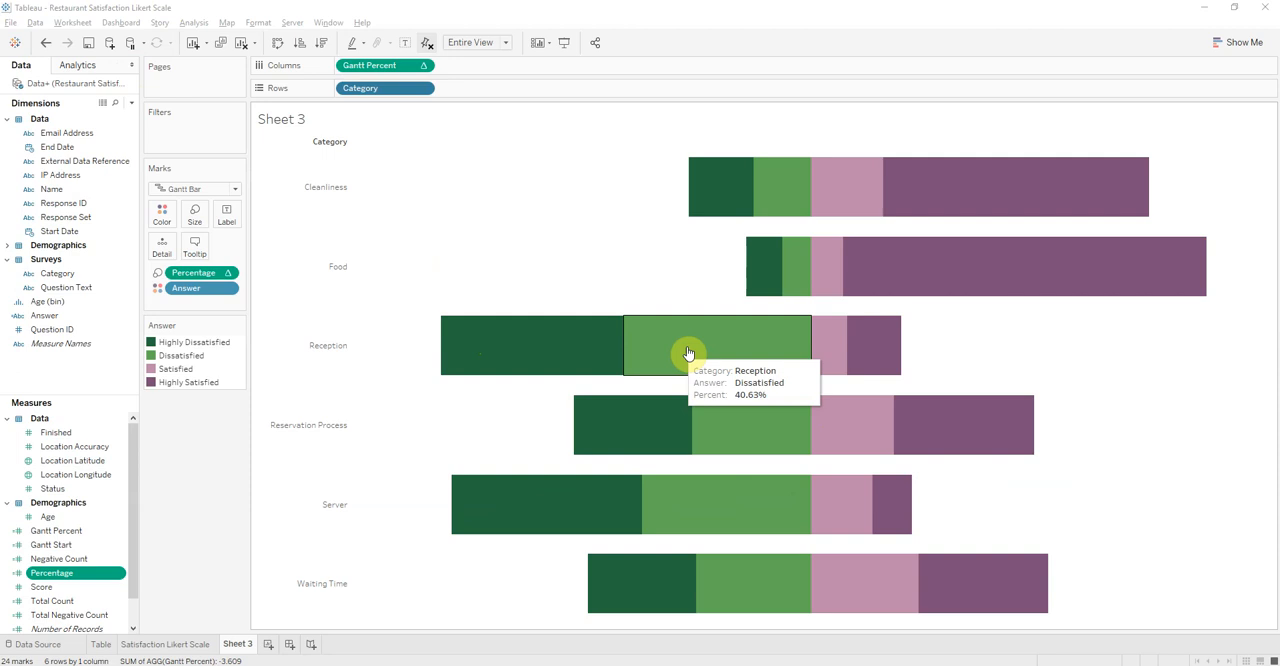
mouse_move(548, 324)
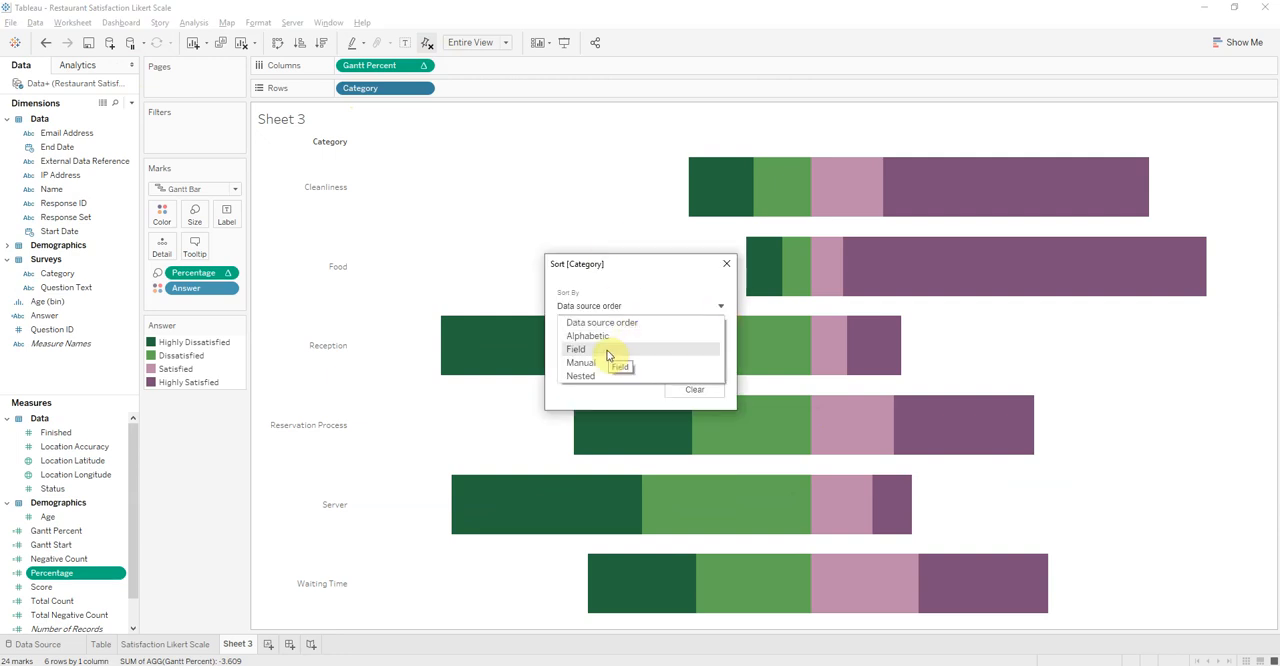
Set Category to sort ascending by a field (summed Age) and reopen its sort settings
left_click(580, 362)
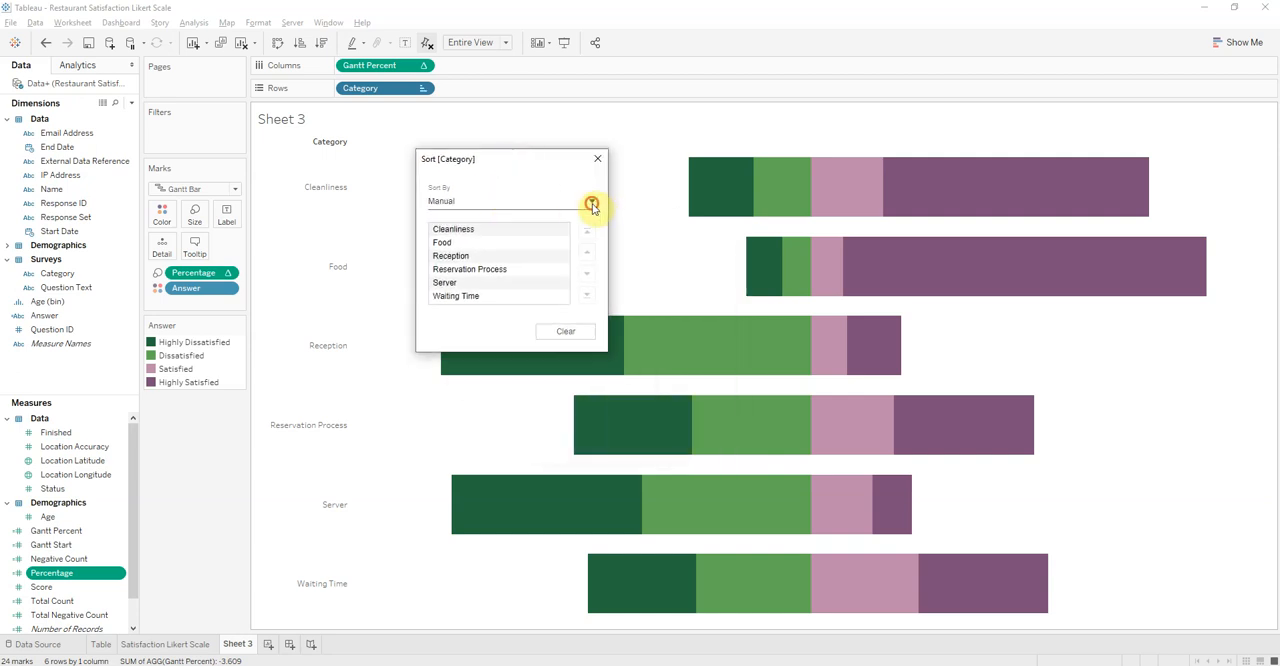
left_click(592, 202)
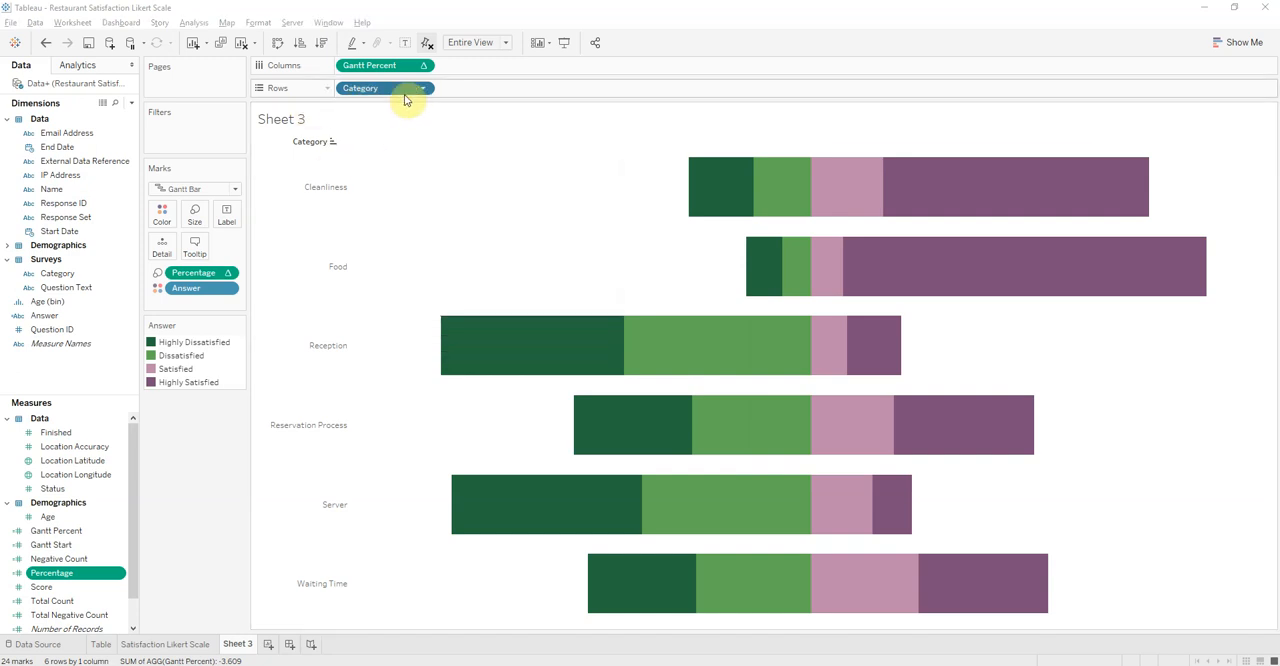
left_click(424, 88)
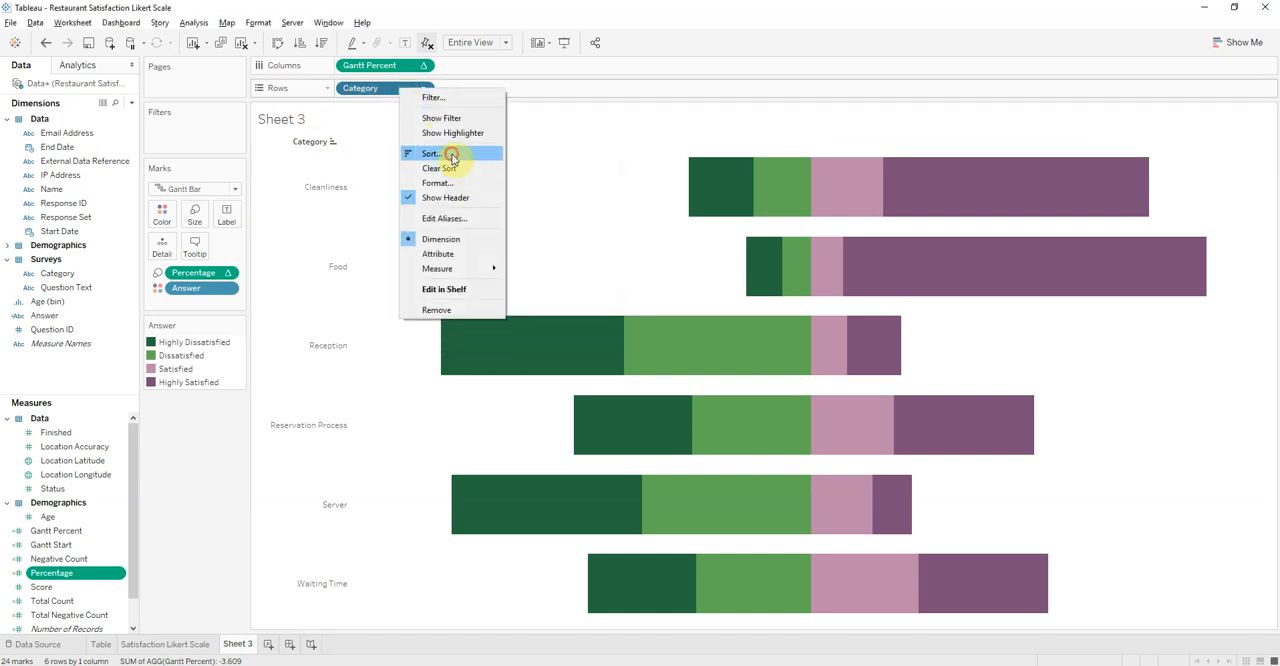
left_click(432, 152)
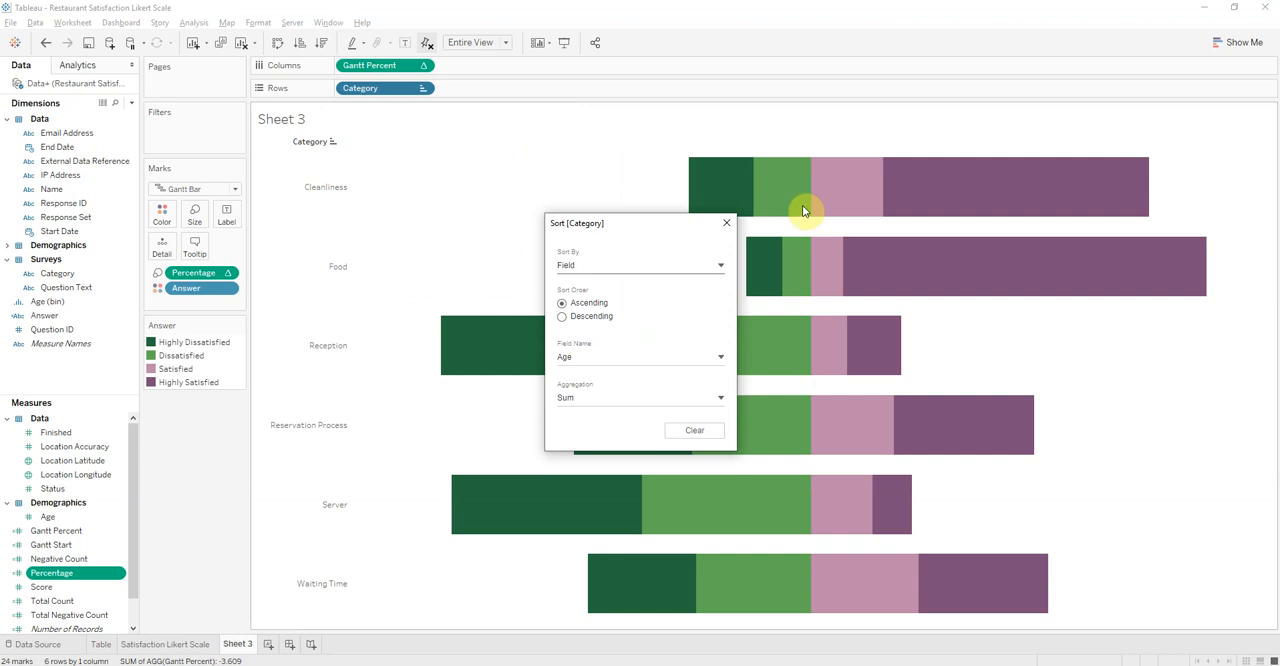
mouse_move(580, 404)
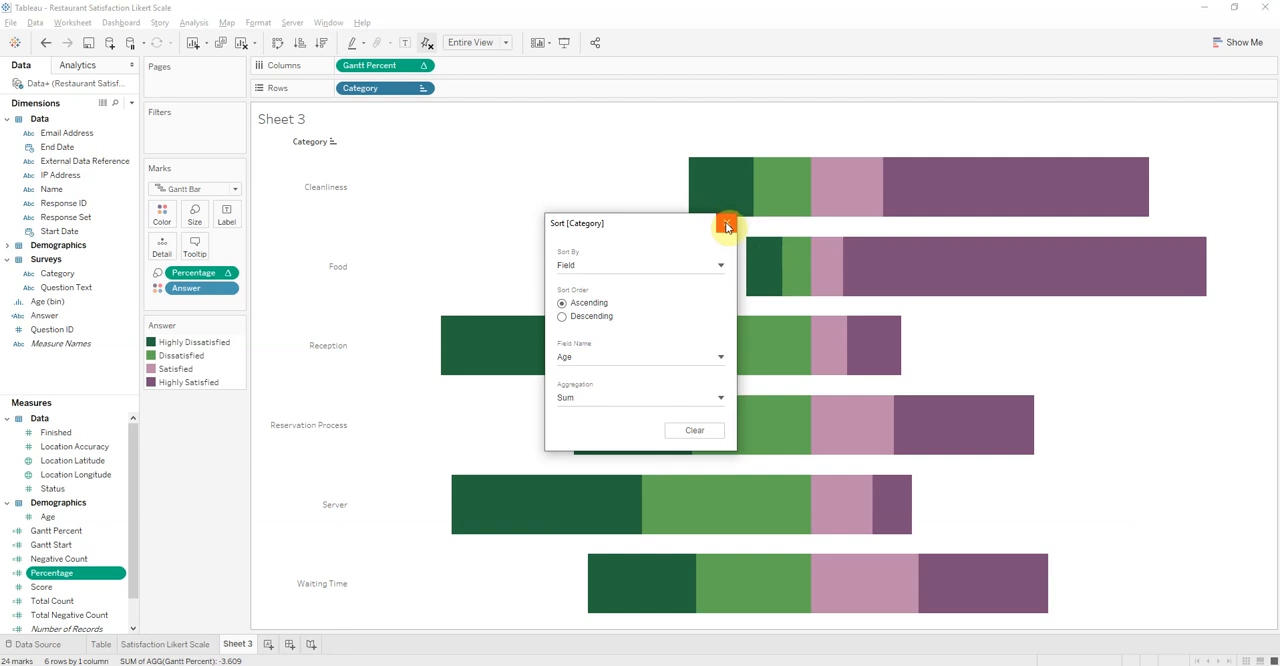
mouse_move(728, 224)
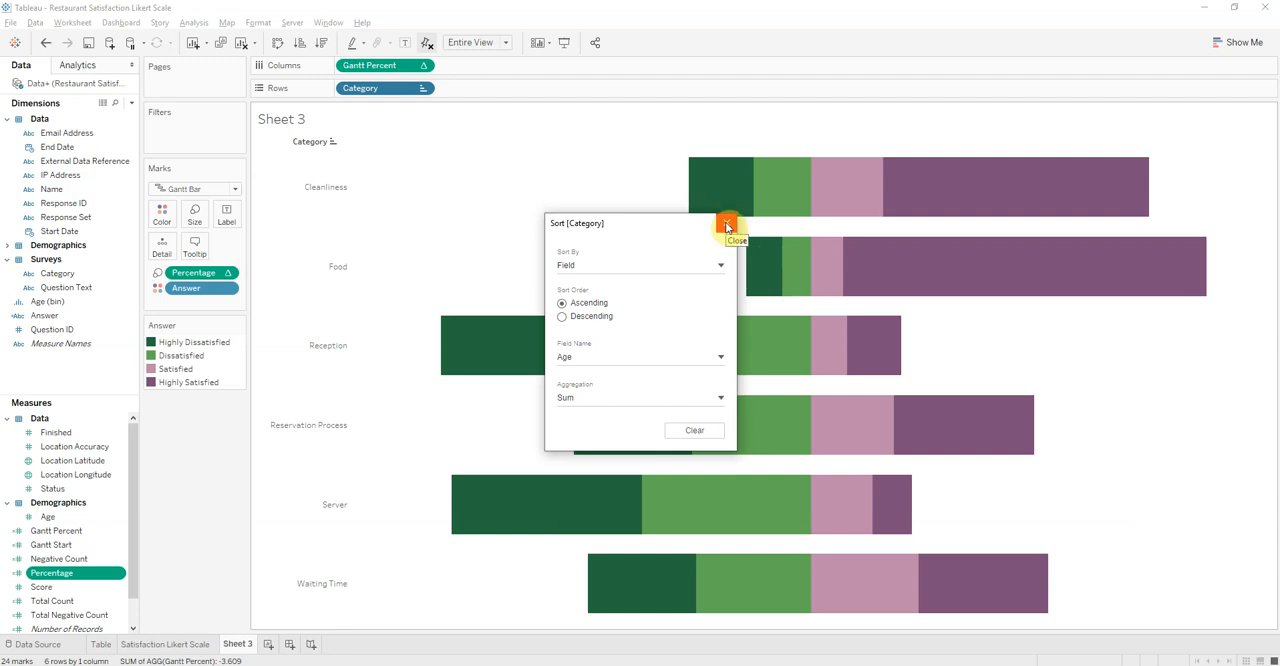
Close the sort settings and pick up the Score measure for the Columns shelf
left_click(728, 224)
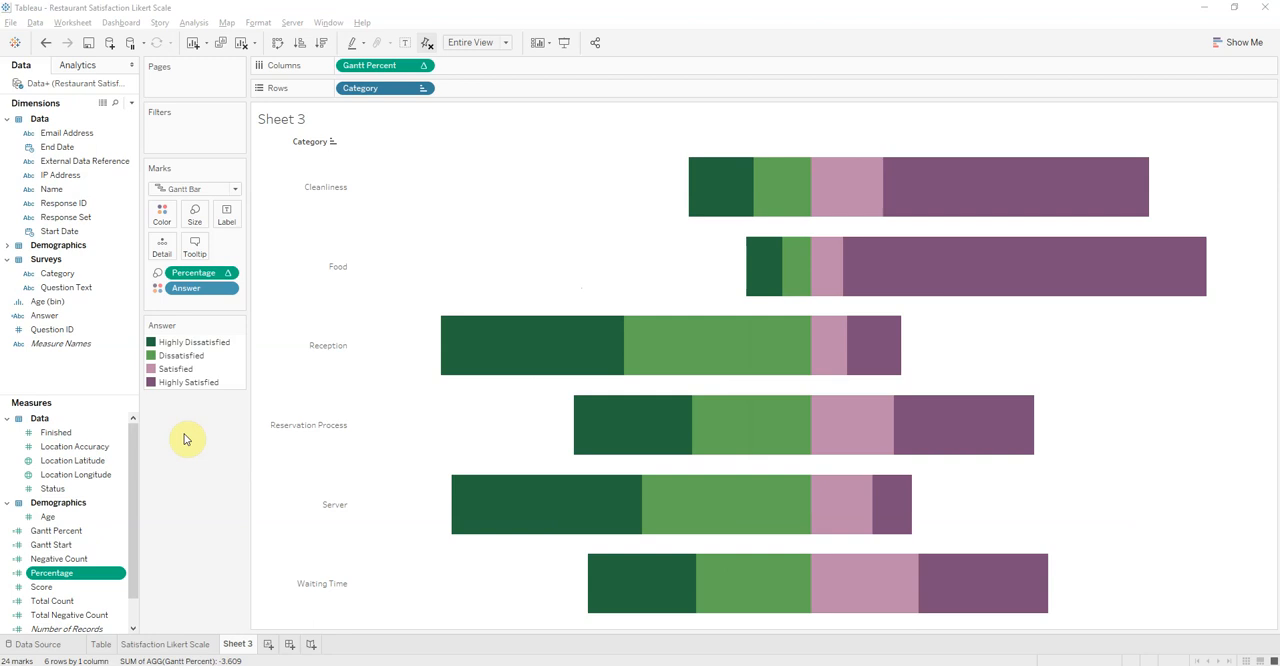
mouse_move(138, 504)
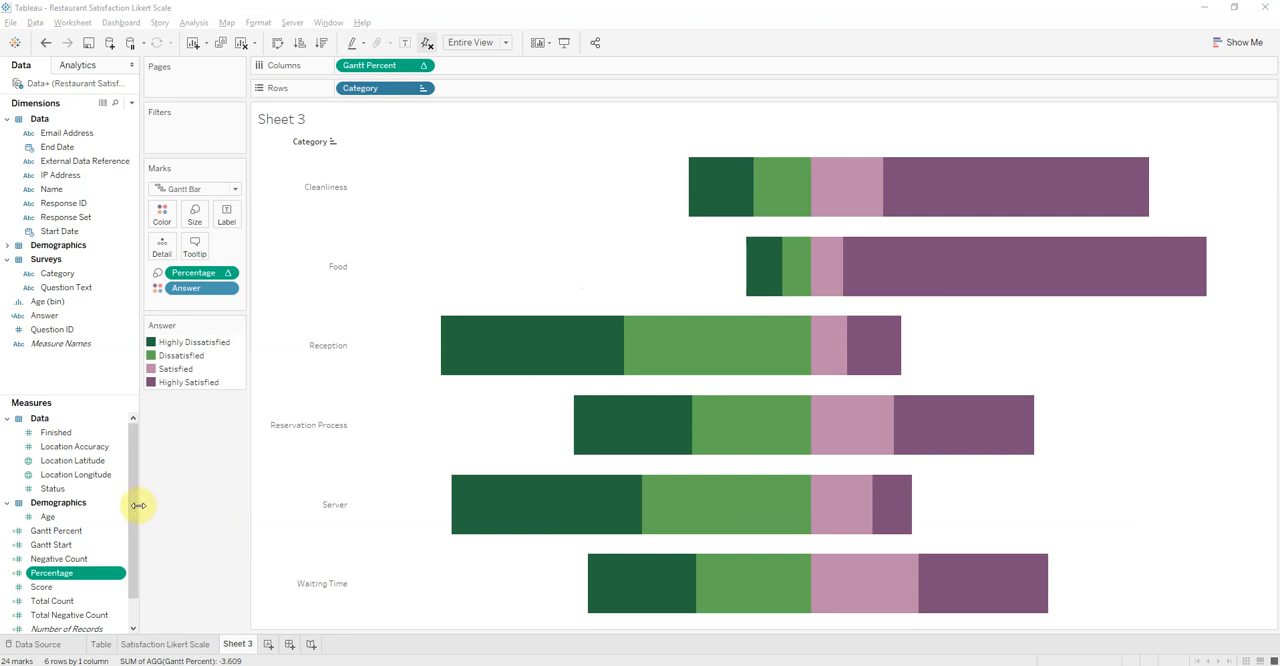
left_click(42, 588)
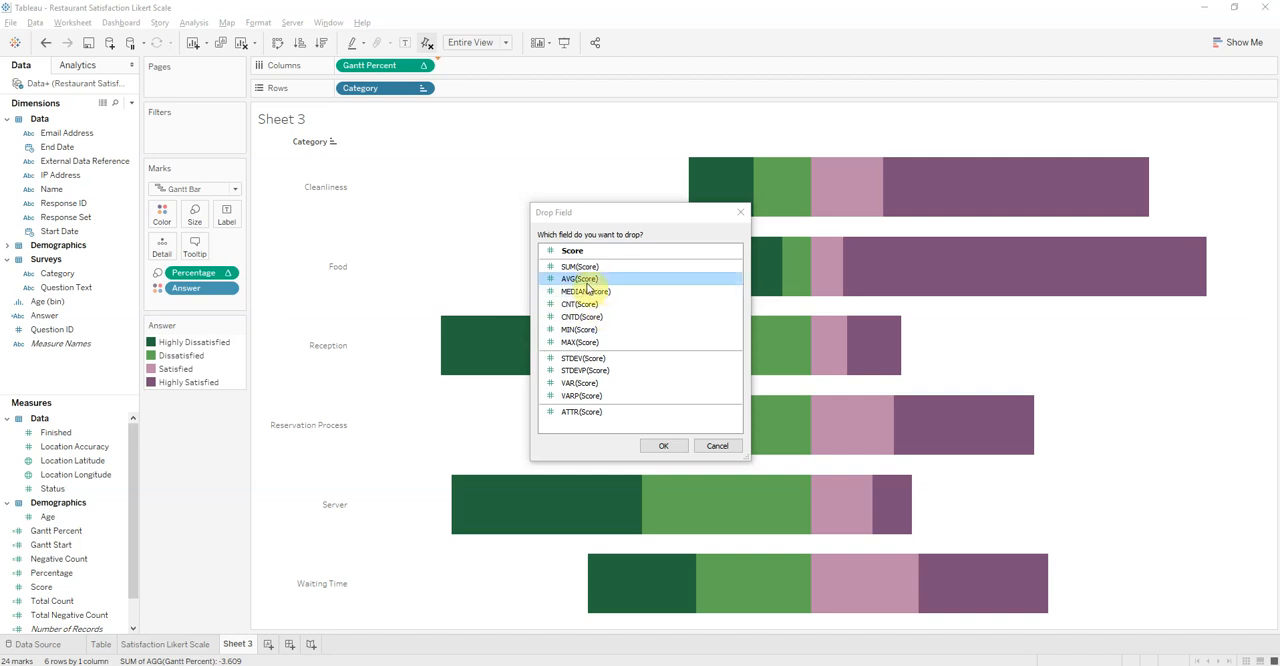
mouse_move(656, 320)
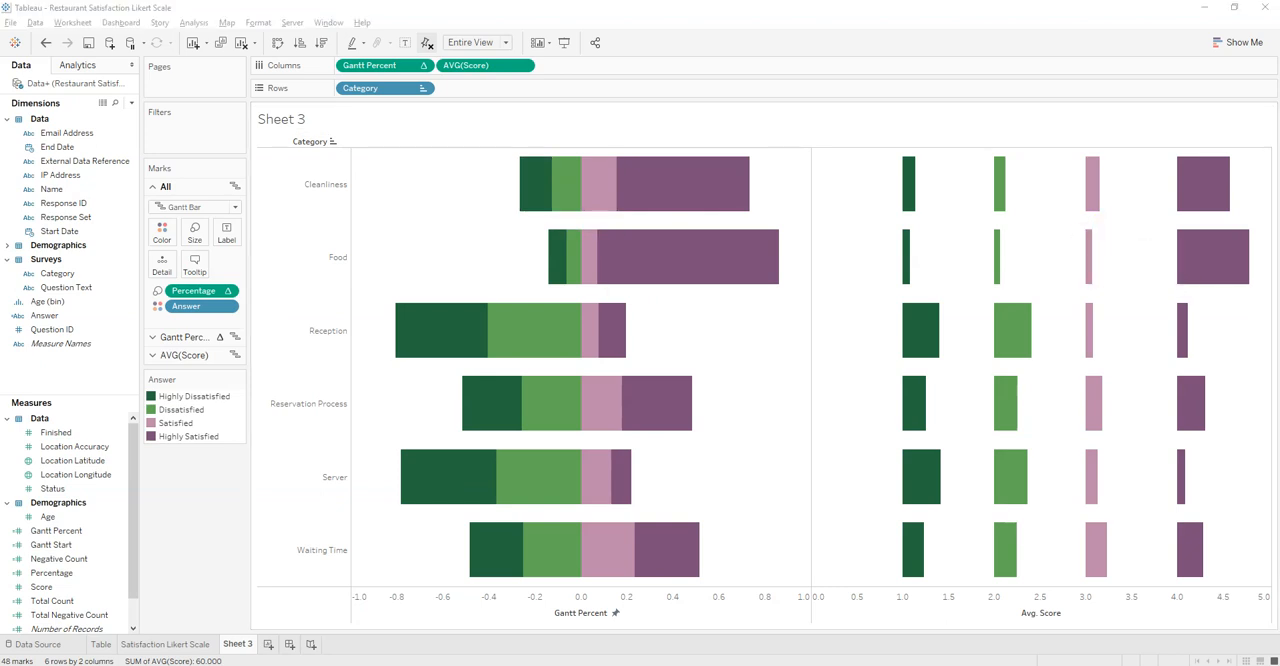
mouse_move(904, 190)
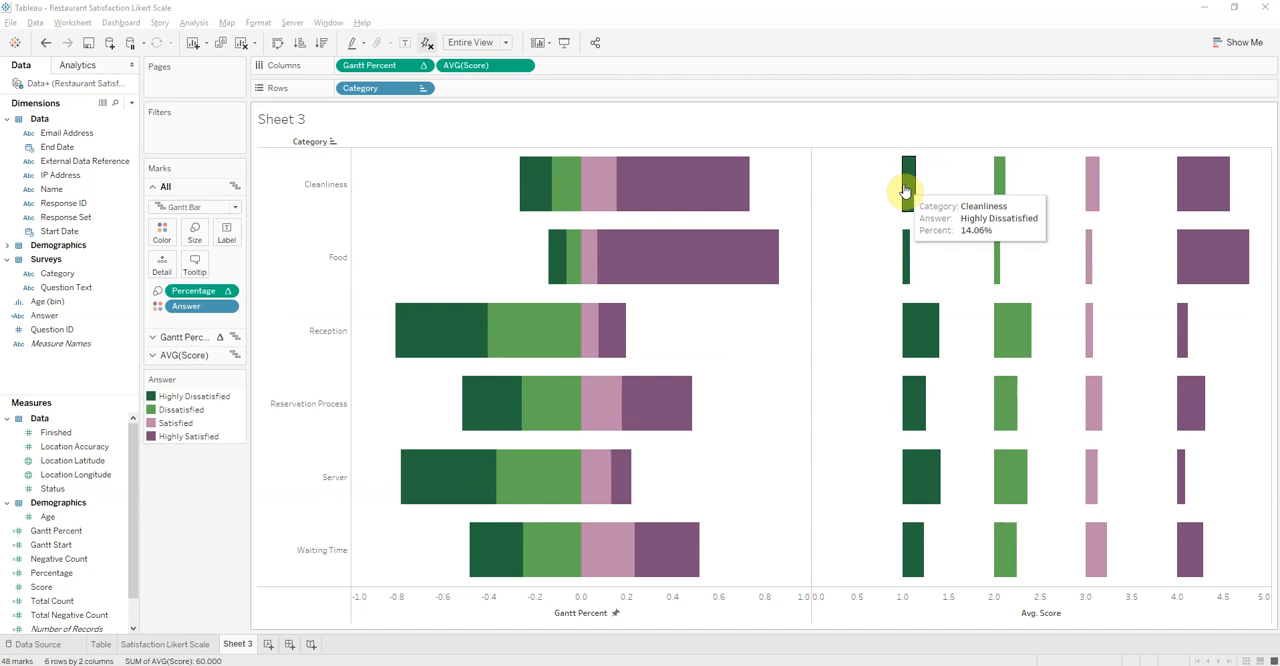
mouse_move(932, 188)
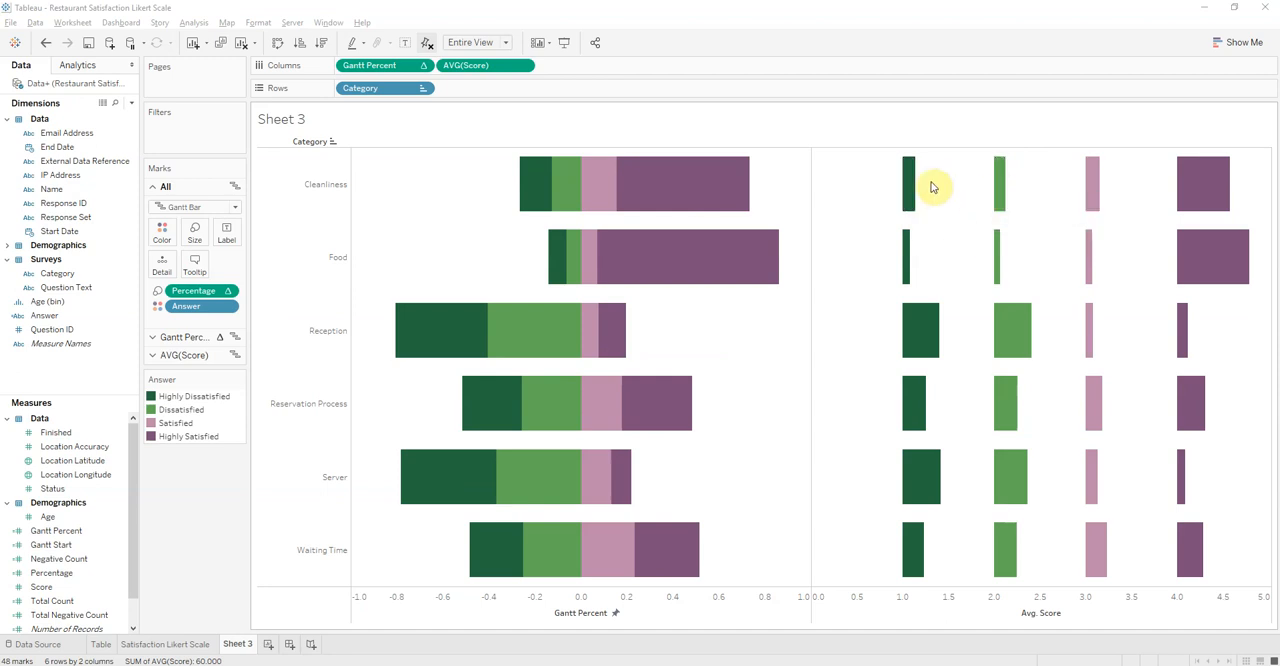
mouse_move(600, 190)
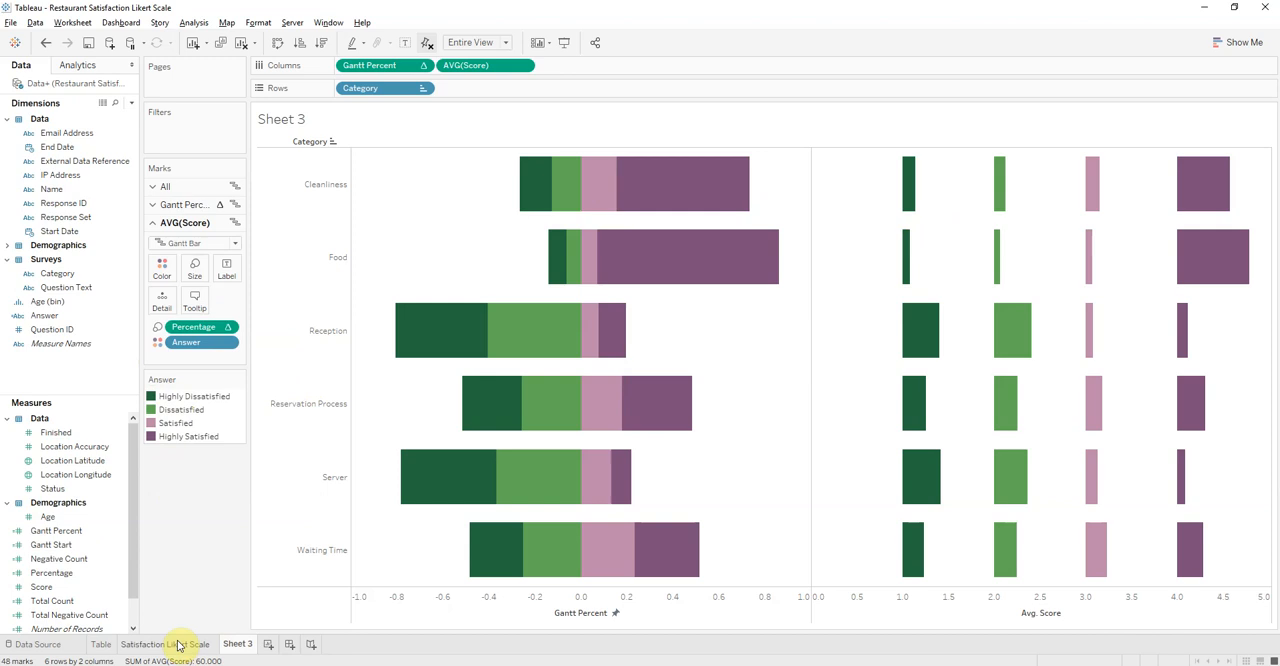
Strip the Answer breakdown from AVG(Score) marks and draw them as one circle per category
left_click(160, 644)
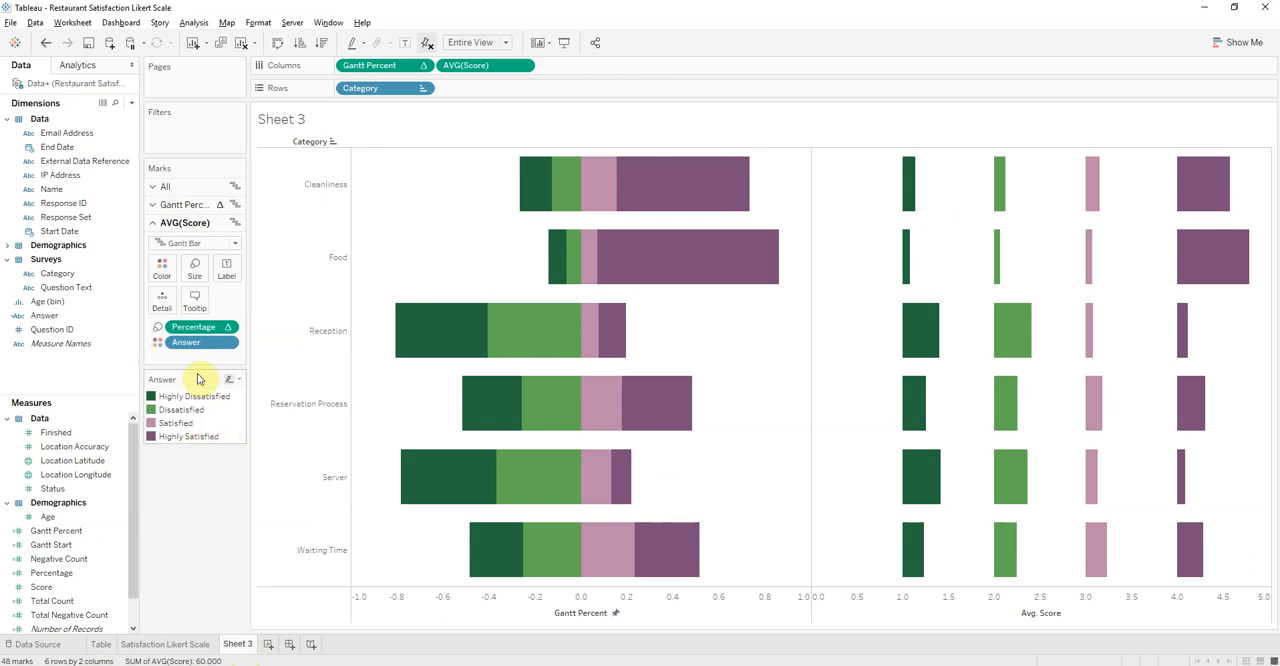
left_click(186, 342)
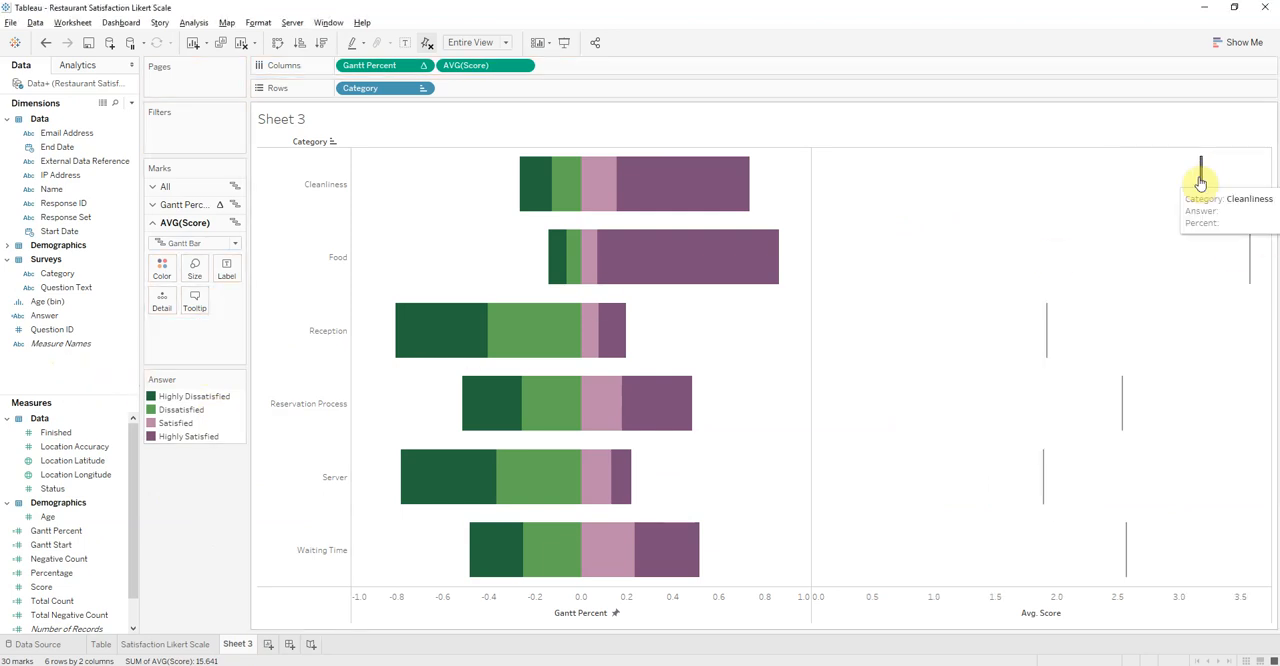
mouse_move(240, 260)
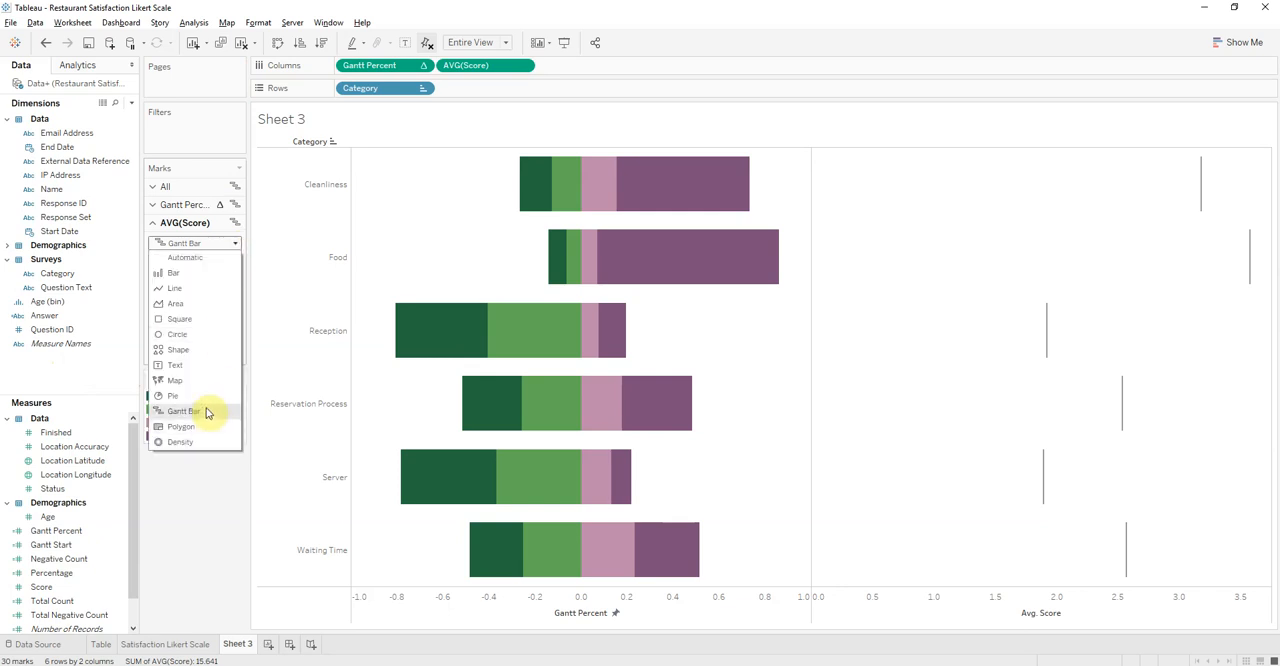
left_click(176, 332)
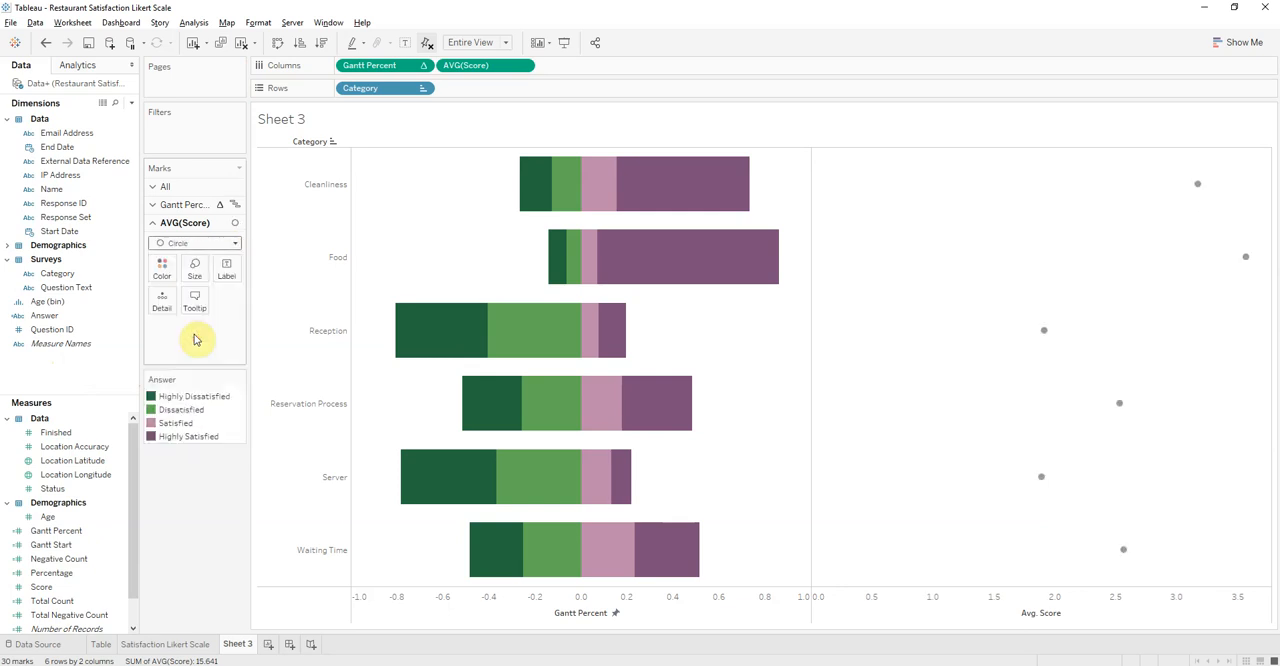
mouse_move(84, 308)
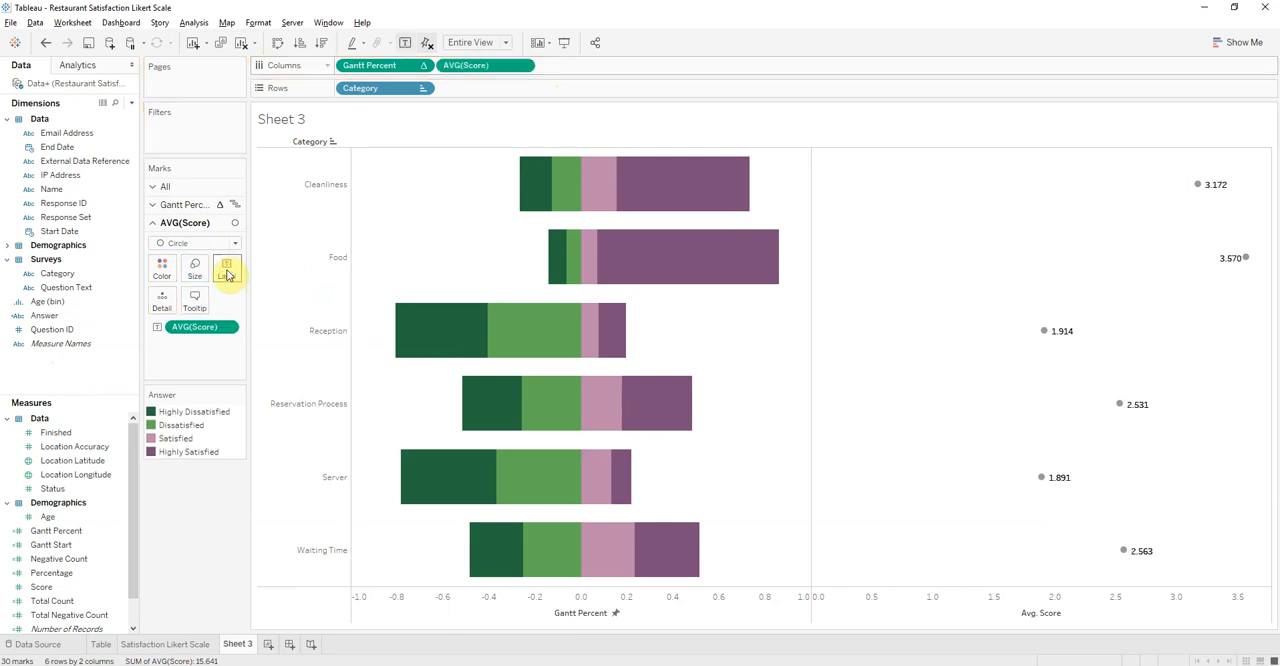
mouse_move(992, 330)
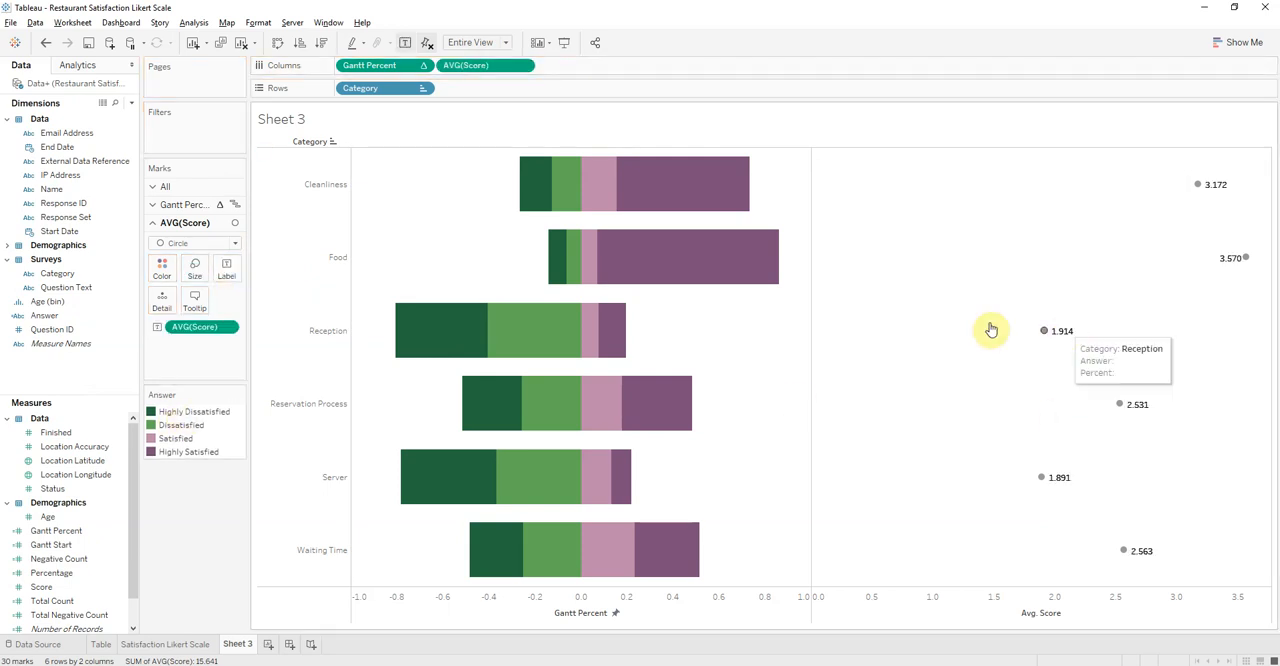
mouse_move(208, 368)
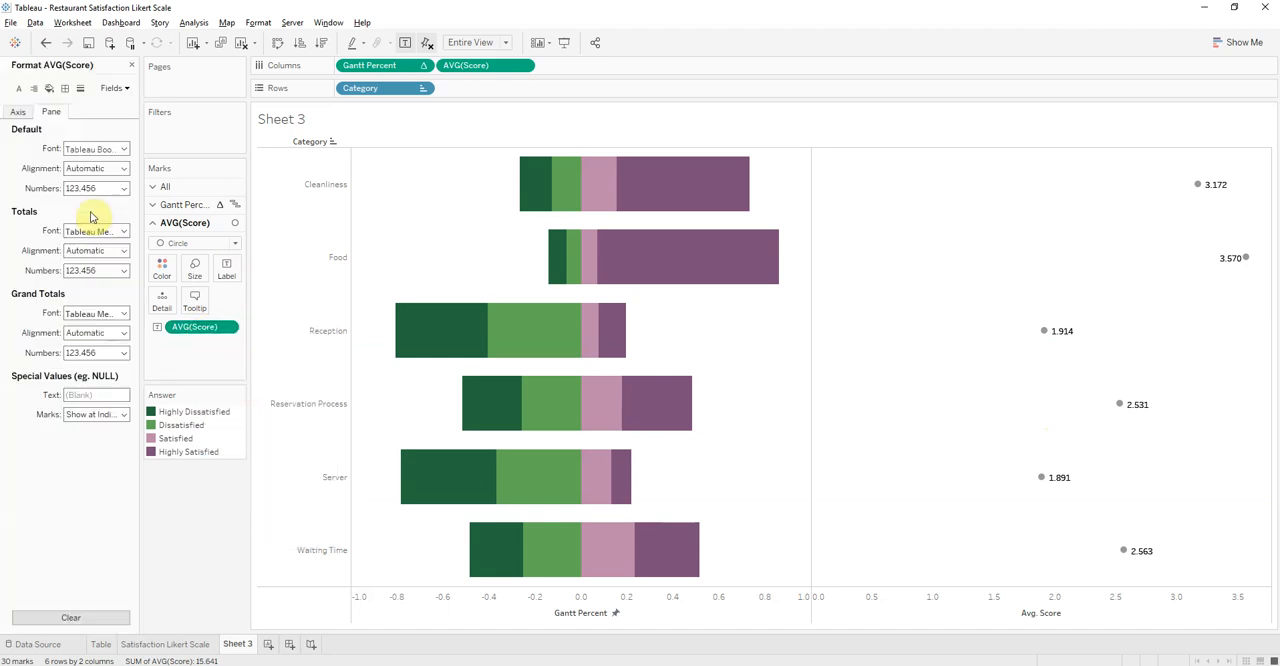
Format AVG(Score) labels to two decimals and centre them on their circles
left_click(96, 188)
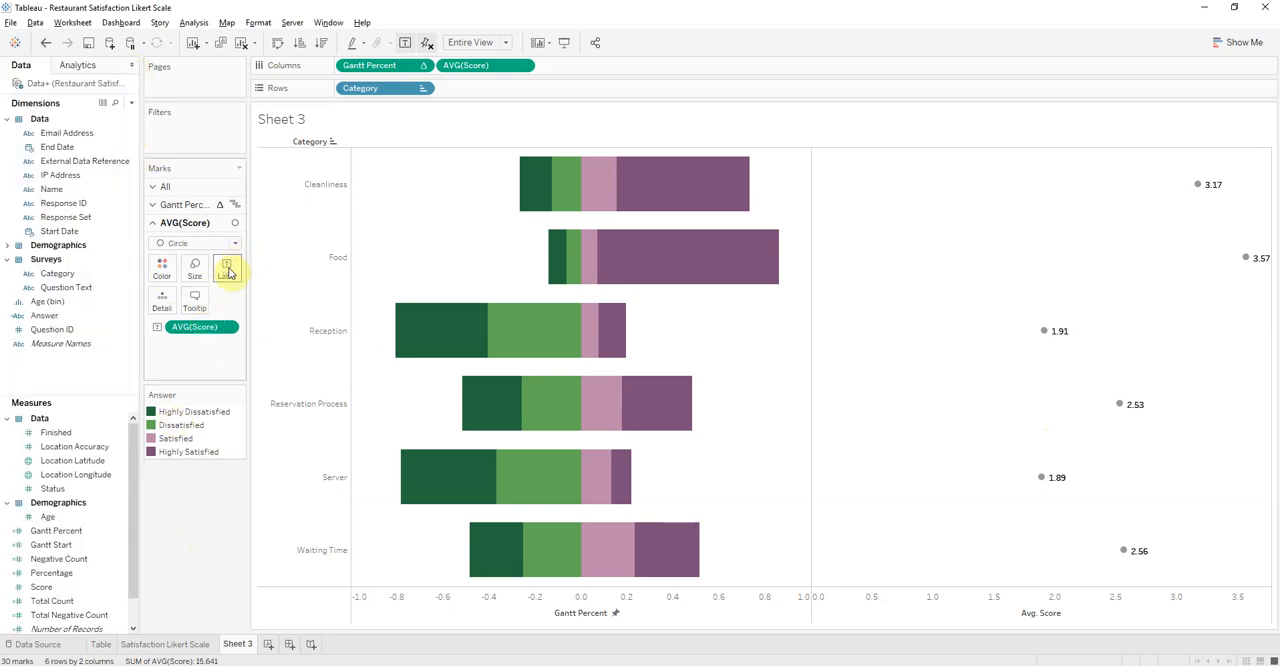
left_click(226, 268)
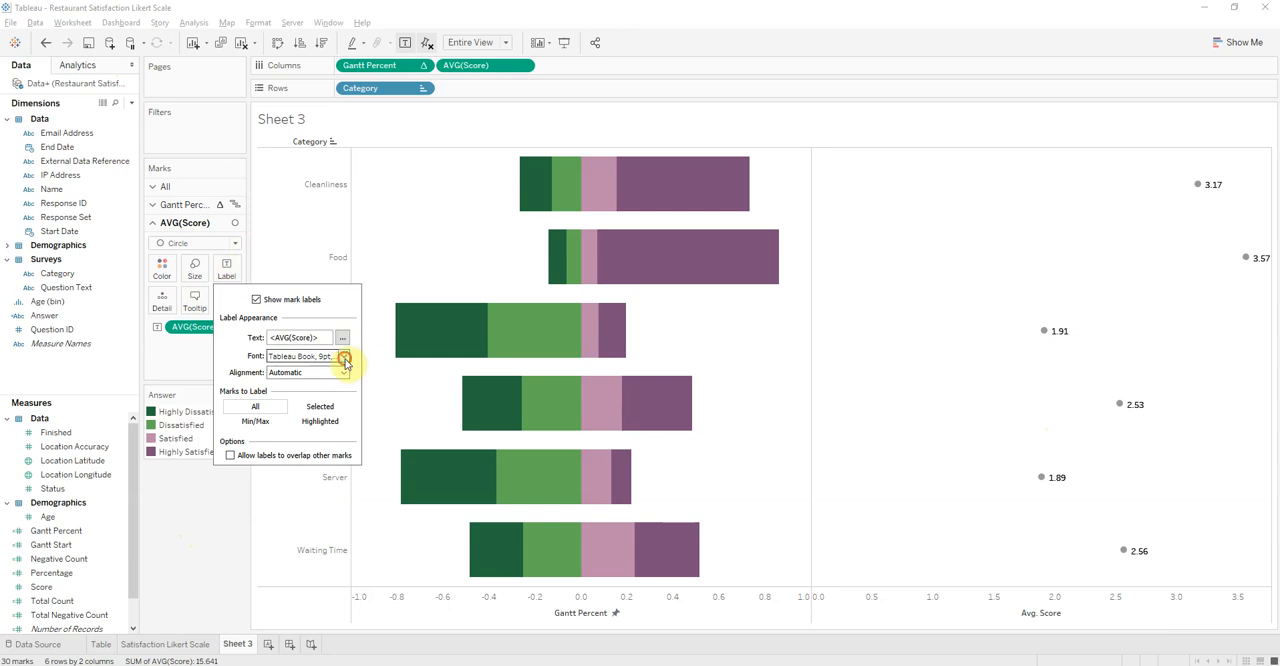
left_click(344, 356)
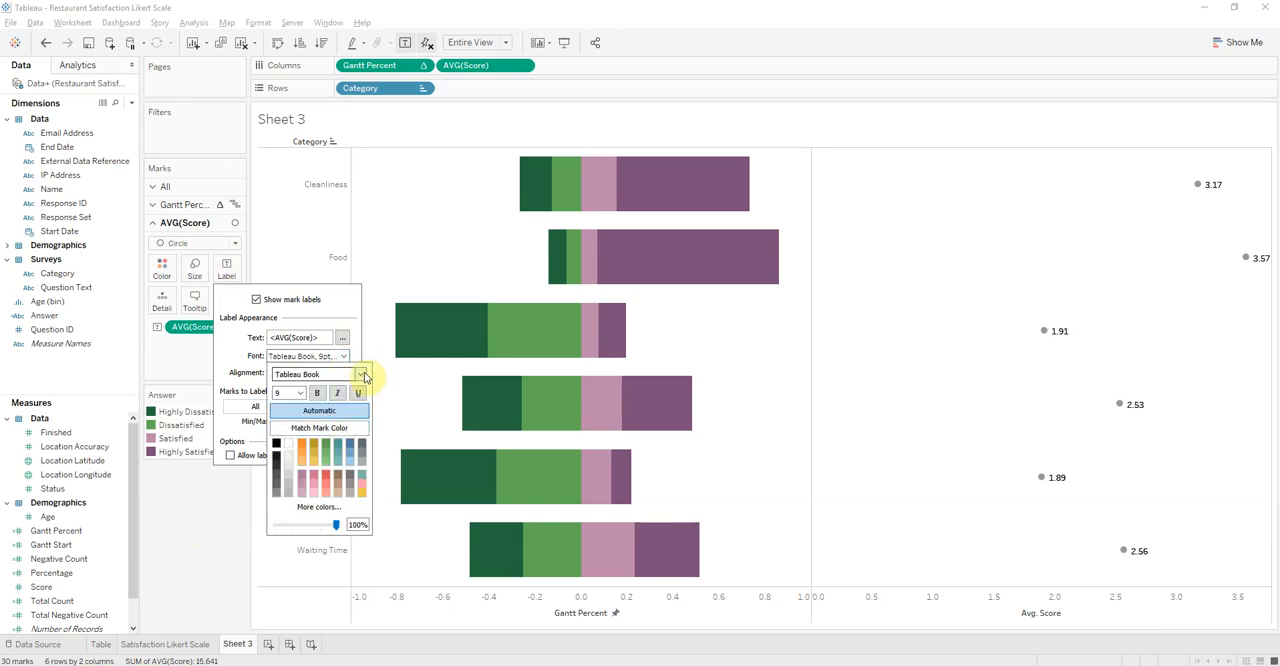
left_click(344, 372)
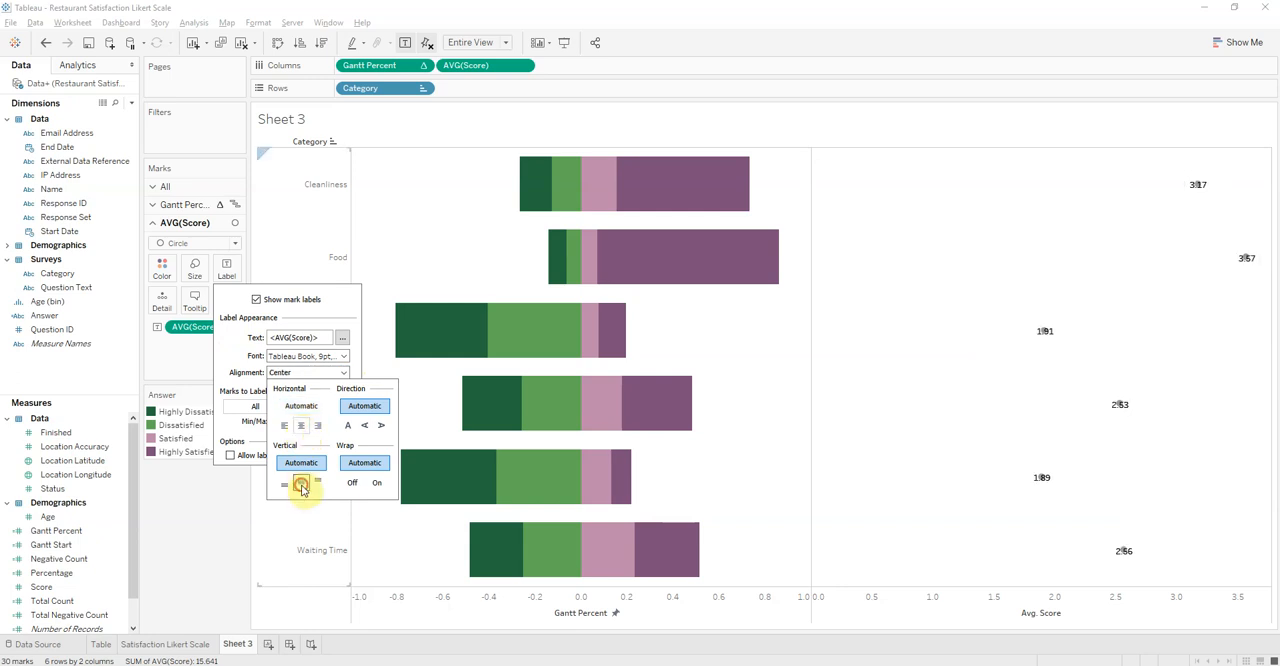
left_click(194, 268)
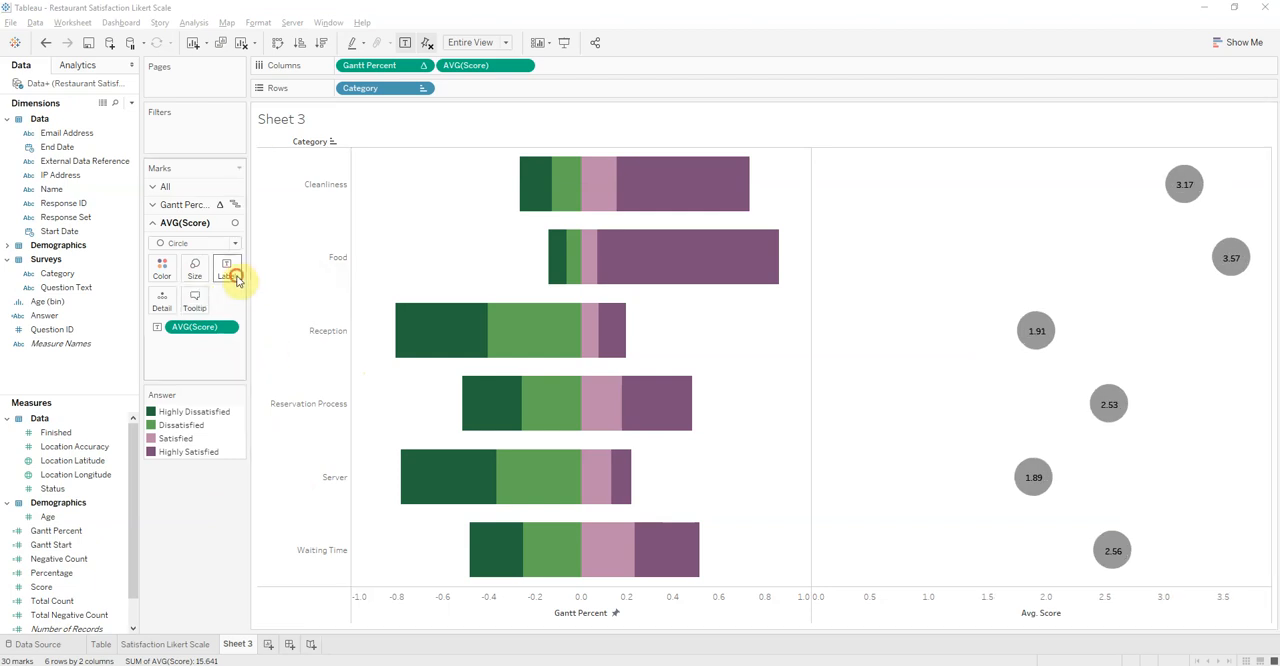
Restyle the score label font on the AVG(Score) Label card
left_click(226, 268)
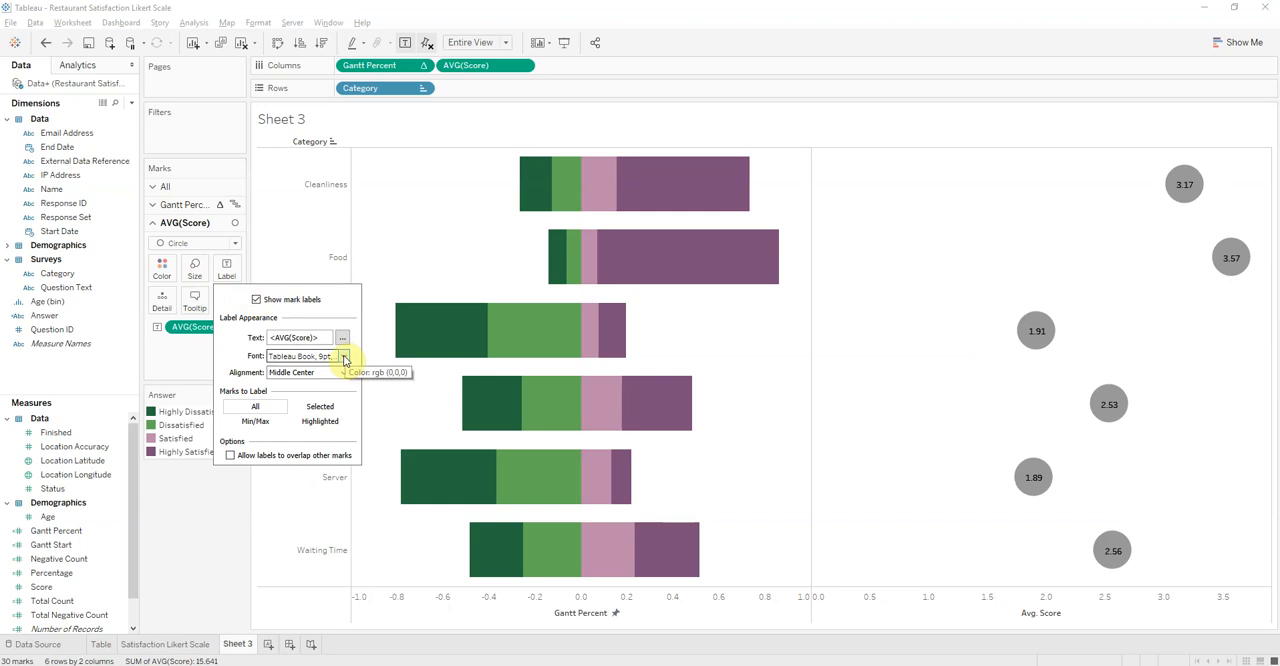
left_click(344, 356)
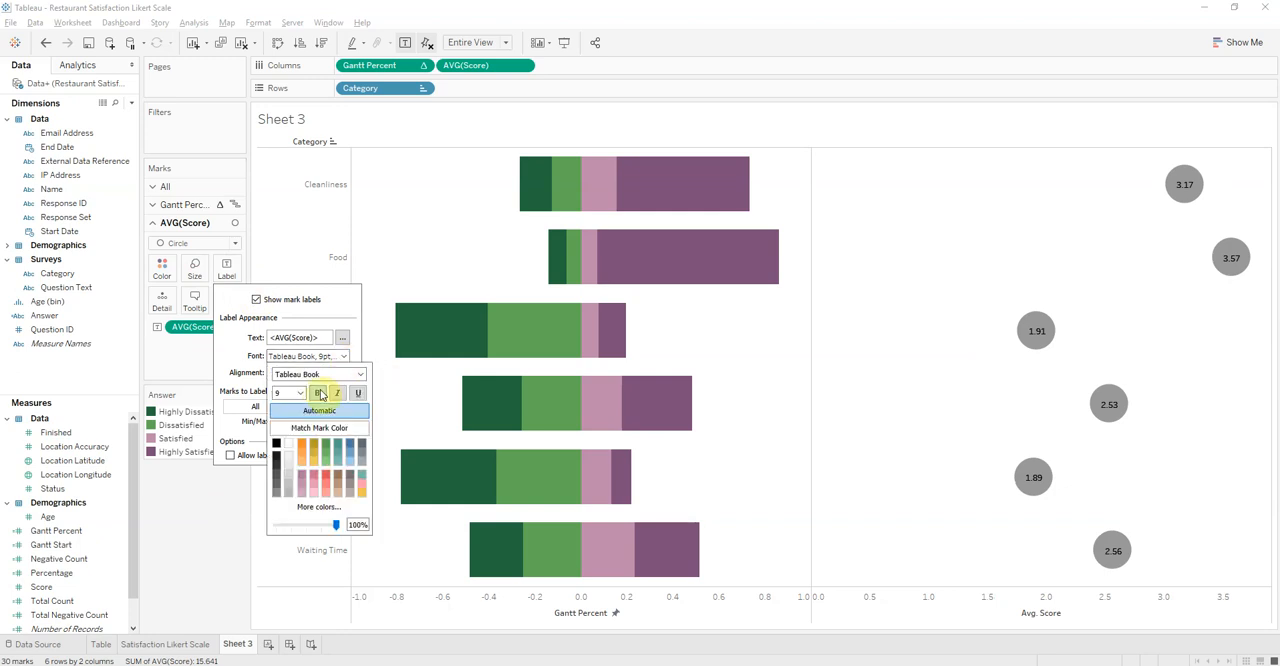
left_click(300, 392)
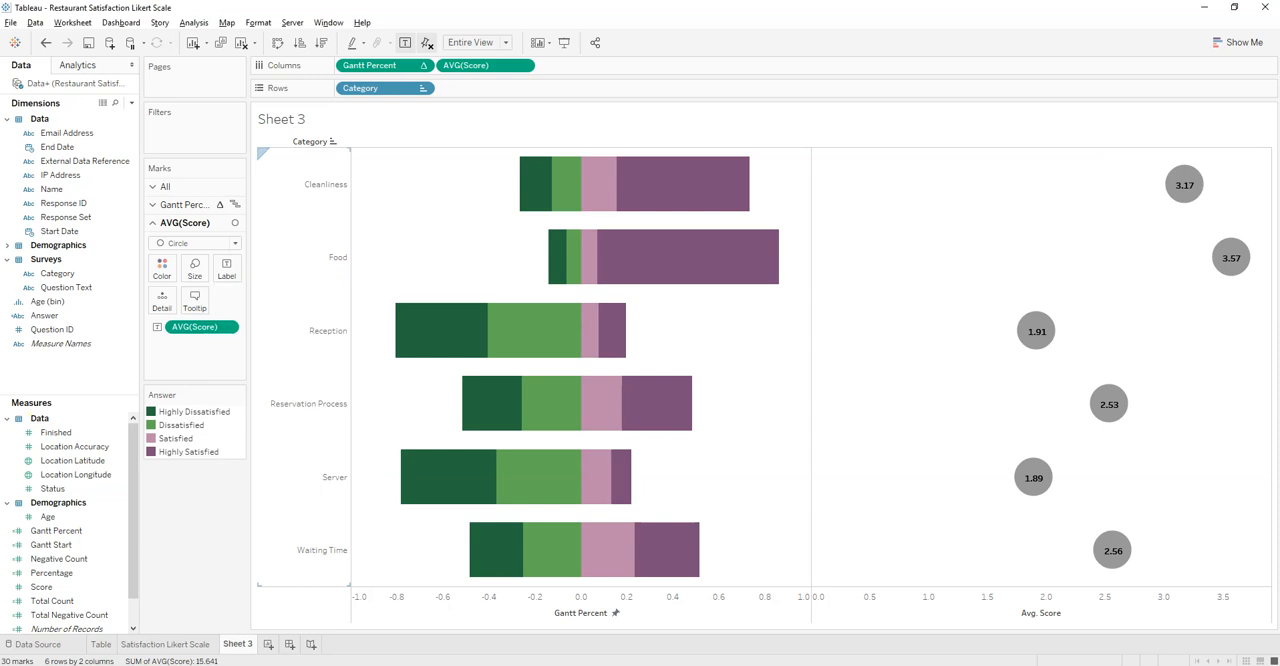
mouse_move(1036, 332)
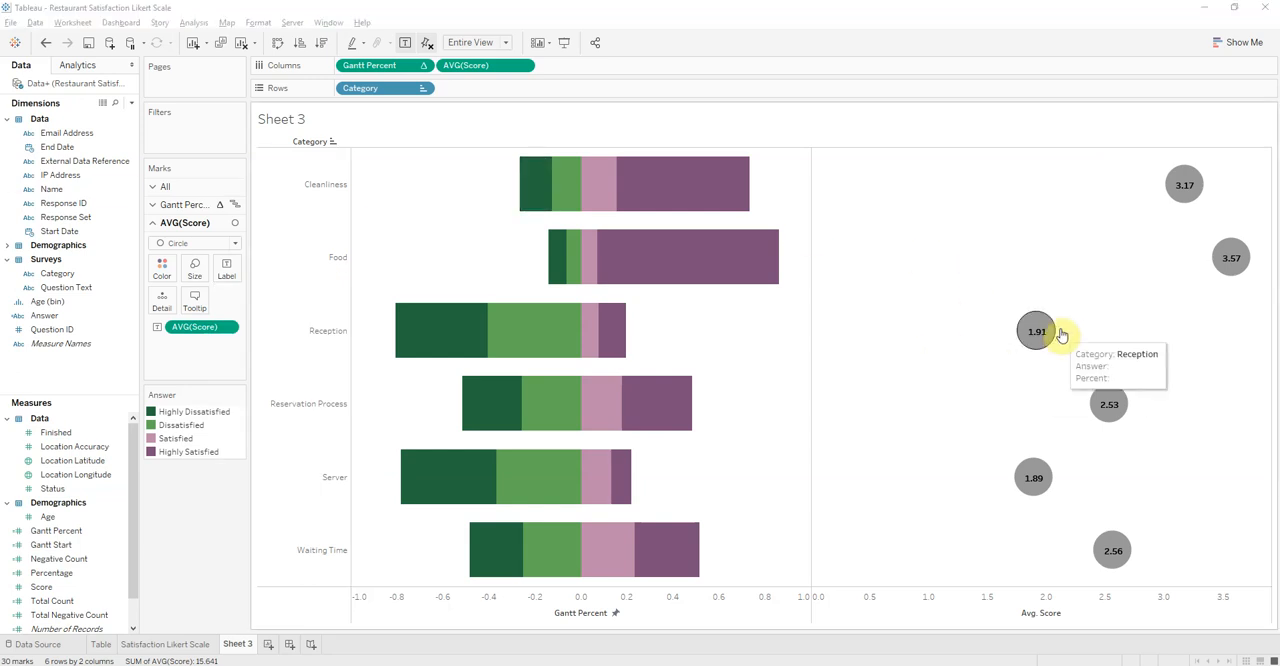
mouse_move(1040, 344)
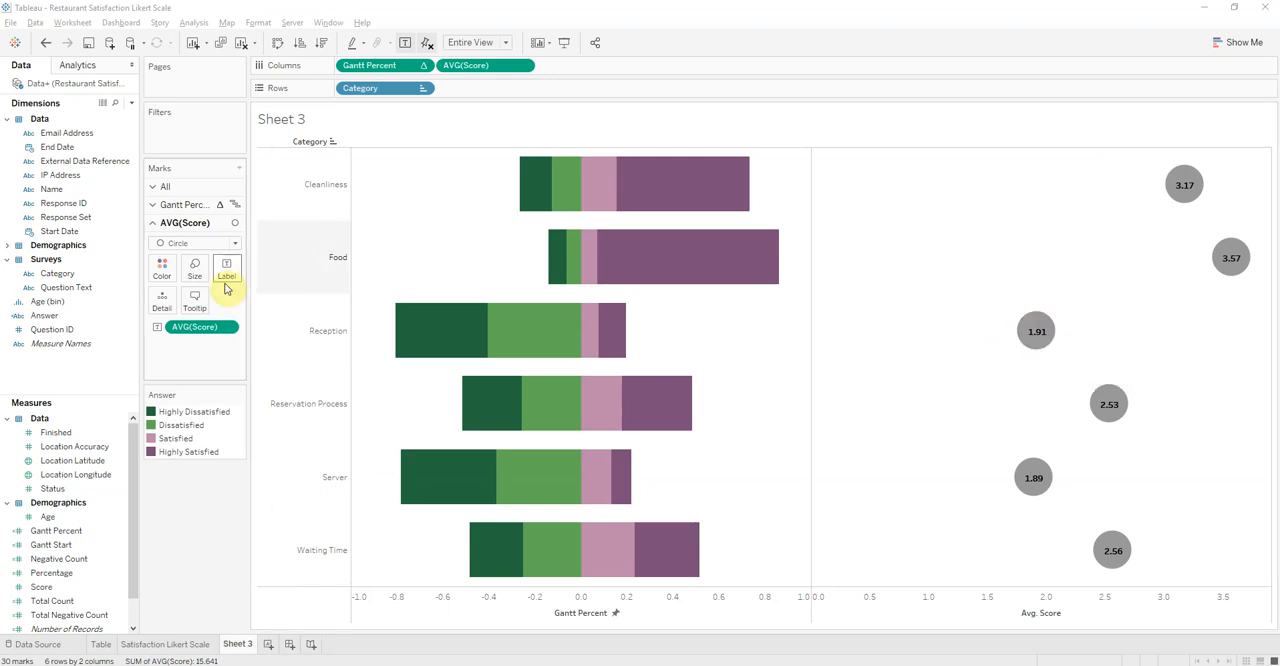
Edit the score circle tooltip to list only Category and Average Score
left_click(194, 300)
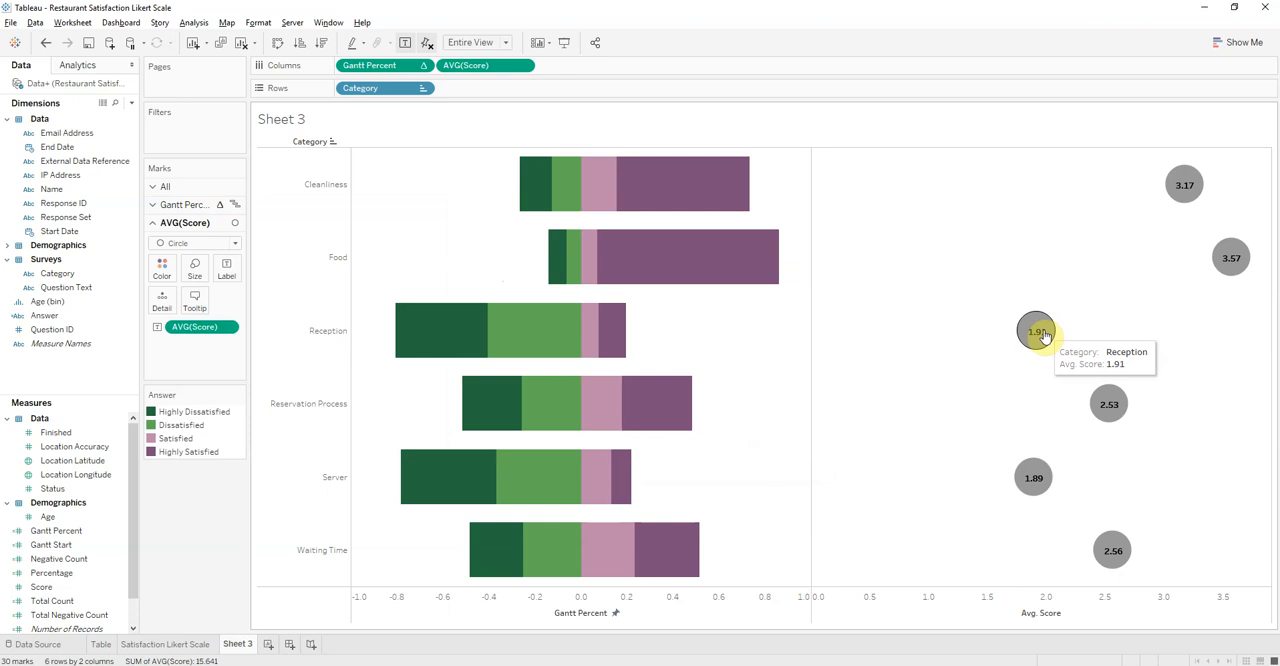
mouse_move(226, 270)
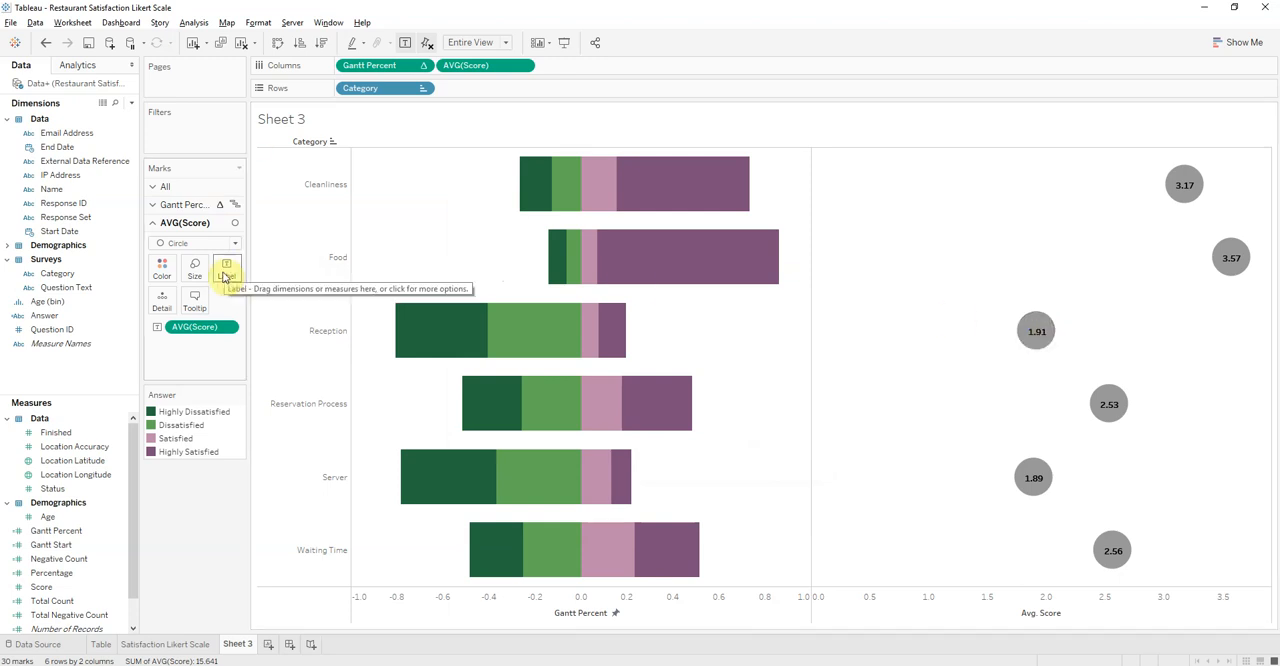
left_click(194, 300)
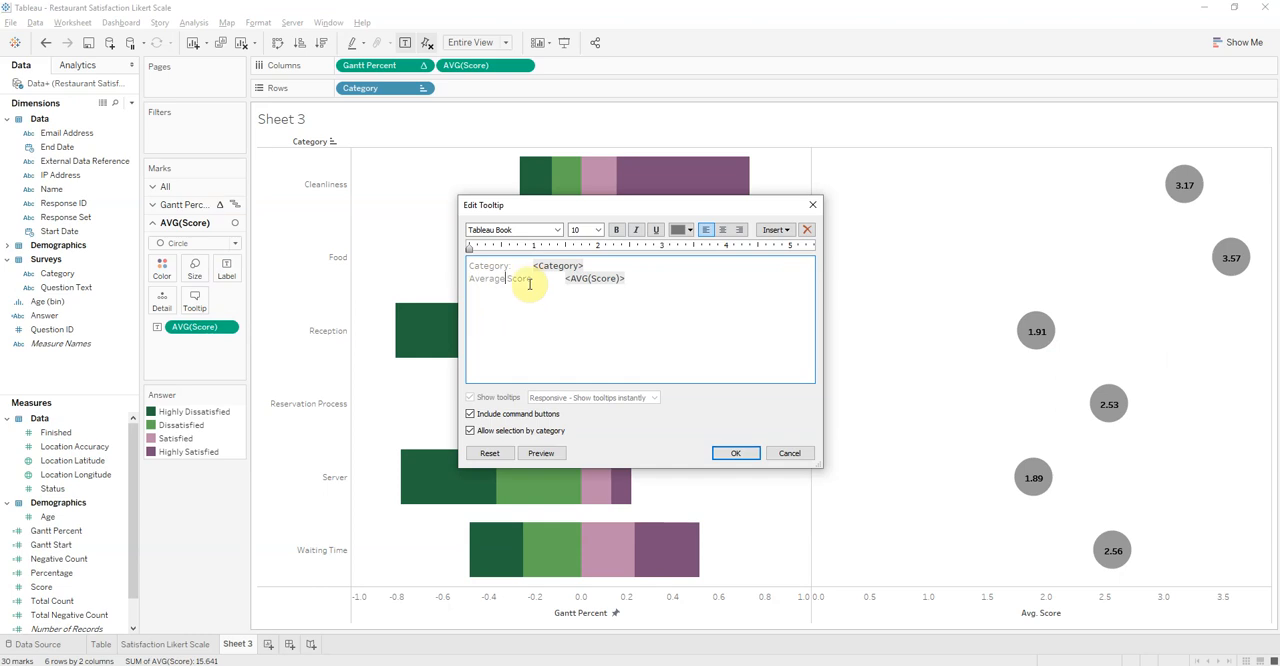
mouse_move(648, 284)
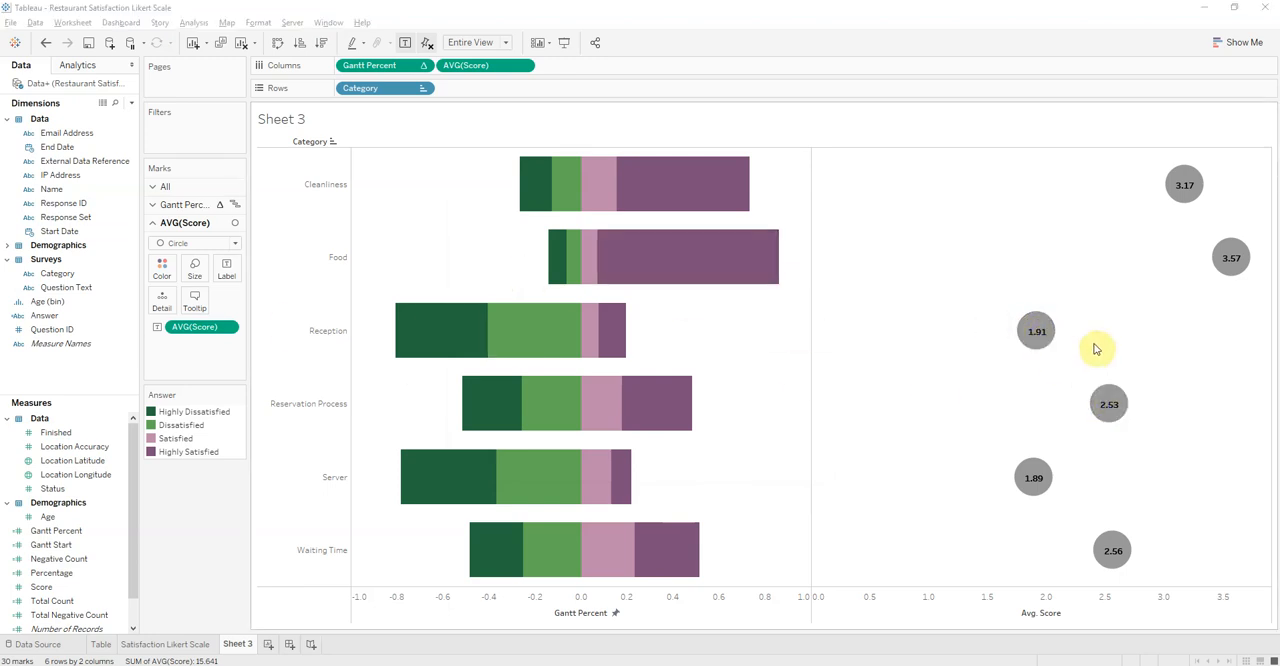
mouse_move(850, 254)
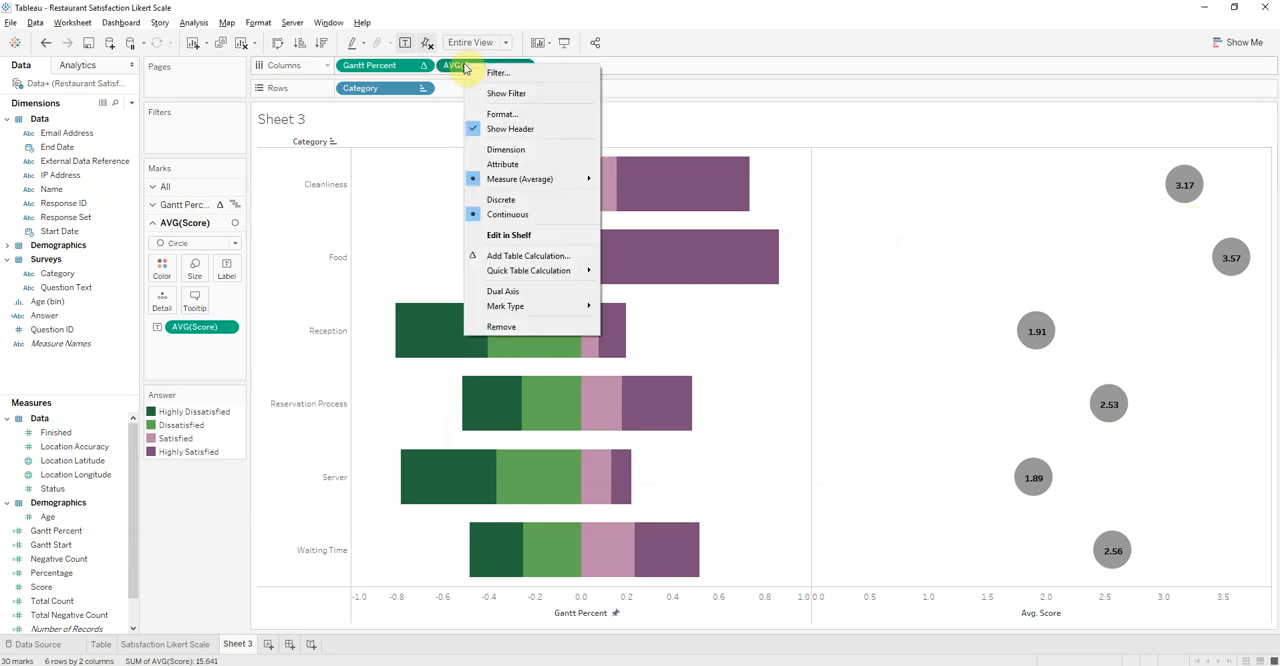
Dual-axis the score circles over the percent bars with a fixed Avg. Score axis starting at 1
left_click(504, 292)
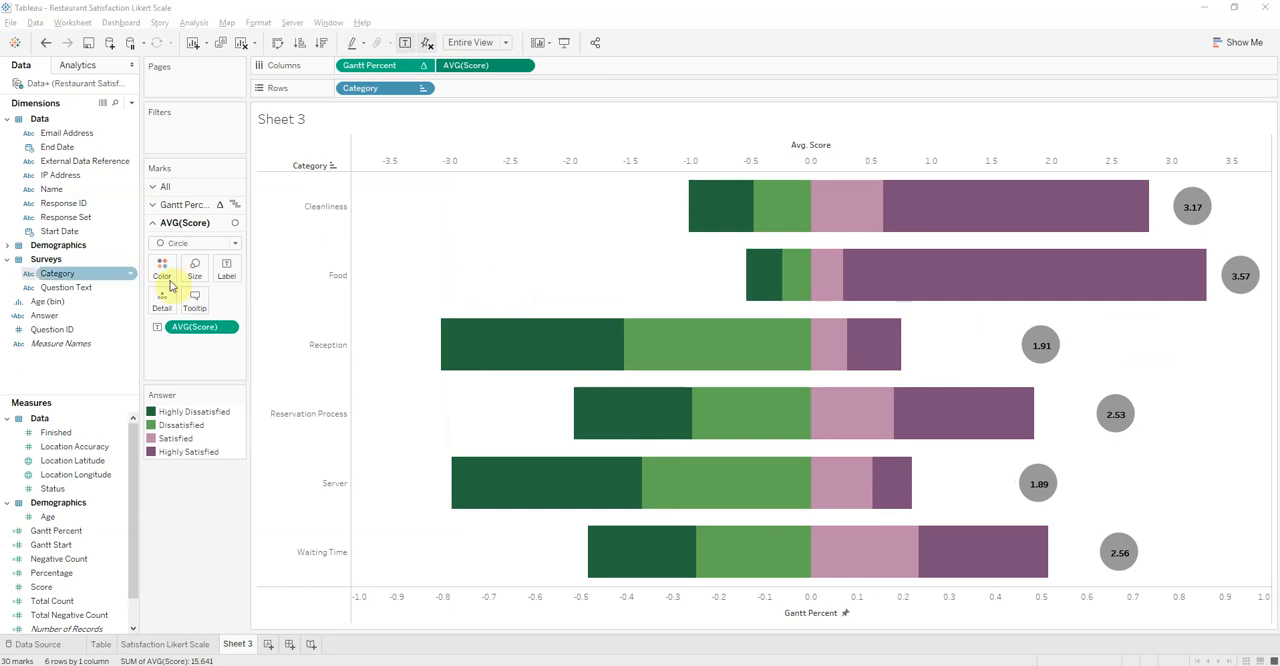
mouse_move(1192, 208)
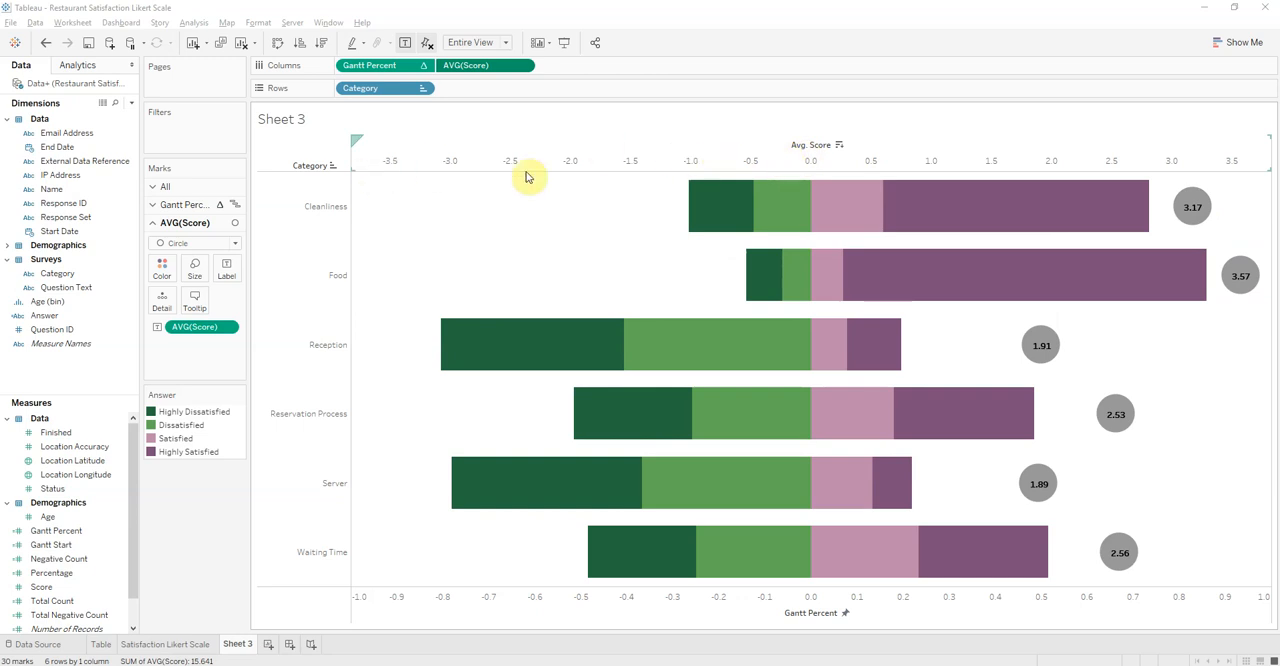
mouse_move(1192, 208)
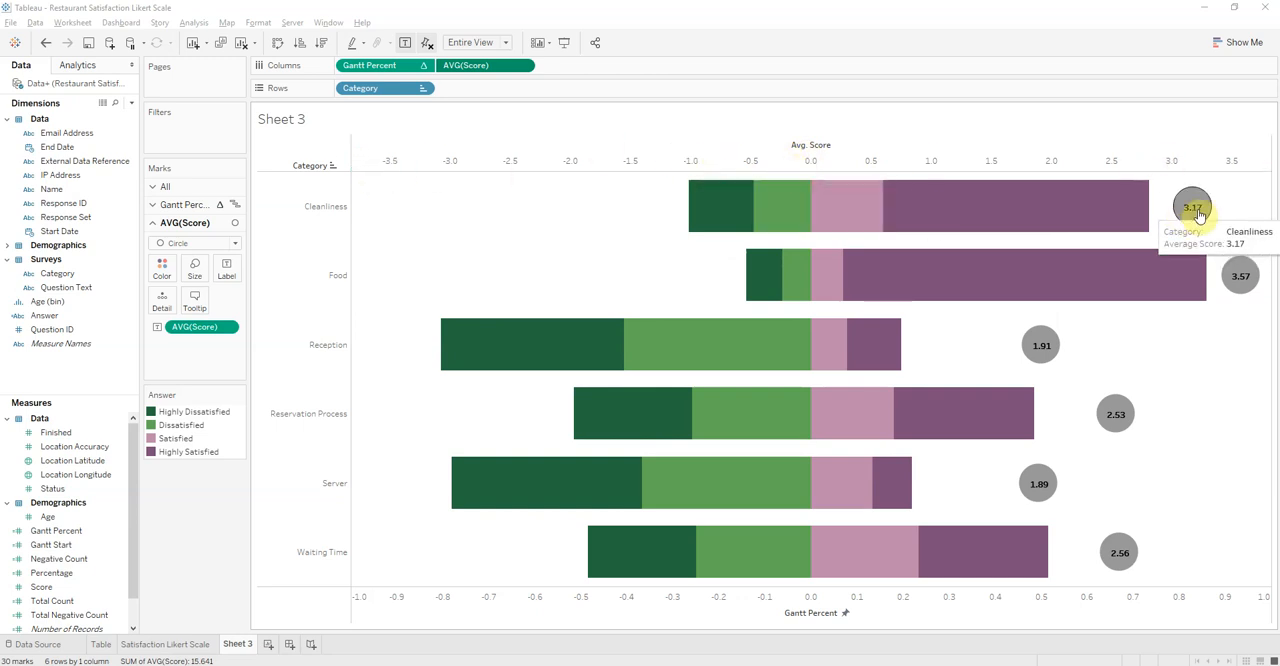
mouse_move(1216, 232)
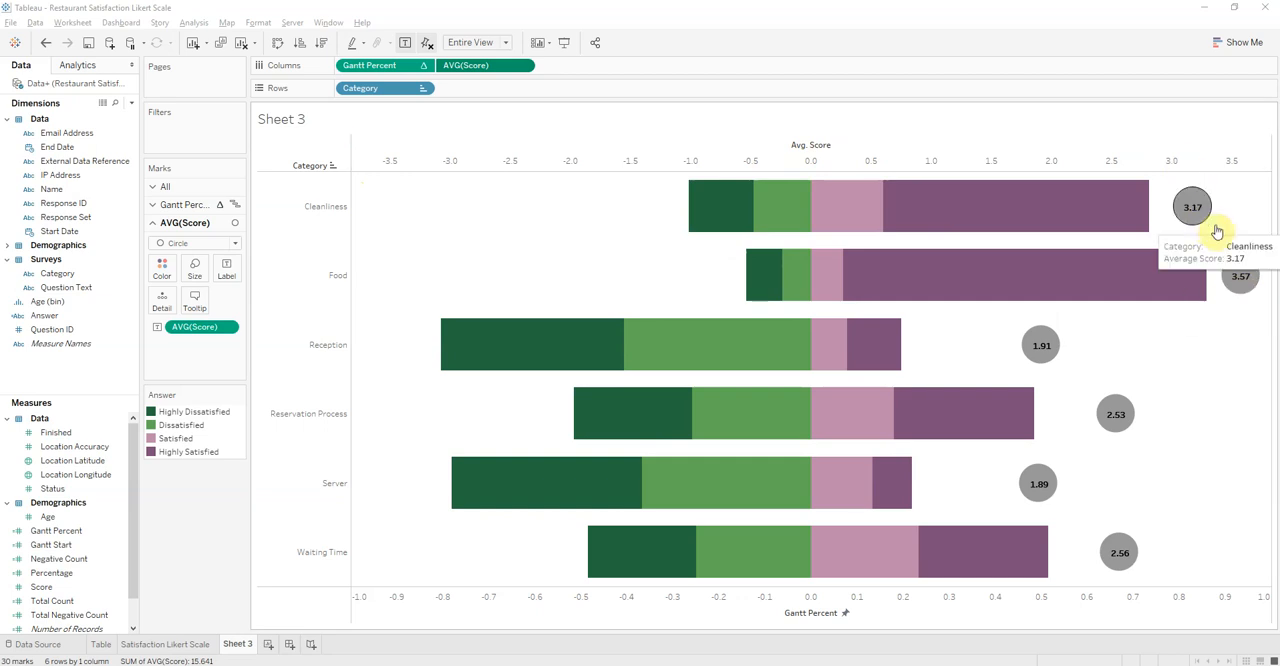
mouse_move(1196, 218)
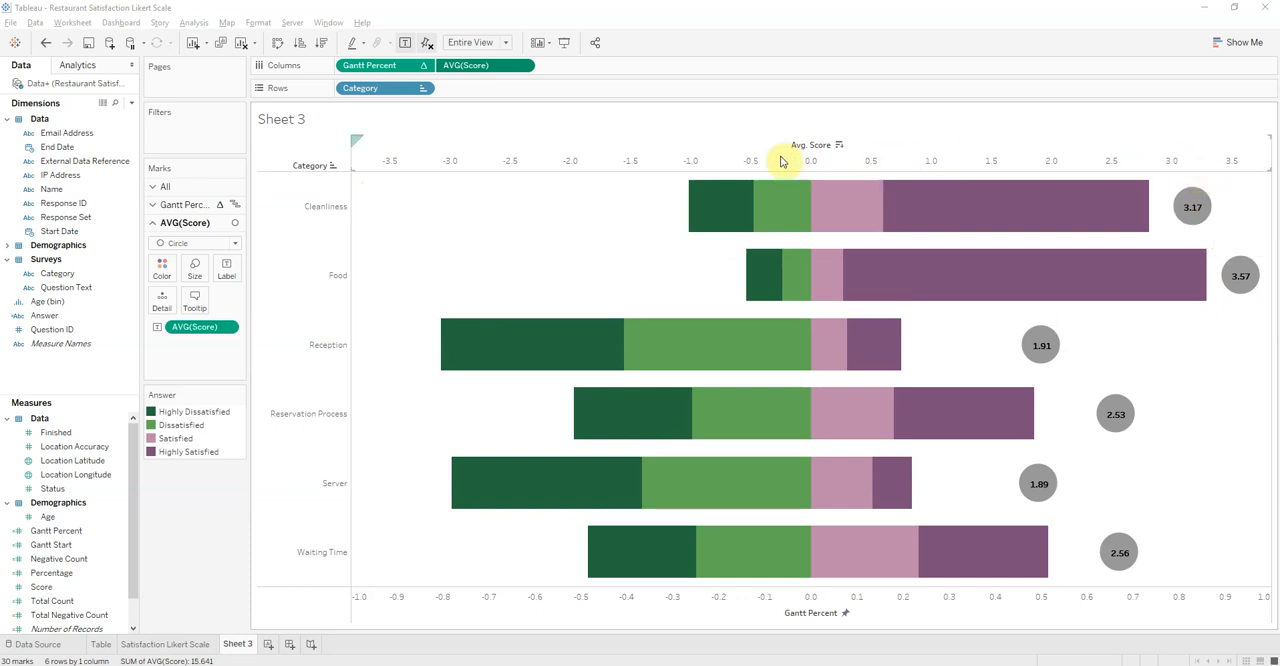
right_click(810, 160)
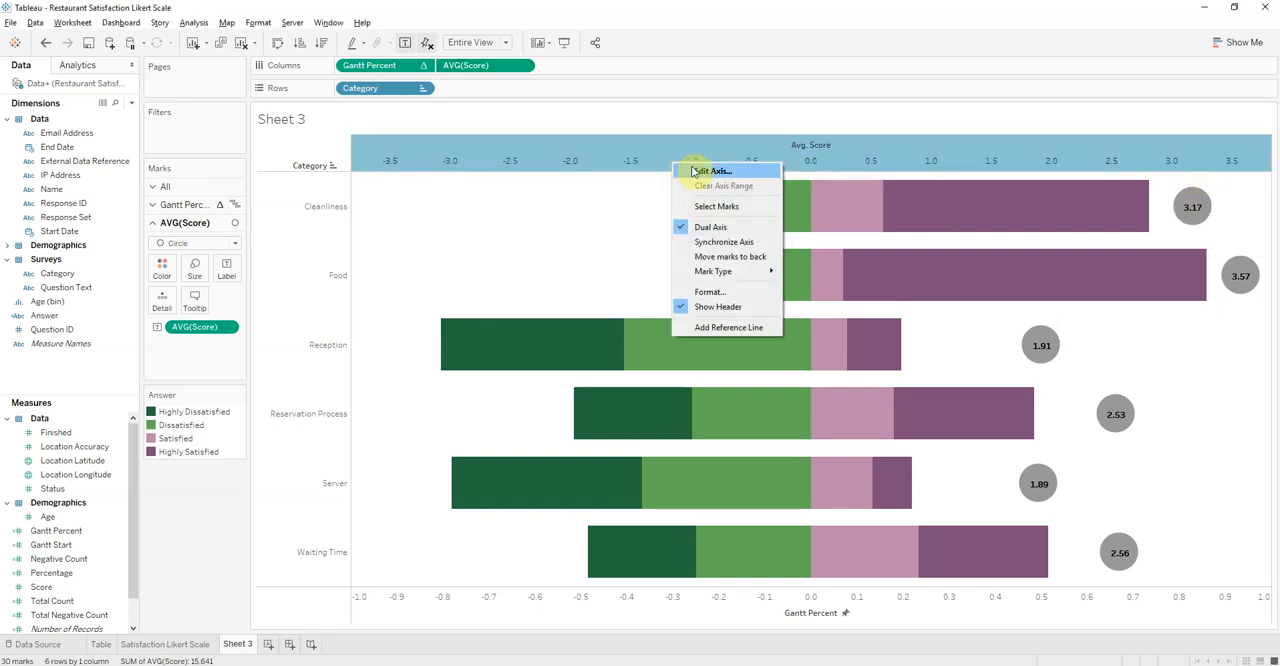
left_click(712, 170)
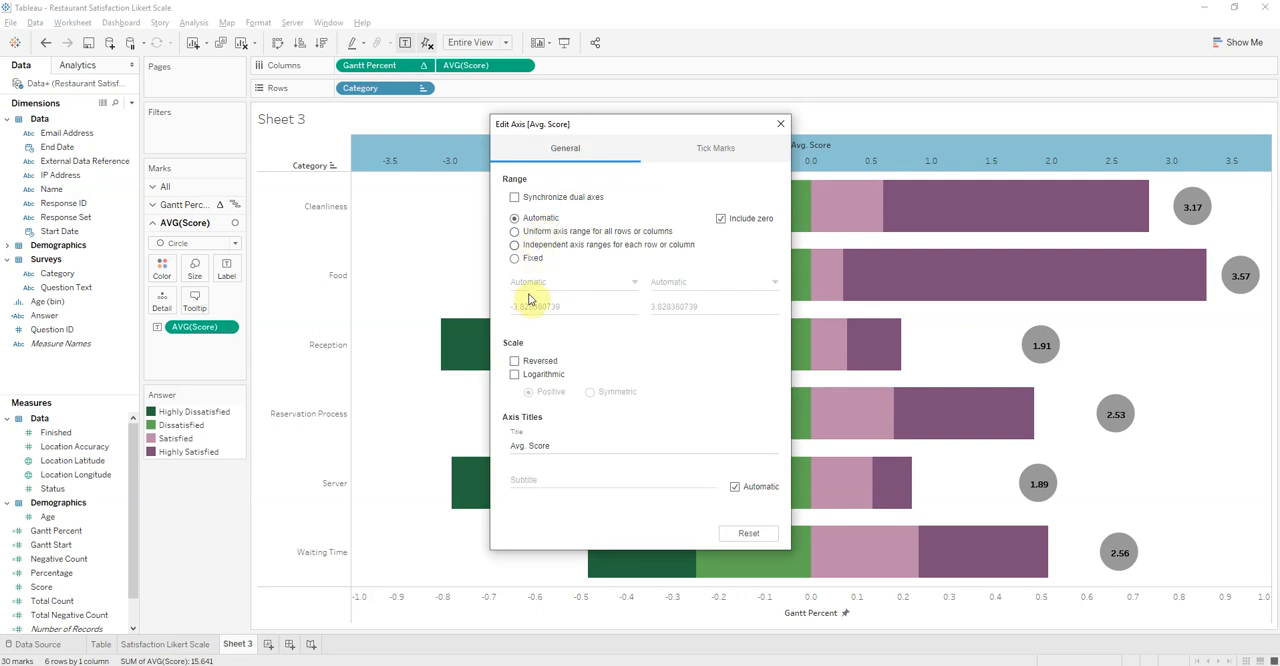
left_click(516, 258)
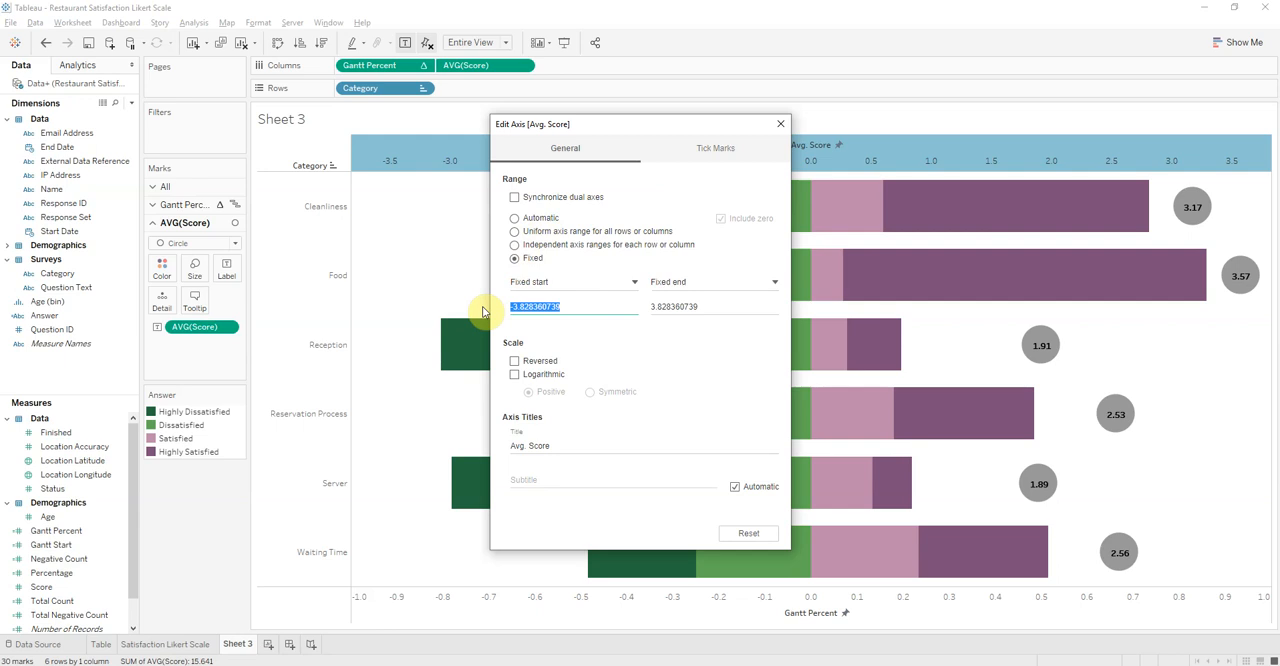
type("1")
left_click(714, 306)
type("4")
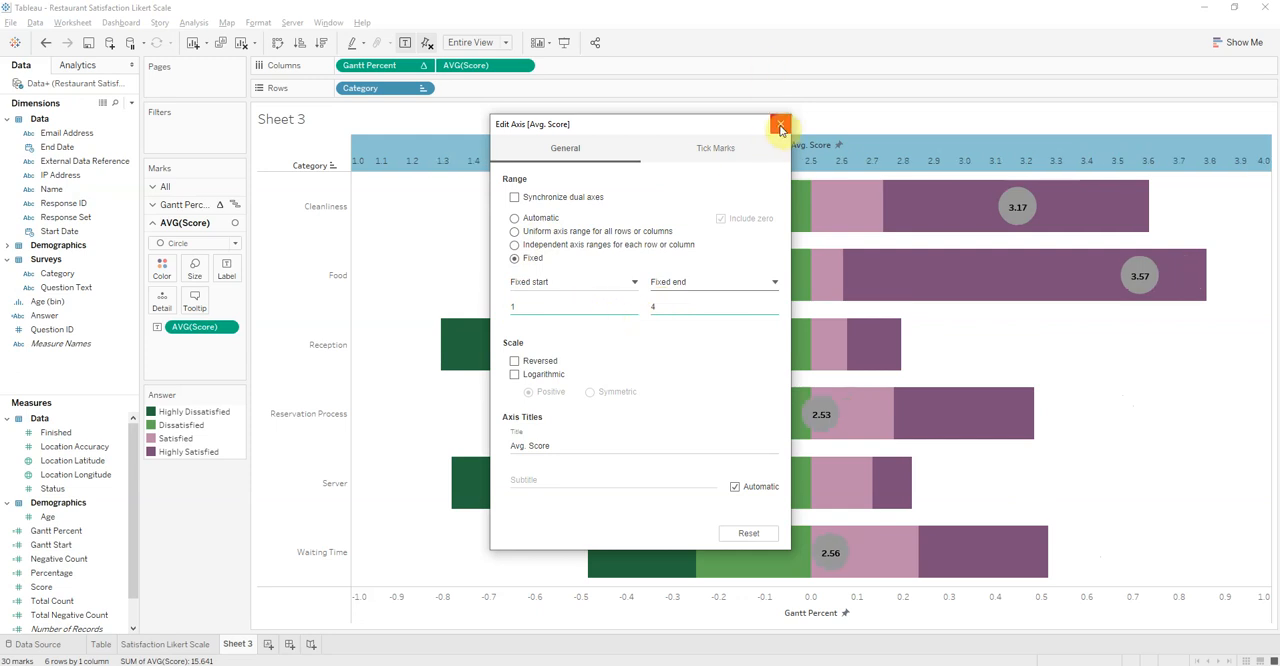
left_click(780, 124)
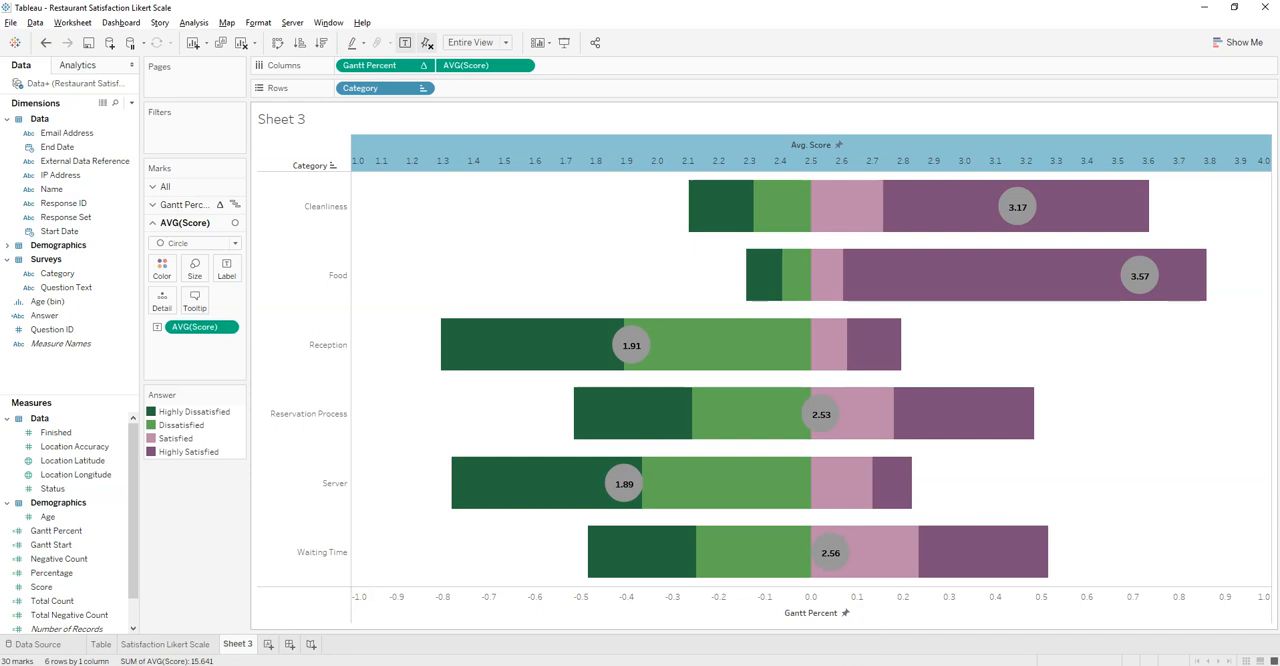
mouse_move(744, 512)
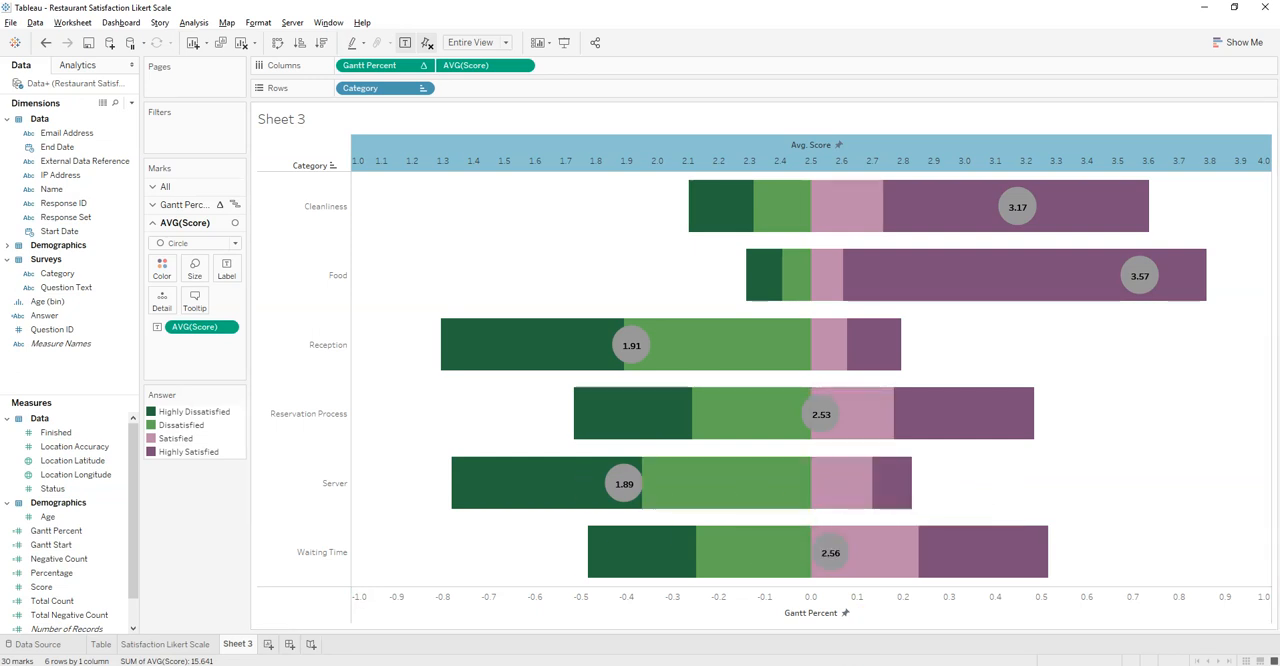
mouse_move(628, 368)
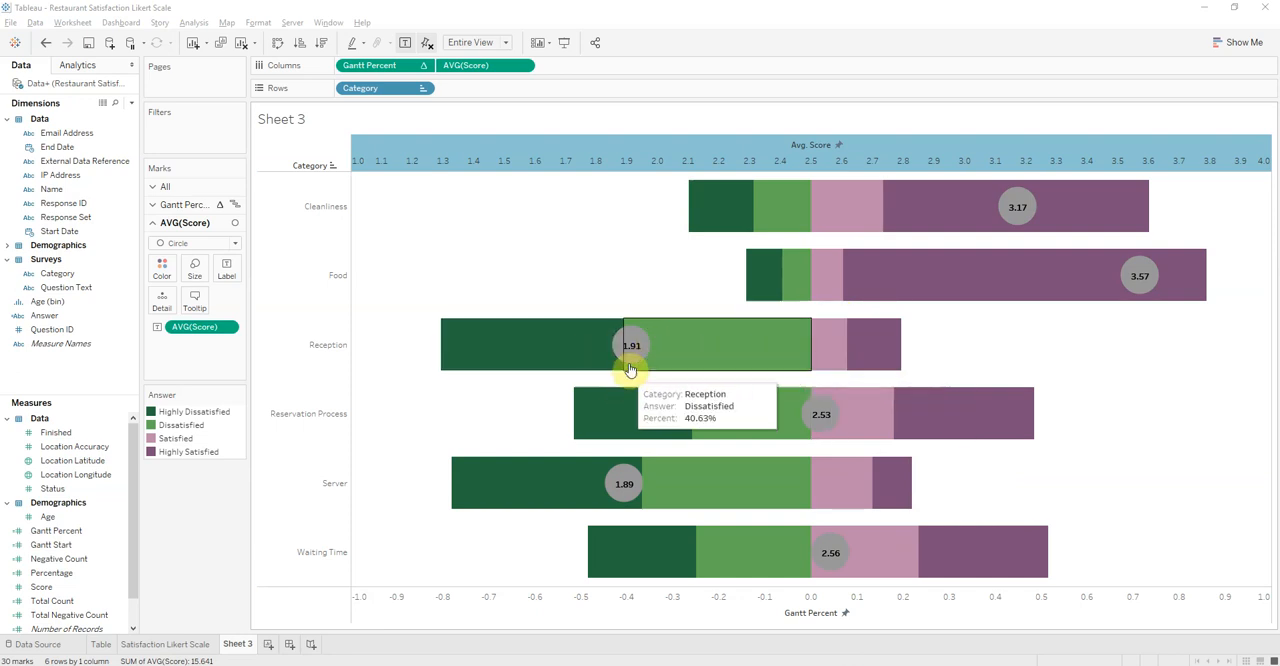
mouse_move(658, 316)
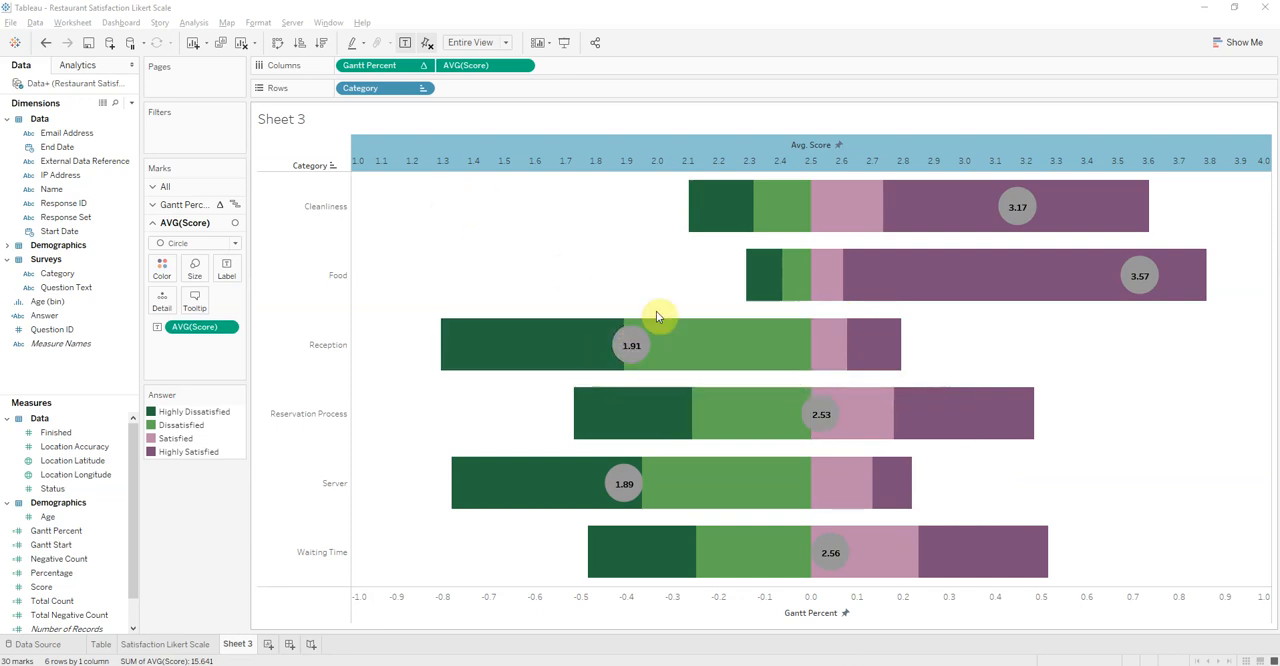
mouse_move(868, 336)
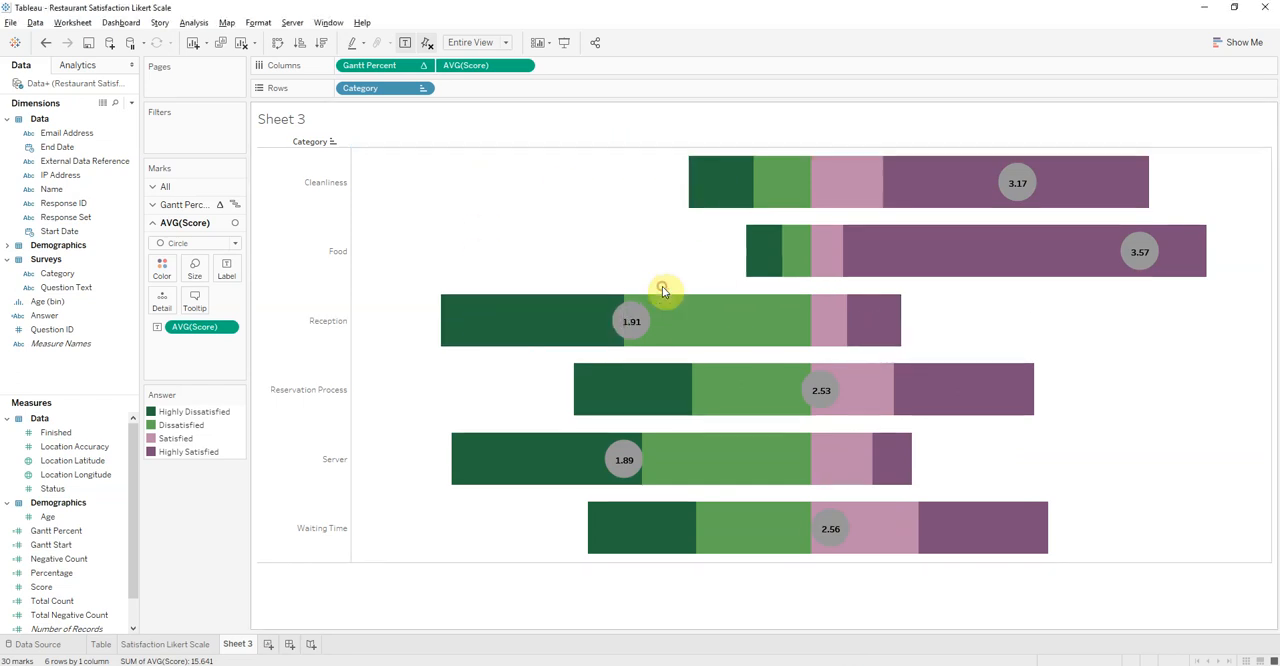
mouse_move(718, 160)
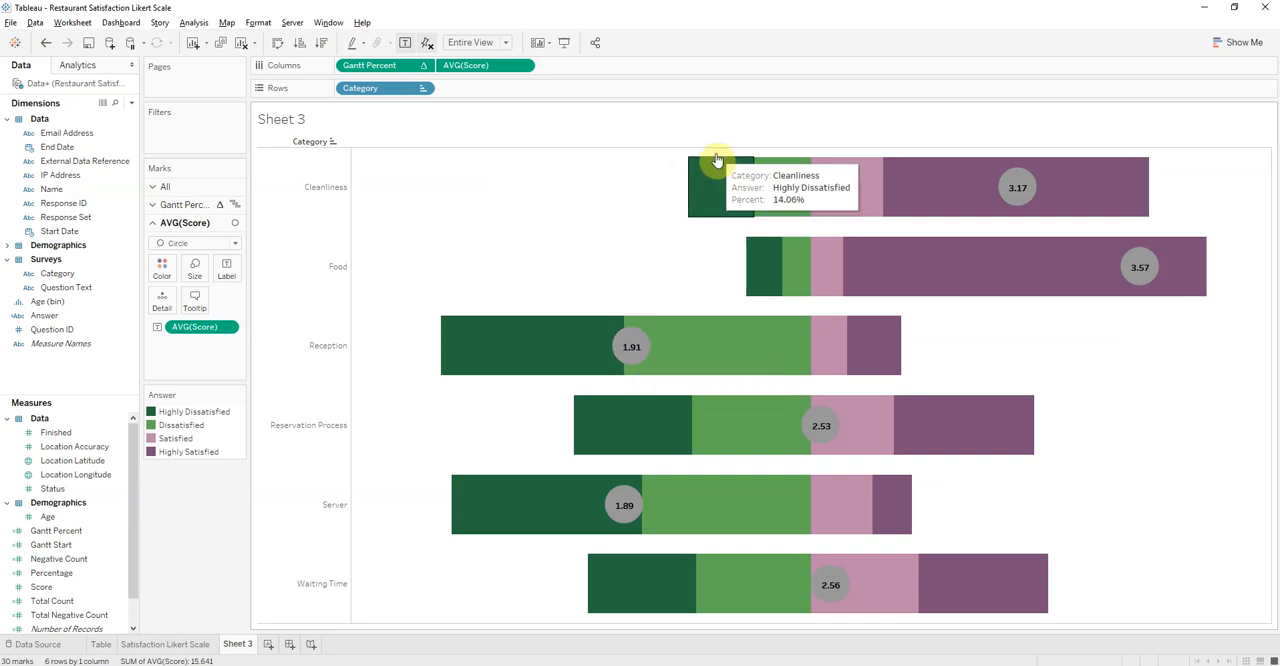
mouse_move(1140, 268)
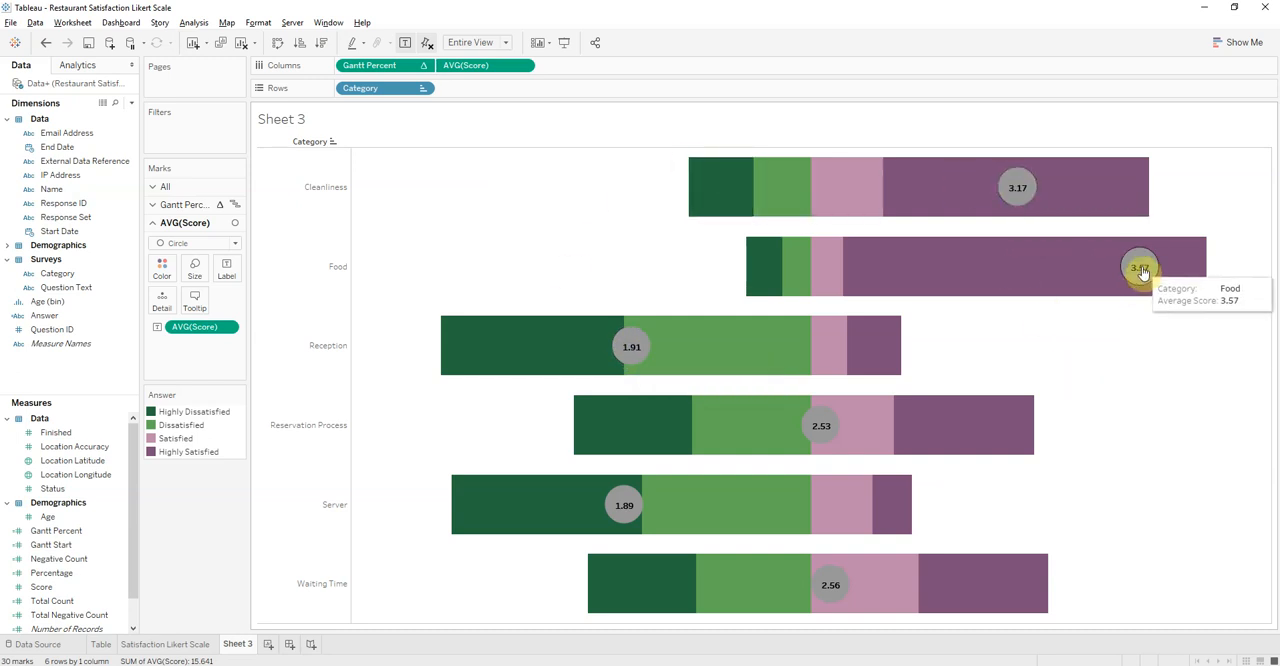
mouse_move(876, 208)
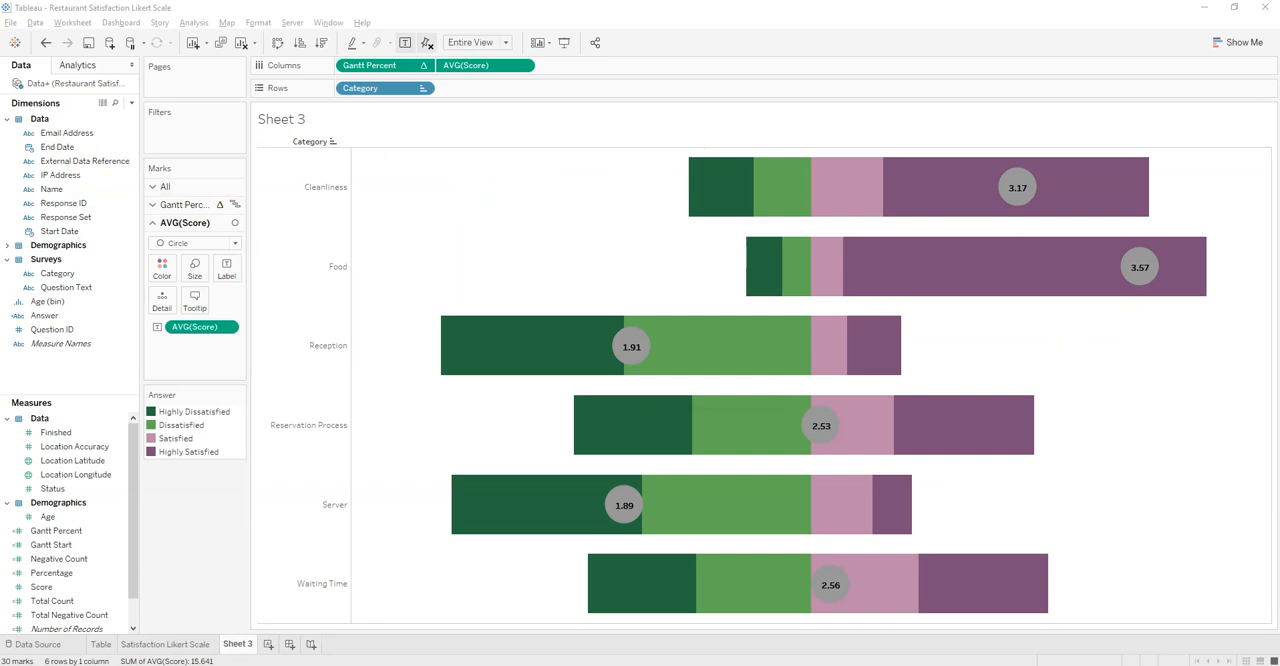
mouse_move(520, 208)
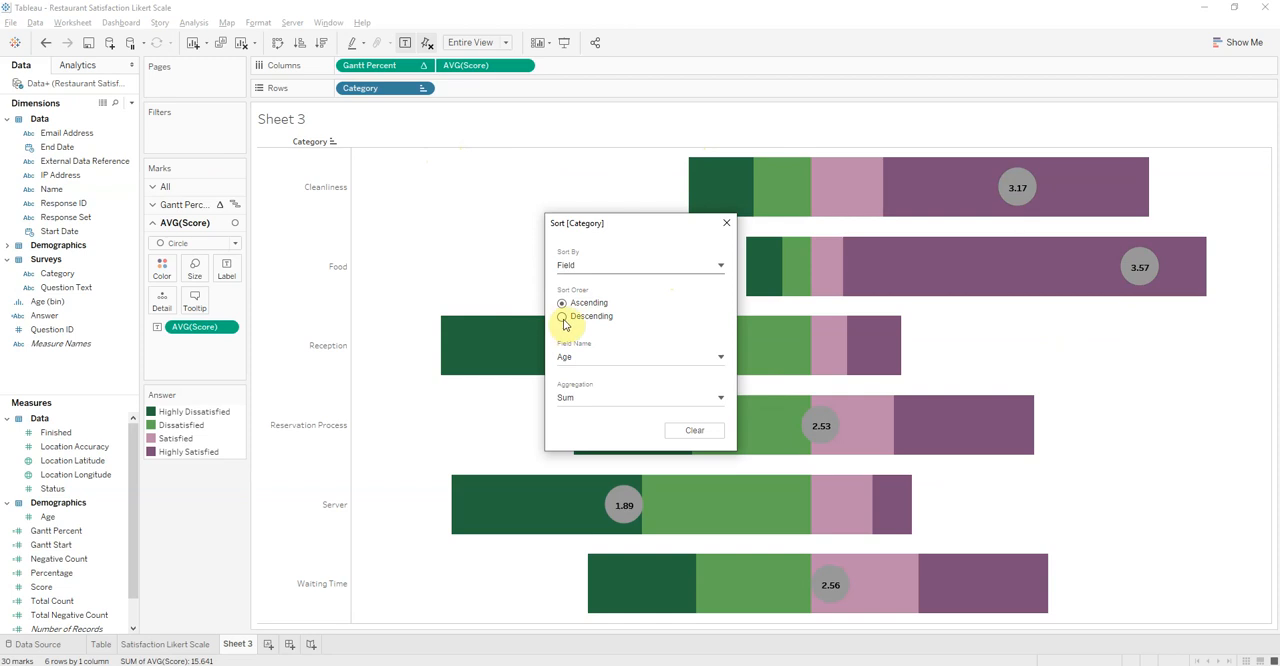
Sort Category descending by average Score, Food first and Server last
left_click(720, 356)
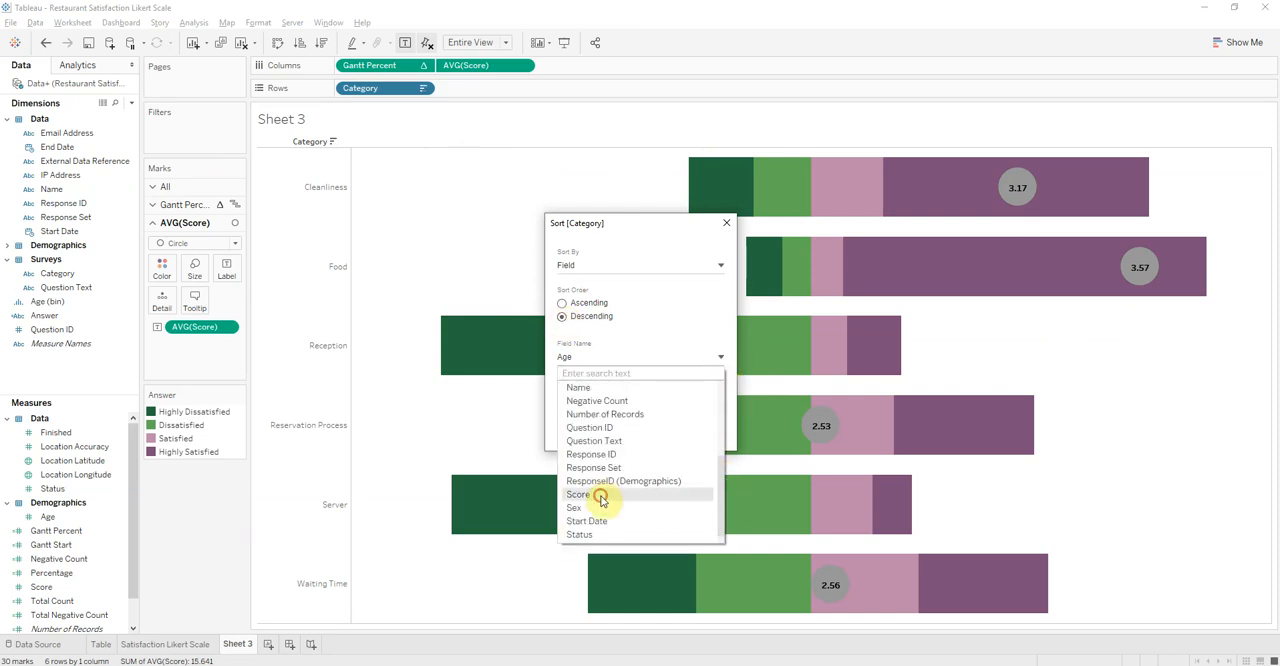
left_click(578, 494)
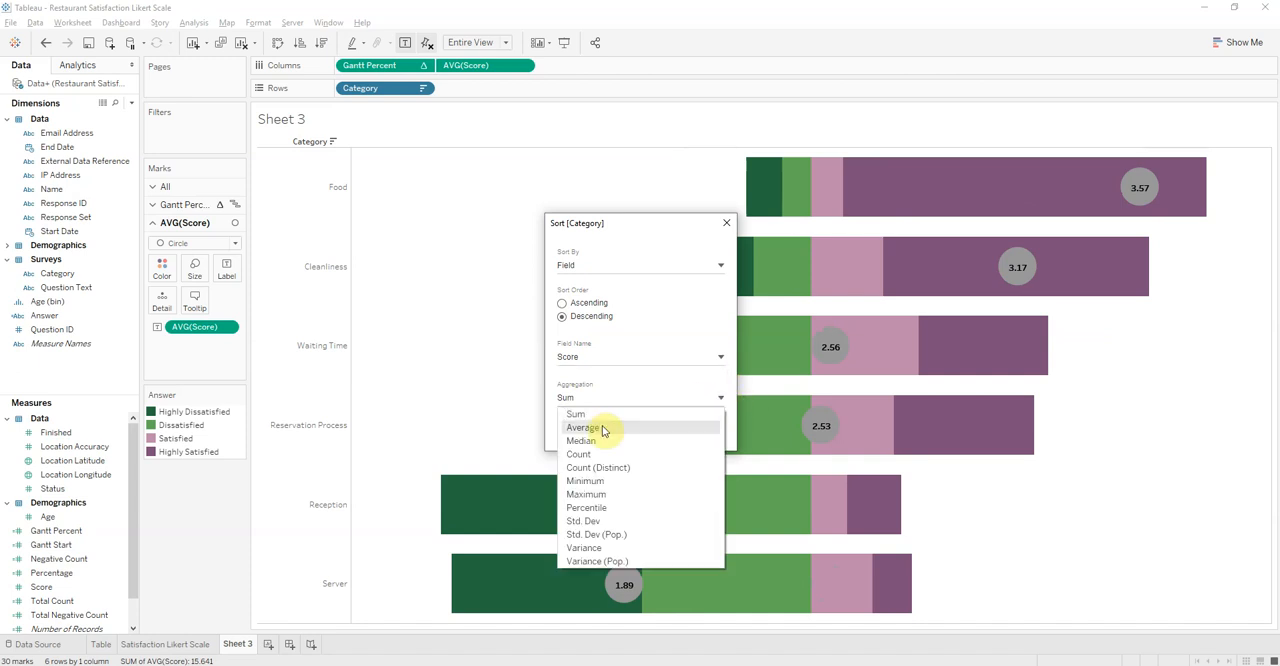
left_click(582, 428)
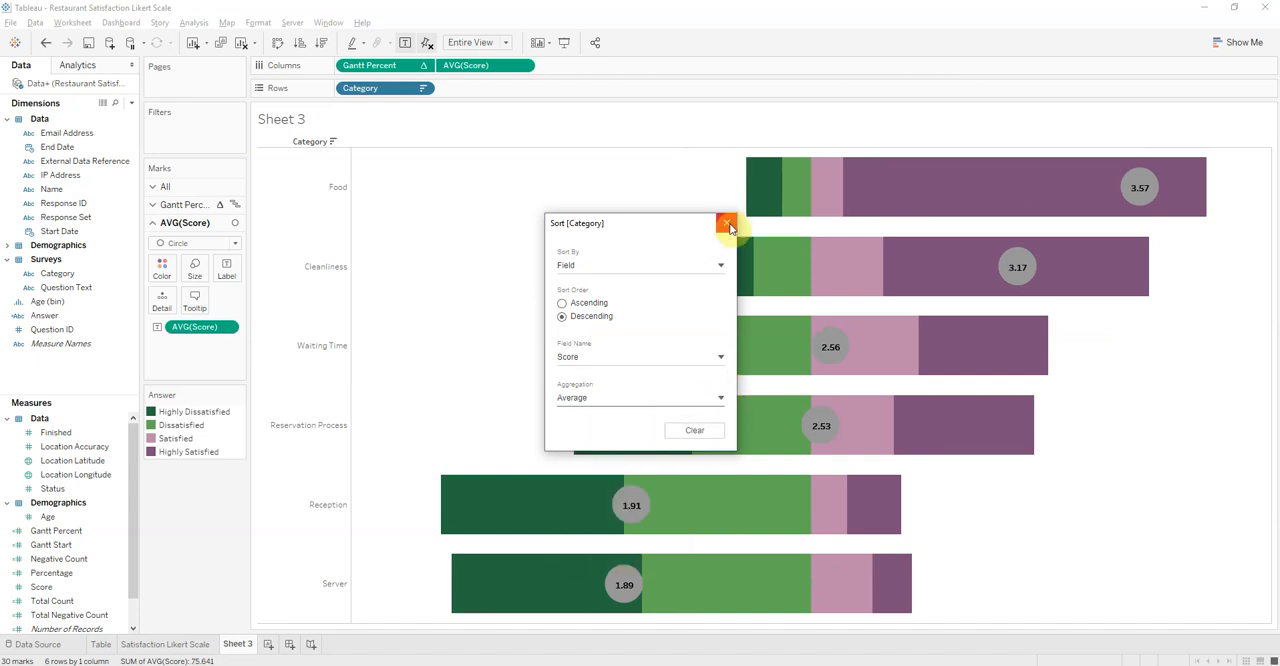
left_click(728, 222)
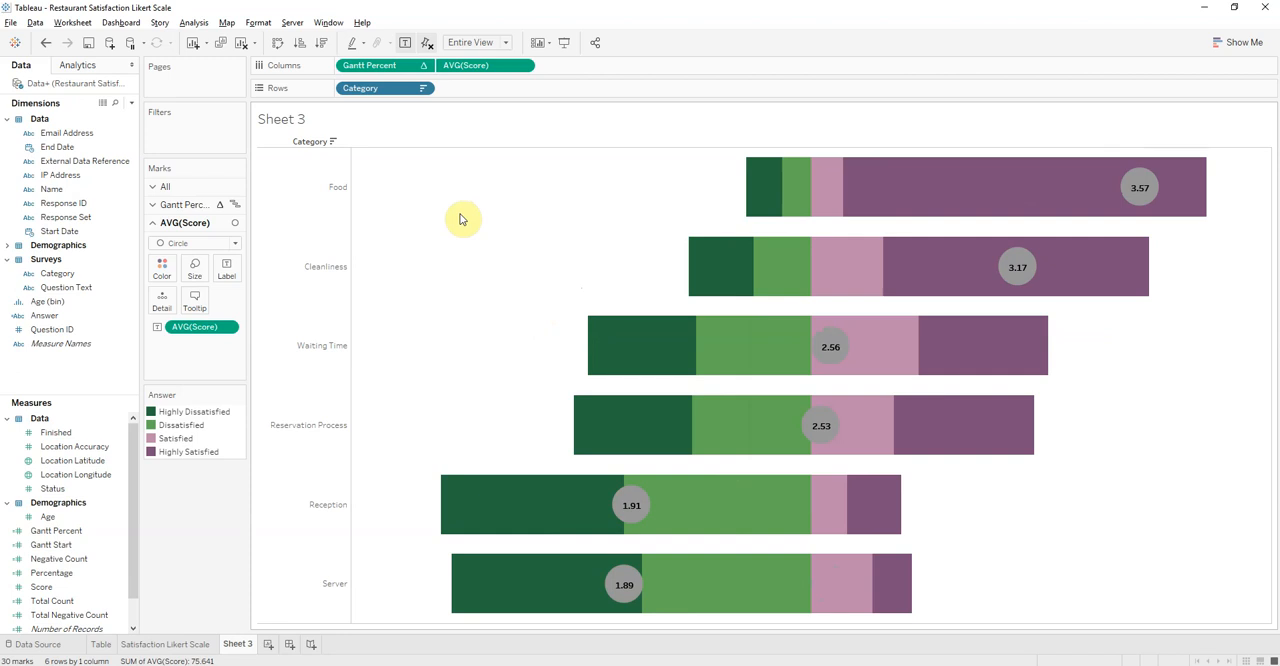
mouse_move(676, 192)
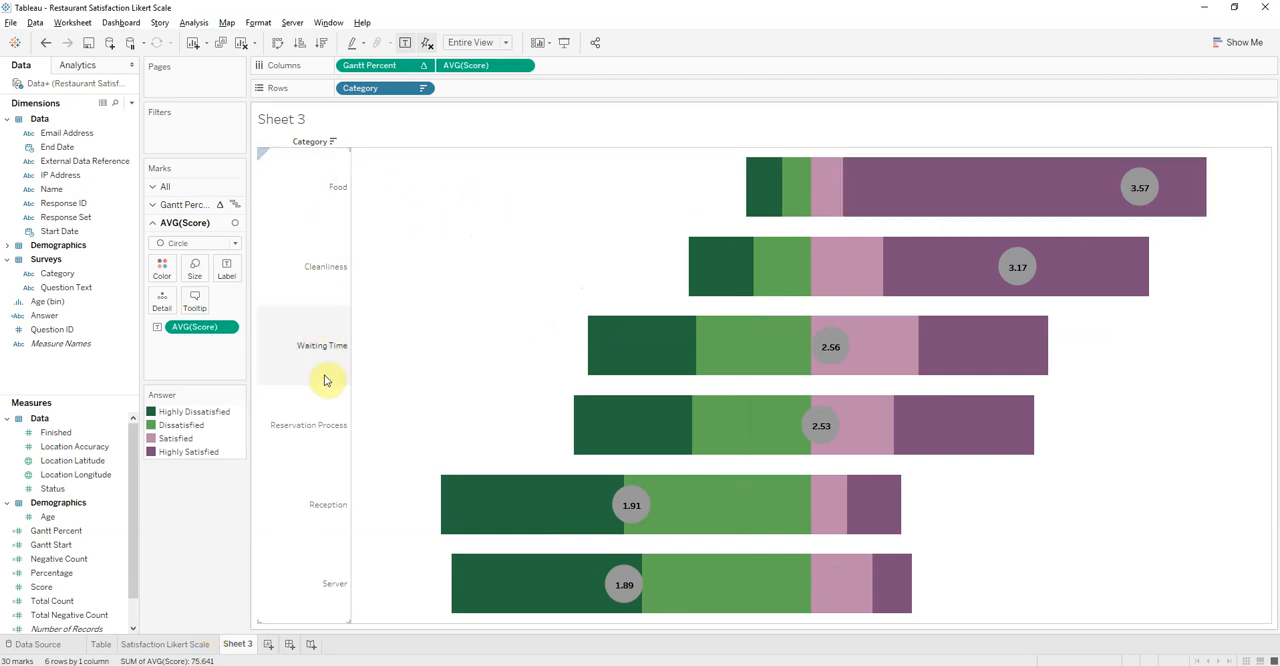
mouse_move(324, 512)
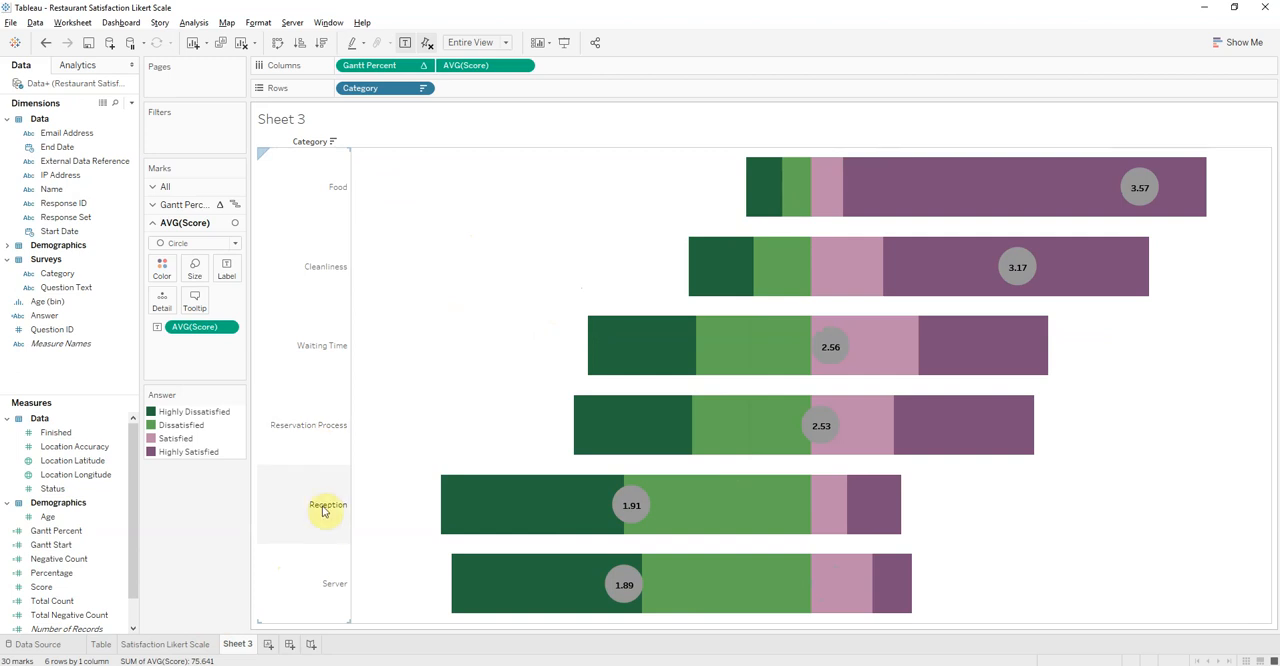
mouse_move(580, 496)
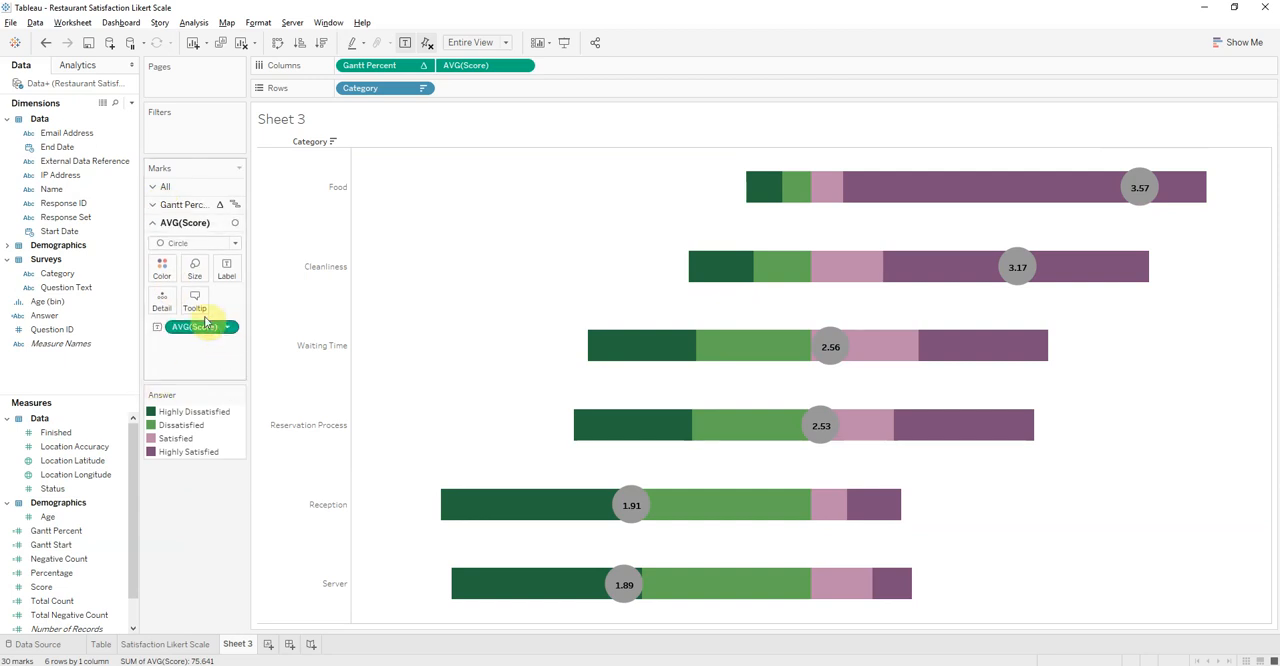
Switch the Marks card to the Gantt Percent bar layer
left_click(194, 268)
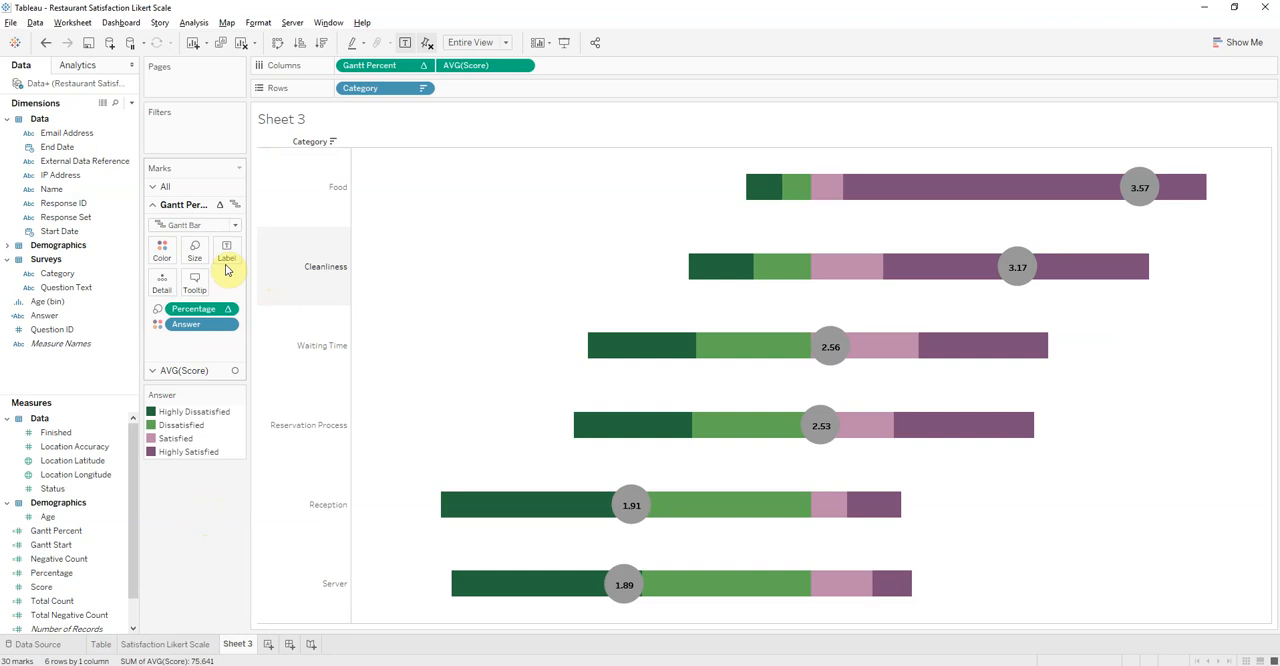
Set the Gantt Percent bars' colour opacity to 80%
left_click(196, 248)
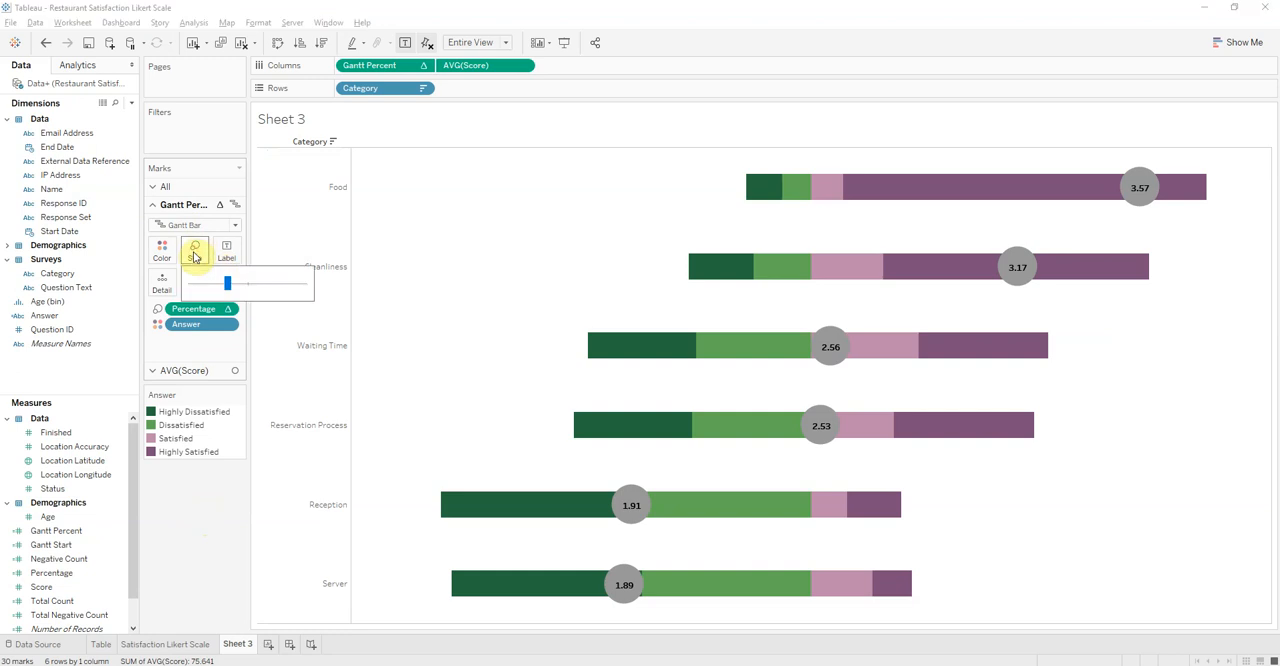
left_click(160, 250)
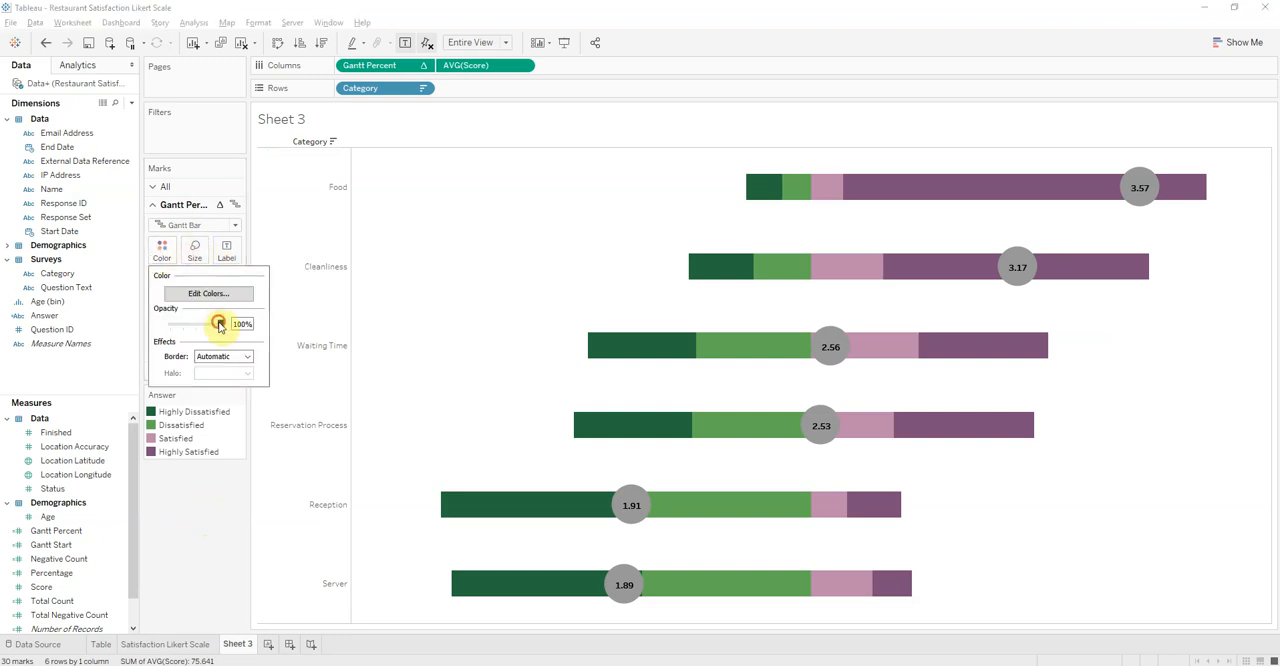
left_click_drag(220, 324, 204, 324)
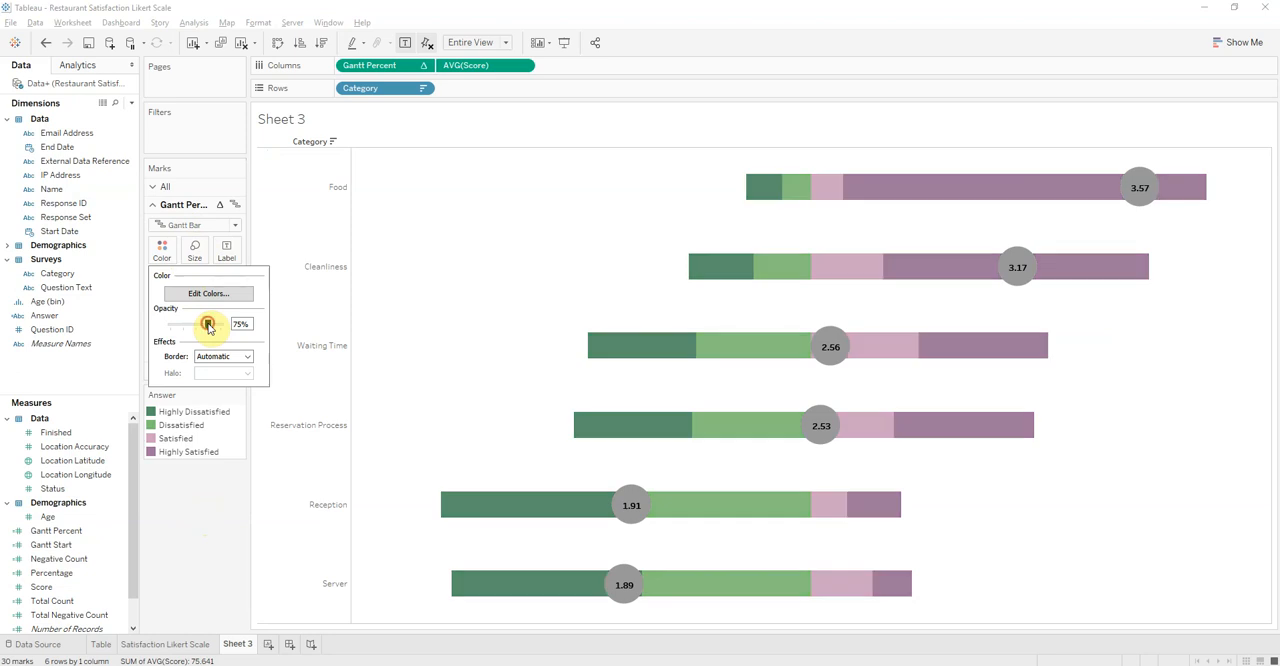
left_click_drag(208, 326, 218, 326)
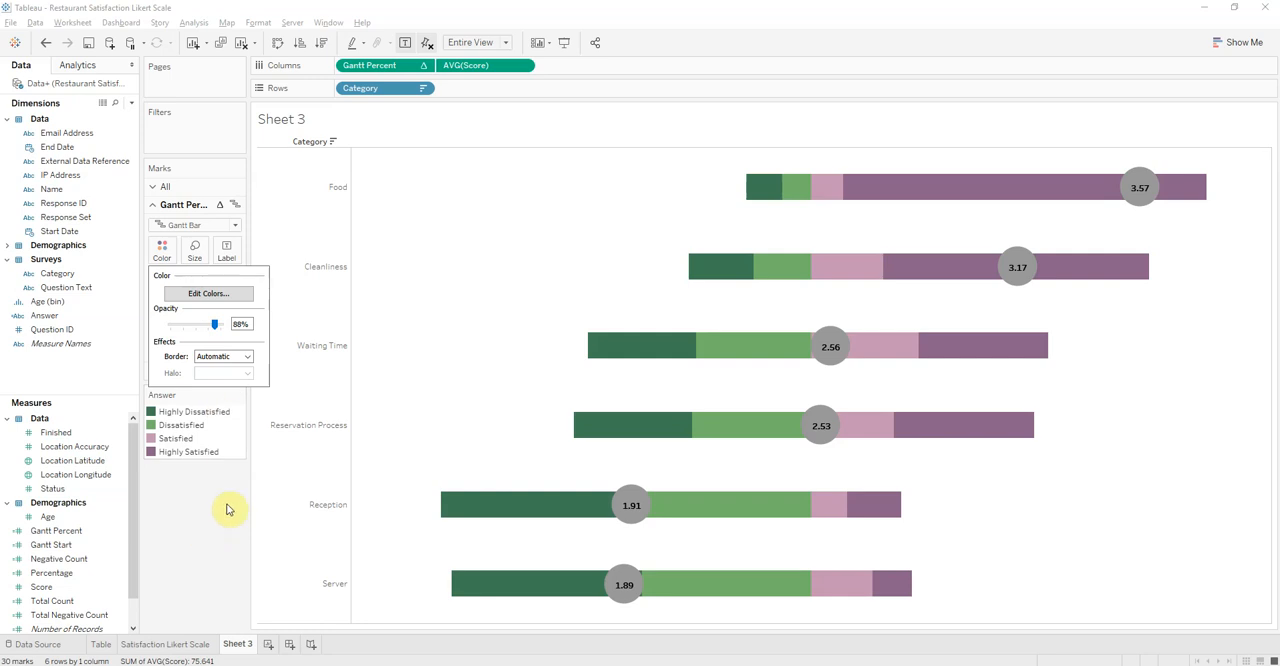
left_click(228, 250)
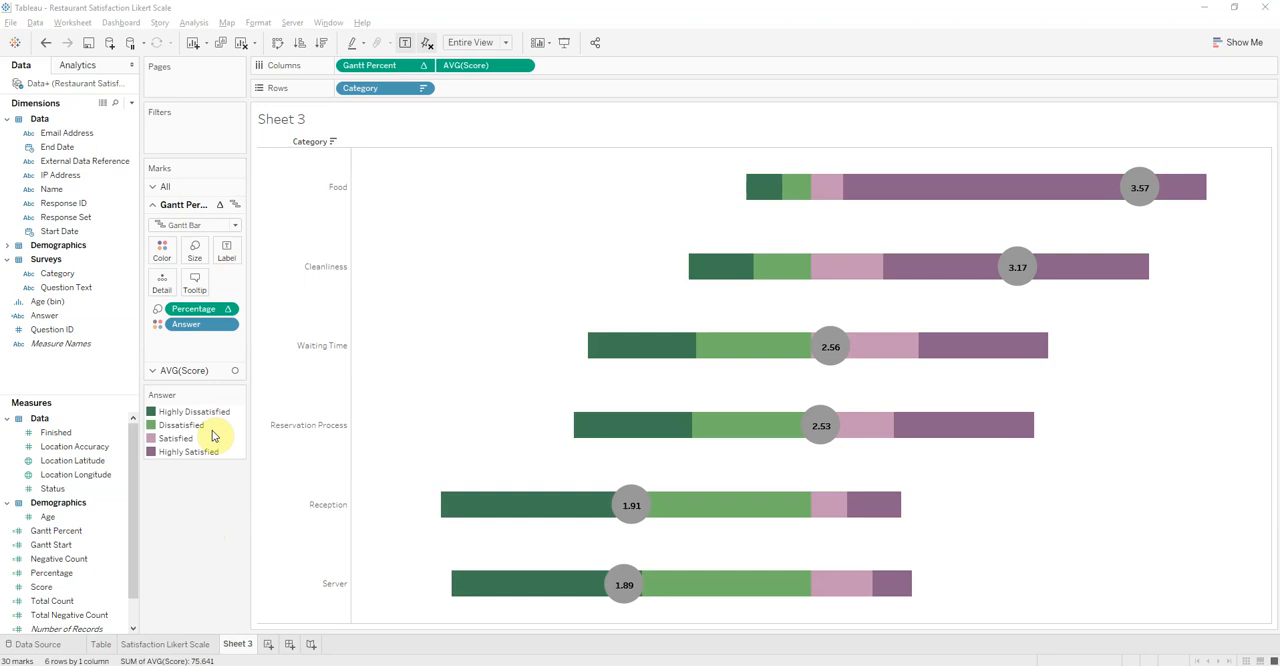
mouse_move(830, 348)
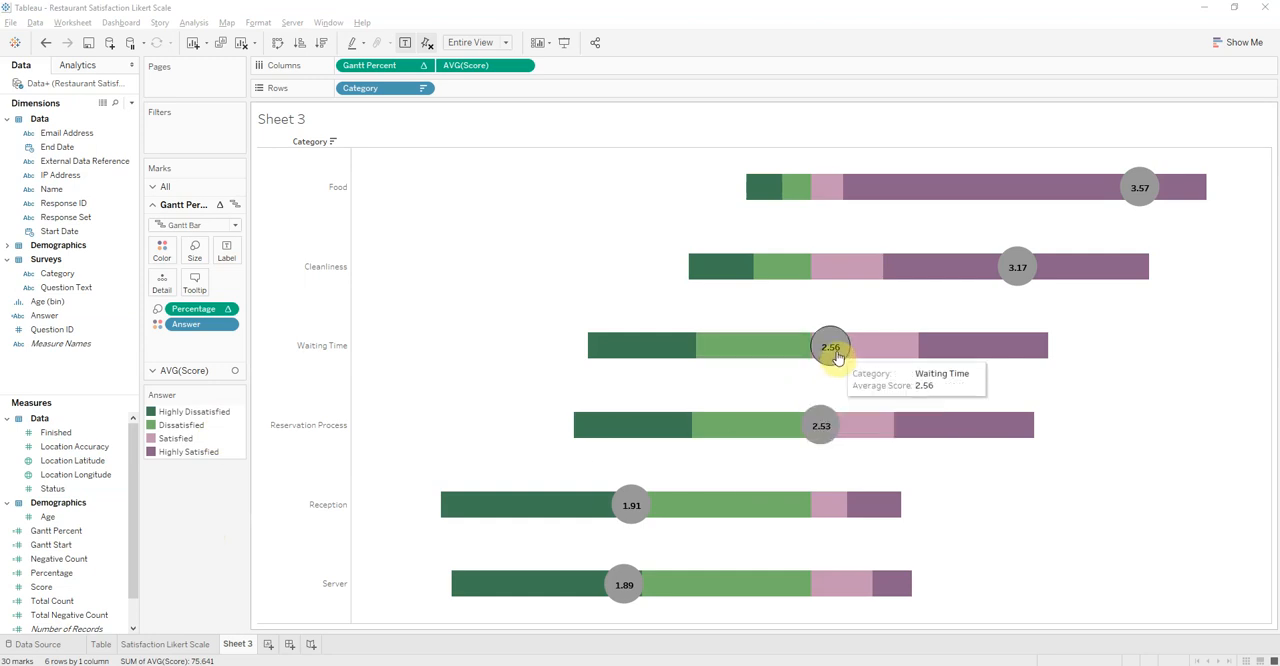
mouse_move(1140, 188)
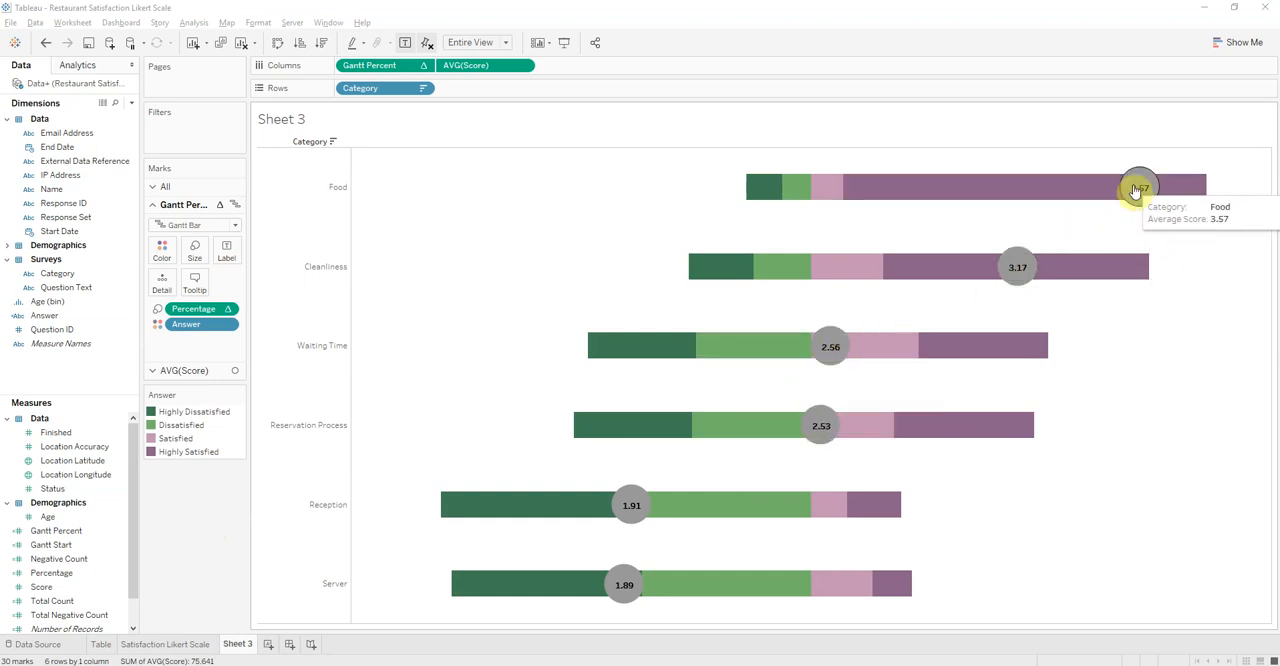
mouse_move(908, 184)
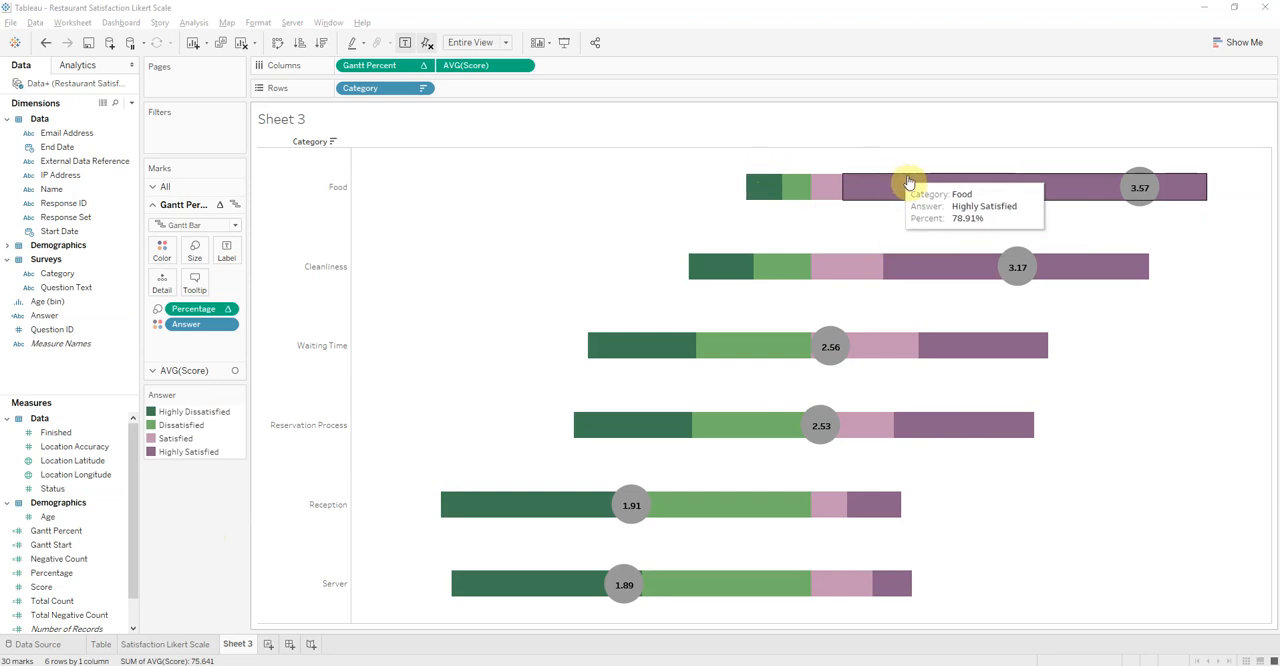
mouse_move(466, 442)
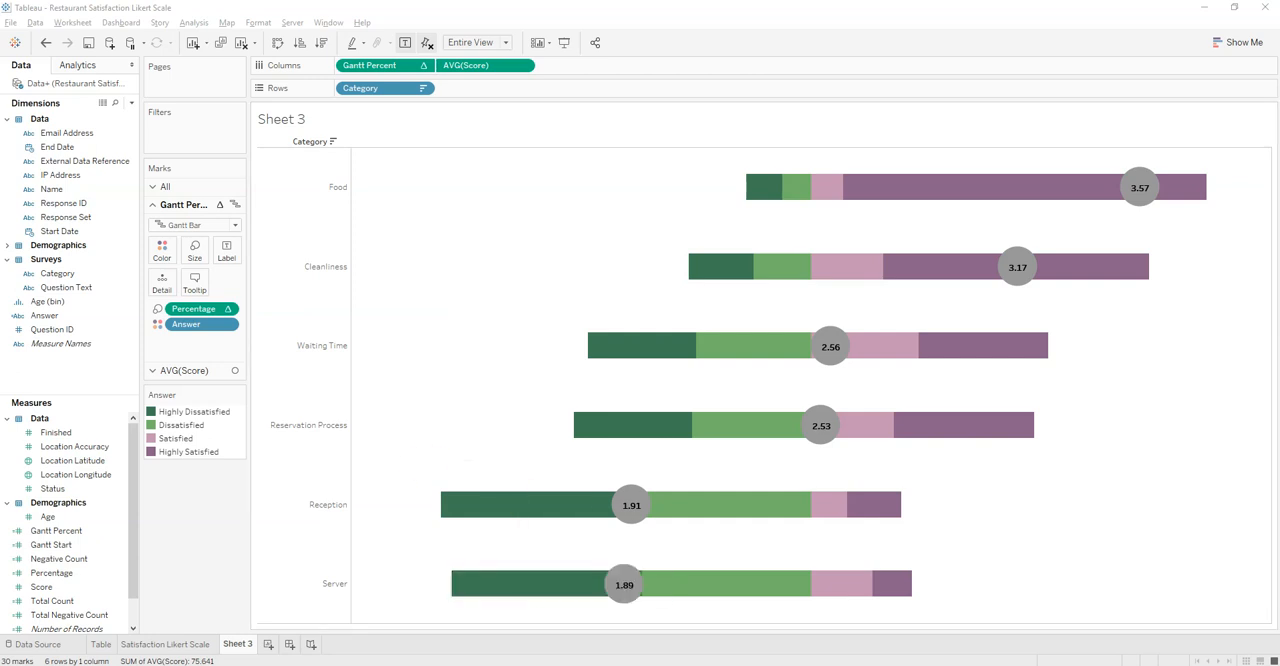
mouse_move(658, 416)
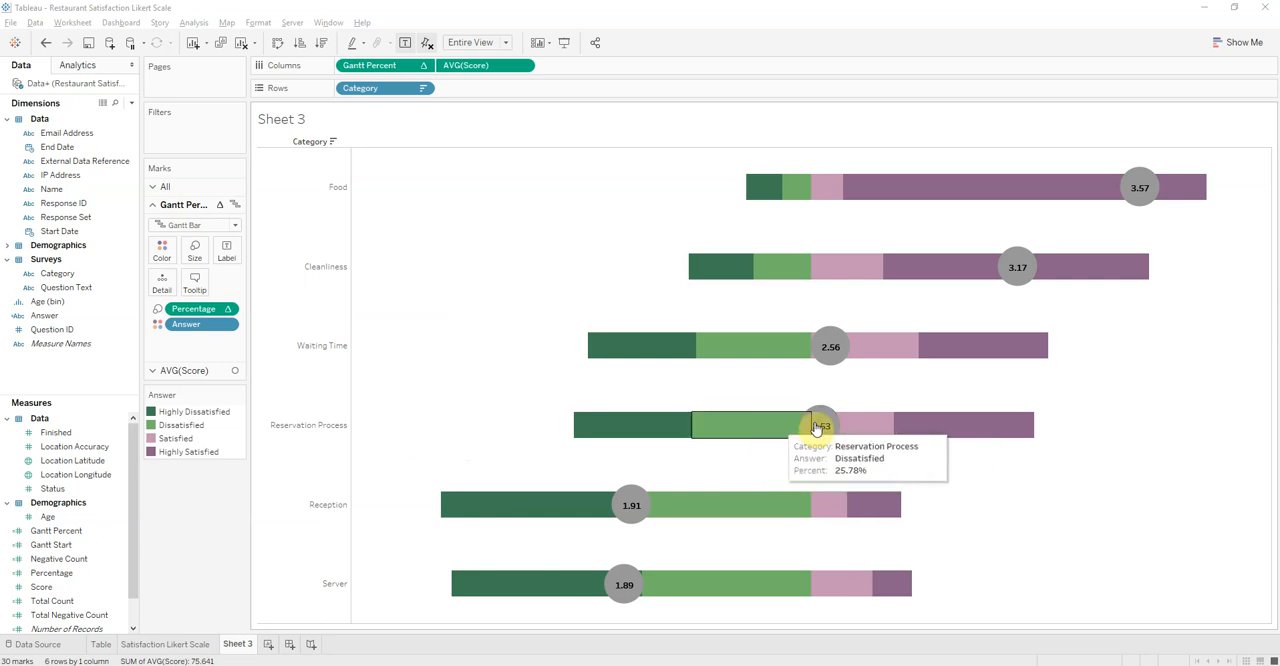
mouse_move(820, 424)
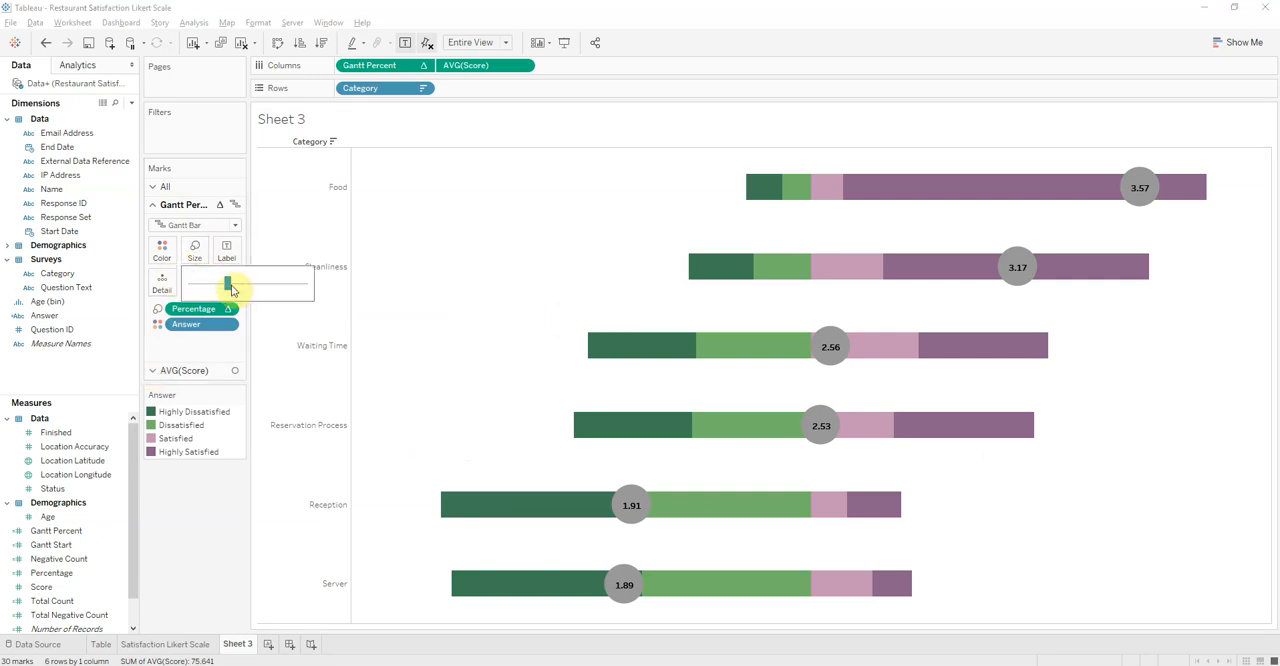
Fine-tune the Gantt bar thickness with the Size slider
left_click_drag(230, 284, 216, 284)
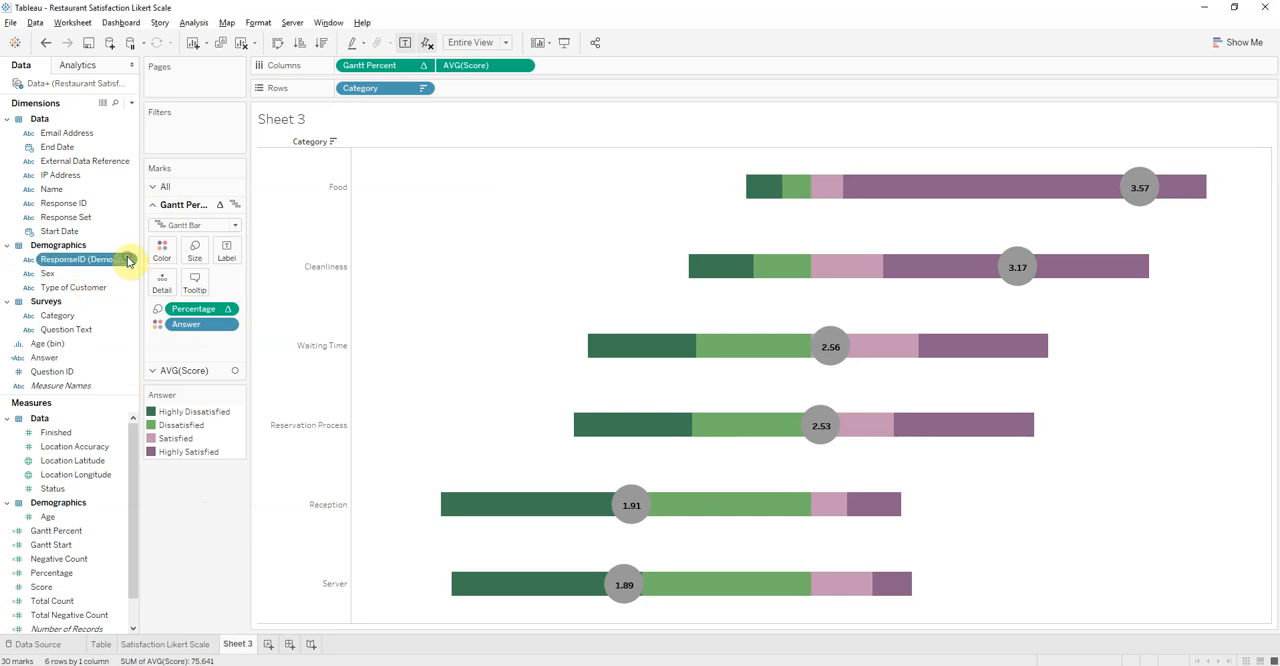
Add Type of Customer to Rows beside Category, splitting rows into Casual, Frequent and Dropoff
right_click(80, 260)
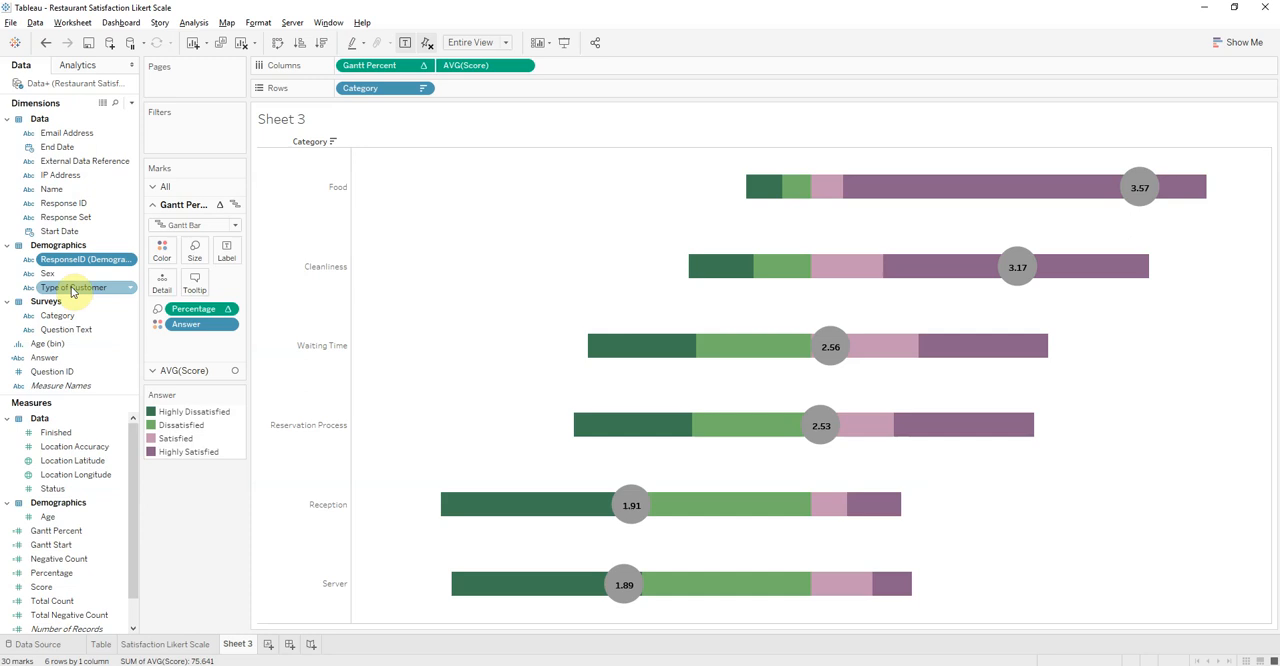
left_click_drag(76, 288, 484, 88)
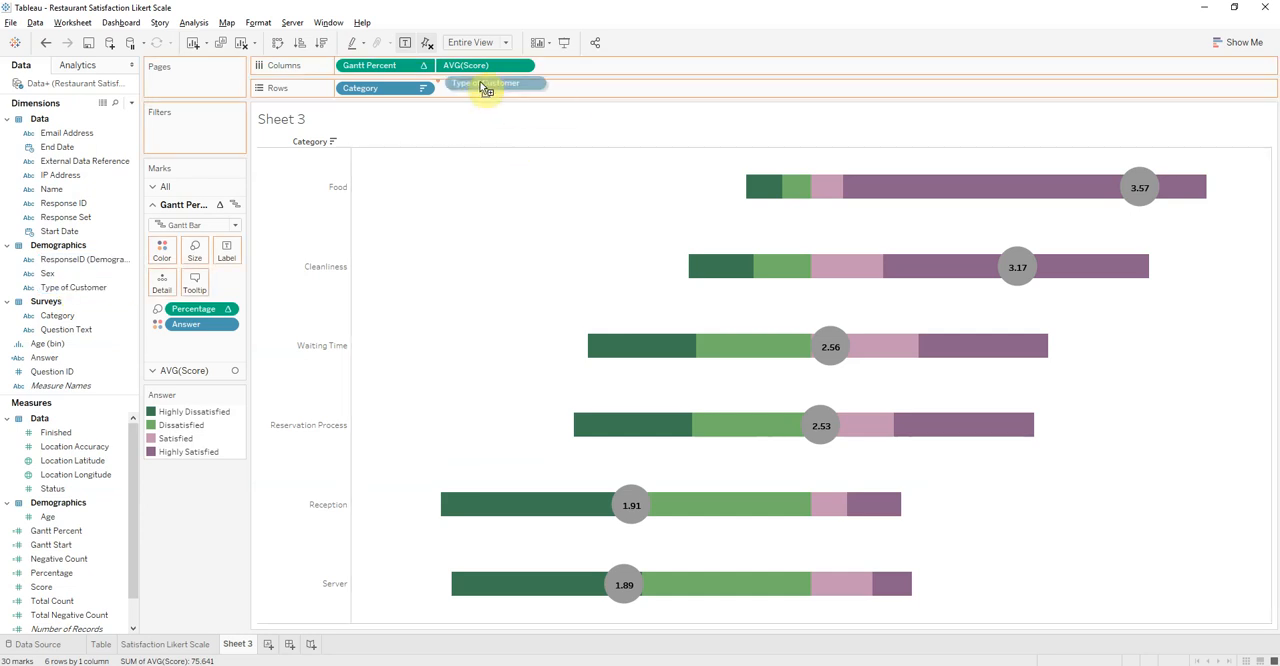
left_click_drag(484, 84, 484, 88)
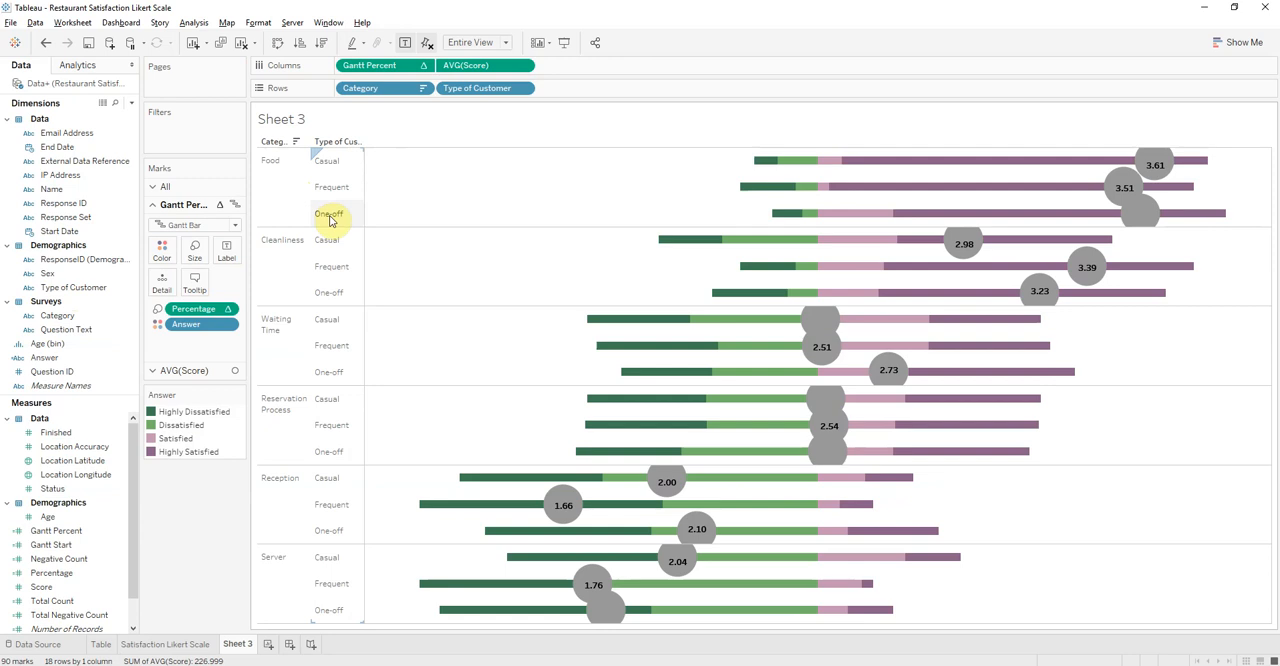
mouse_move(456, 210)
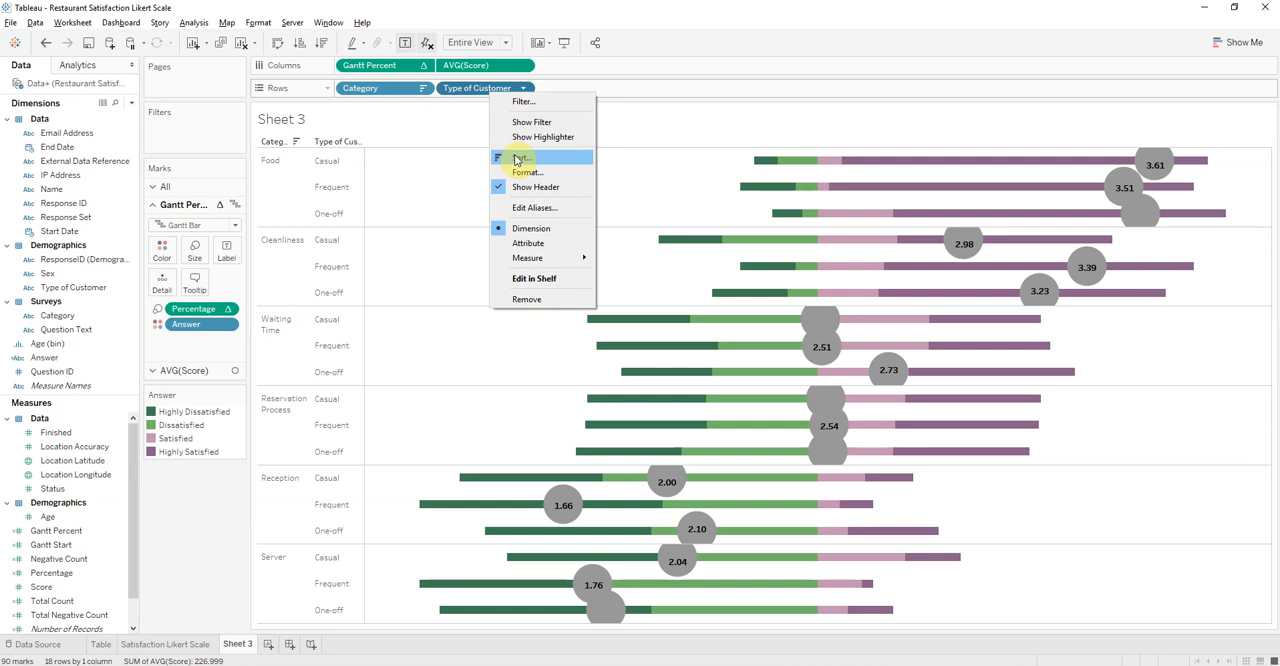
Set customer-type sorting to Manual so Frequent, Casual, One-off can be arranged in that order
left_click(522, 158)
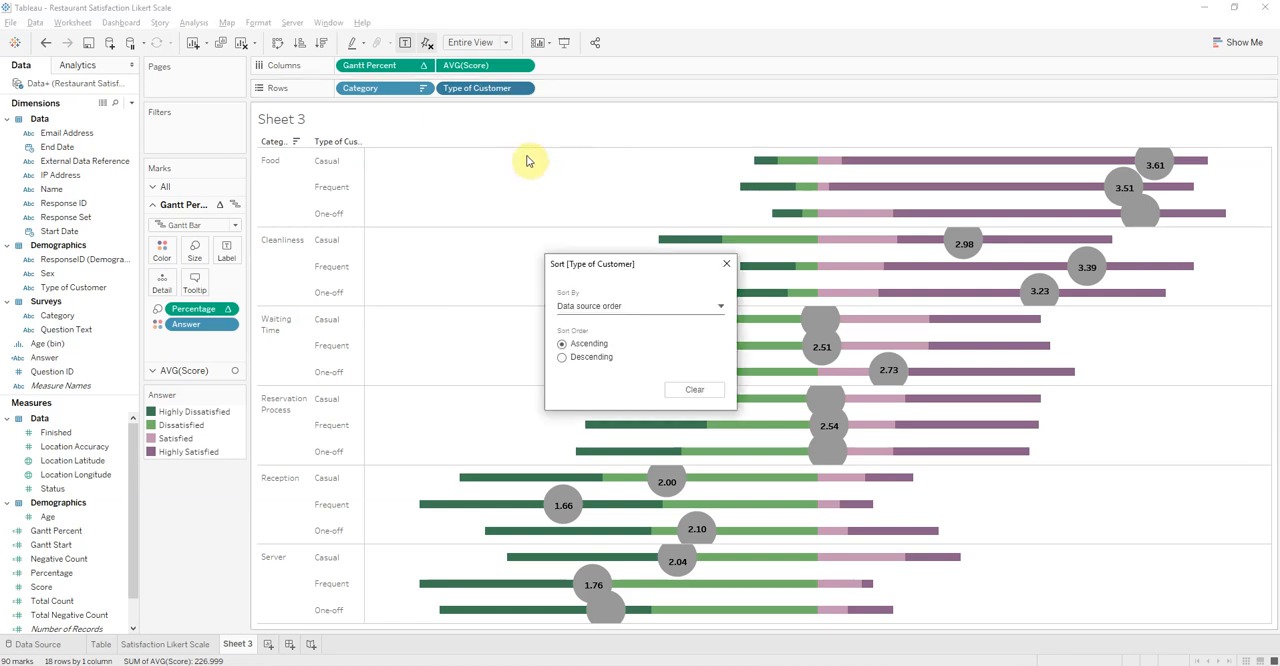
left_click_drag(592, 264, 496, 186)
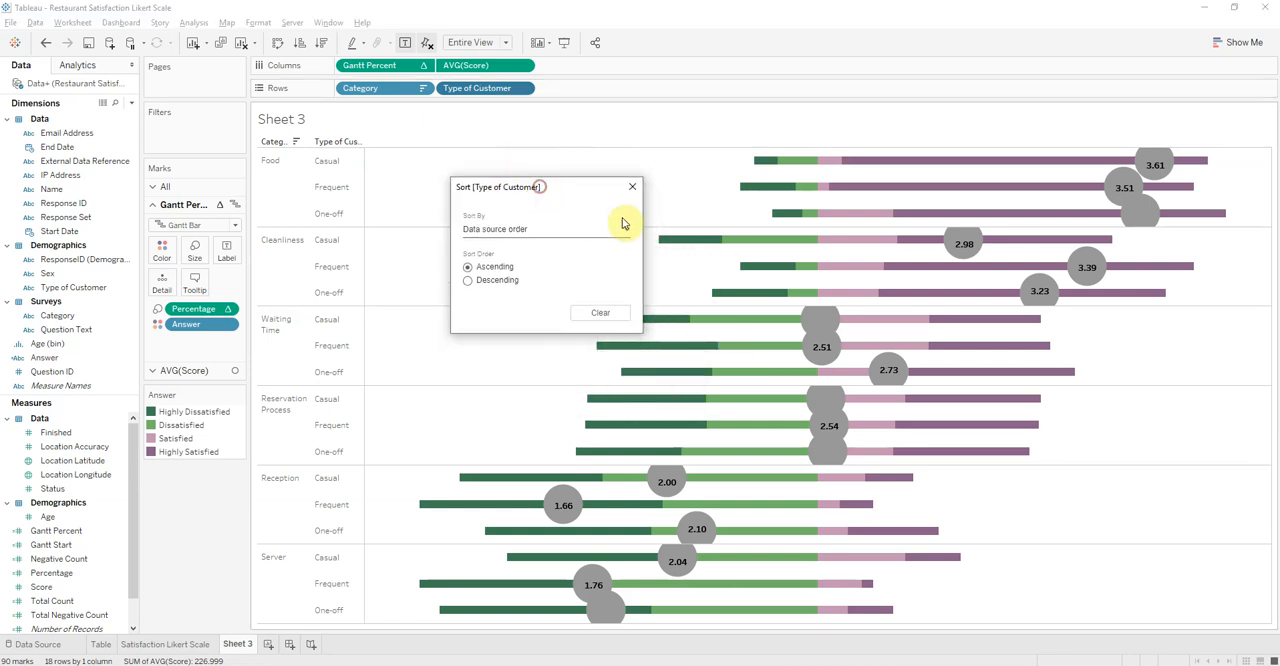
left_click(544, 230)
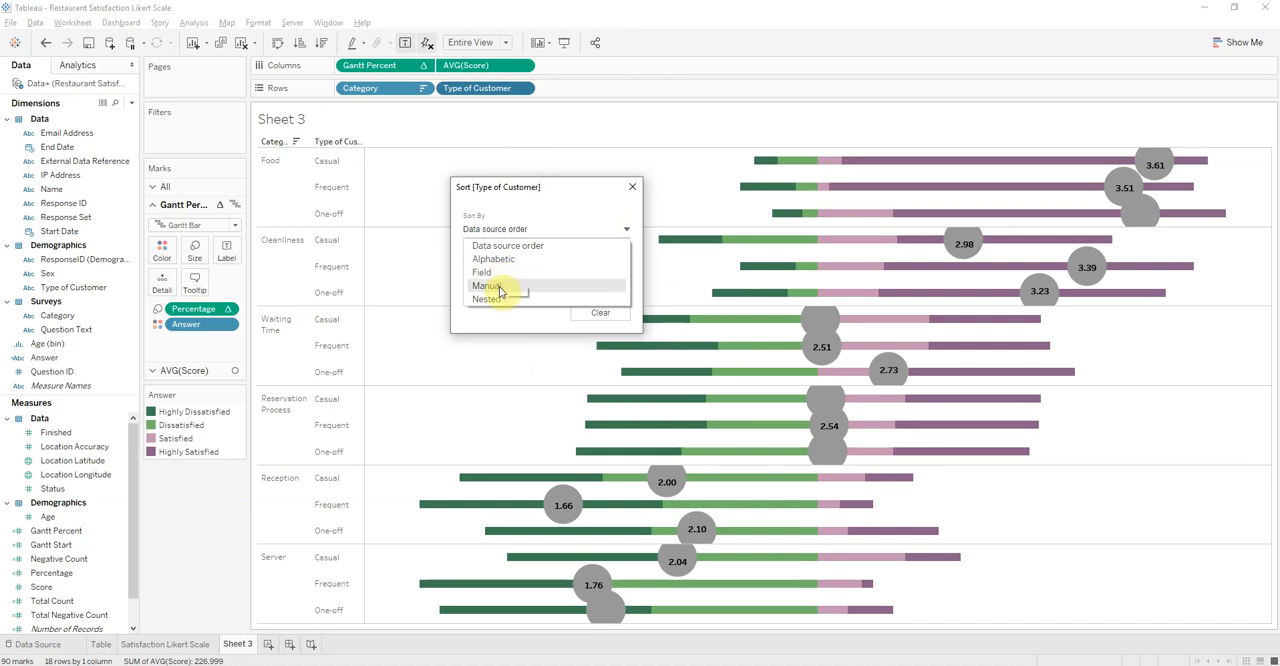
left_click(488, 288)
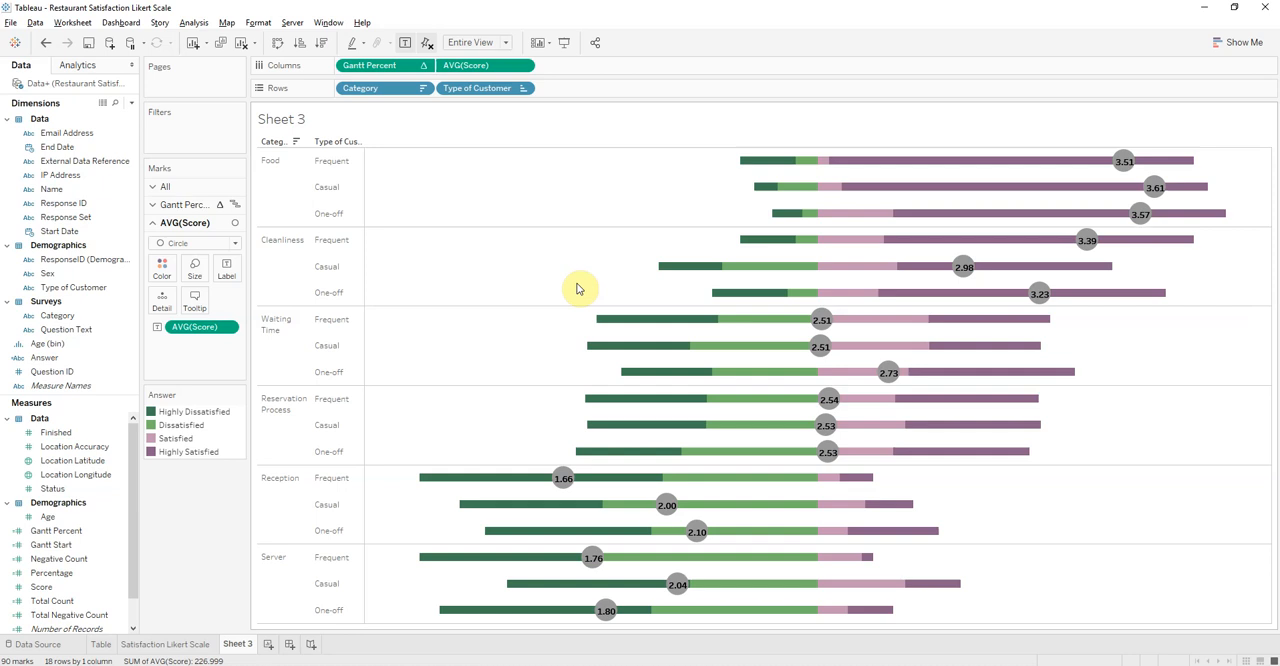
mouse_move(424, 272)
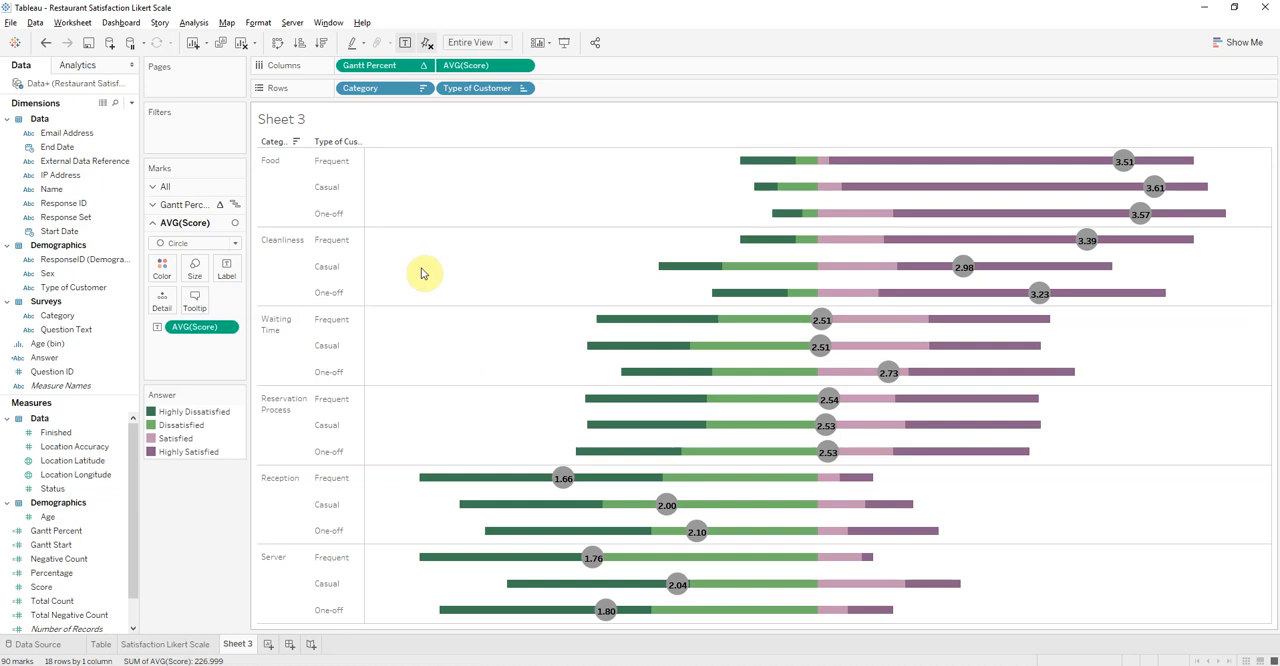
mouse_move(740, 168)
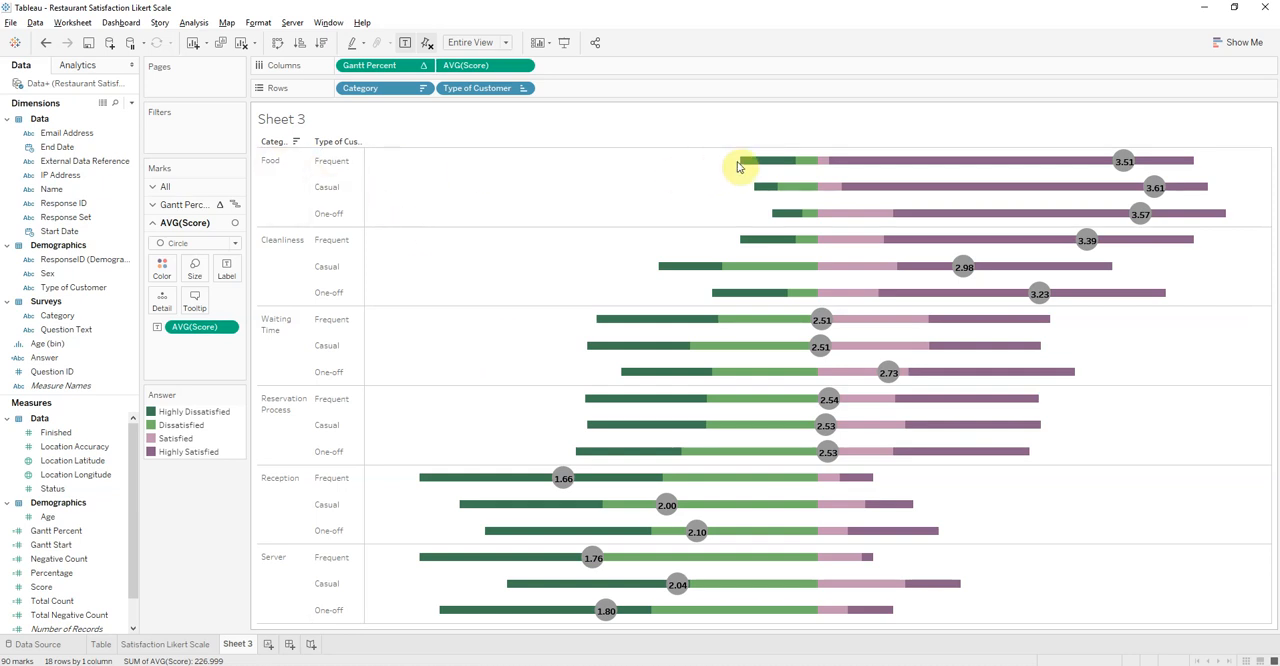
mouse_move(778, 188)
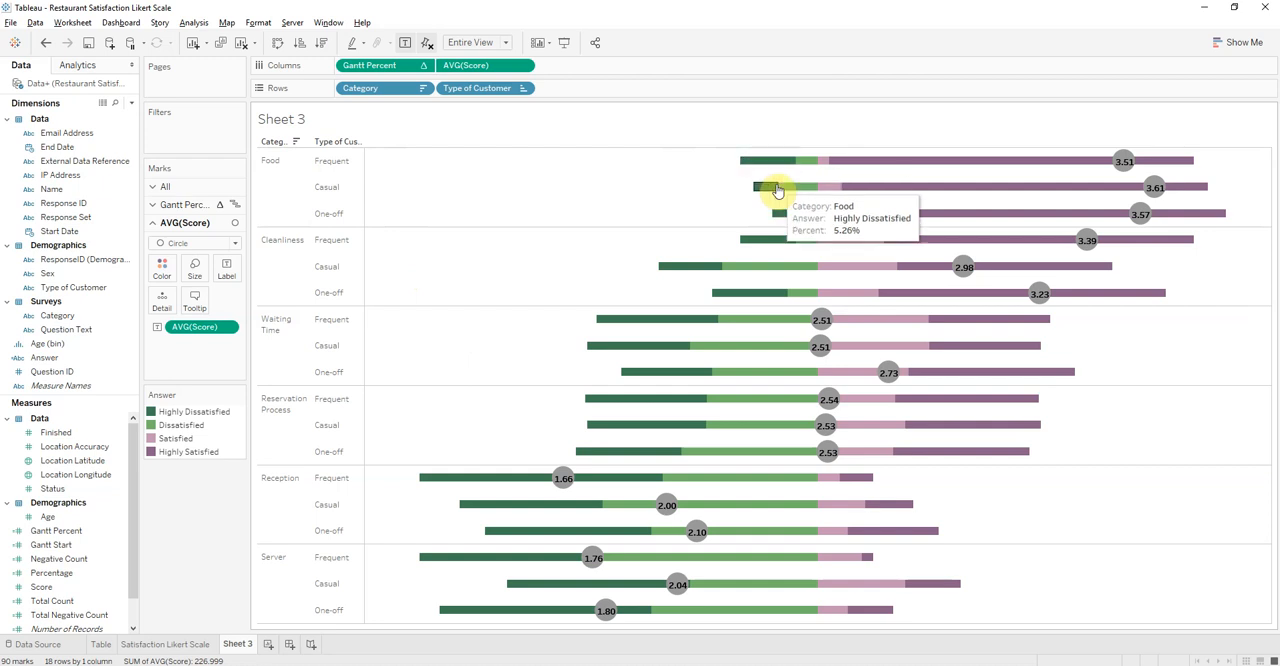
mouse_move(1148, 162)
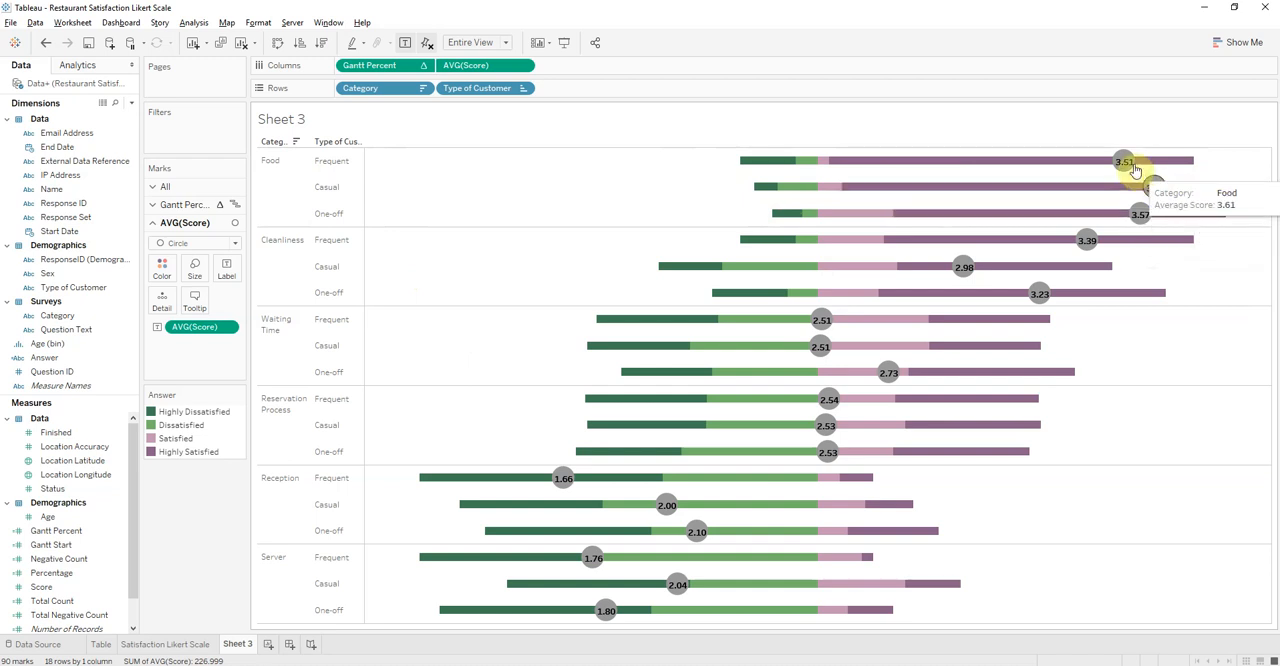
mouse_move(1032, 170)
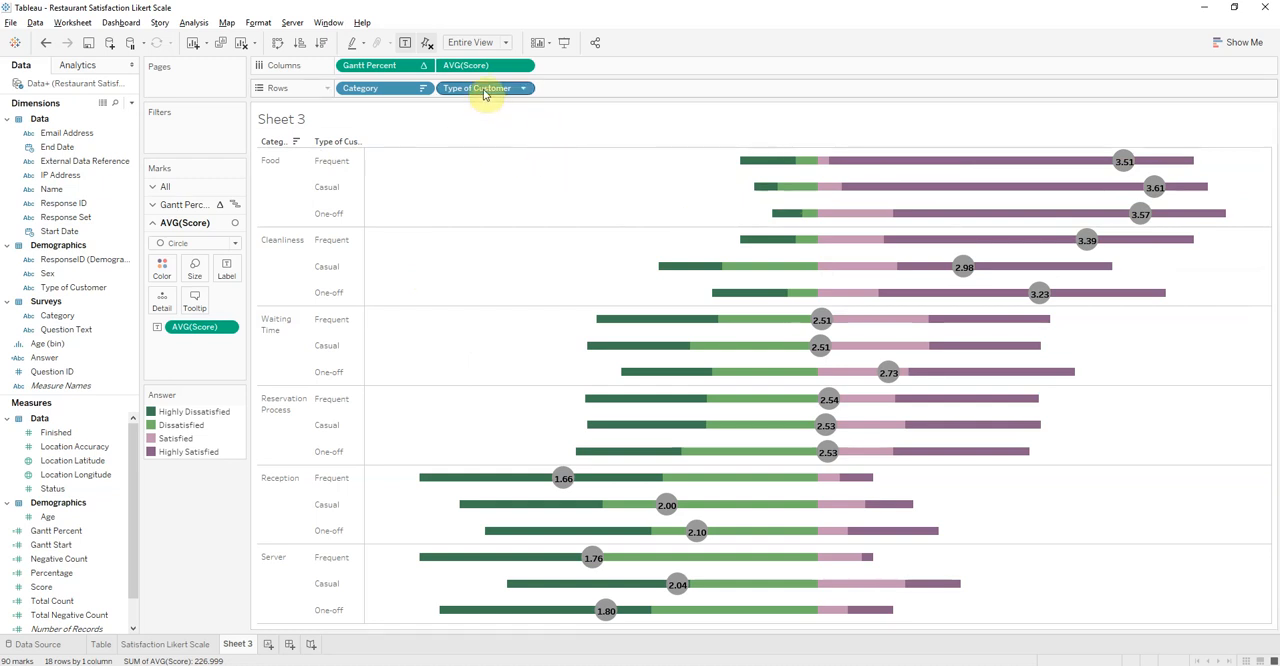
Move Type of Customer ahead of Category on Rows so categories nest under each customer type
left_click_drag(484, 88, 360, 88)
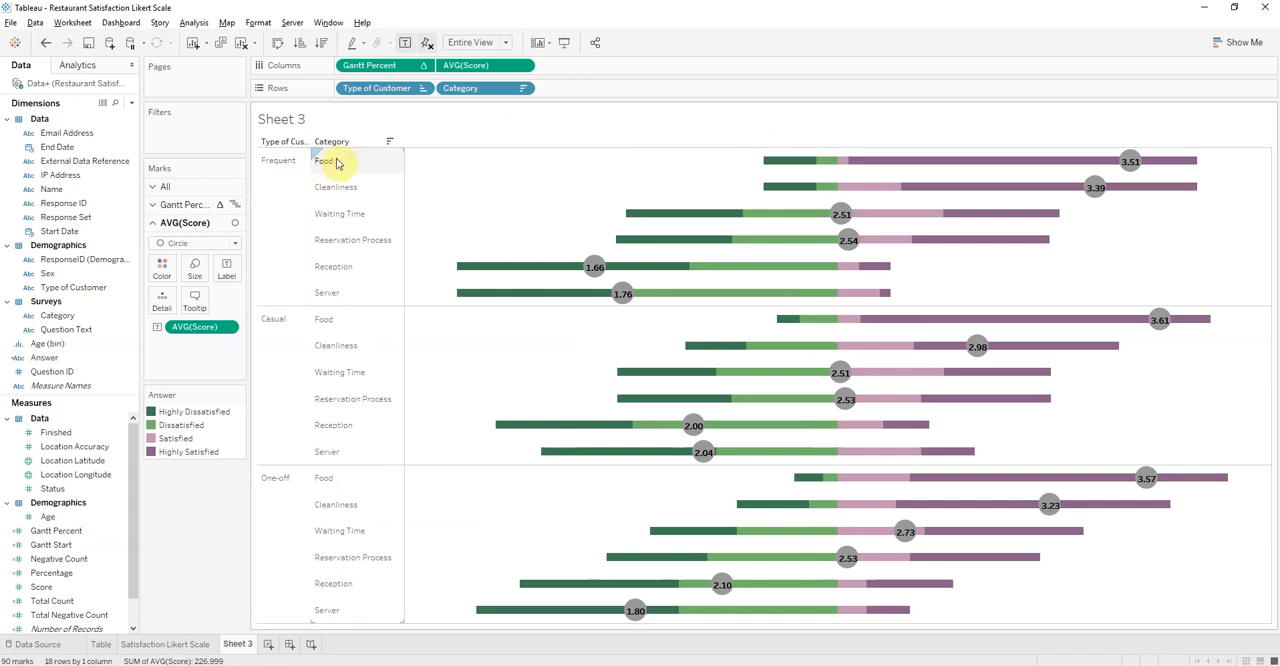
mouse_move(720, 240)
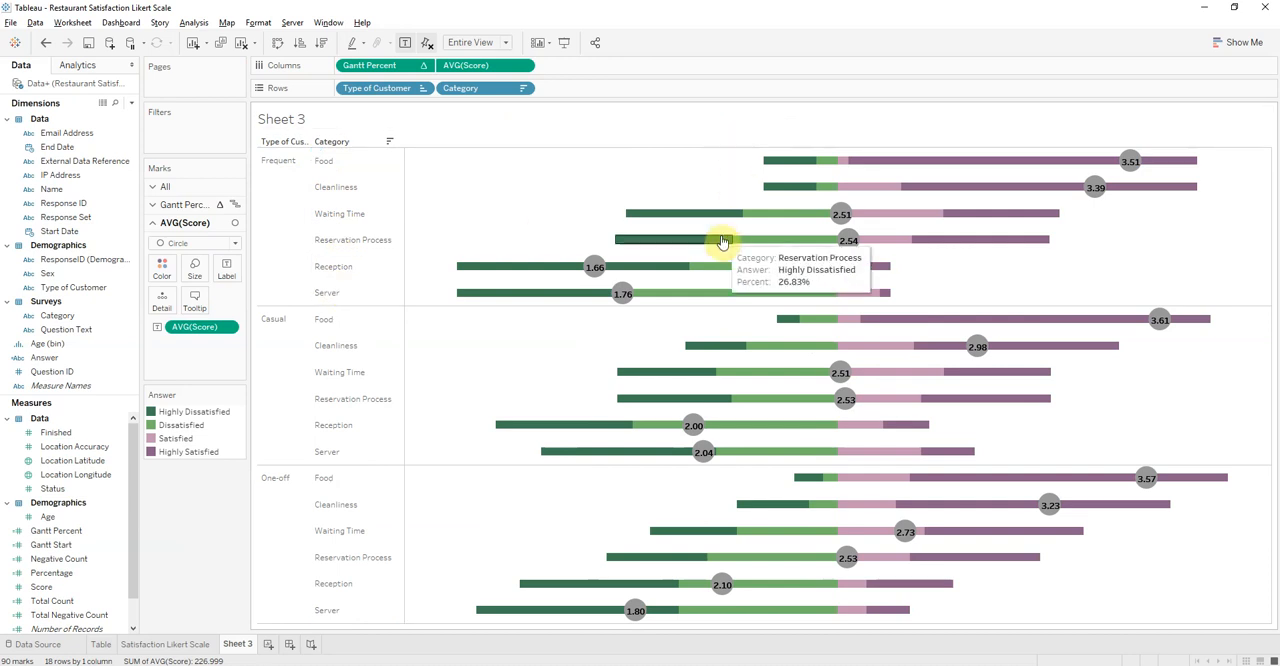
mouse_move(480, 576)
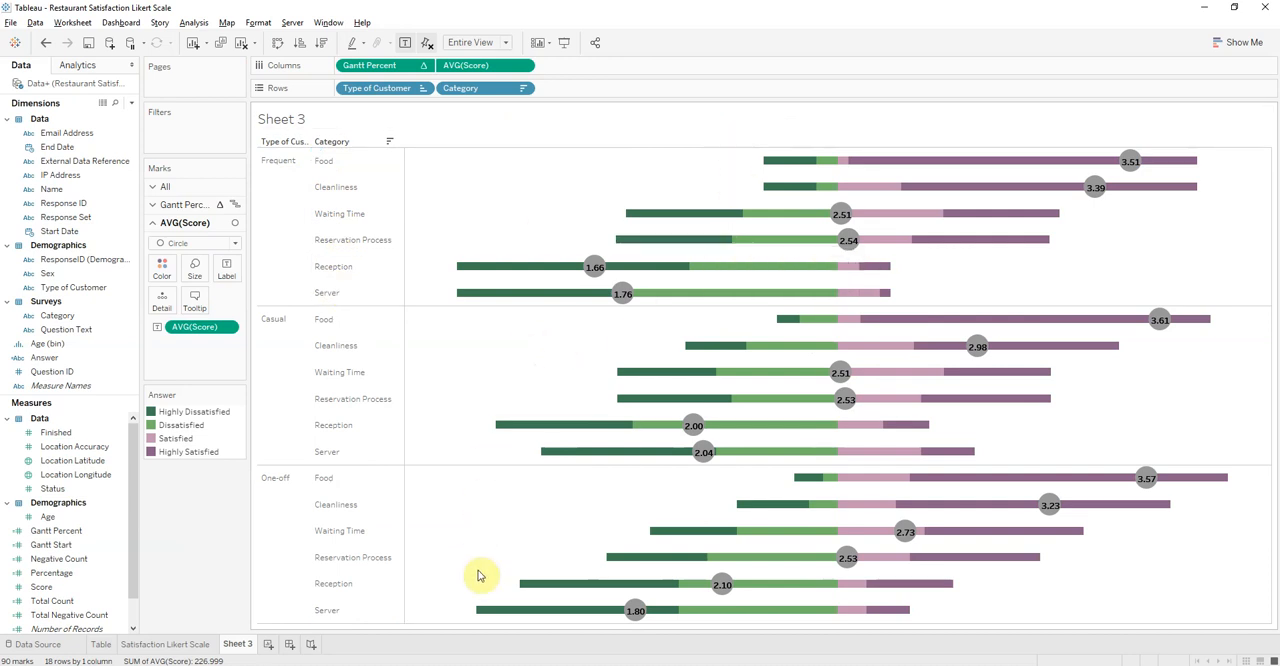
mouse_move(504, 252)
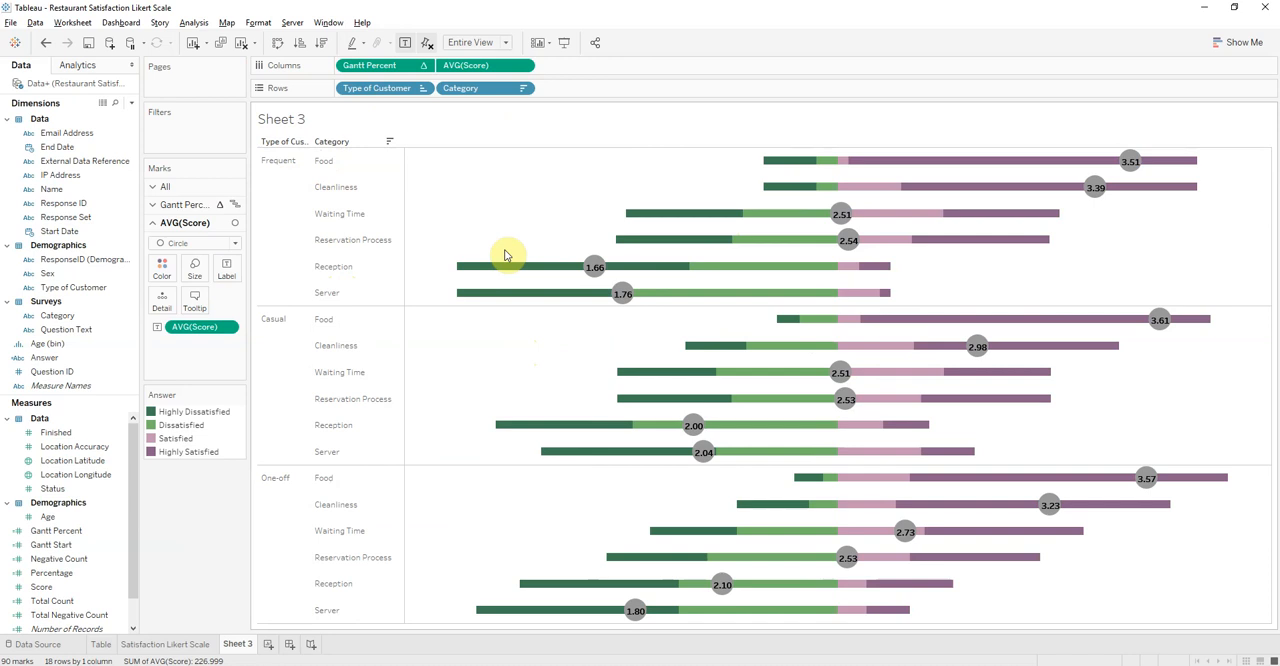
mouse_move(496, 222)
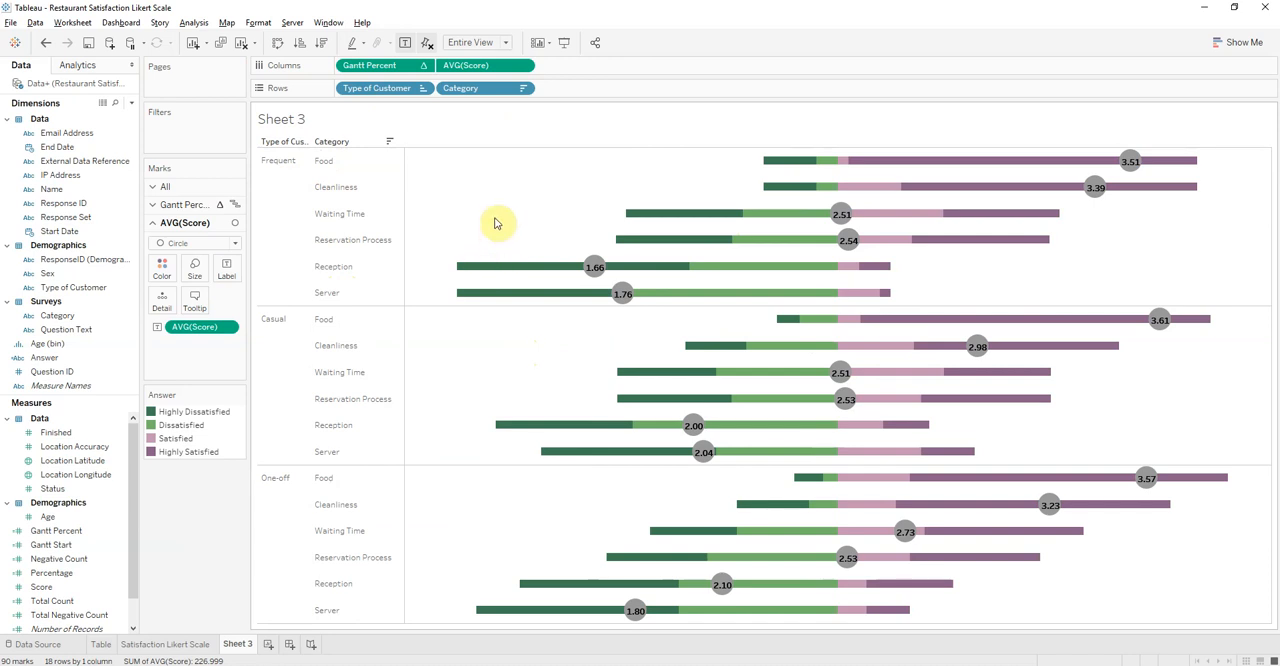
mouse_move(504, 208)
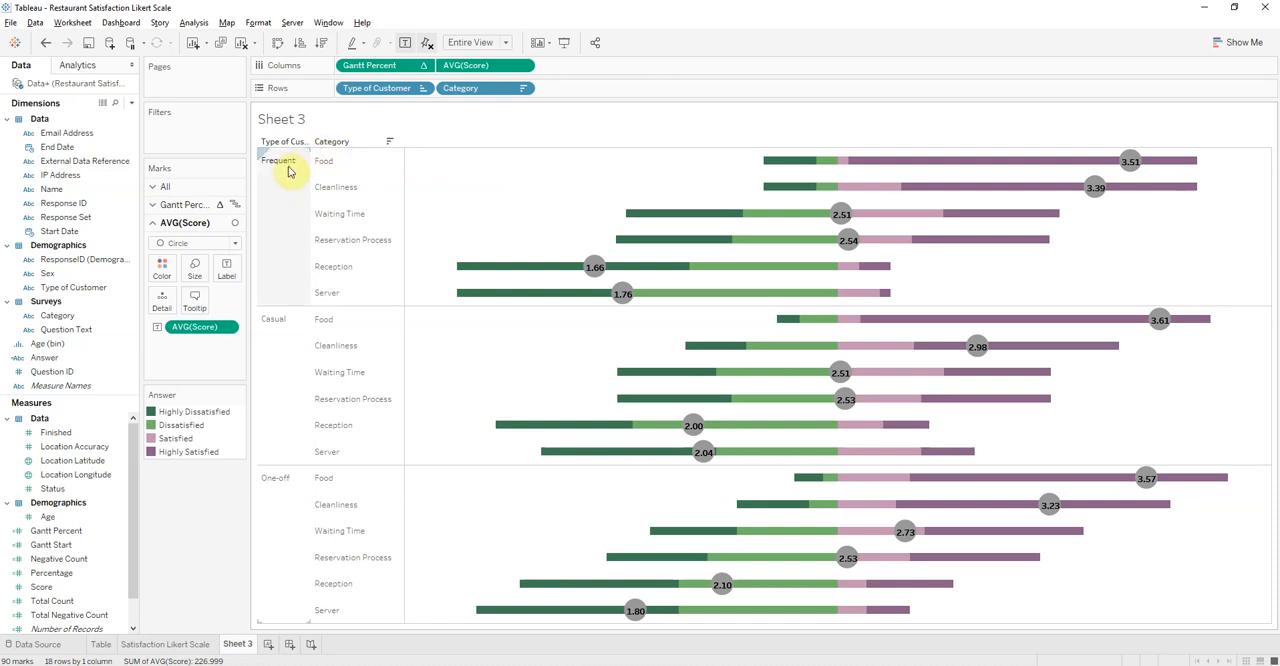
mouse_move(570, 182)
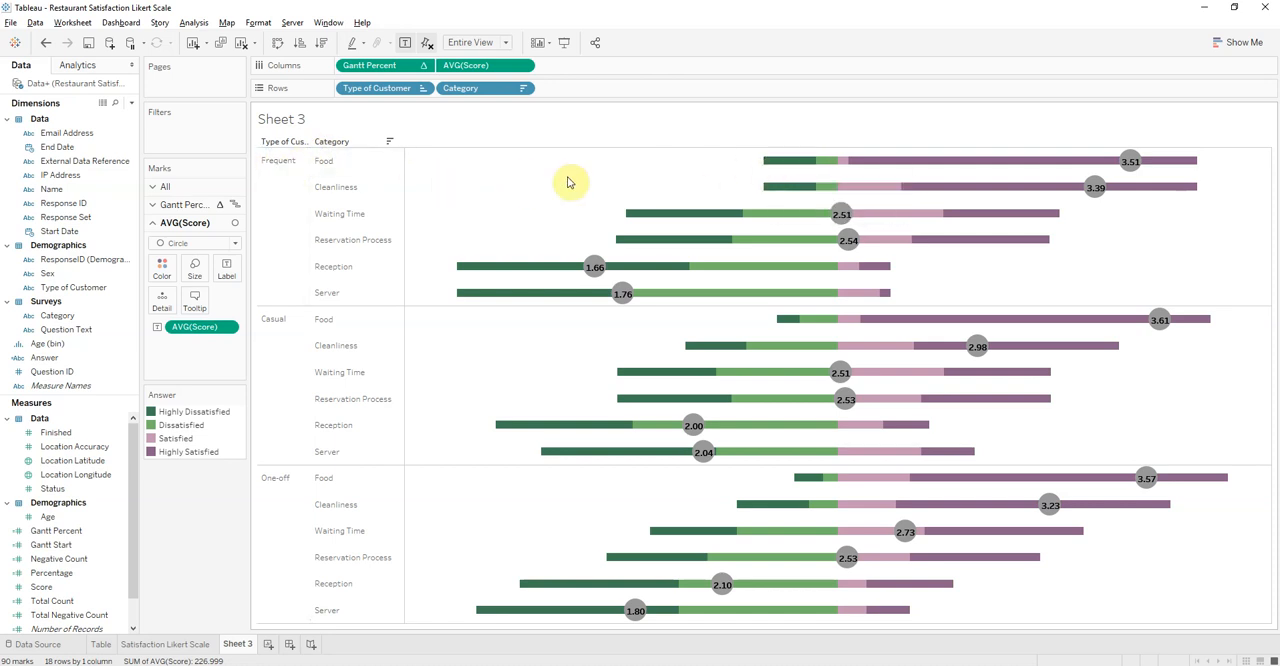
mouse_move(518, 284)
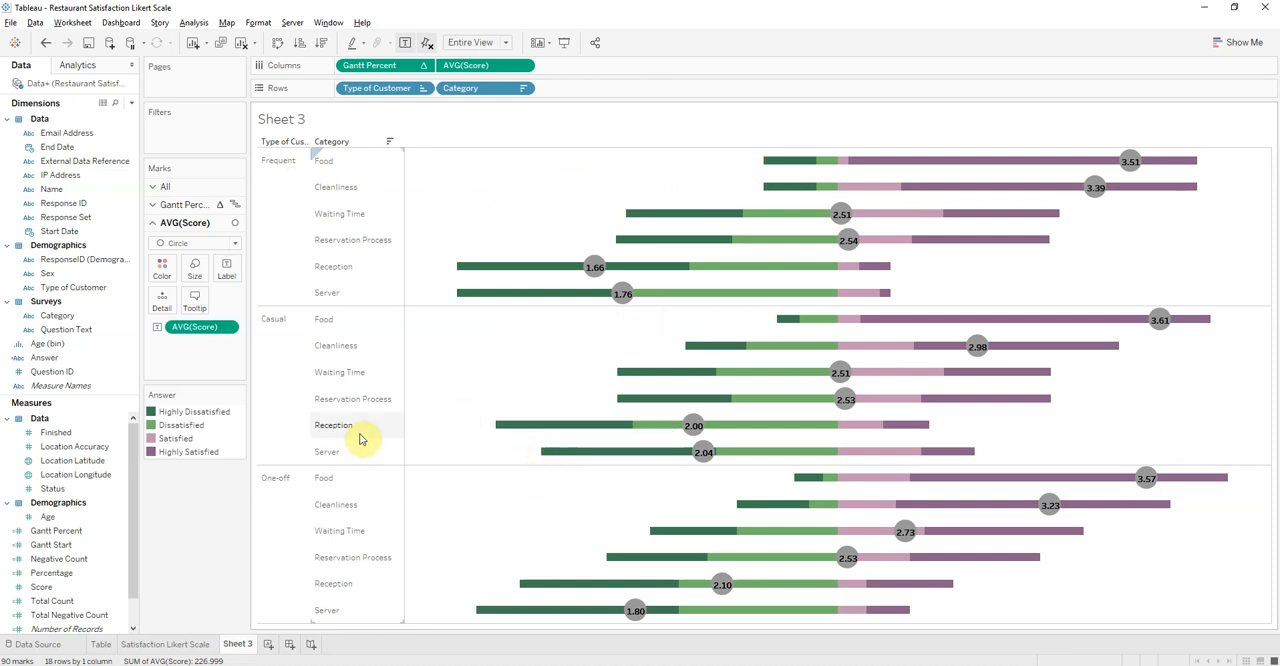
mouse_move(550, 584)
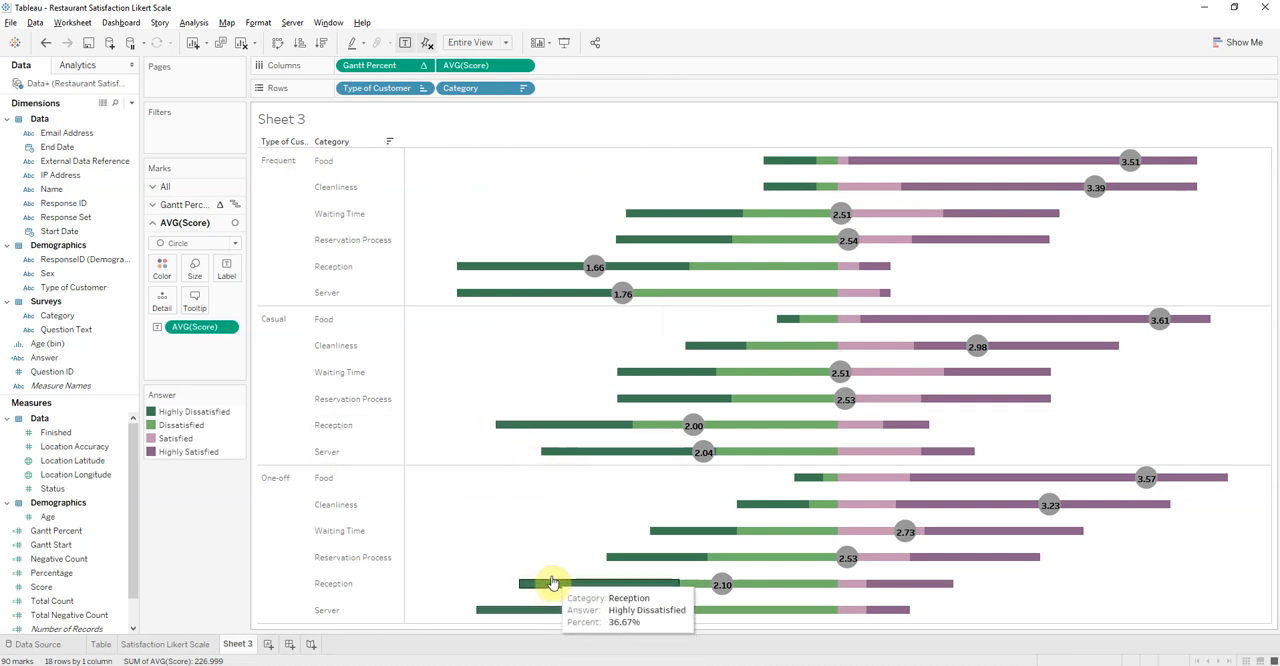
mouse_move(450, 248)
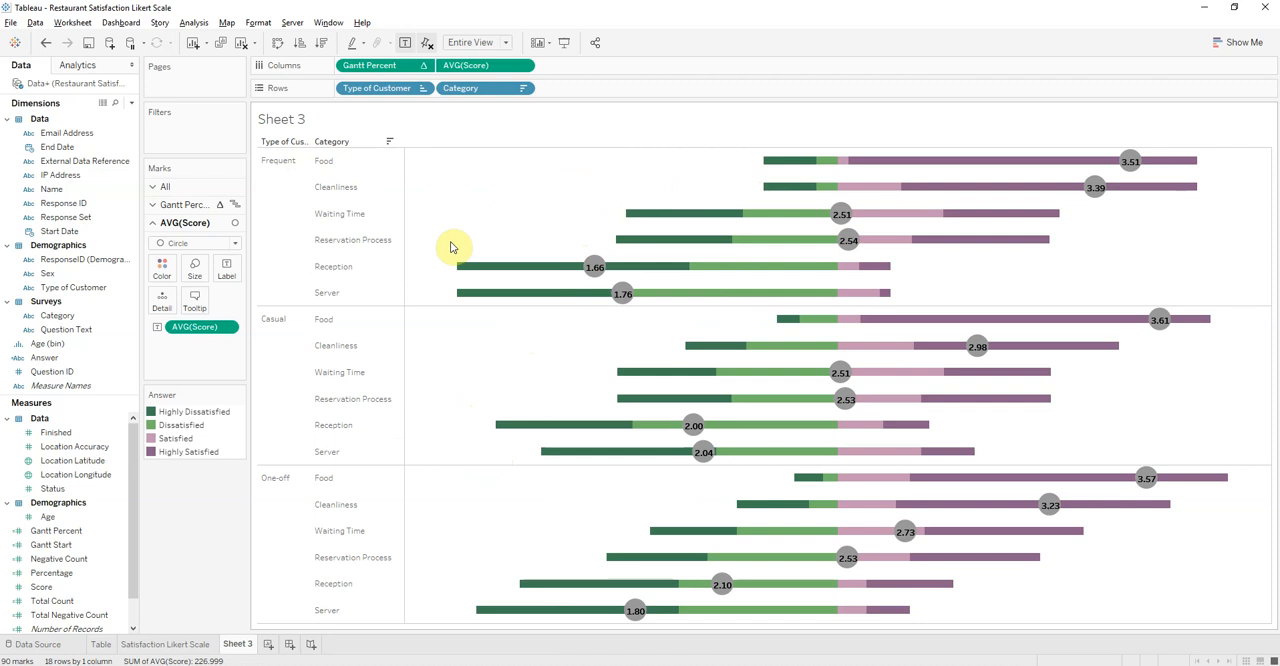
mouse_move(512, 232)
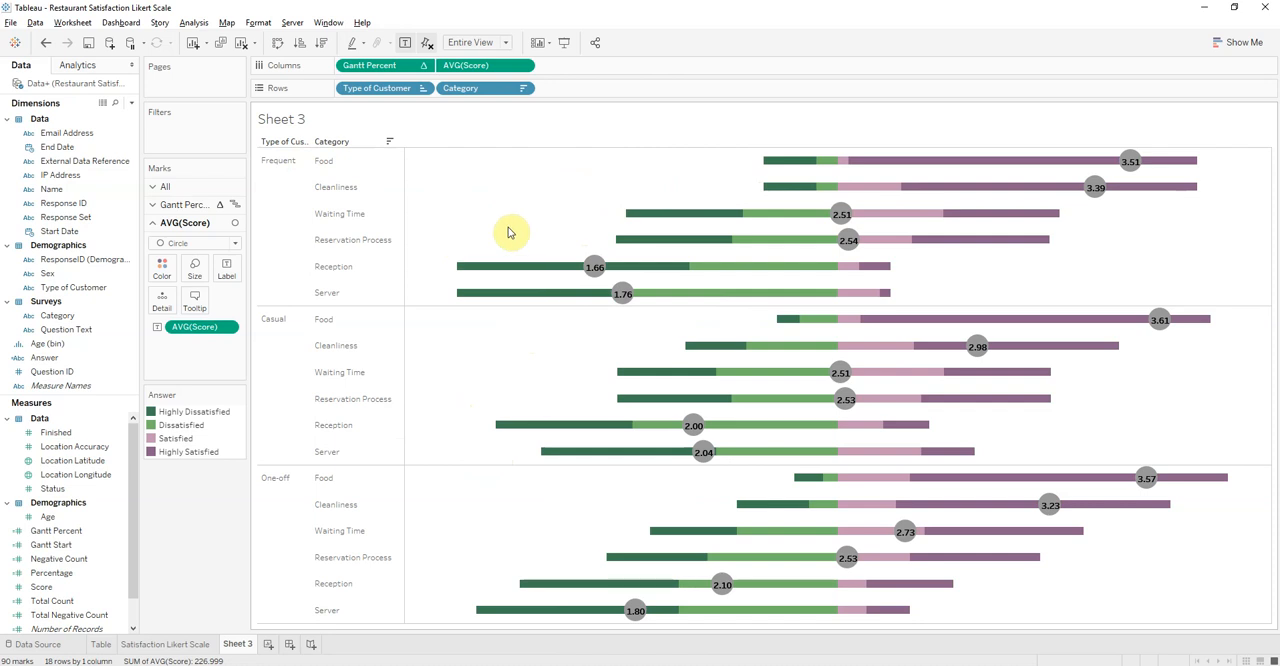
mouse_move(488, 348)
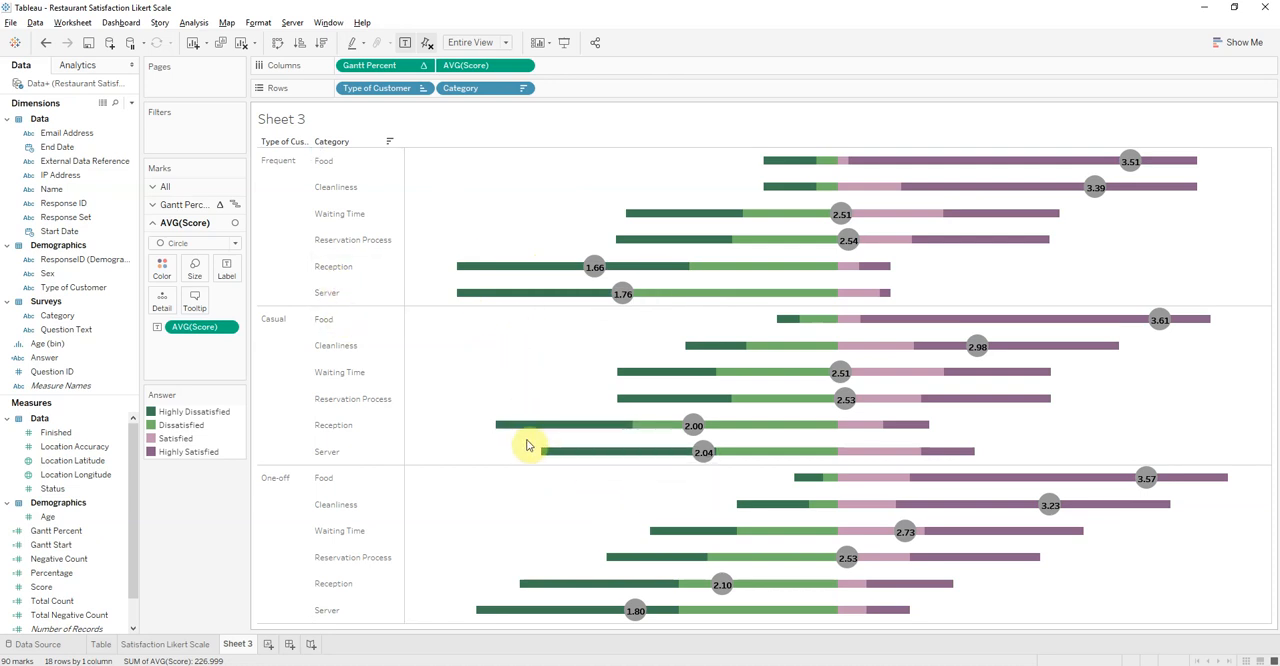
mouse_move(530, 428)
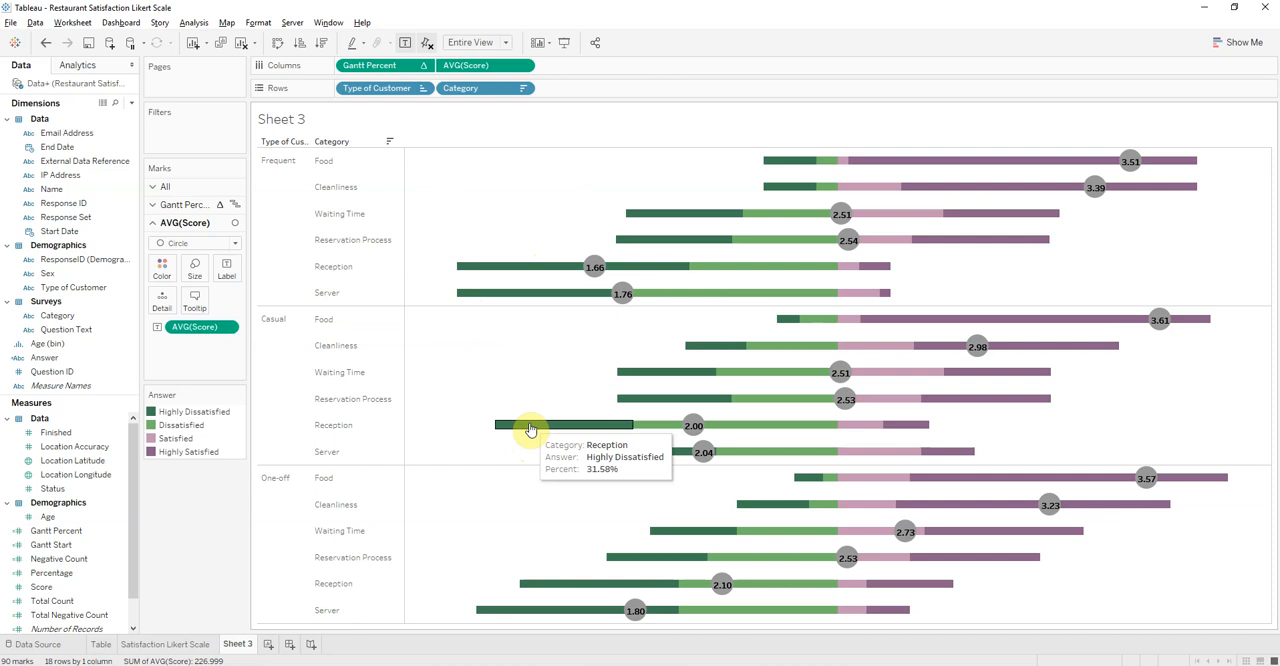
mouse_move(628, 514)
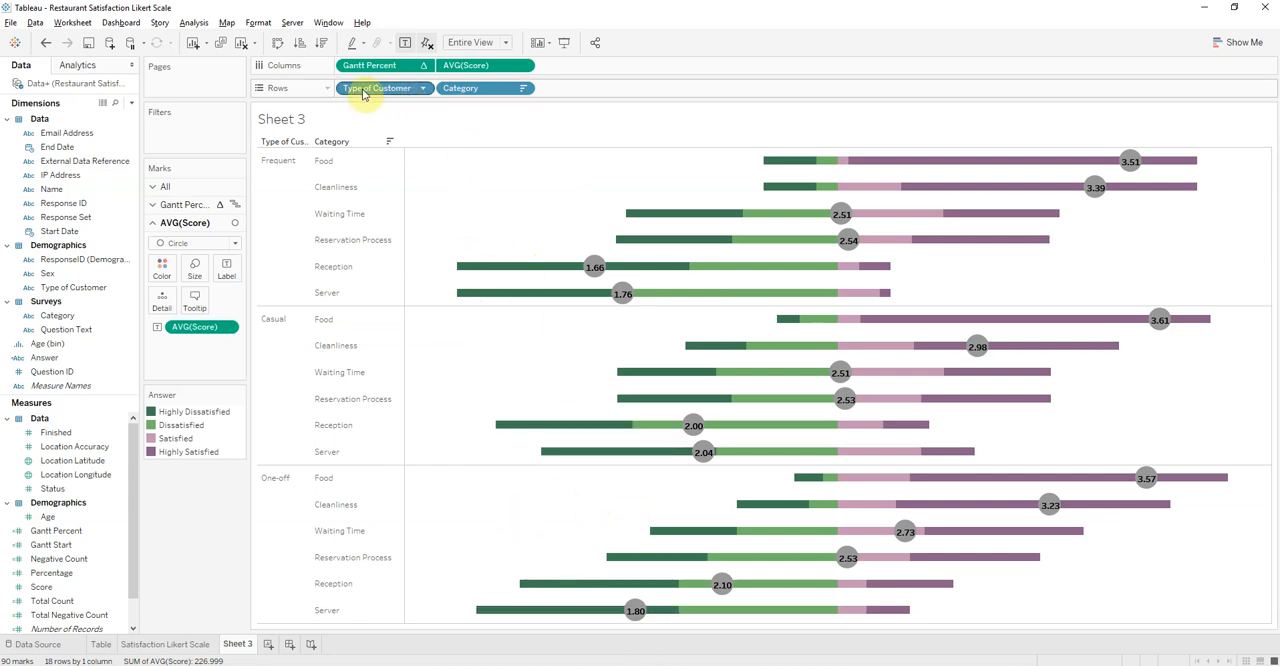
Move Type of Customer back after Category on Rows, nesting customer-type sub-rows inside each category
left_click_drag(384, 88, 570, 88)
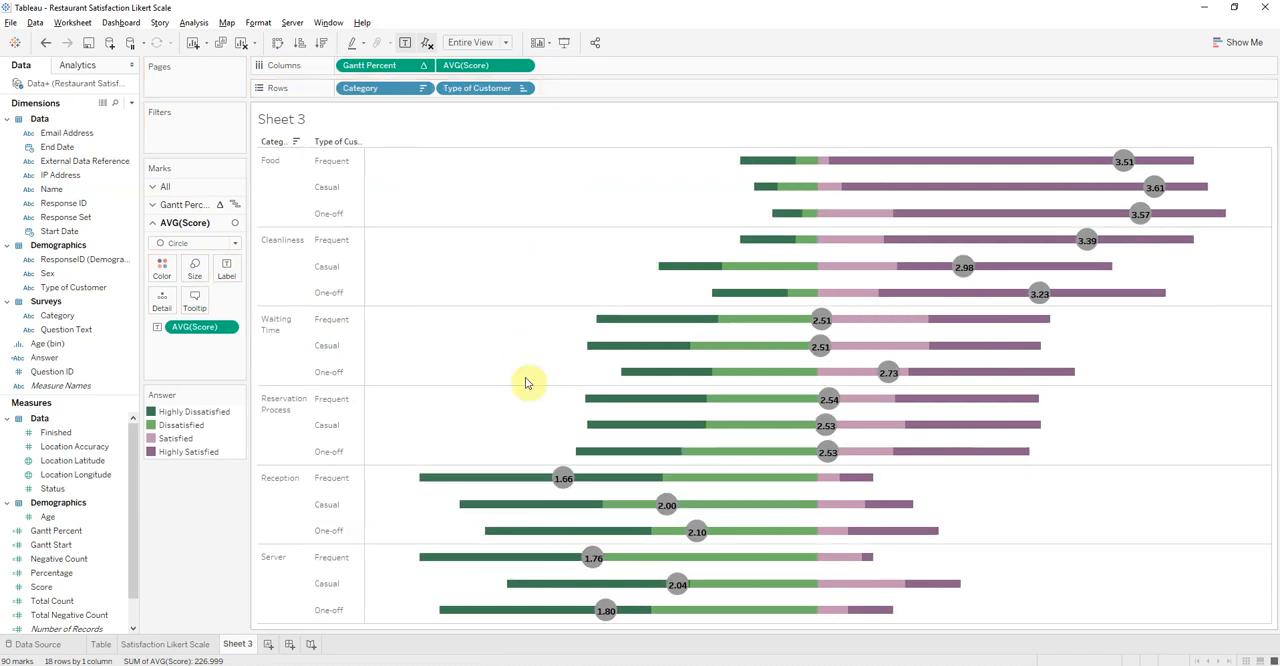
mouse_move(476, 370)
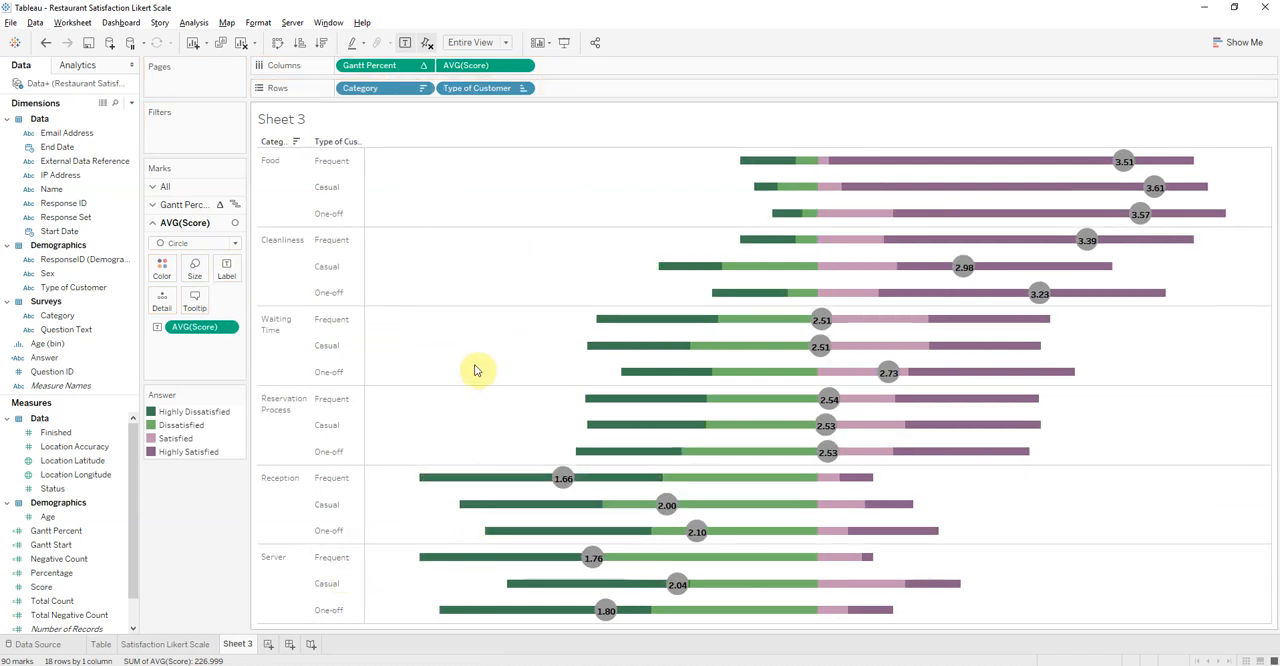
mouse_move(436, 584)
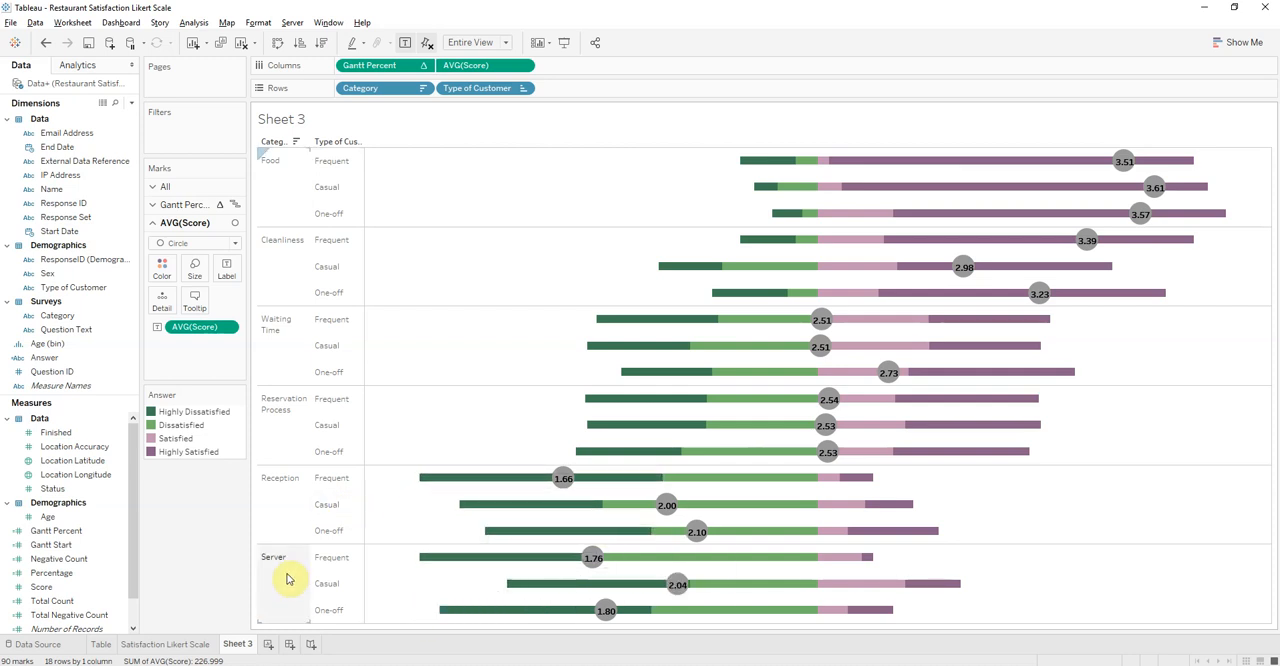
mouse_move(540, 584)
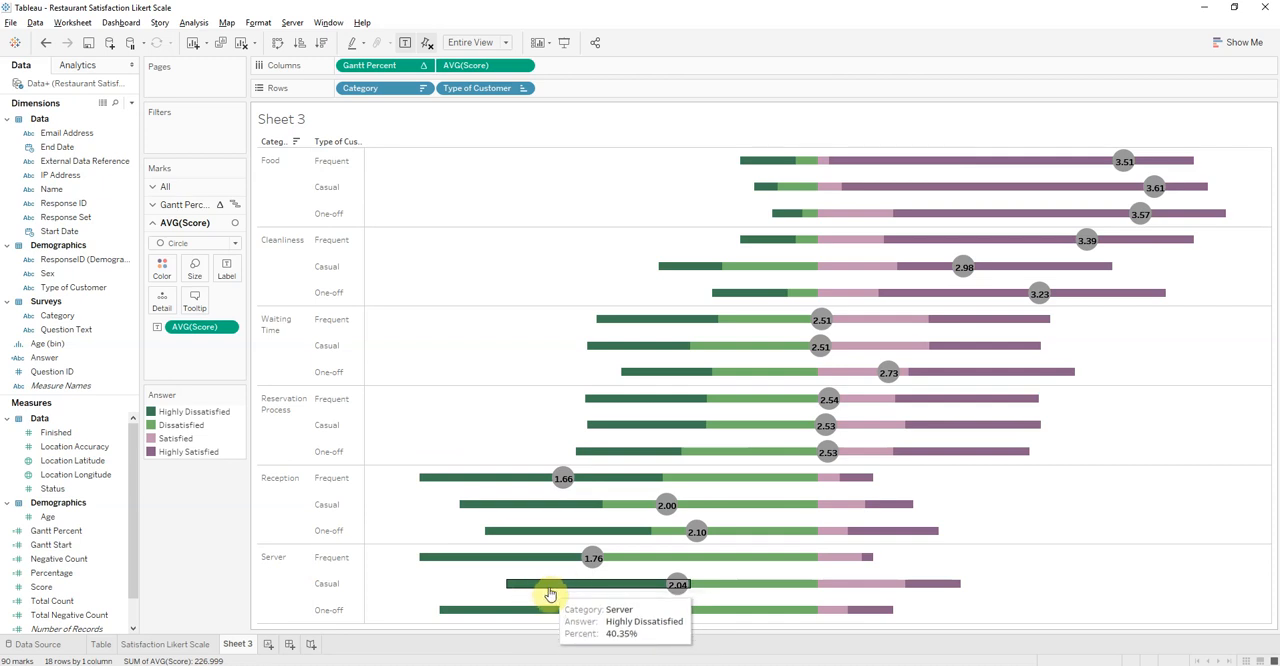
mouse_move(452, 572)
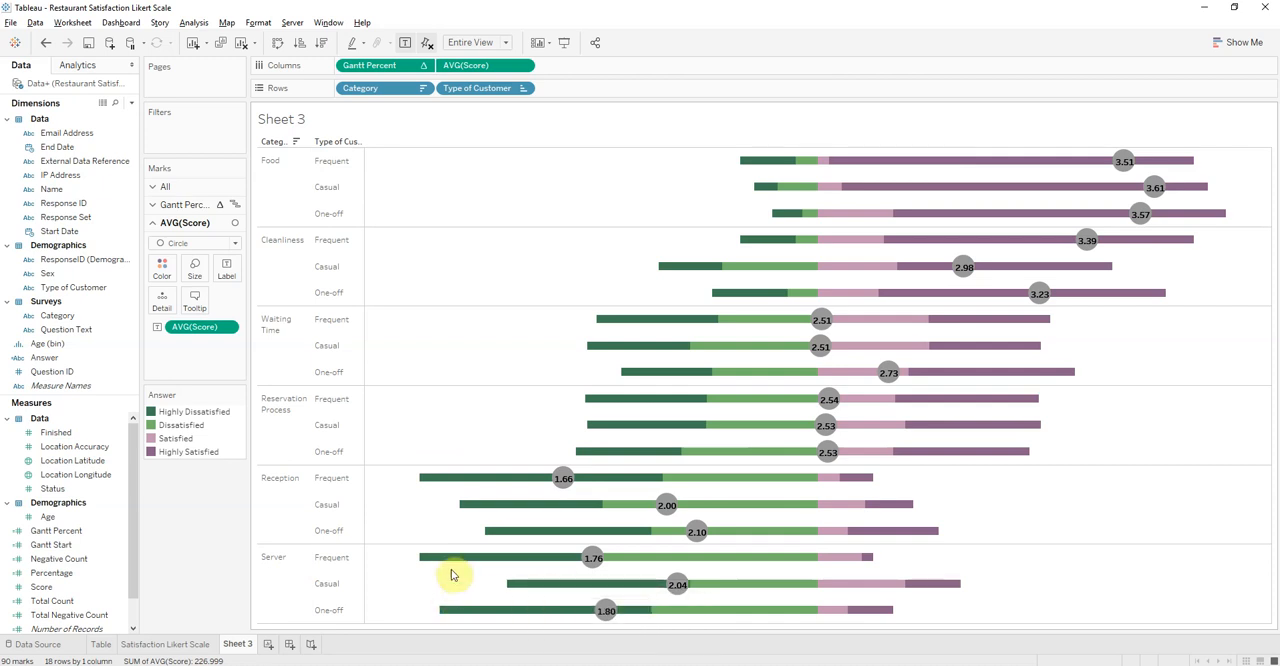
mouse_move(462, 556)
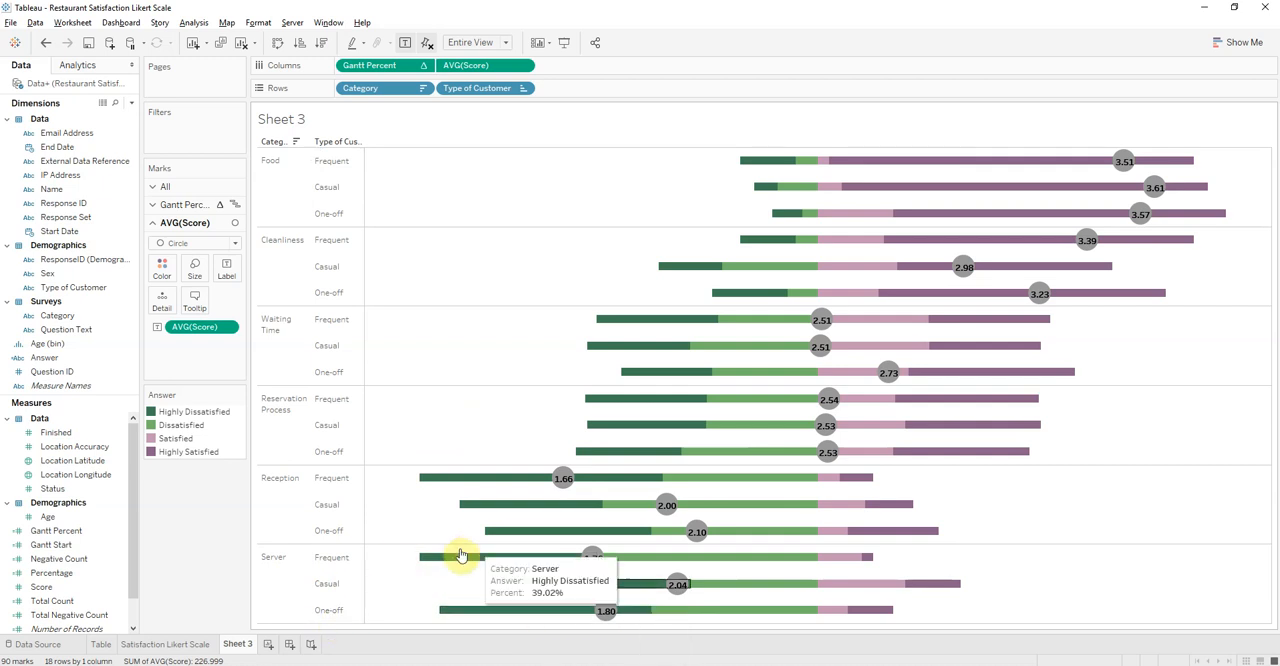
mouse_move(444, 600)
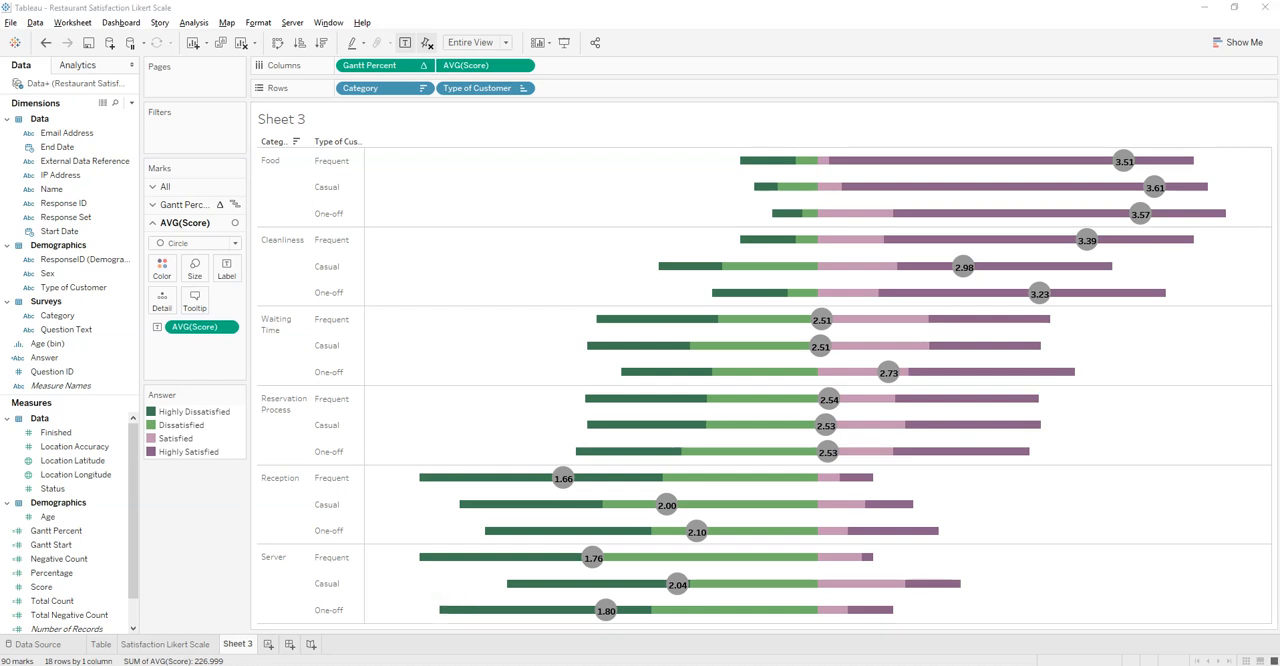
mouse_move(408, 596)
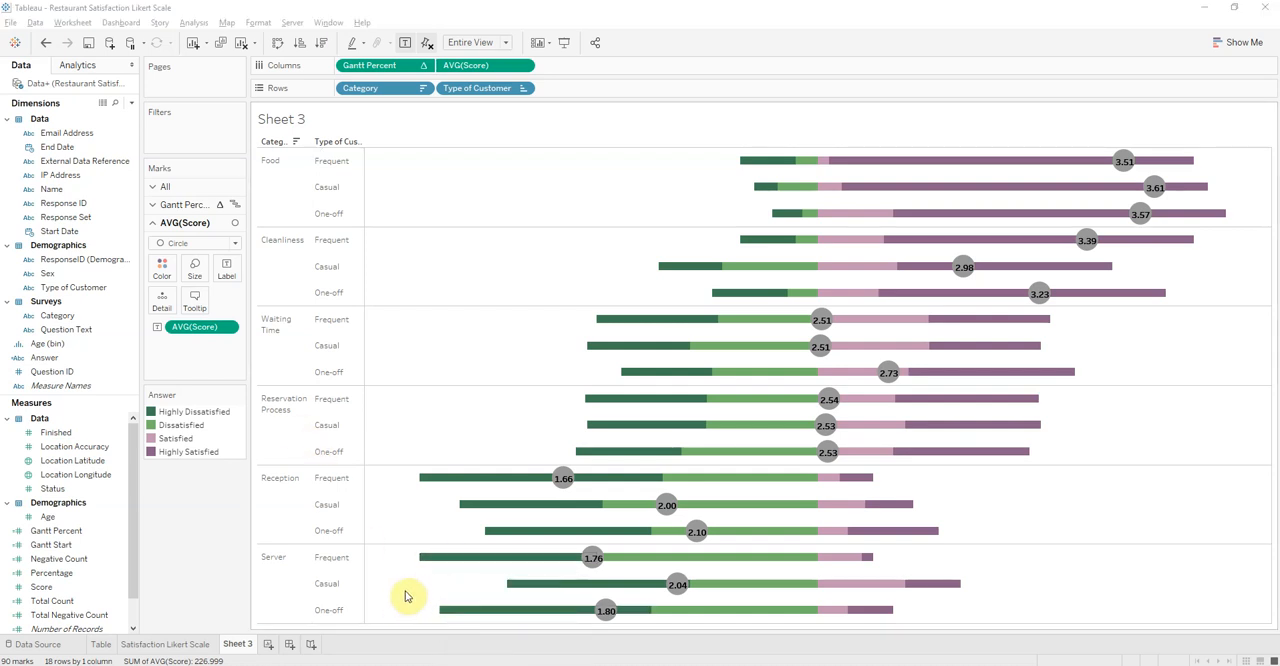
mouse_move(430, 478)
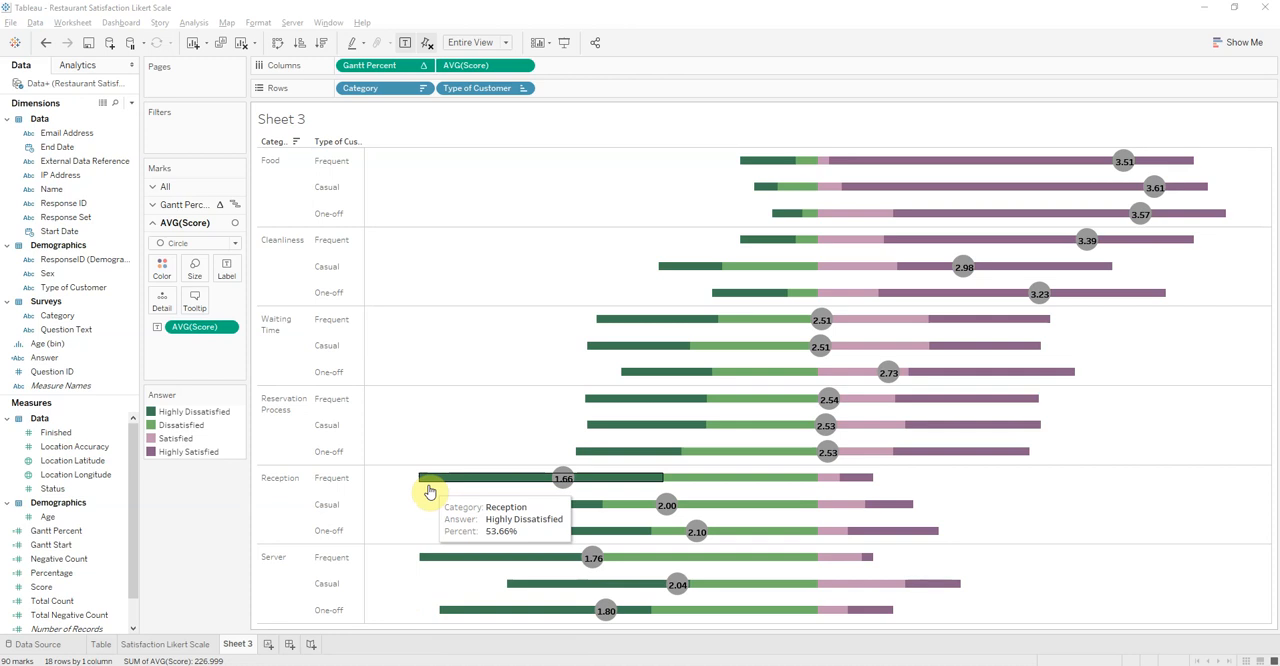
mouse_move(1070, 184)
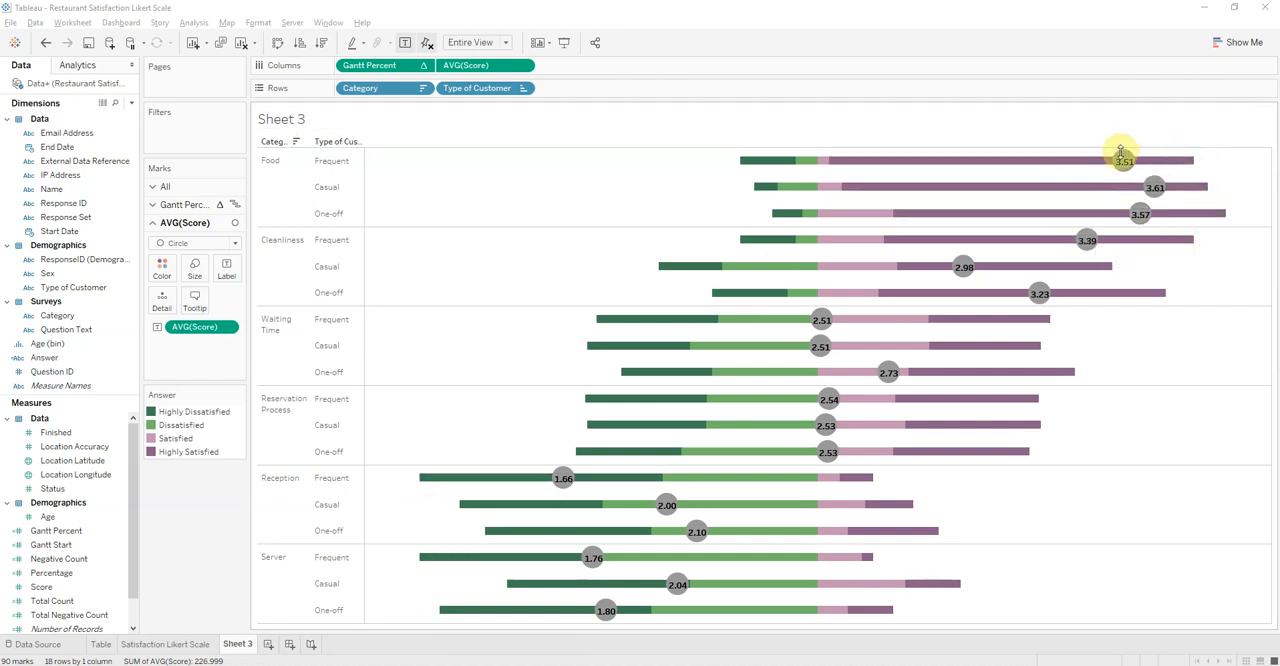
mouse_move(1028, 160)
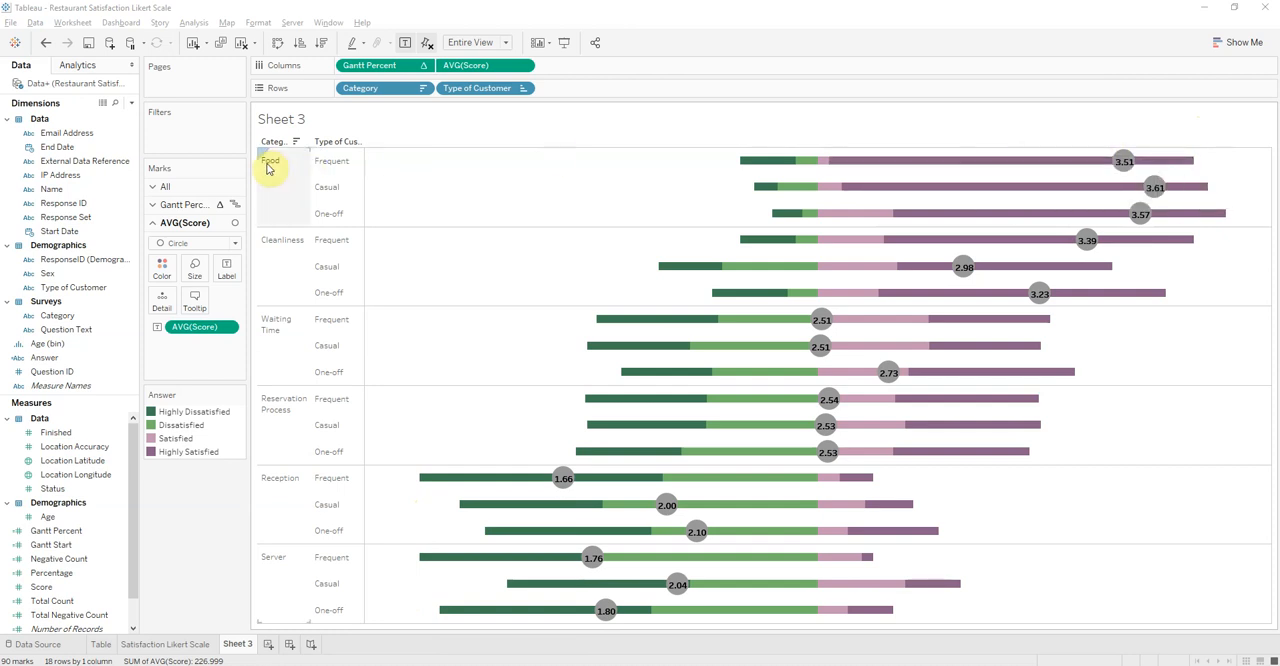
mouse_move(996, 318)
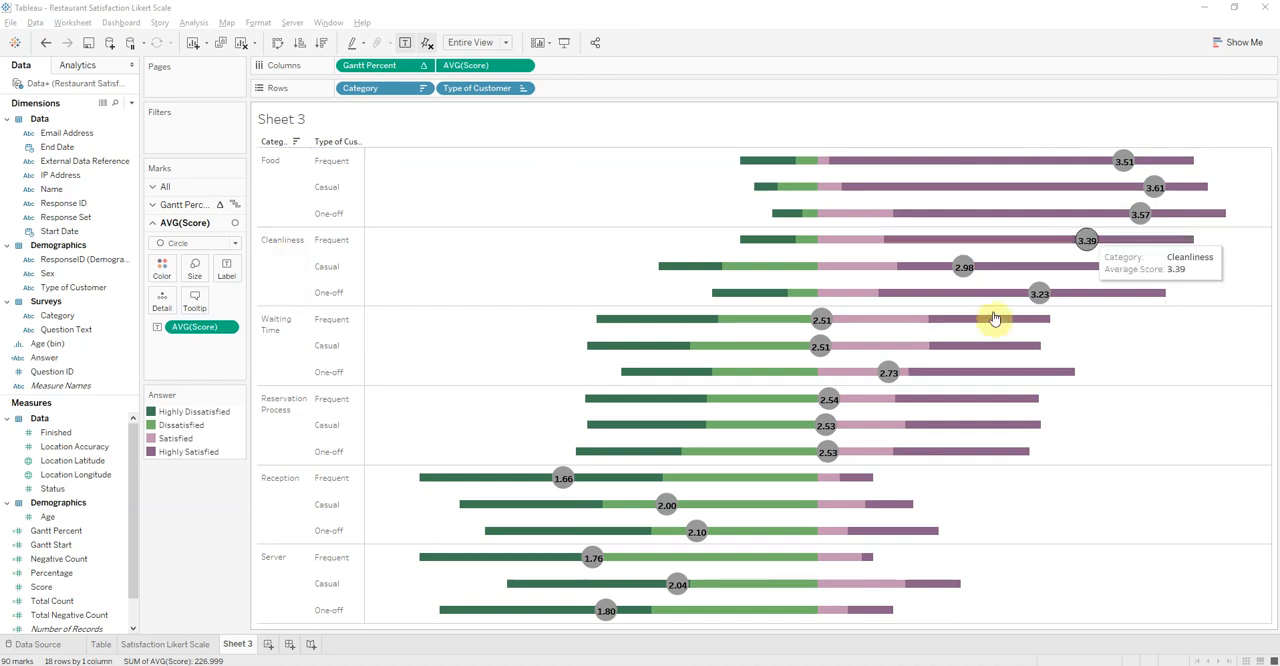
mouse_move(1116, 292)
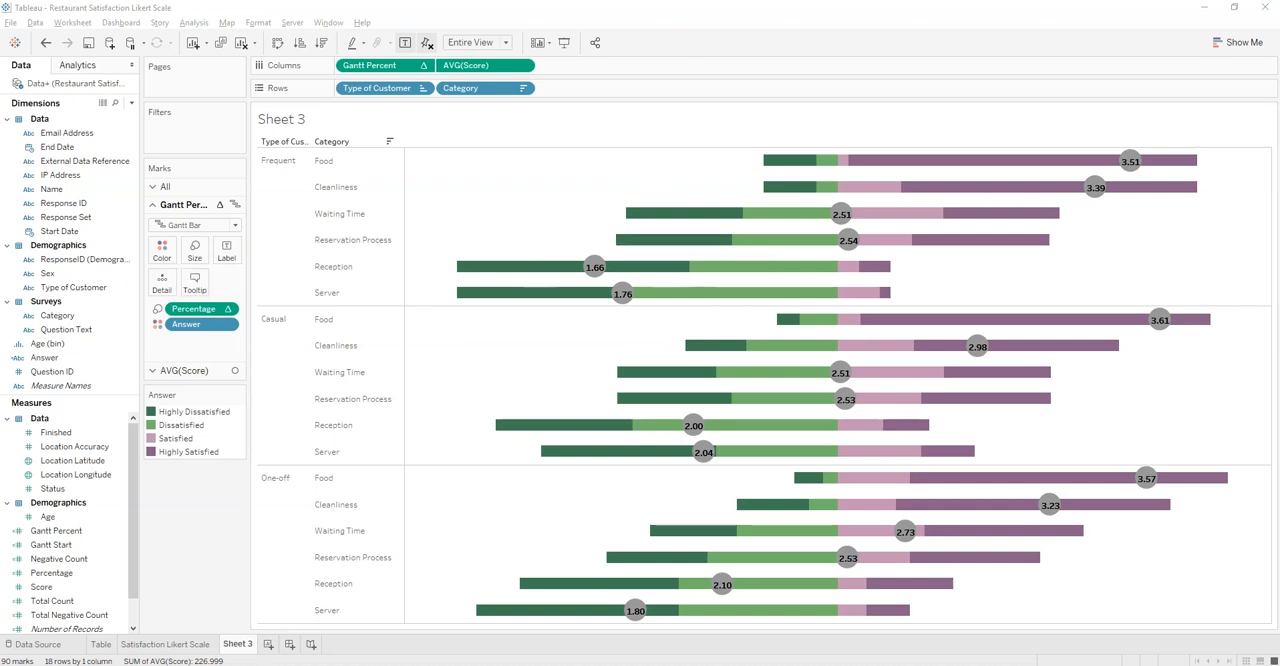
mouse_move(384, 88)
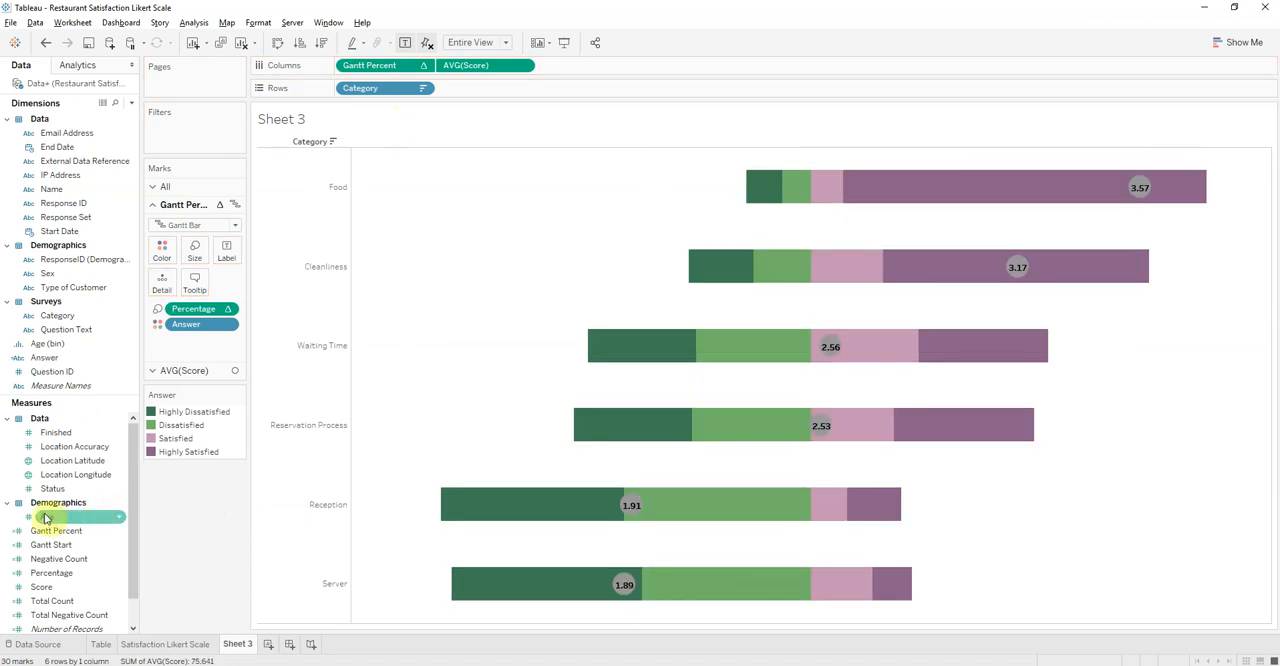
Create an Age (bin) field from Age with a bin size of 20
right_click(48, 516)
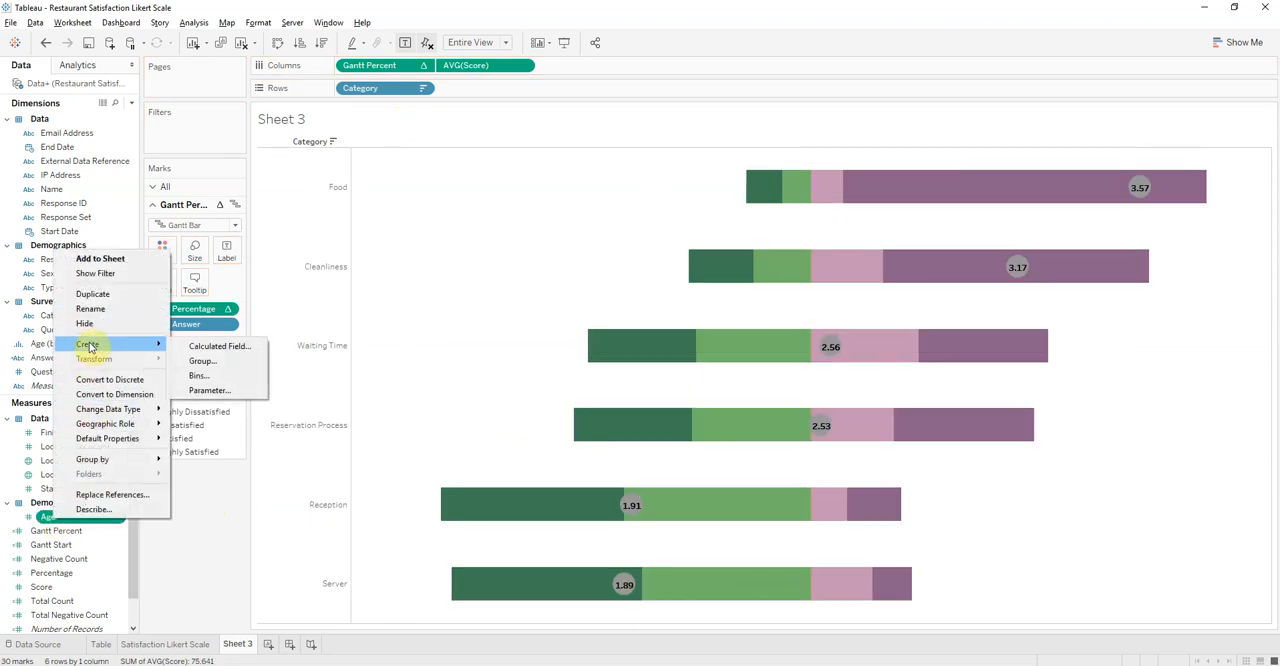
left_click(198, 376)
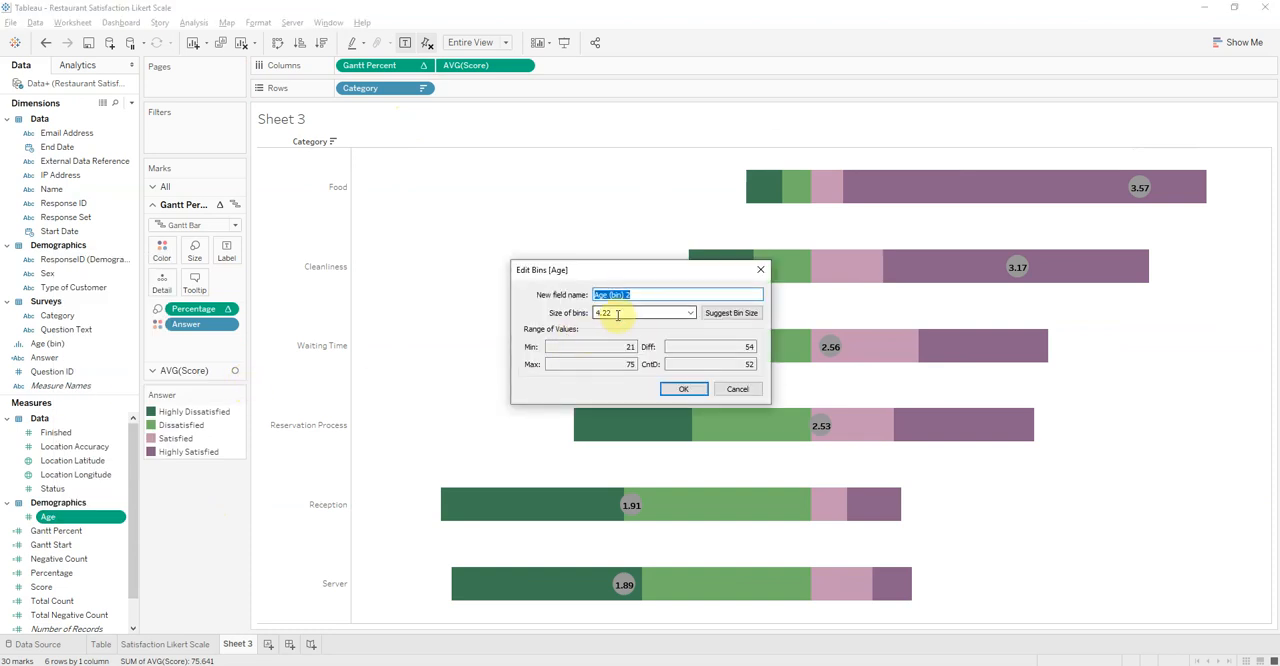
type("20")
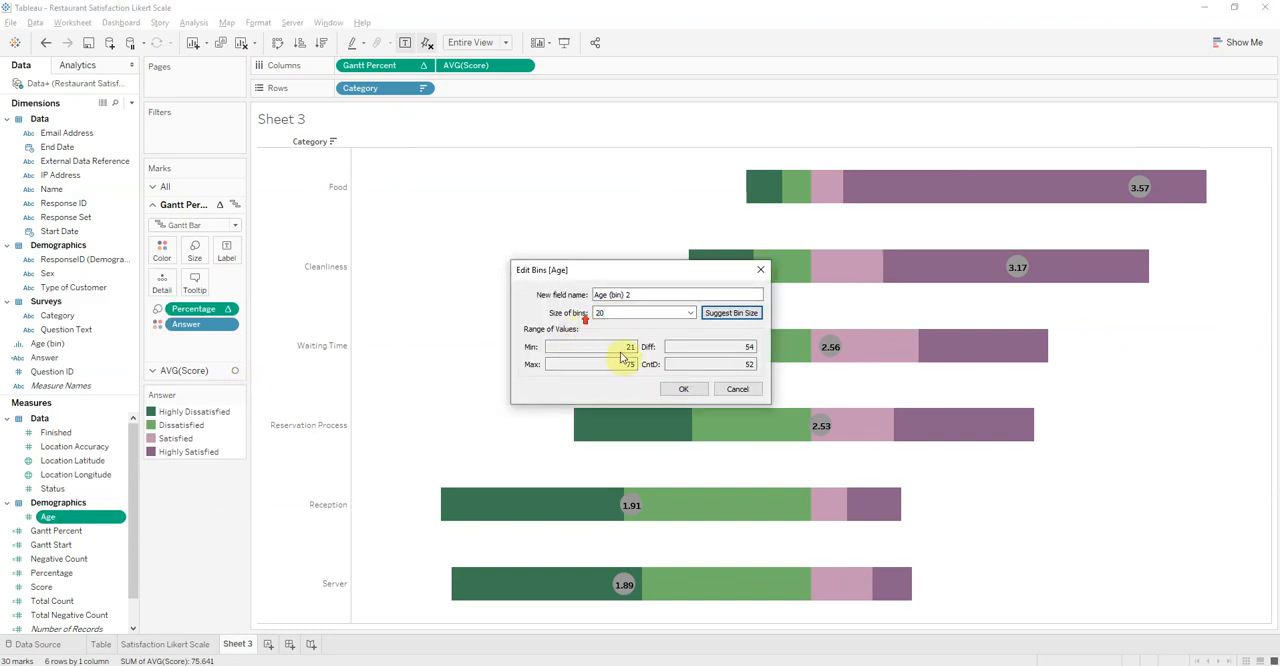
left_click(684, 388)
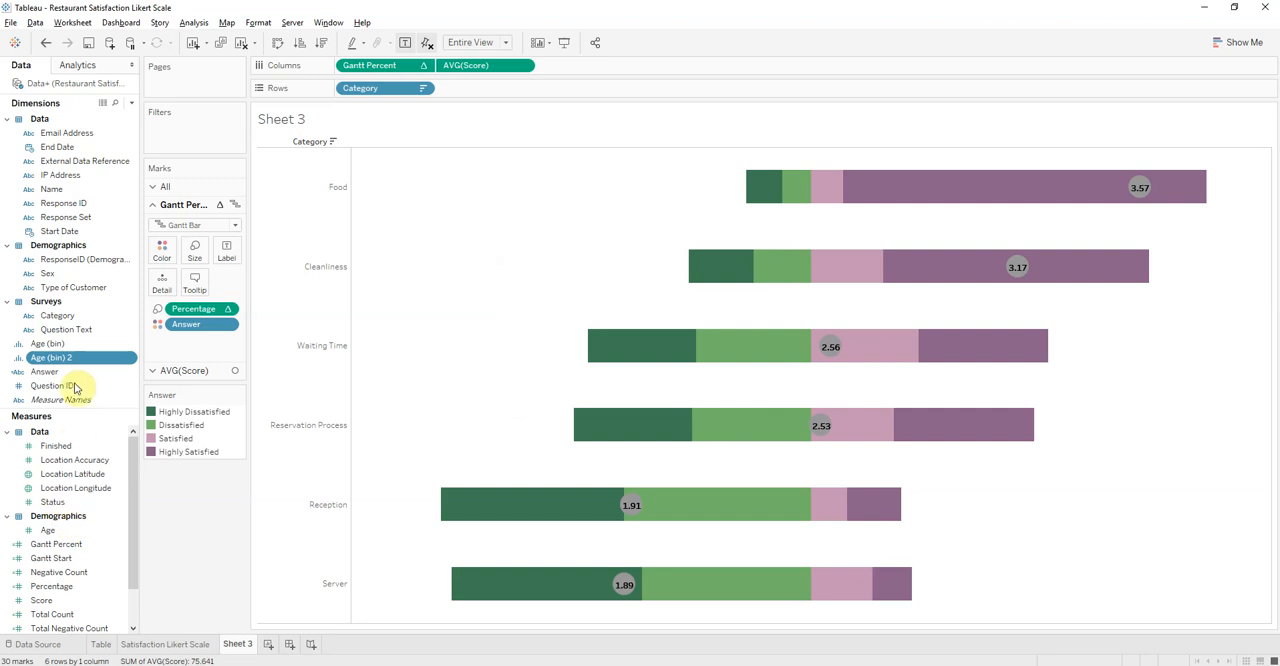
Select the new Age (bin) field to lead the rows, splitting the chart into 20, 40 and 60 sections
left_click(48, 344)
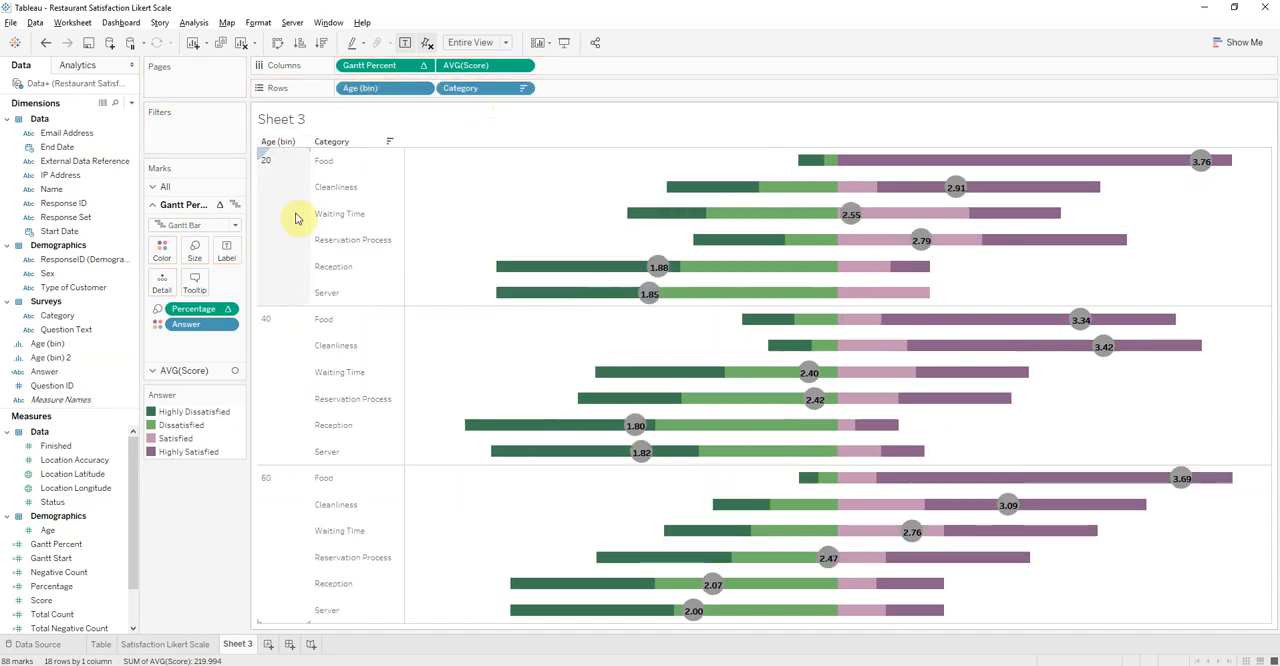
mouse_move(290, 222)
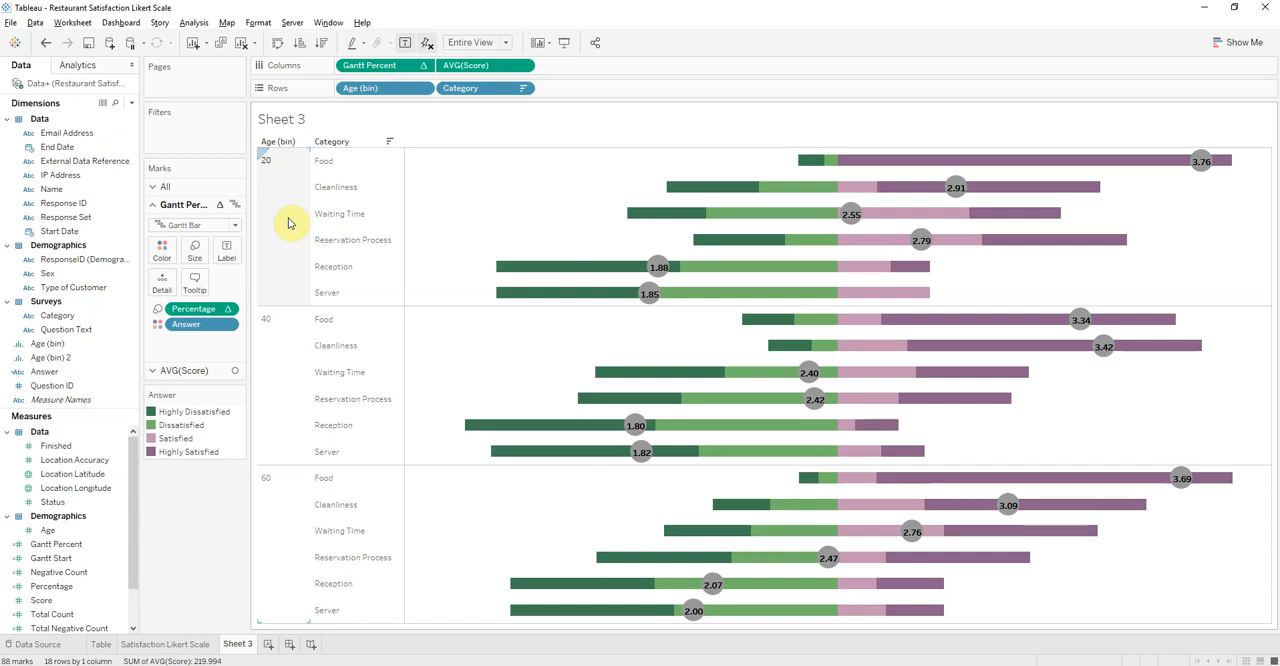
mouse_move(292, 444)
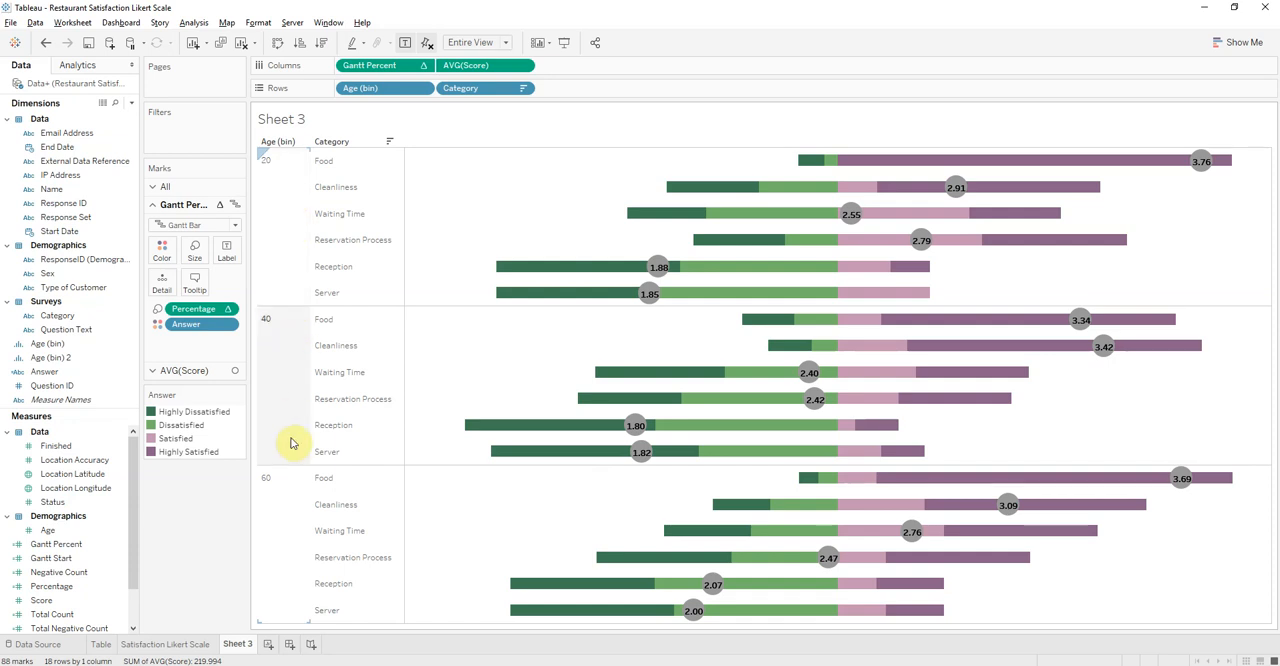
mouse_move(600, 596)
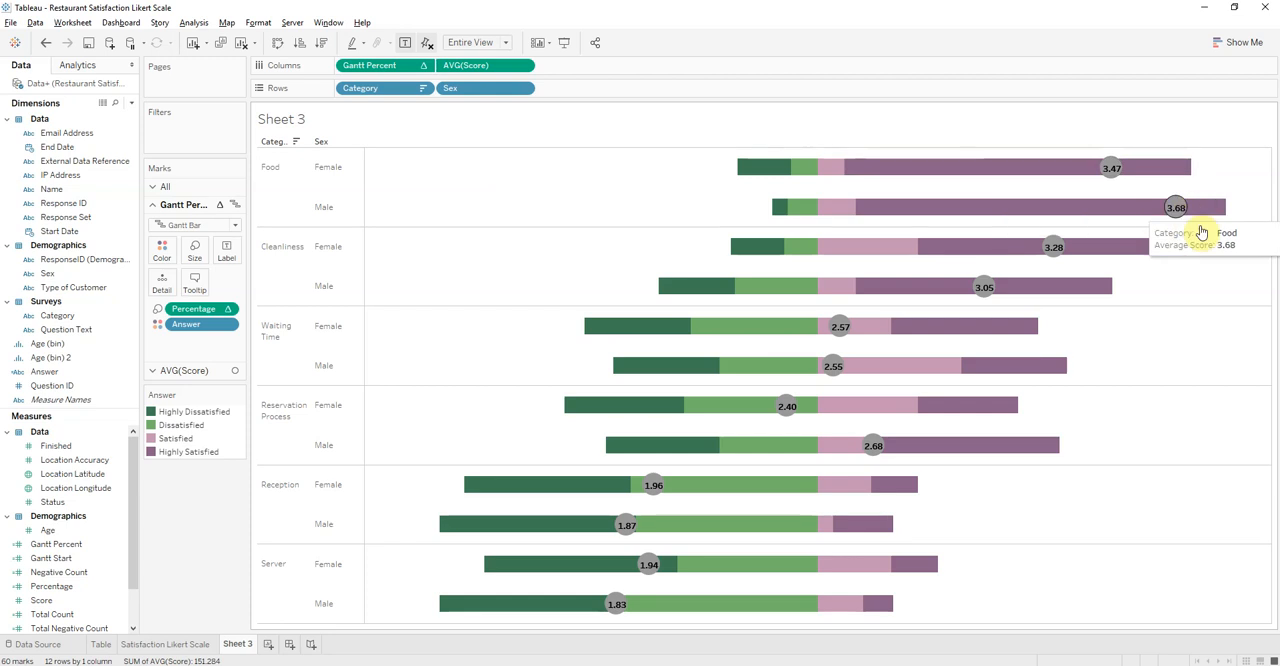
mouse_move(1048, 280)
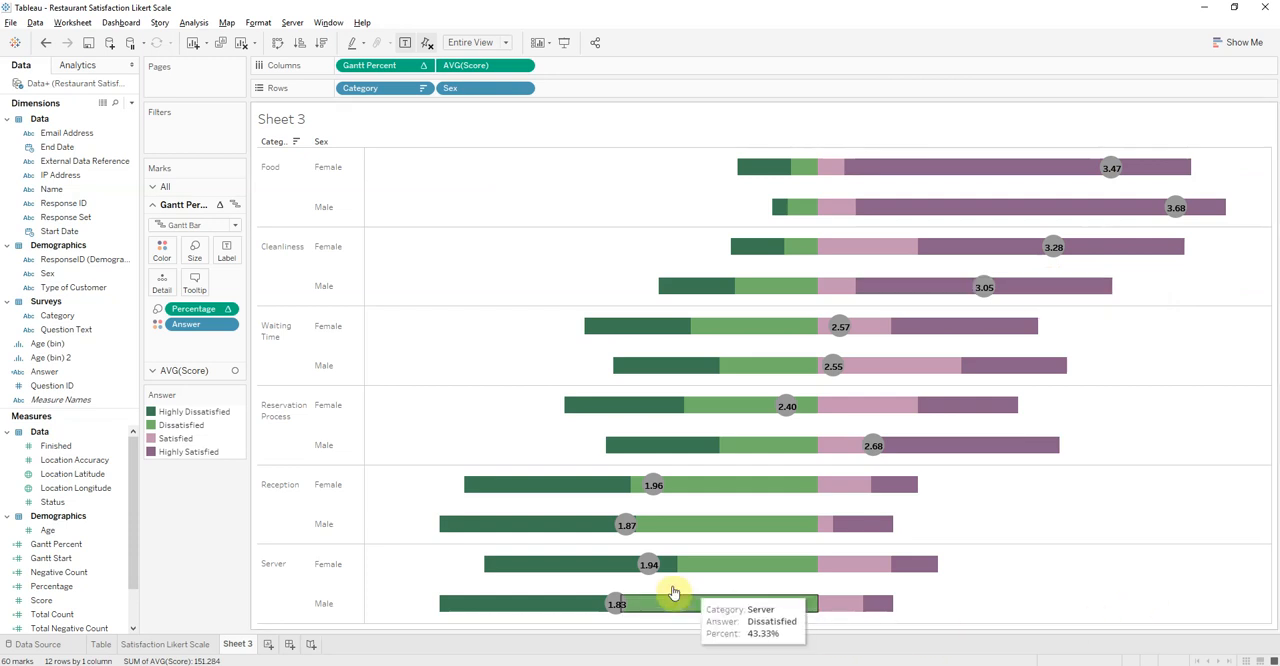
mouse_move(552, 568)
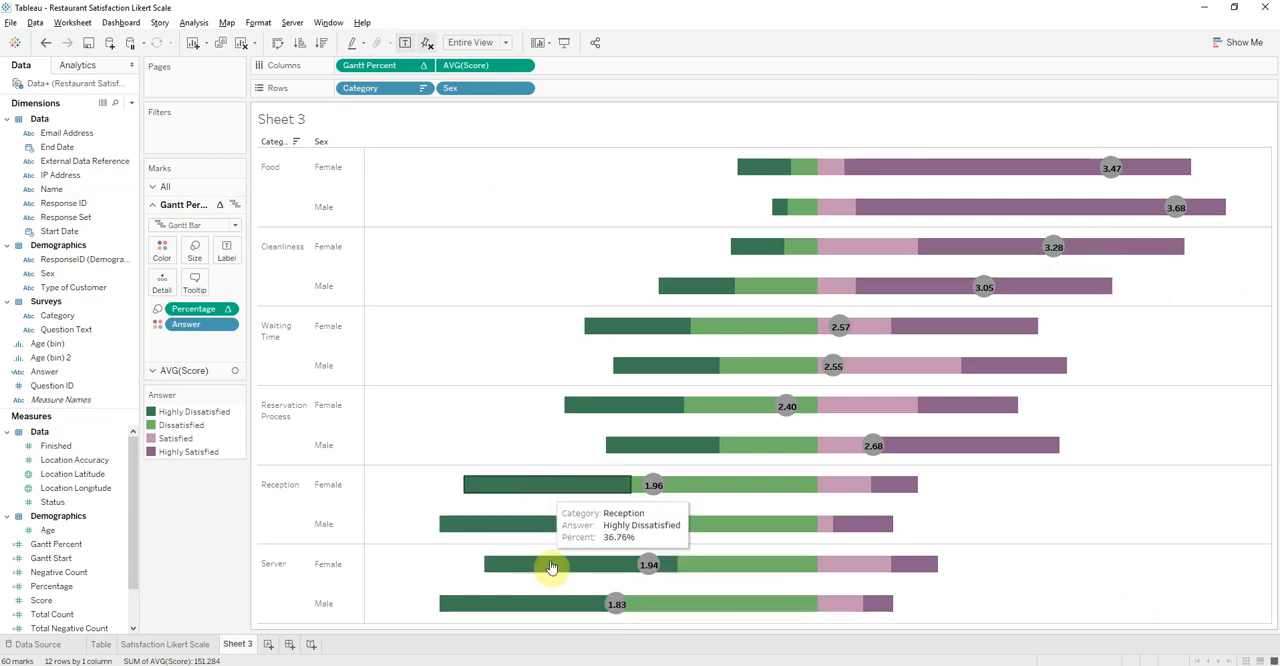
mouse_move(568, 484)
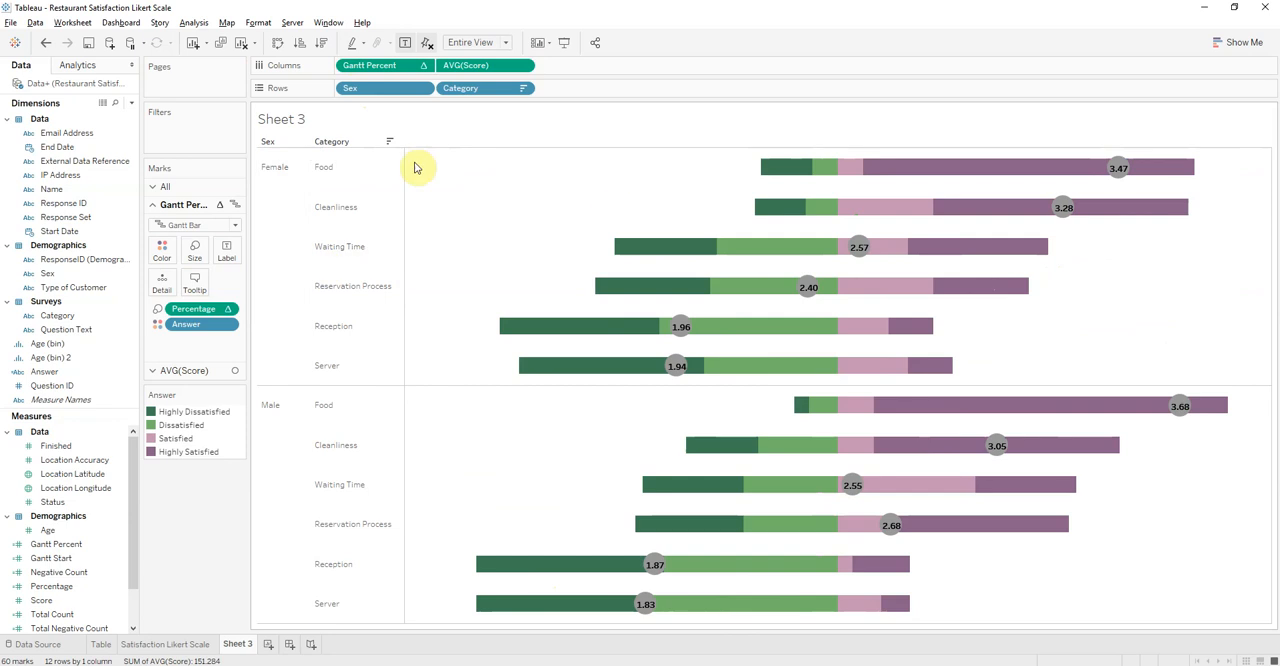
mouse_move(220, 592)
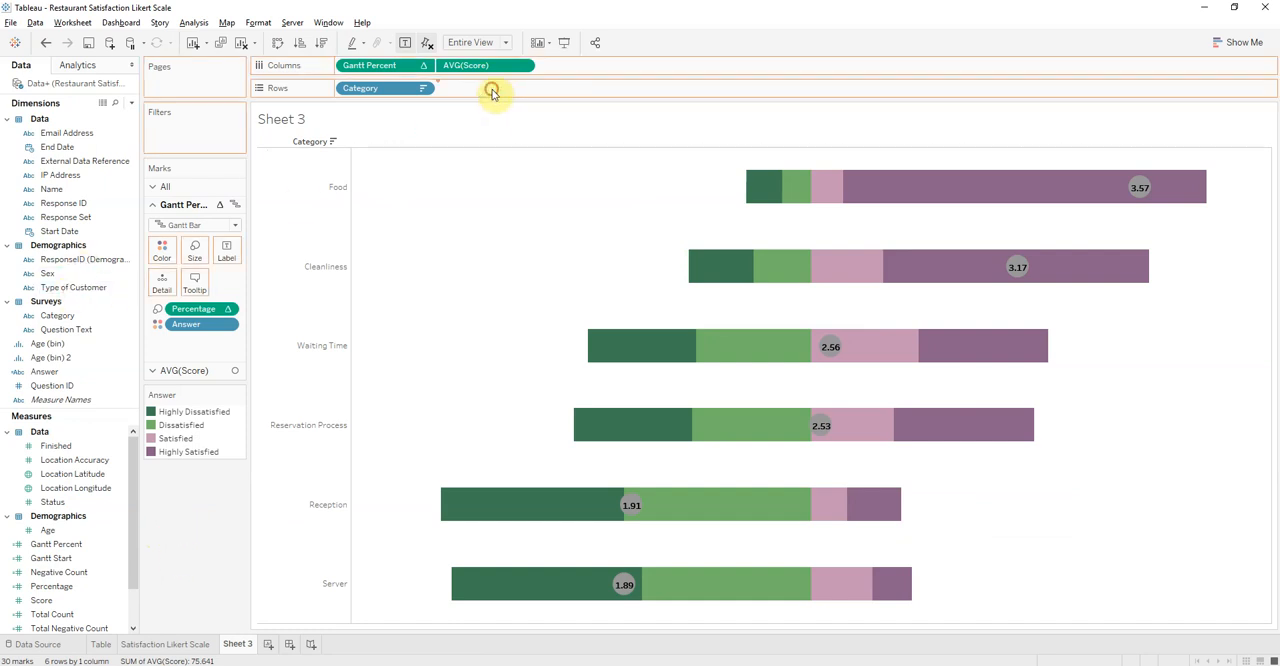
Add Type of Customer to Rows ahead of Category, grouping categories under each customer type
left_click_drag(72, 288, 480, 88)
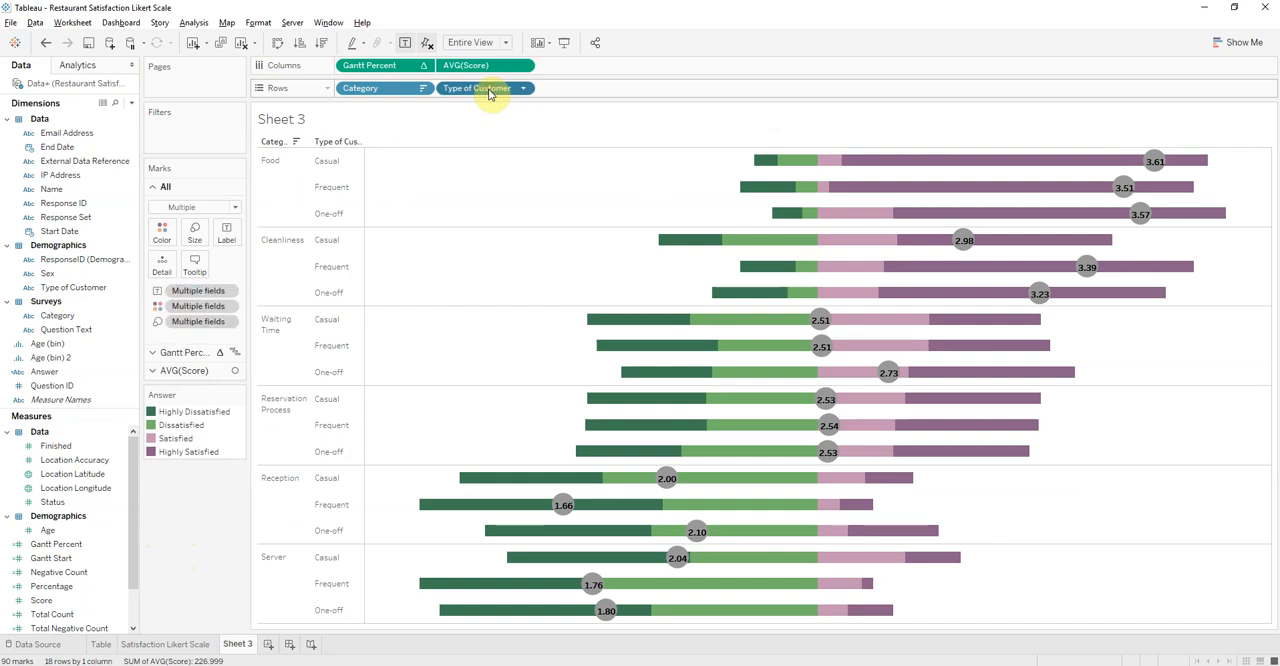
mouse_move(484, 88)
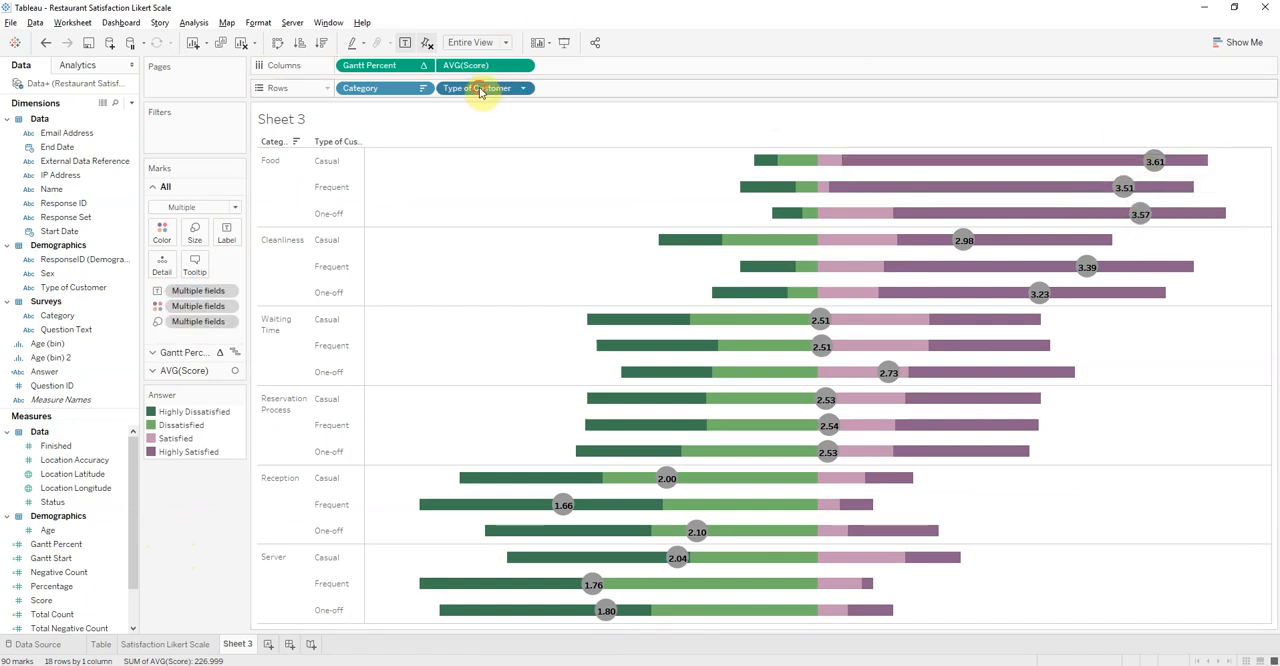
left_click_drag(484, 88, 360, 88)
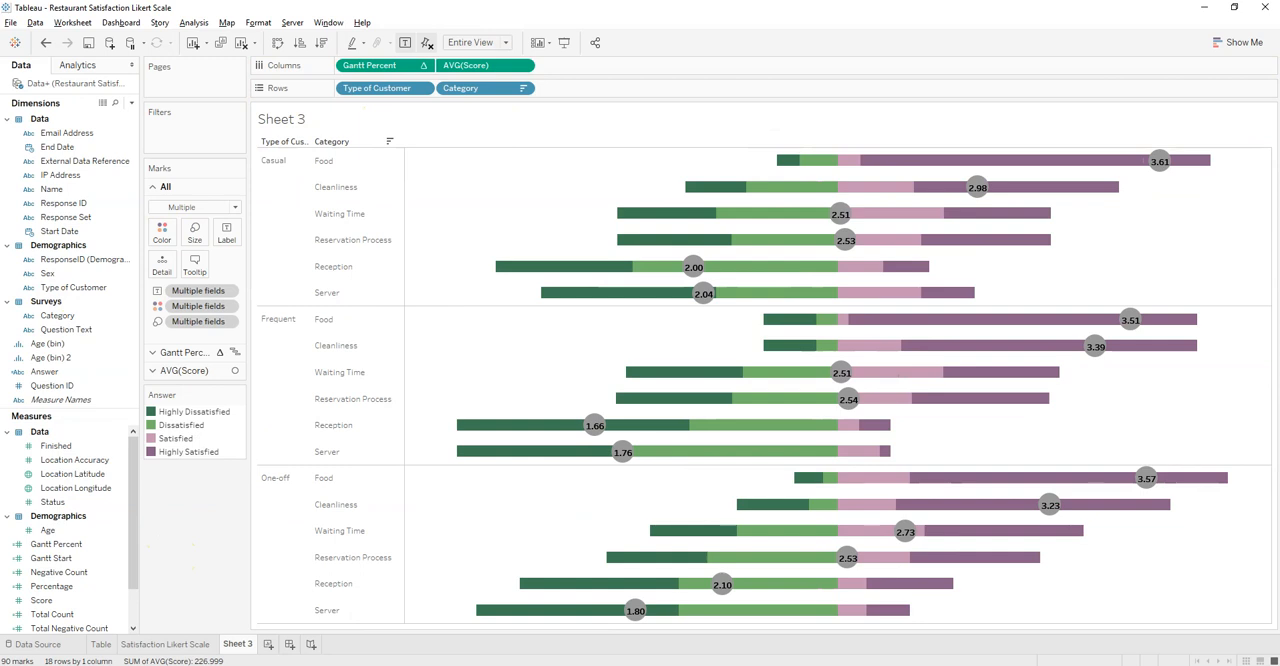
mouse_move(362, 252)
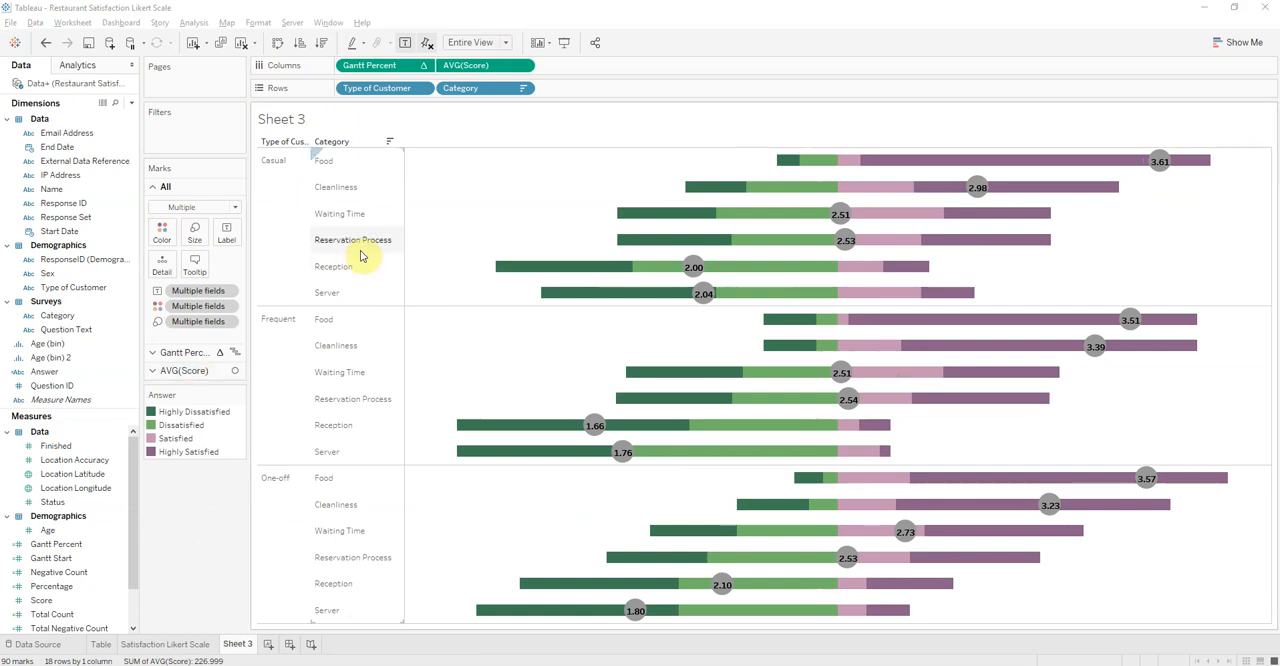
mouse_move(1160, 162)
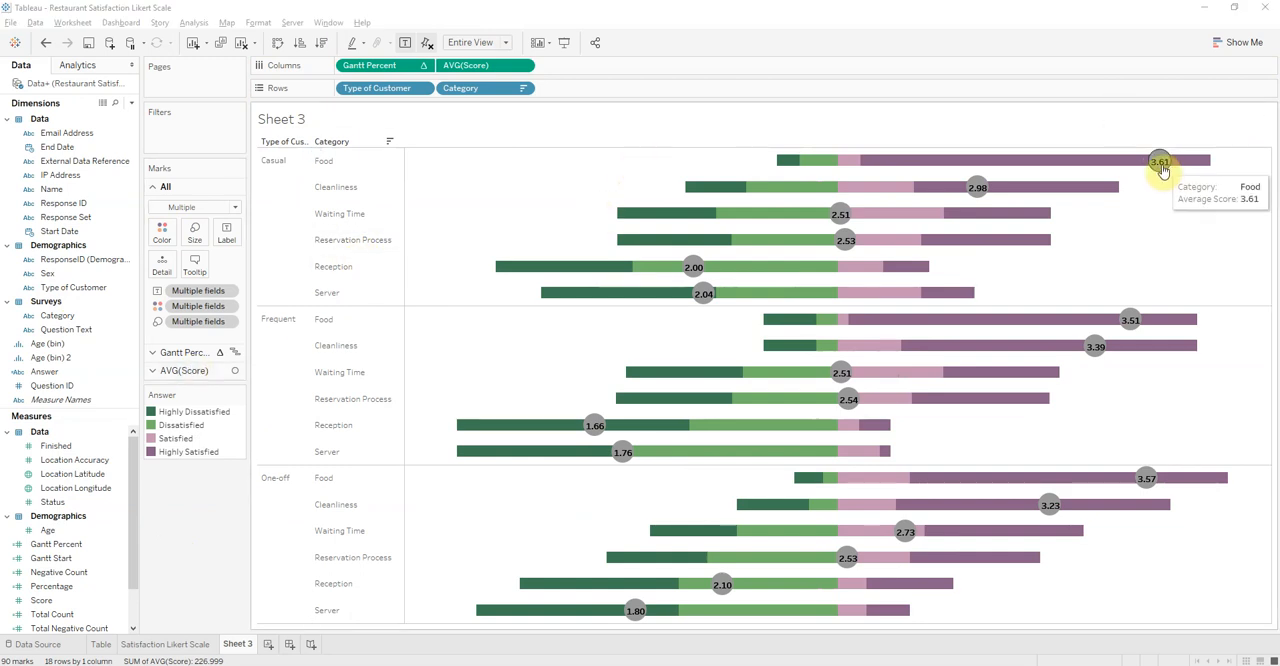
mouse_move(1104, 184)
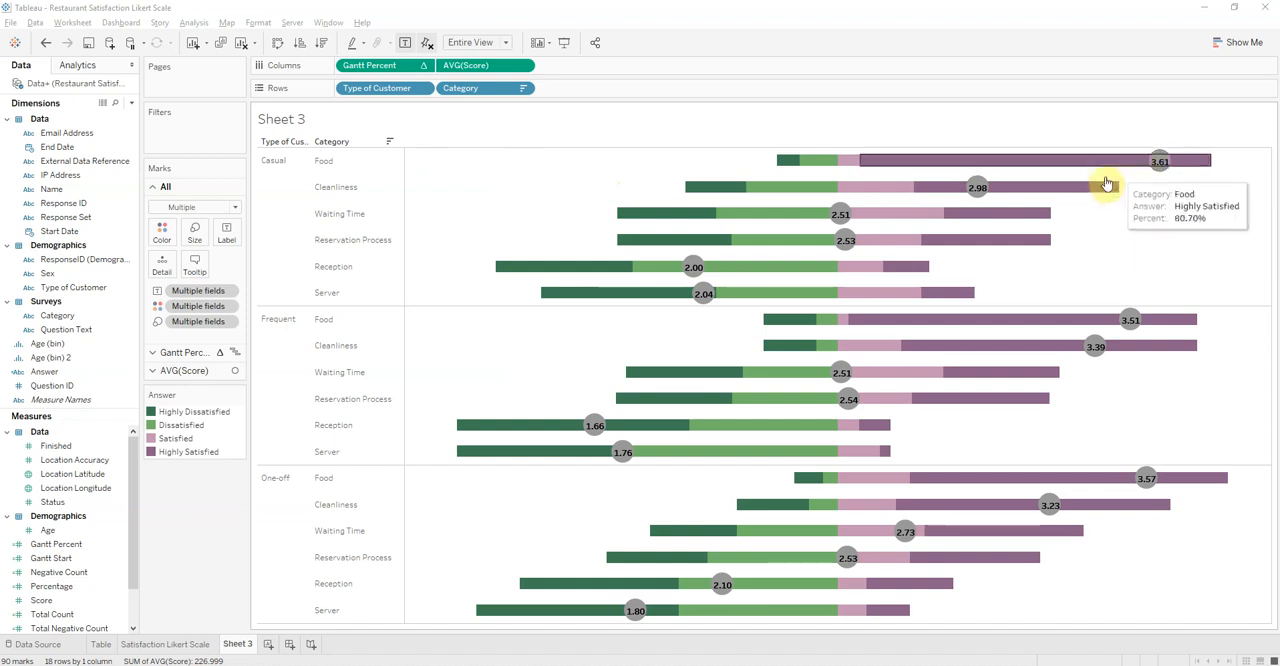
mouse_move(936, 164)
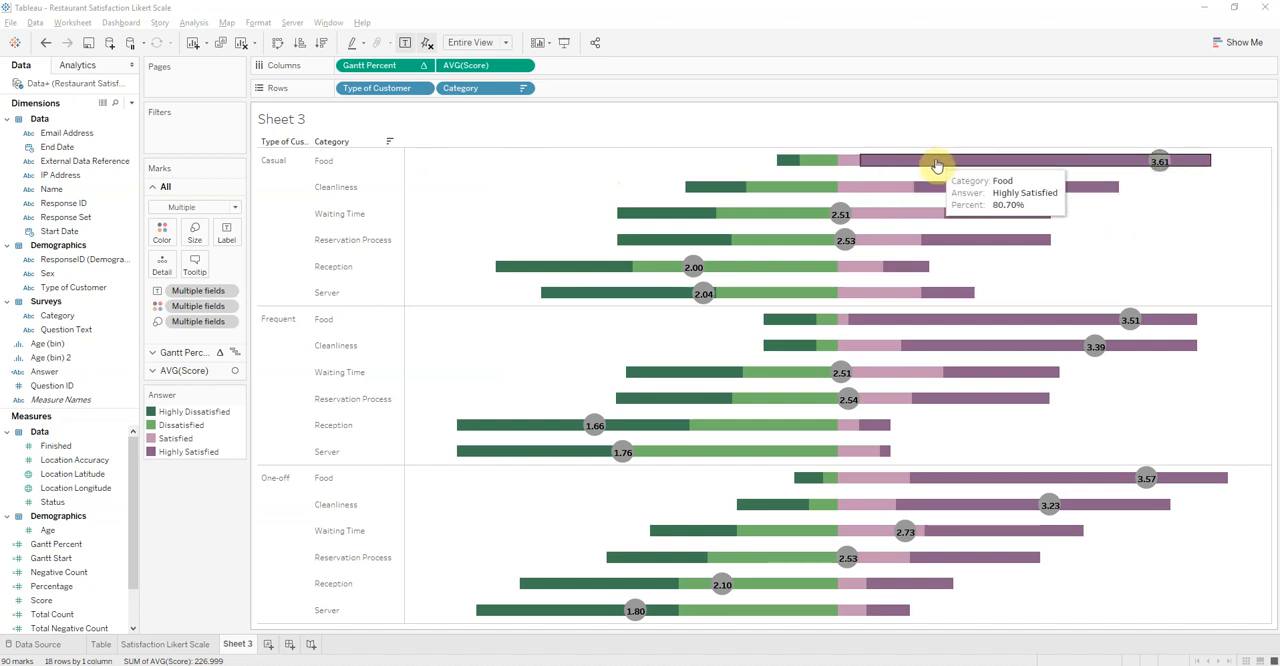
mouse_move(920, 168)
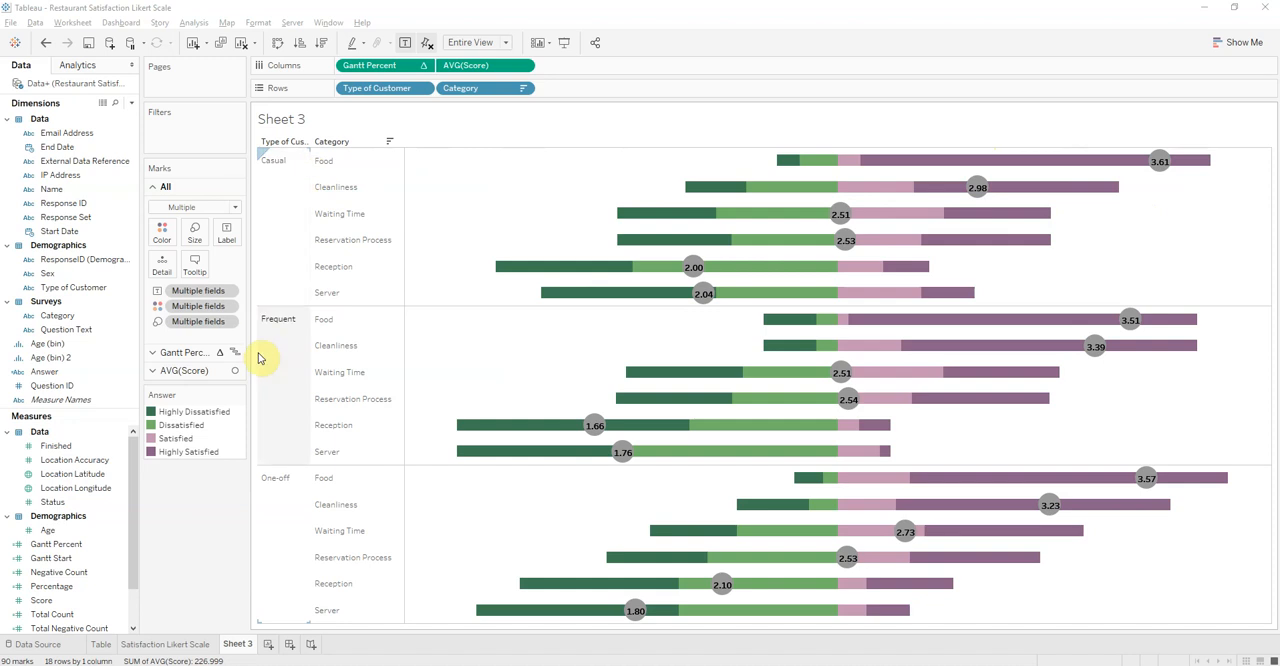
mouse_move(936, 160)
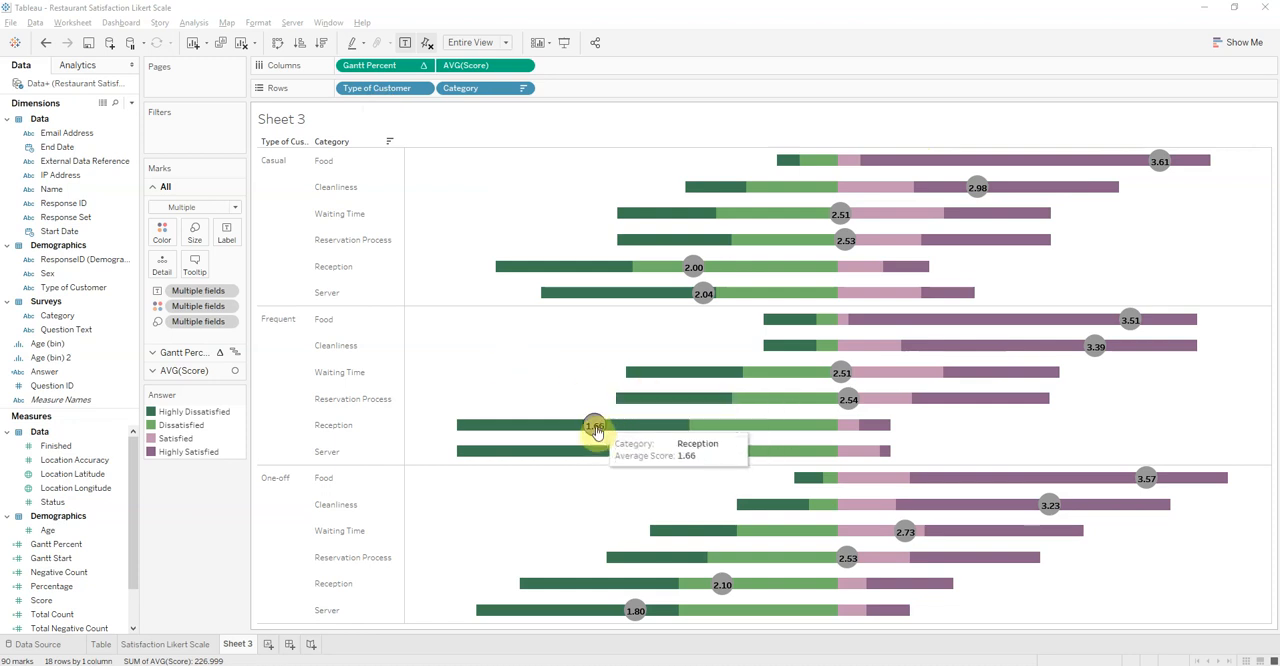
mouse_move(504, 464)
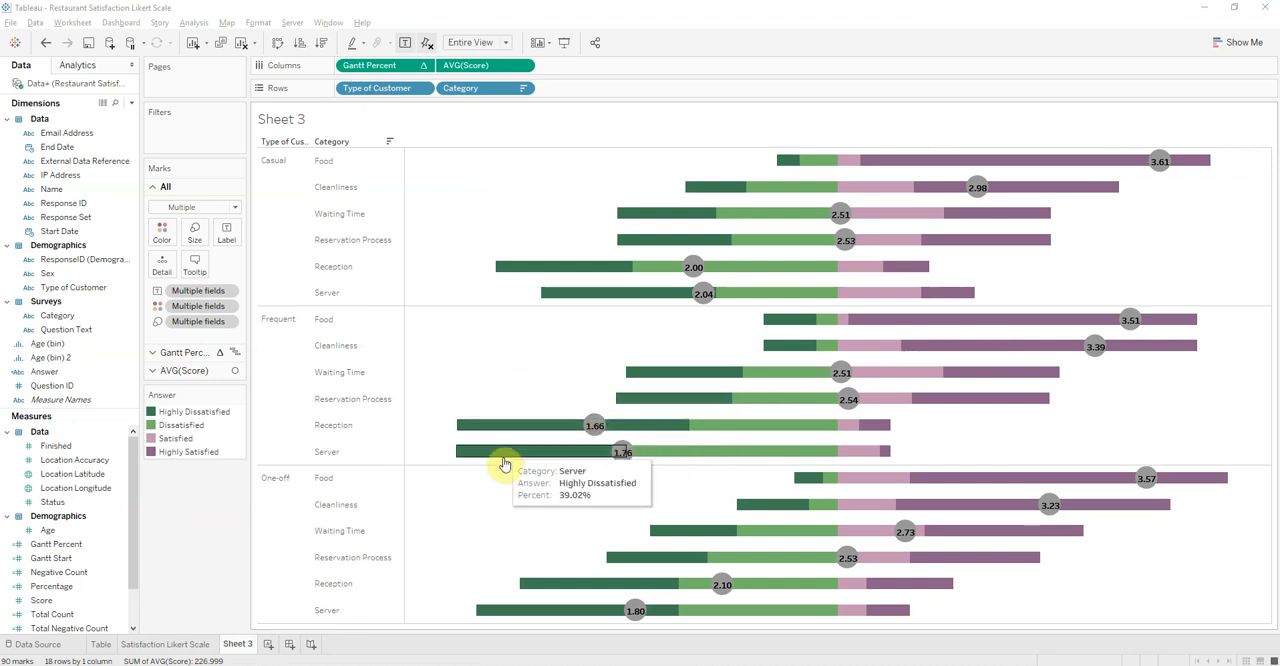
mouse_move(508, 458)
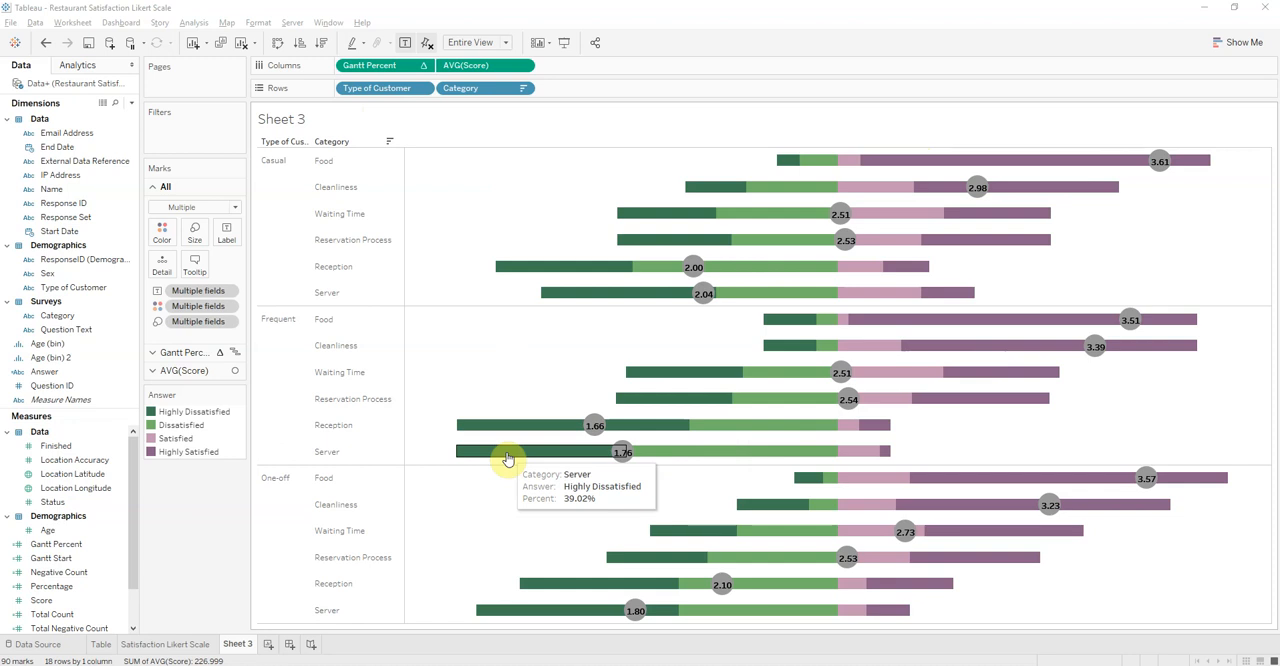
mouse_move(510, 380)
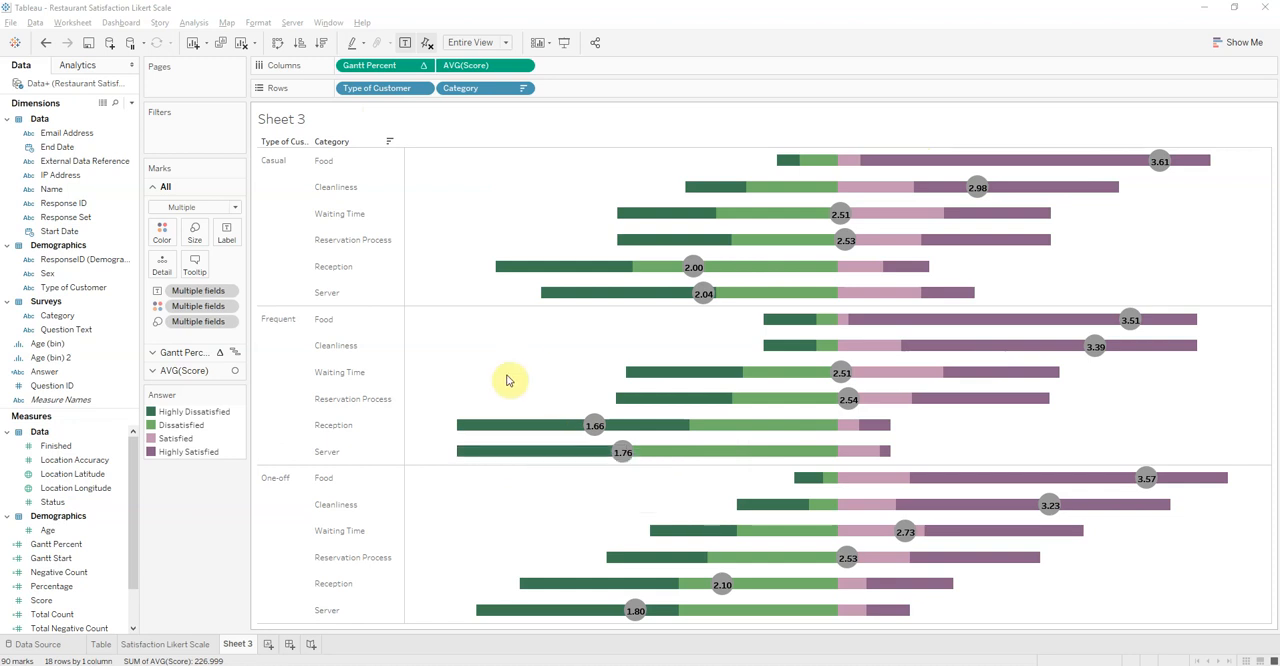